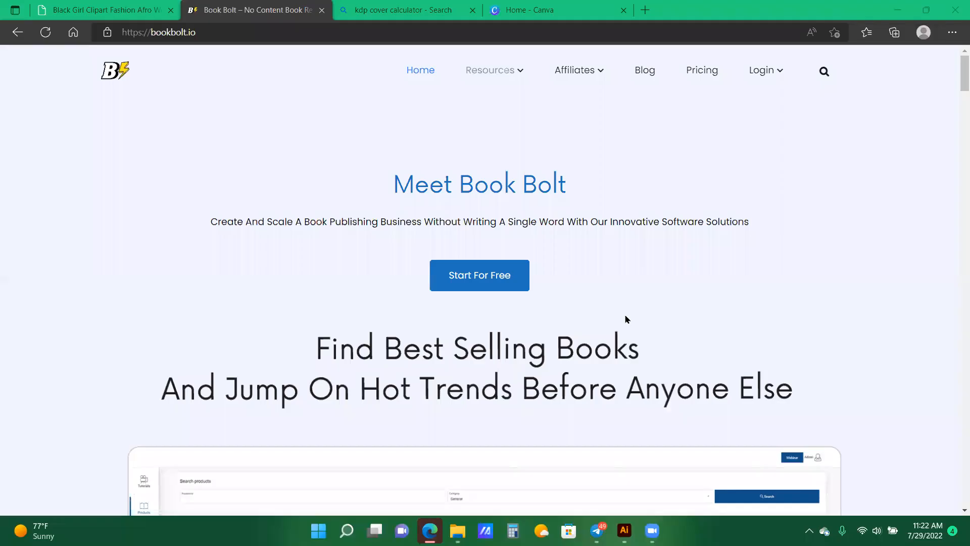
{"action": "mouse_move", "coordinate": [610, 324]}
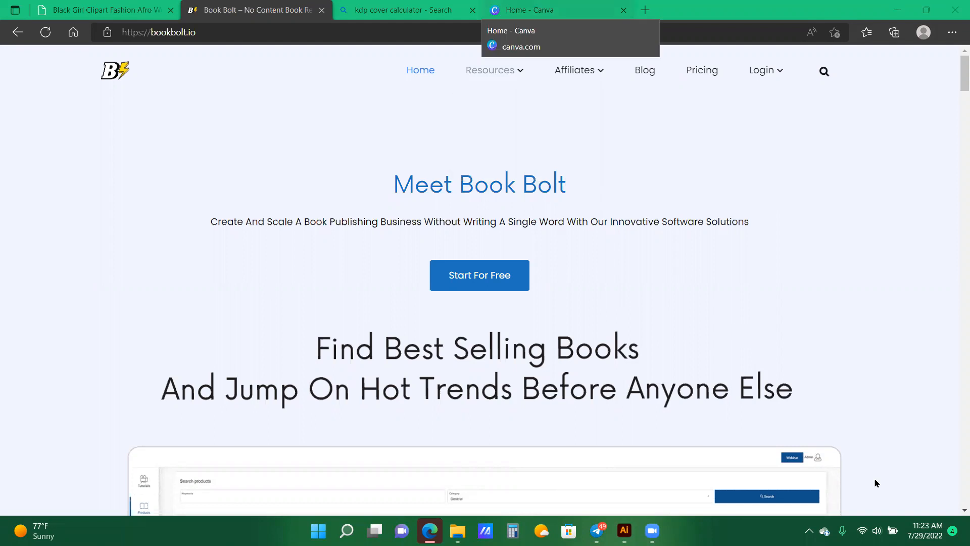
{"action": "mouse_move", "coordinate": [883, 243]}
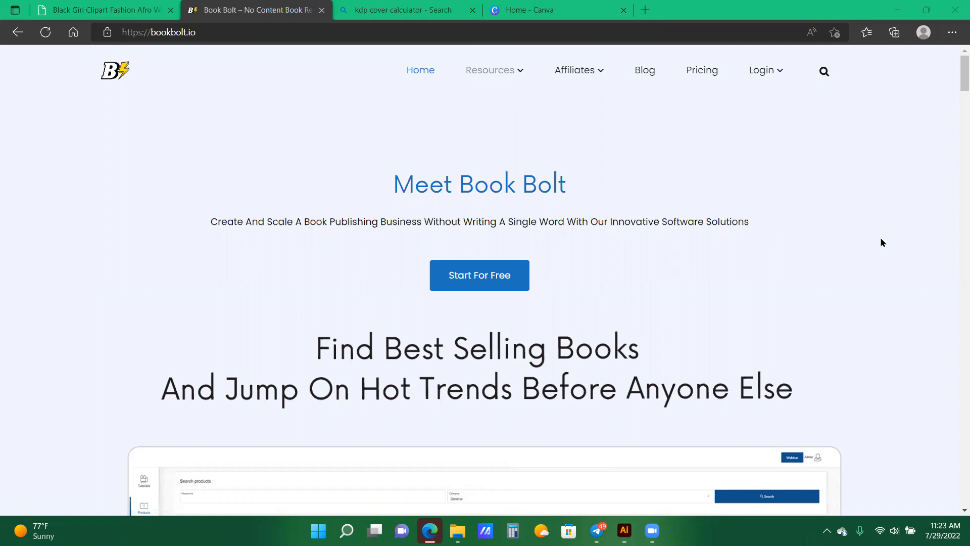
{"action": "mouse_move", "coordinate": [808, 225]}
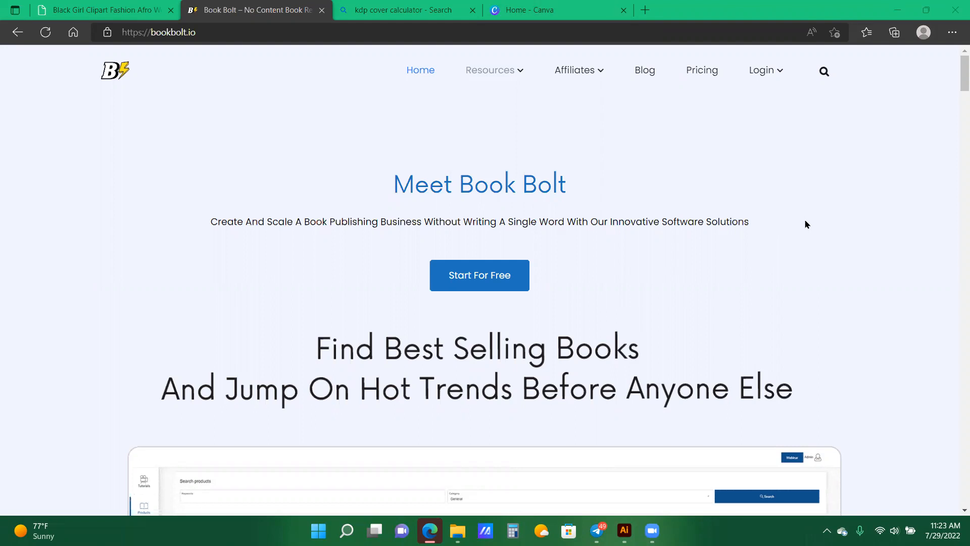
{"action": "mouse_move", "coordinate": [198, 66]}
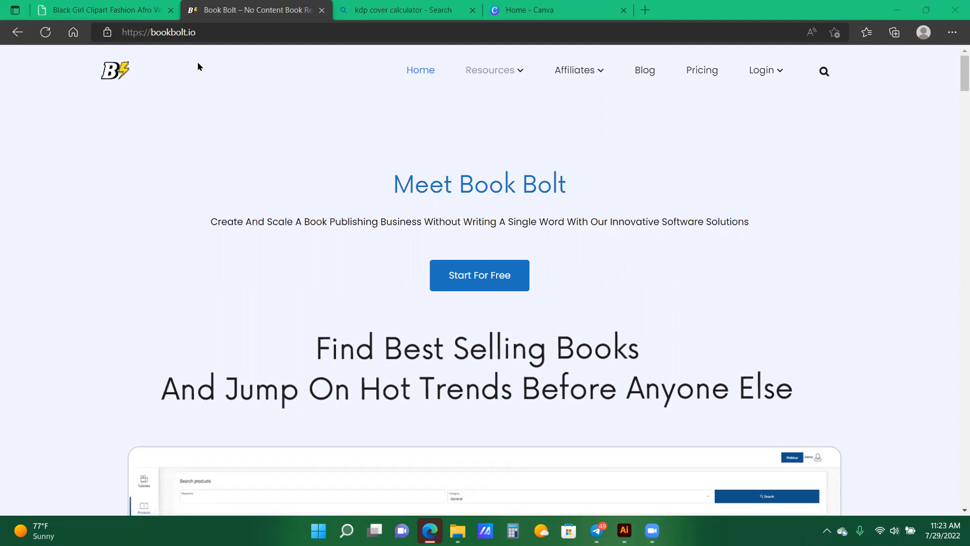
{"action": "mouse_move", "coordinate": [540, 100]}
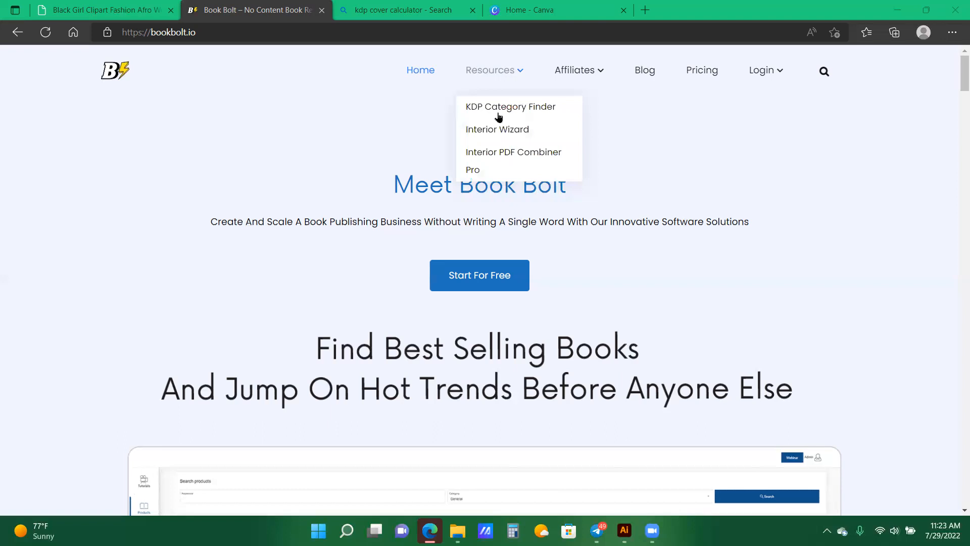
{"action": "mouse_move", "coordinate": [483, 137]}
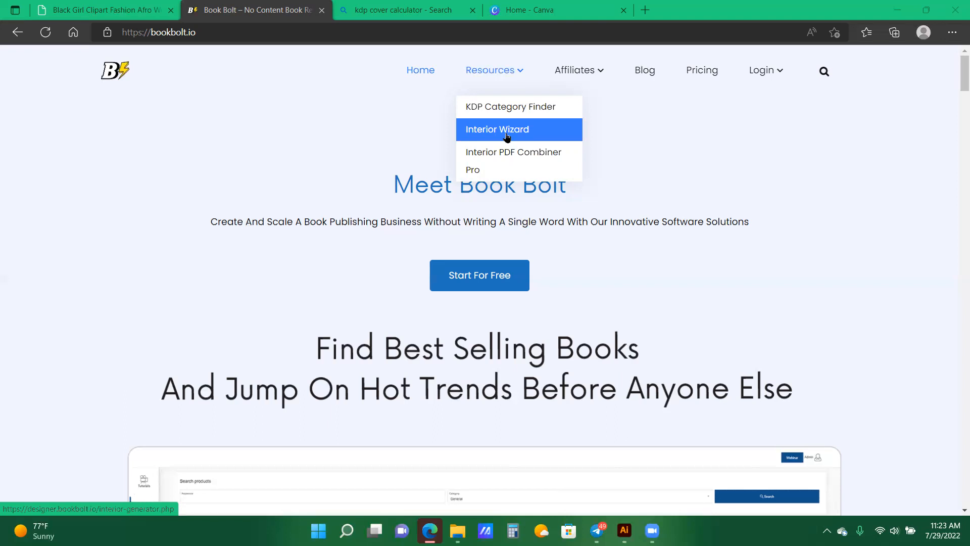
{"action": "mouse_move", "coordinate": [585, 70]}
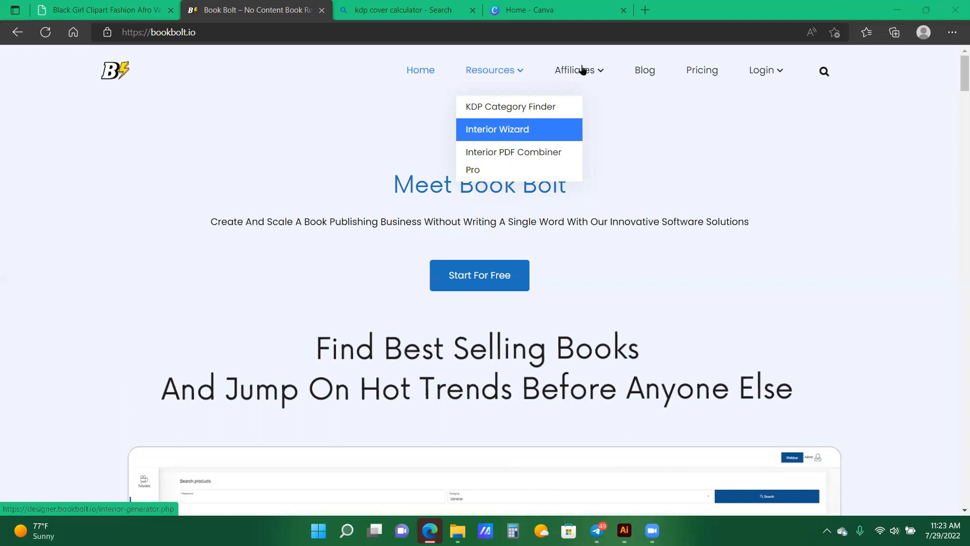
{"action": "mouse_move", "coordinate": [584, 69]}
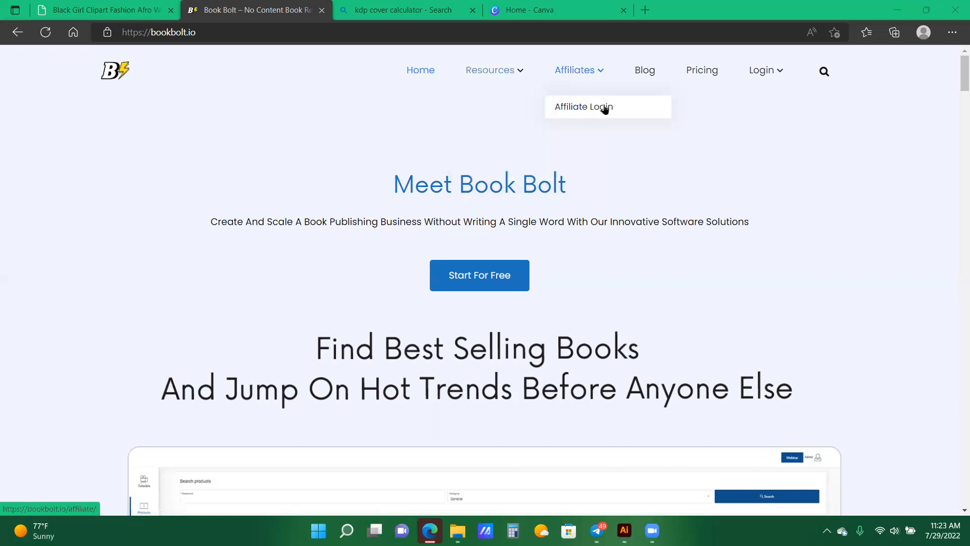
{"action": "mouse_move", "coordinate": [770, 77]}
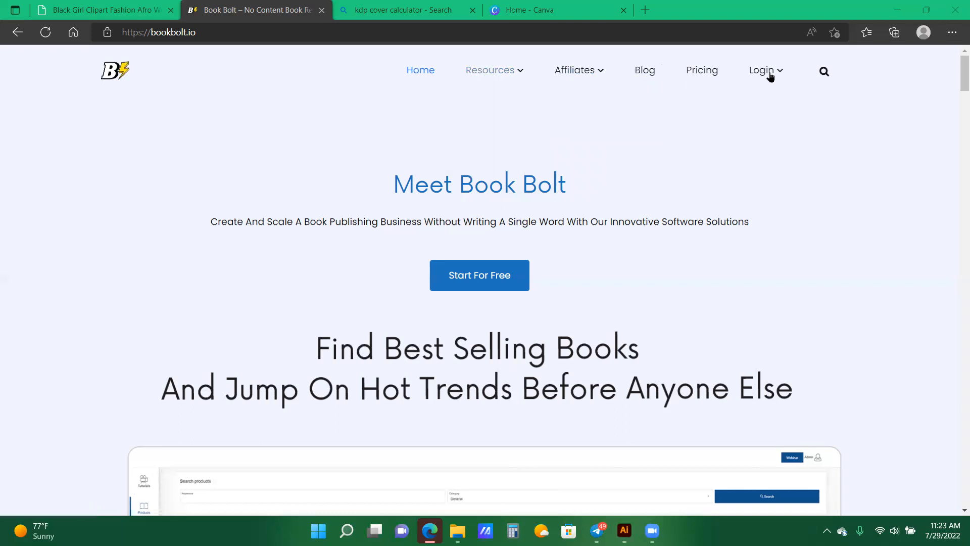
Browse the Login and Resources menus, then launch Interior Wizard from Resources.
{"action": "left_click", "coordinate": [762, 71]}
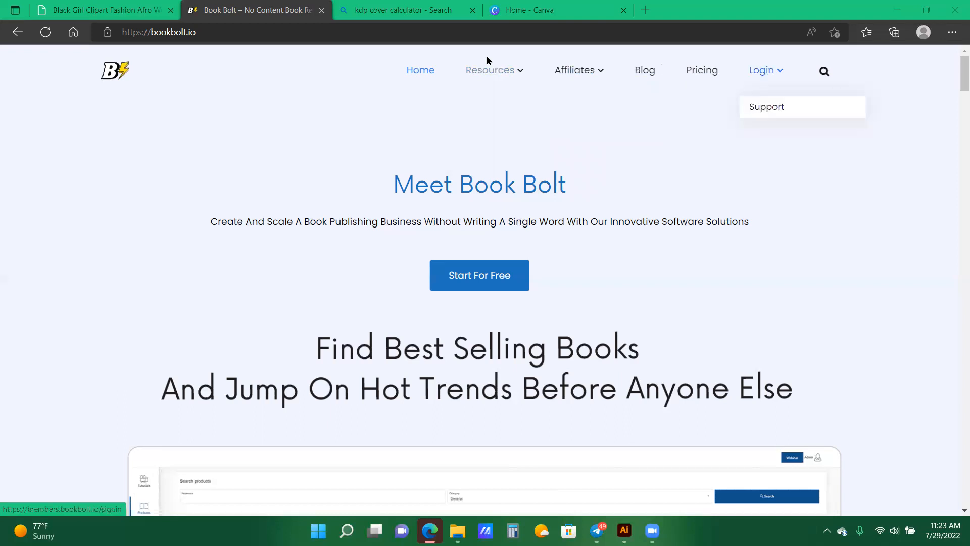
{"action": "mouse_move", "coordinate": [839, 147]}
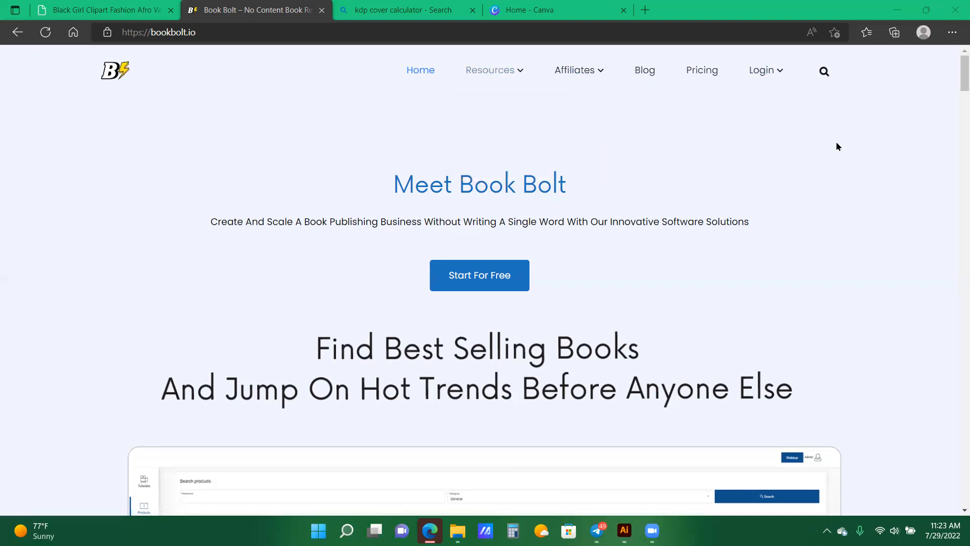
{"action": "mouse_move", "coordinate": [273, 99]}
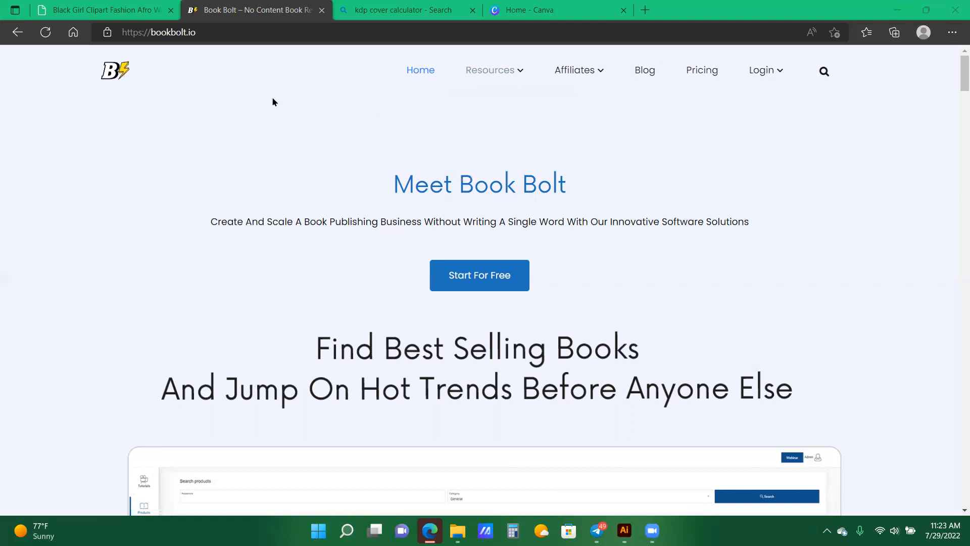
{"action": "mouse_move", "coordinate": [511, 69]}
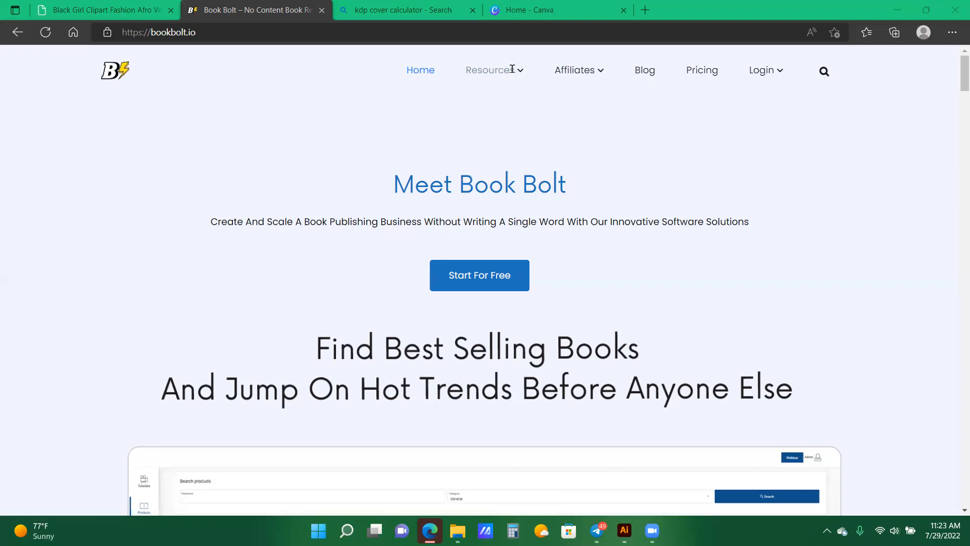
{"action": "left_click", "coordinate": [493, 70]}
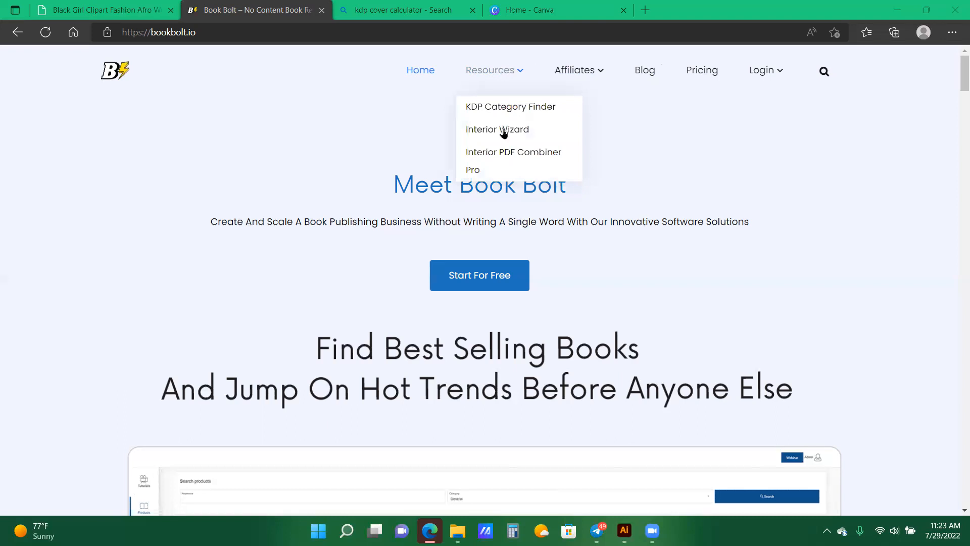
{"action": "mouse_move", "coordinate": [505, 133]}
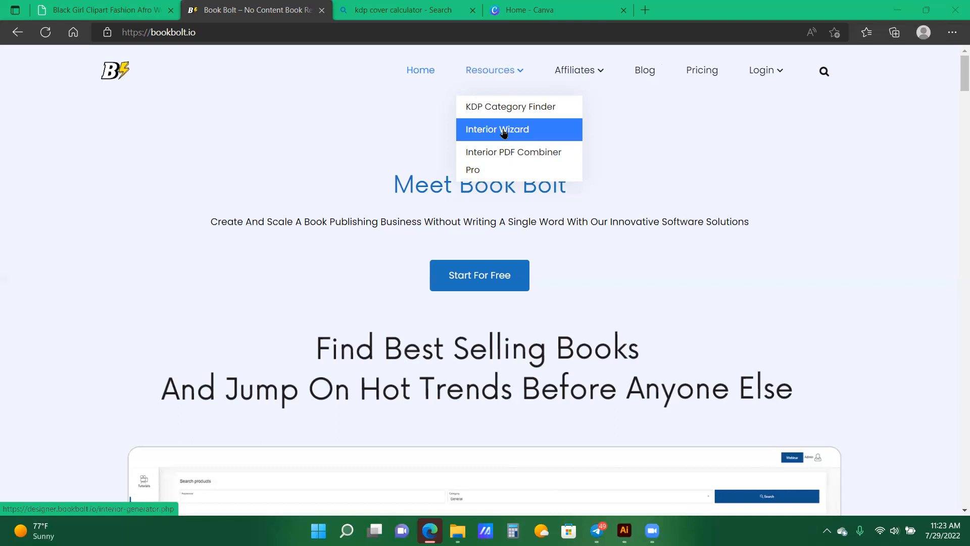
{"action": "left_click", "coordinate": [498, 130]}
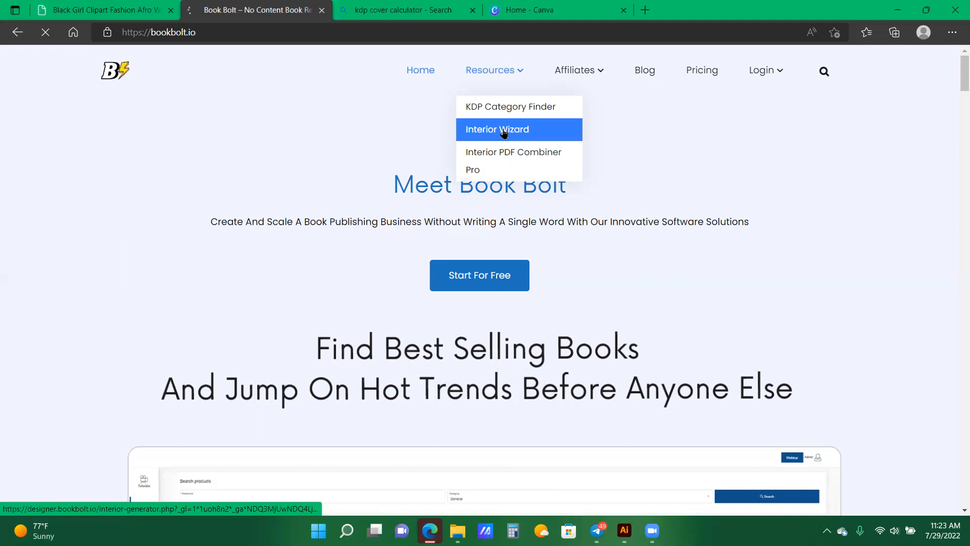
{"action": "left_click", "coordinate": [497, 129]}
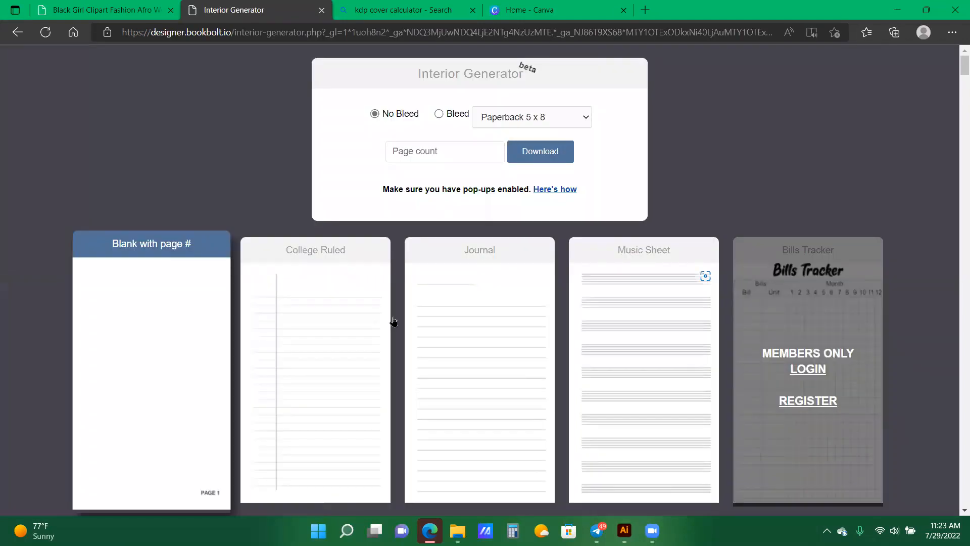
{"action": "mouse_move", "coordinate": [198, 308]}
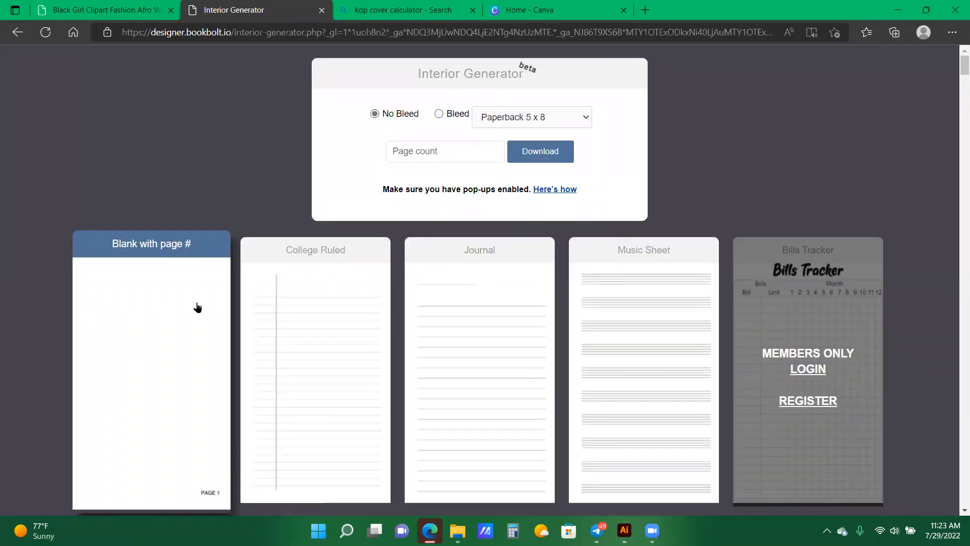
{"action": "scroll", "scroll_direction": "down", "scroll_amount": 3}
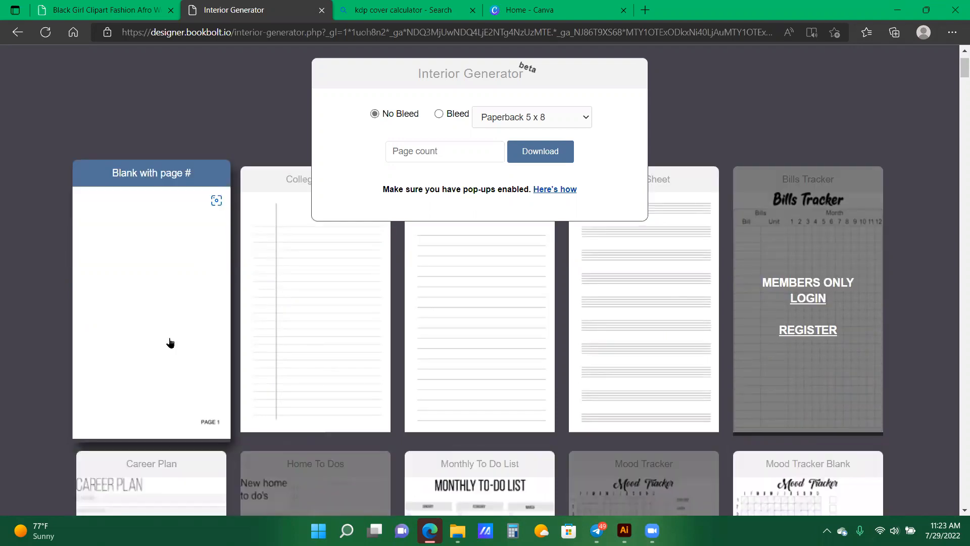
{"action": "mouse_move", "coordinate": [387, 378]}
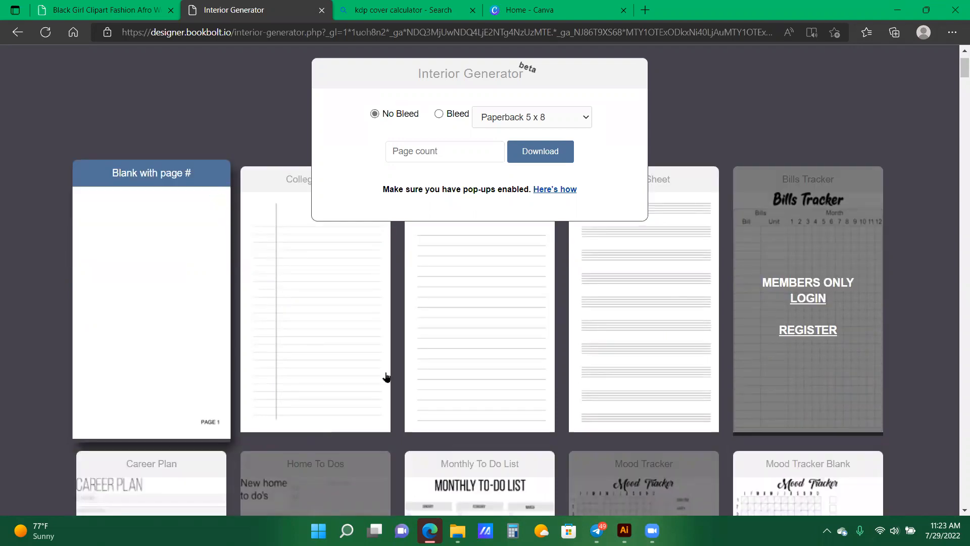
{"action": "scroll", "scroll_direction": "down", "scroll_amount": 3}
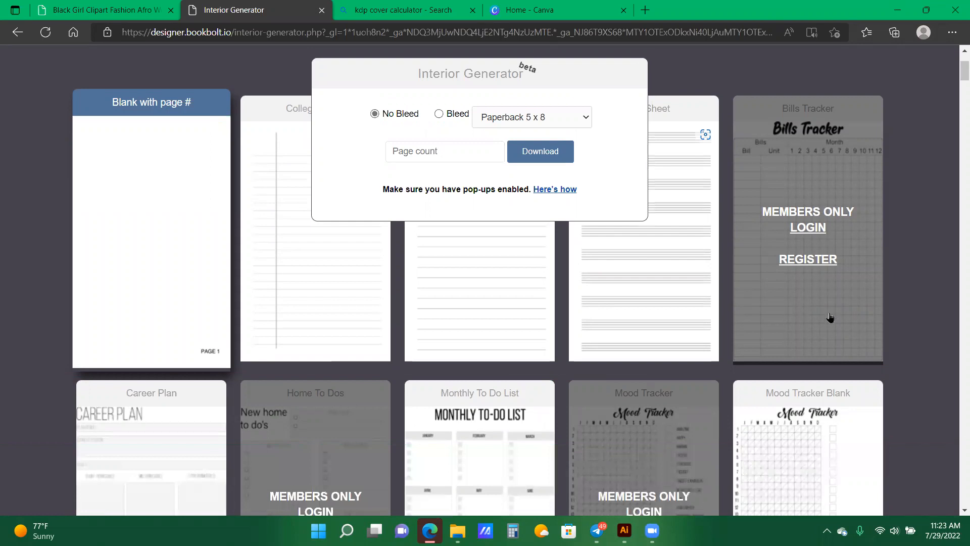
{"action": "scroll", "scroll_direction": "down", "scroll_amount": 3}
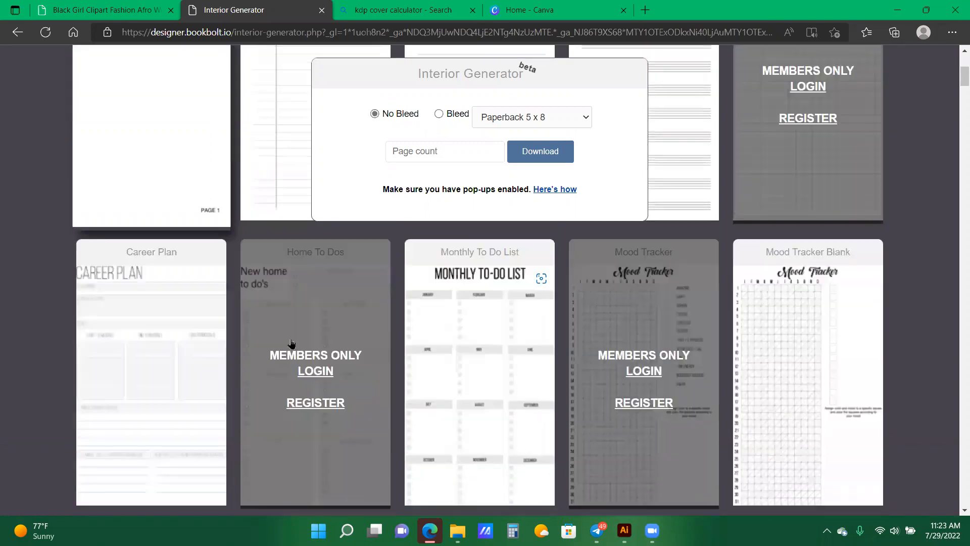
{"action": "mouse_move", "coordinate": [631, 364]}
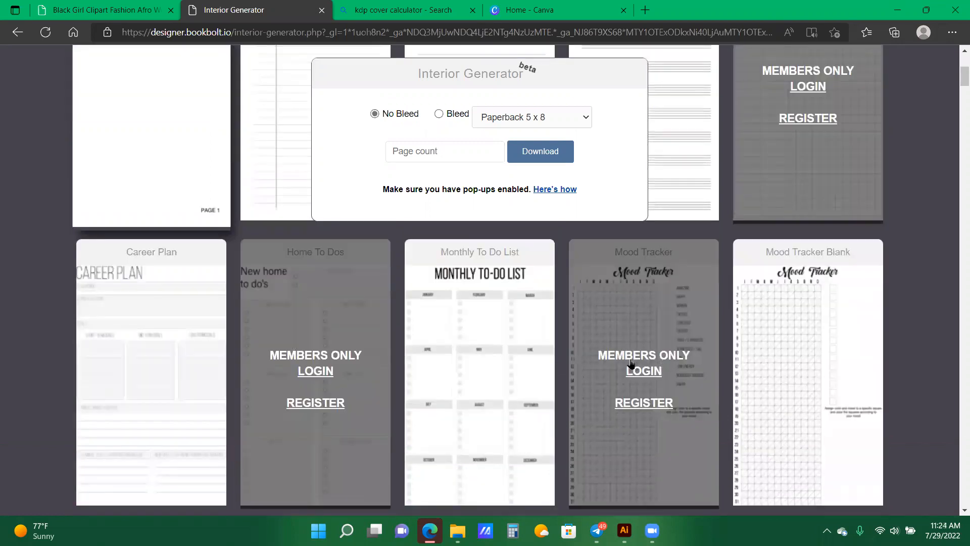
{"action": "scroll", "scroll_direction": "down", "scroll_amount": 3}
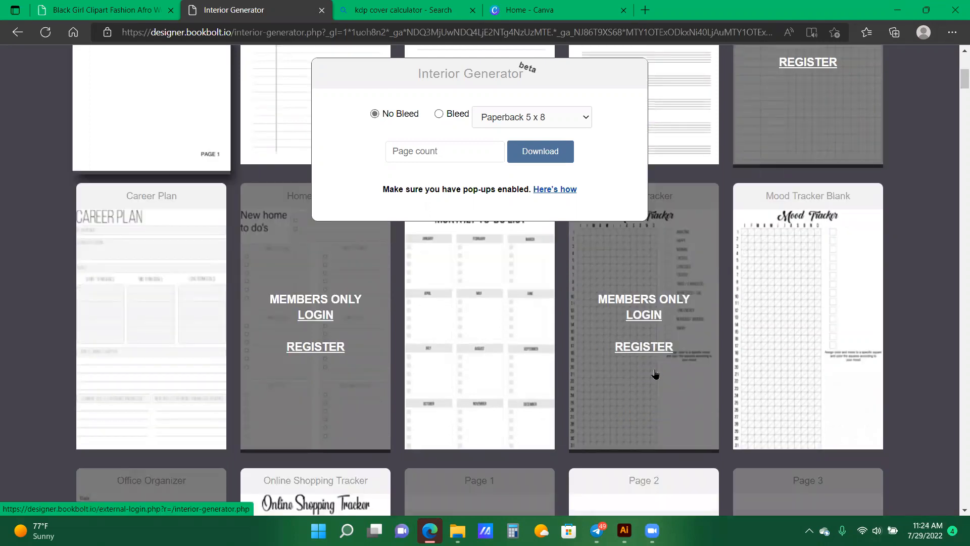
{"action": "scroll", "scroll_direction": "down", "scroll_amount": 3}
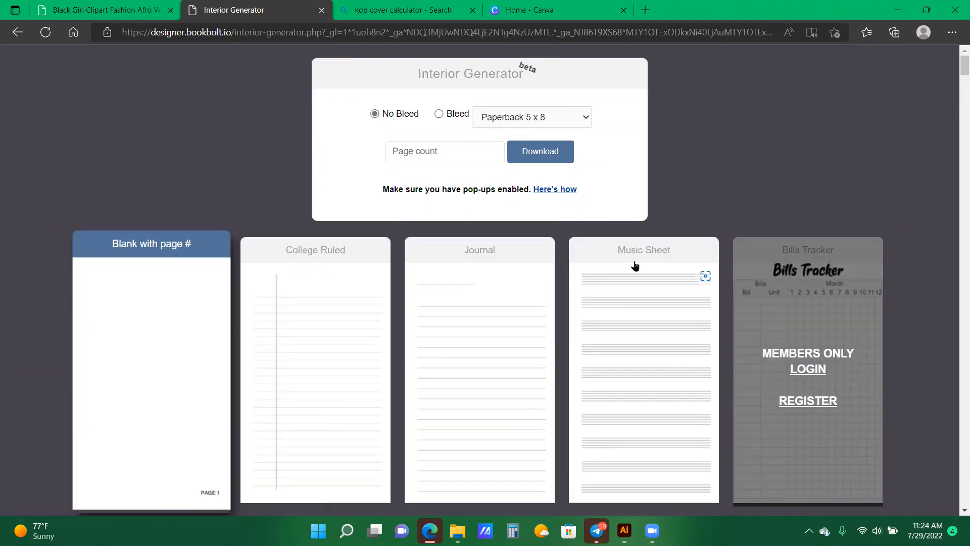
{"action": "mouse_move", "coordinate": [519, 188]}
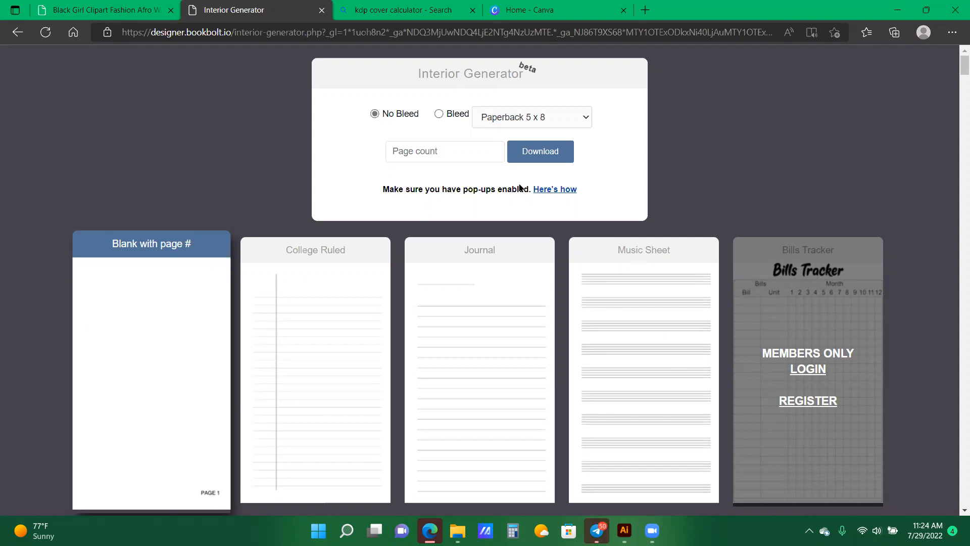
{"action": "mouse_move", "coordinate": [433, 81]}
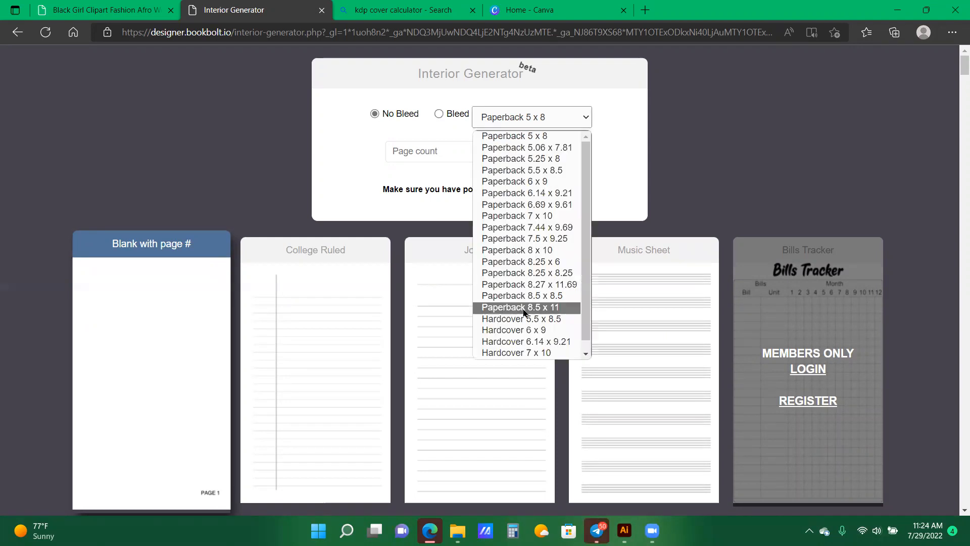
{"action": "mouse_move", "coordinate": [548, 312]}
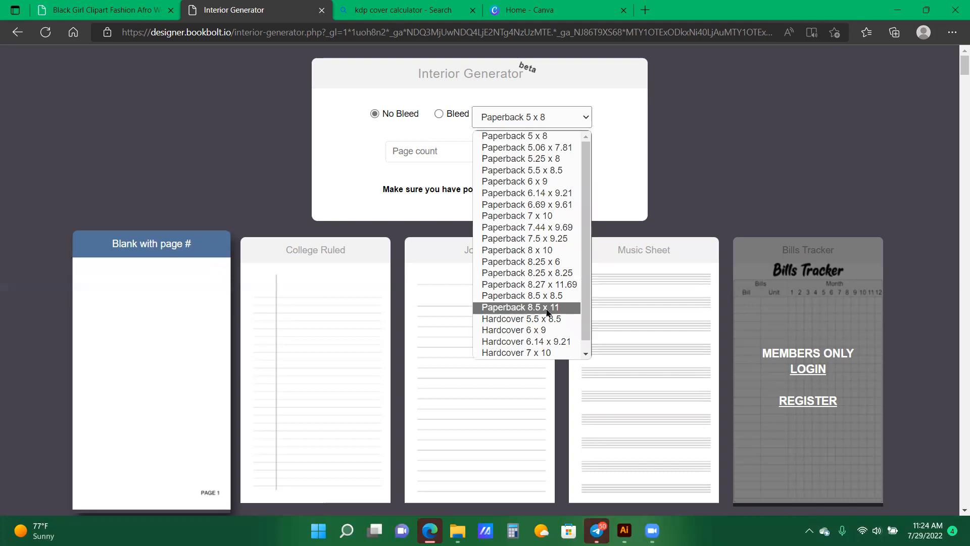
Choose the paperback trim size, enter the page count and download the Journal interior.
{"action": "left_click", "coordinate": [525, 307]}
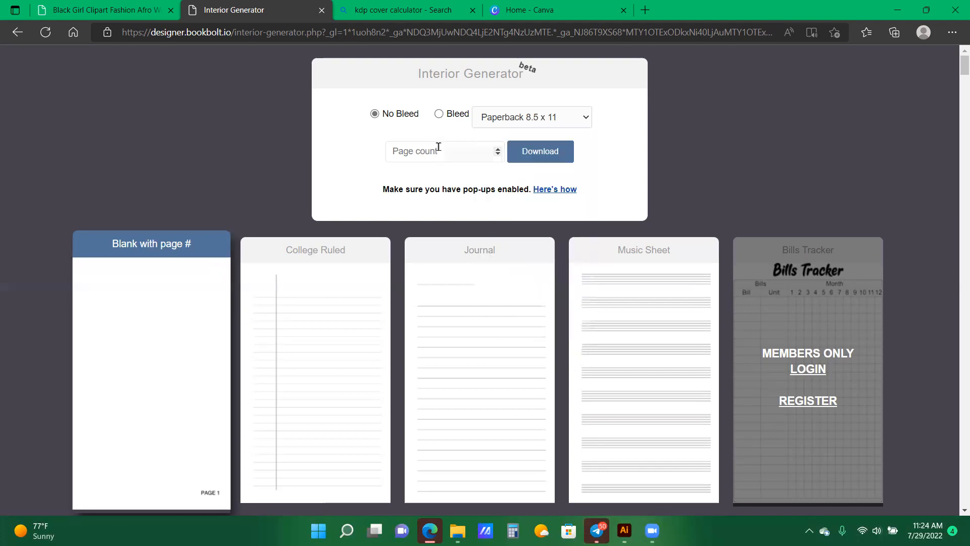
{"action": "type", "text": "1000"}
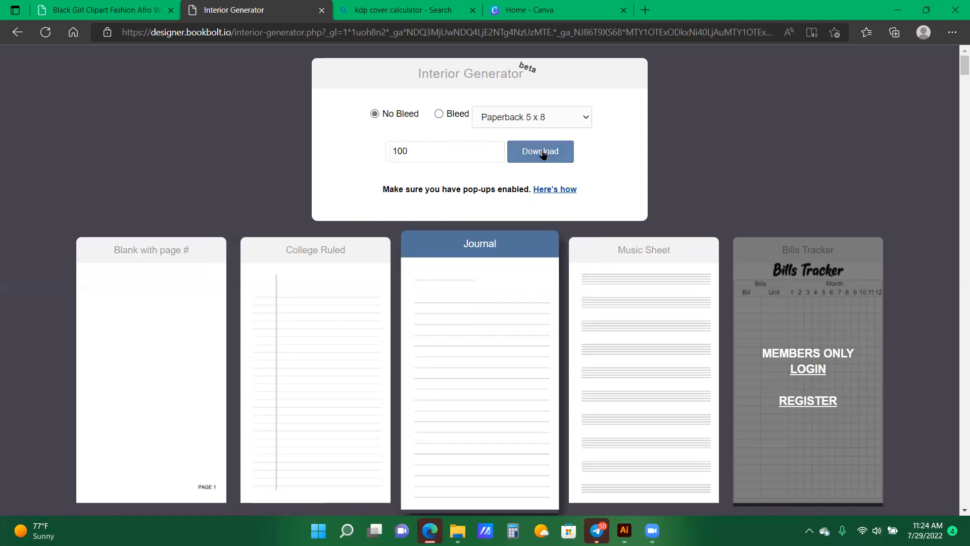
{"action": "left_click", "coordinate": [540, 152]}
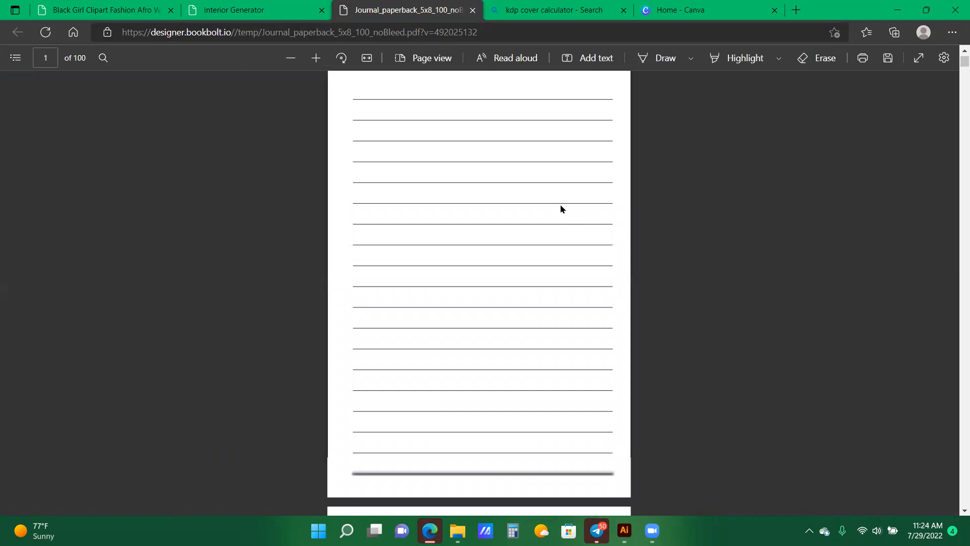
Look through the lined journal PDF, then go to the KDP Cover Calculator search result.
{"action": "scroll", "scroll_direction": "down", "scroll_amount": 3}
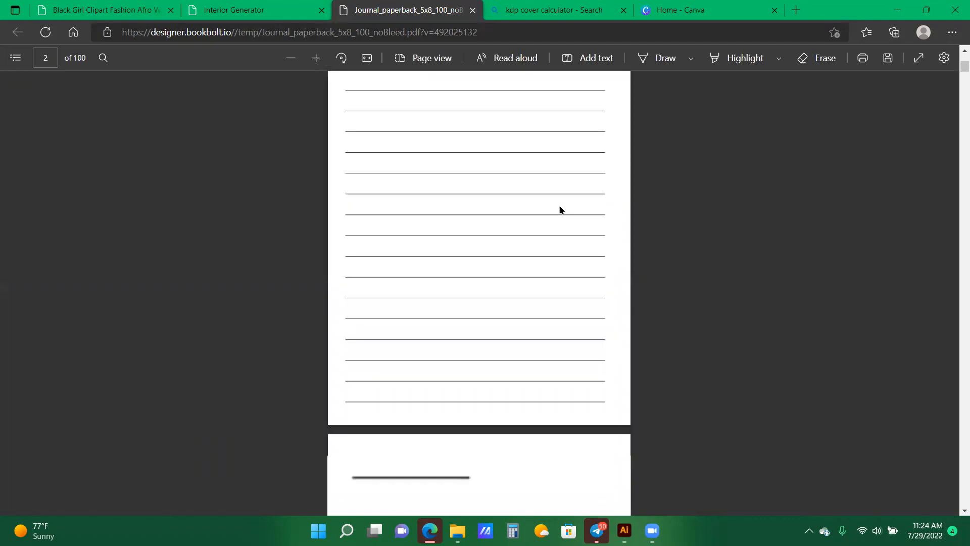
{"action": "scroll", "scroll_direction": "down", "scroll_amount": 3}
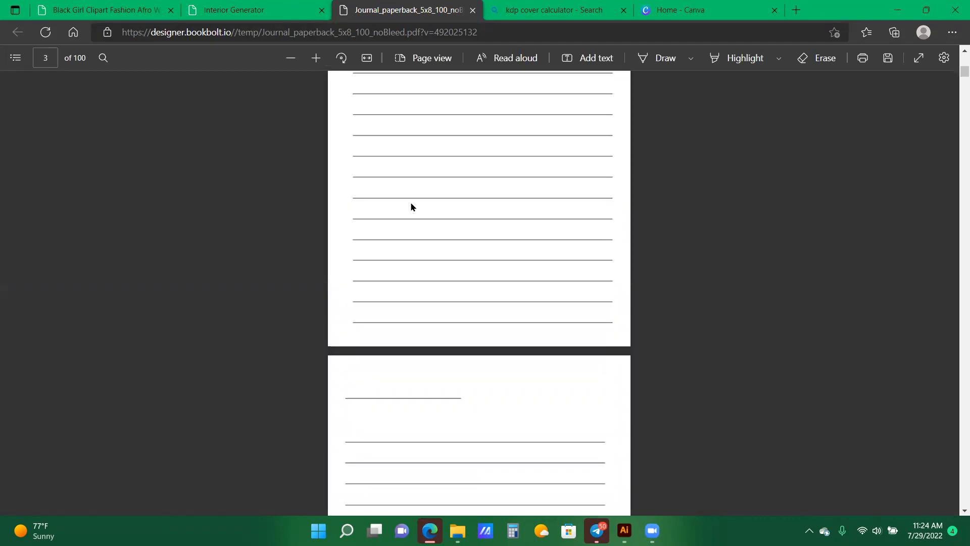
{"action": "scroll", "scroll_direction": "down", "scroll_amount": 3}
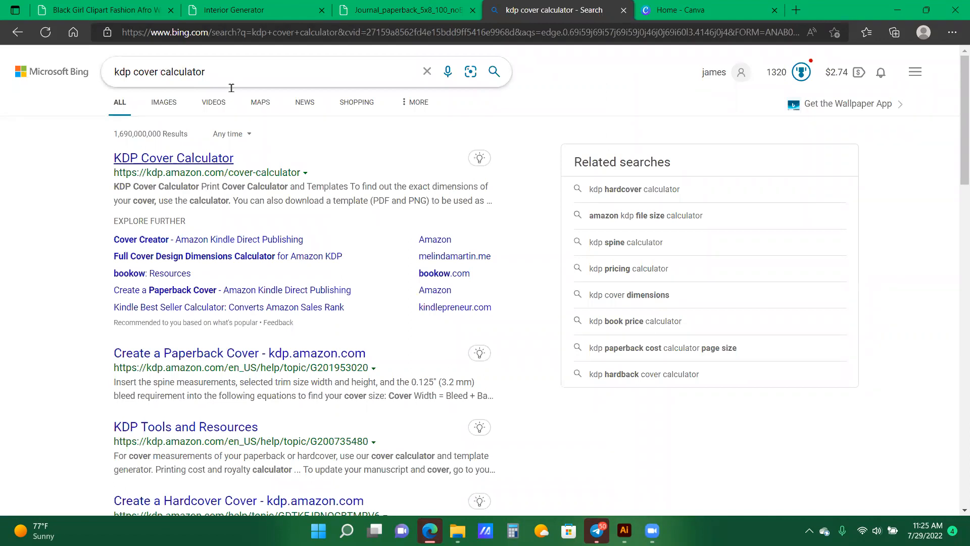
{"action": "left_click", "coordinate": [174, 158]}
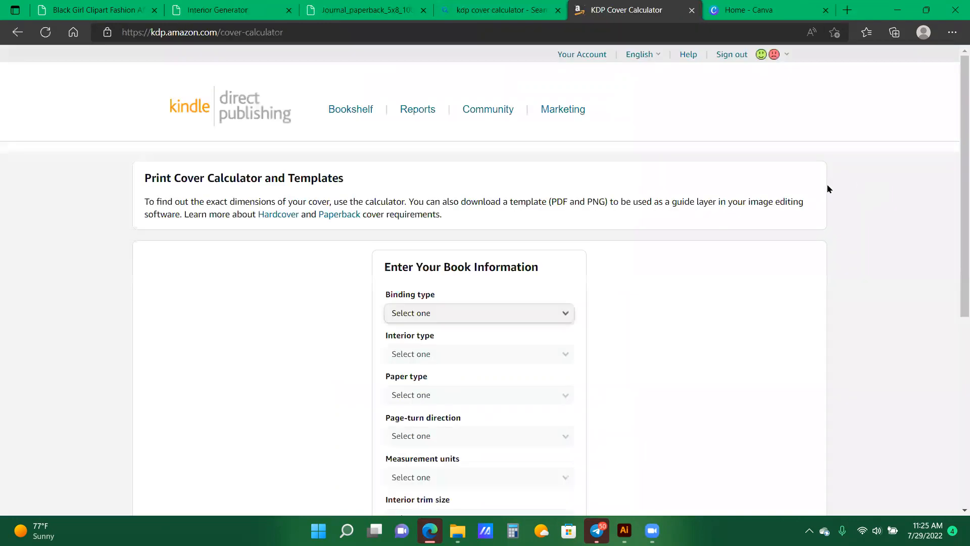
Set binding Paperback, interior Black & white and paper White.
{"action": "scroll", "scroll_direction": "down", "scroll_amount": 3}
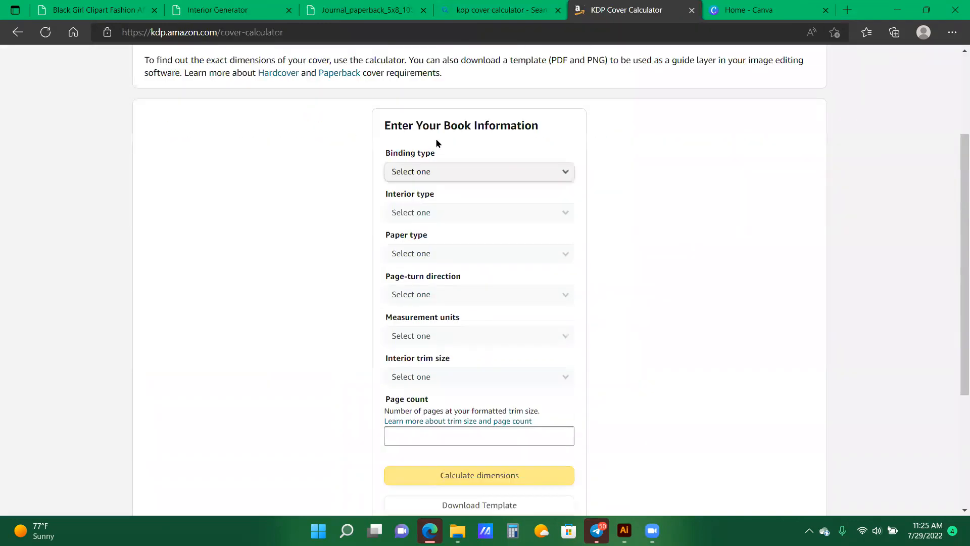
{"action": "mouse_move", "coordinate": [459, 287]}
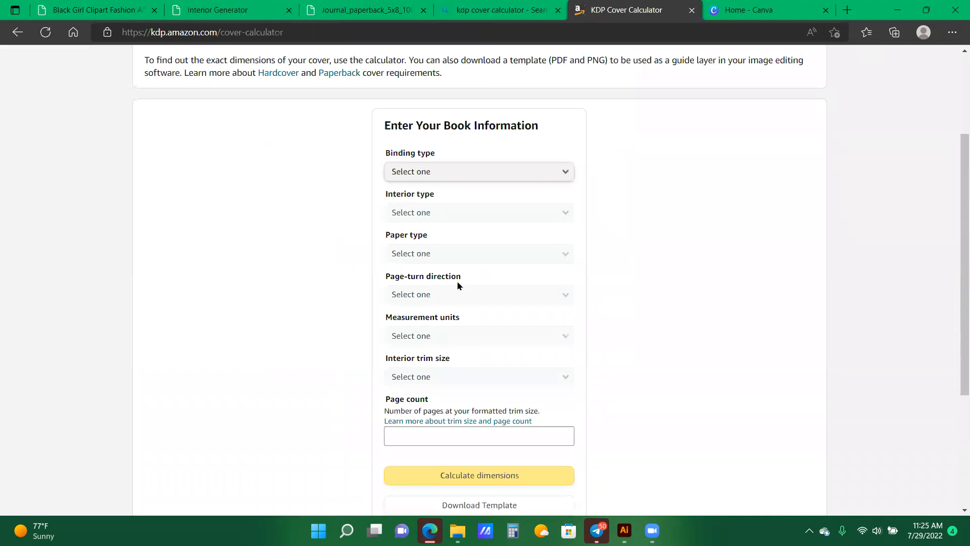
{"action": "mouse_move", "coordinate": [407, 129]}
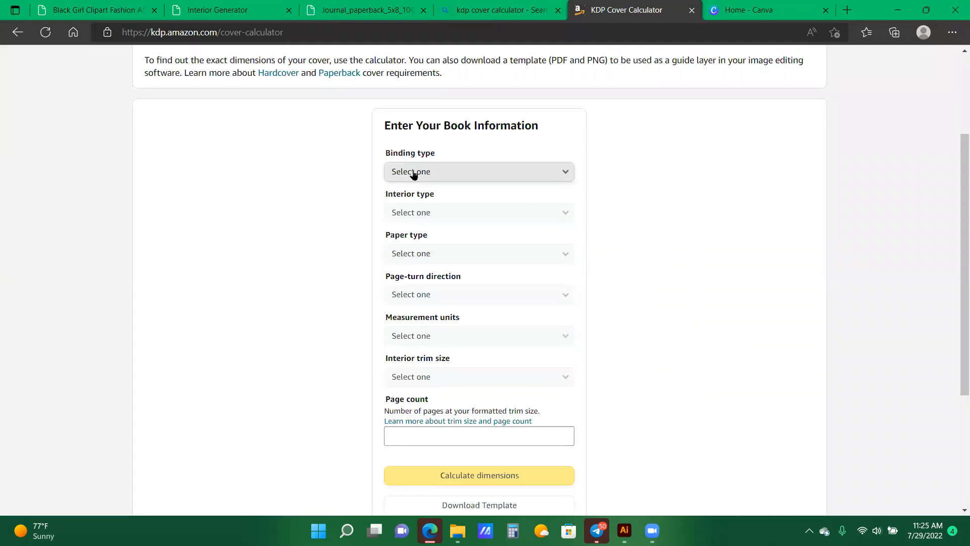
{"action": "left_click", "coordinate": [479, 171]}
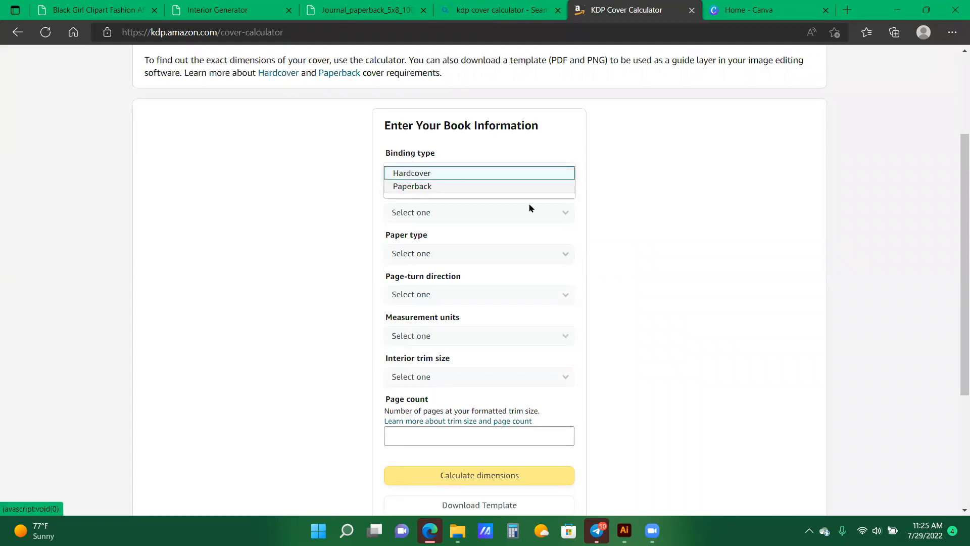
{"action": "left_click", "coordinate": [413, 186]}
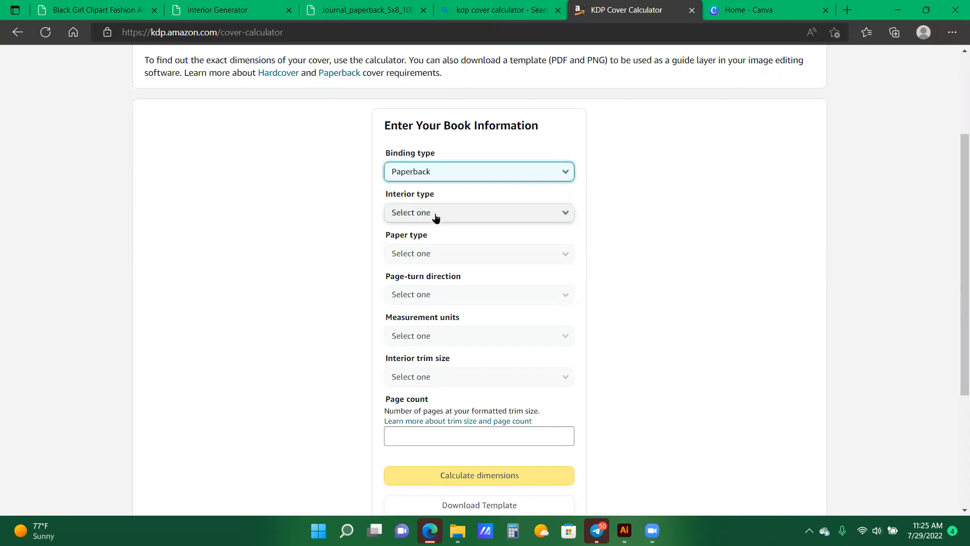
{"action": "left_click", "coordinate": [478, 213]}
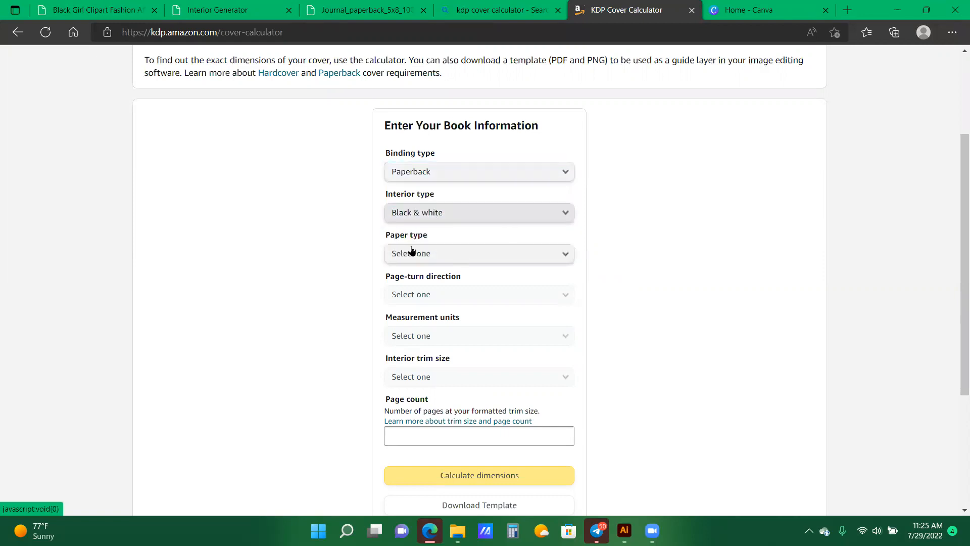
{"action": "left_click", "coordinate": [479, 254]}
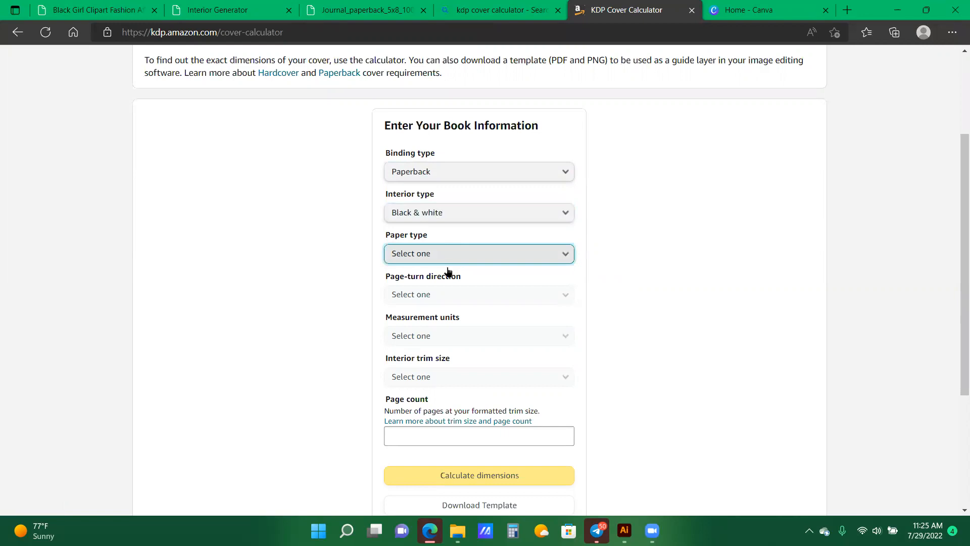
{"action": "left_click", "coordinate": [479, 253]}
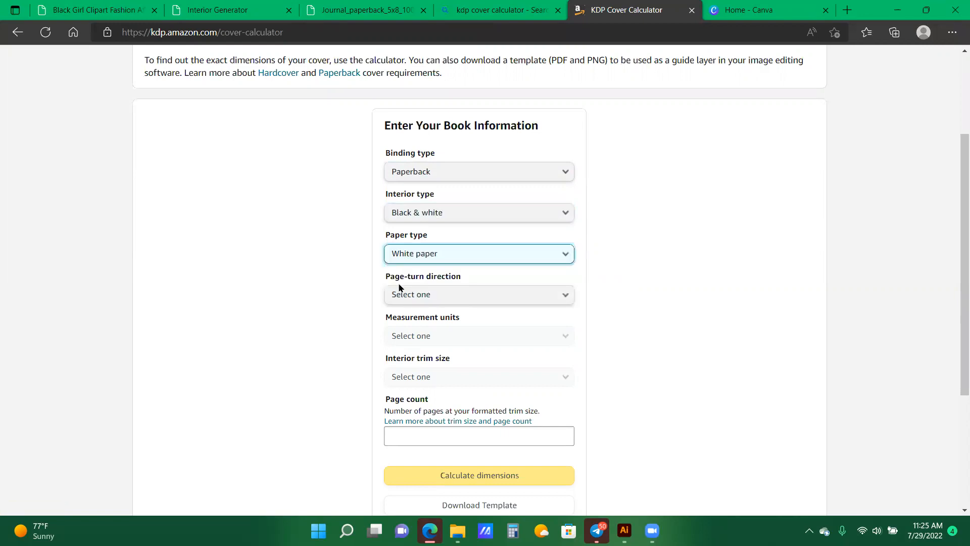
Set page turn Left to Right, units Inches, trim 8.5 x 11 in and page count 100.
{"action": "left_click", "coordinate": [479, 295]}
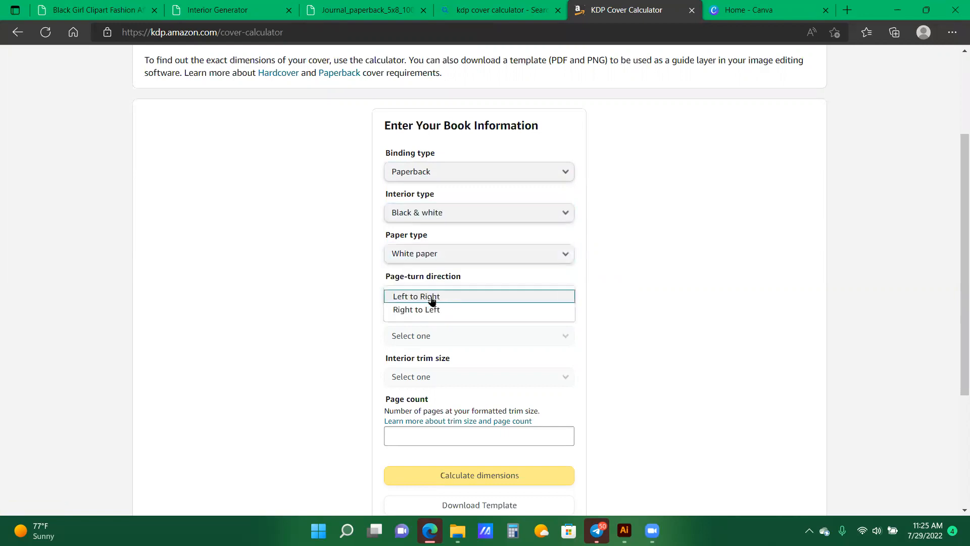
{"action": "left_click", "coordinate": [416, 296]}
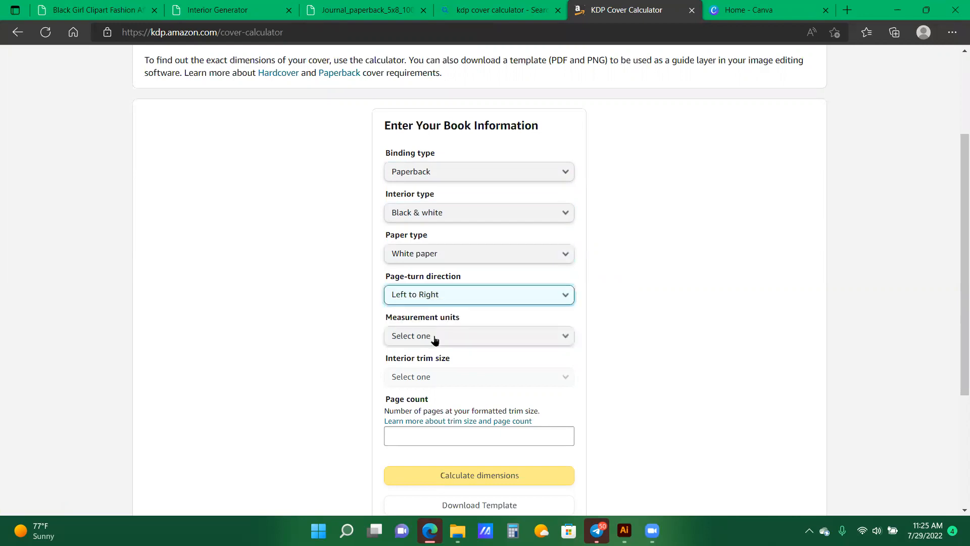
{"action": "left_click", "coordinate": [479, 336]}
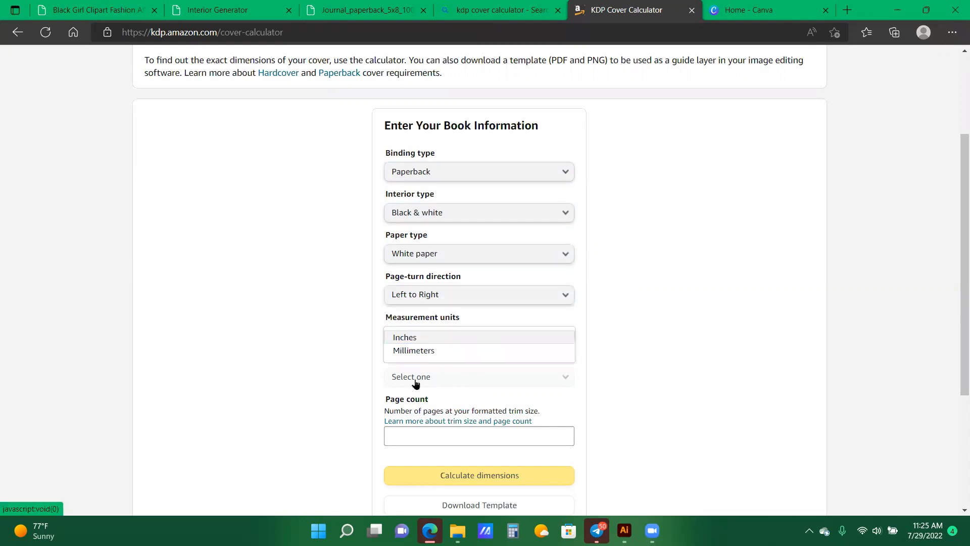
{"action": "left_click", "coordinate": [479, 376]}
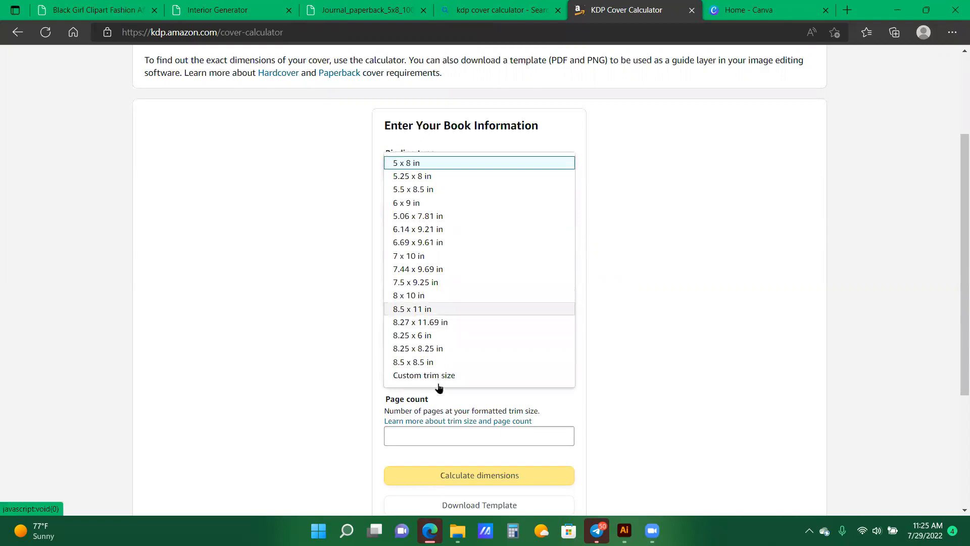
{"action": "left_click", "coordinate": [412, 310]}
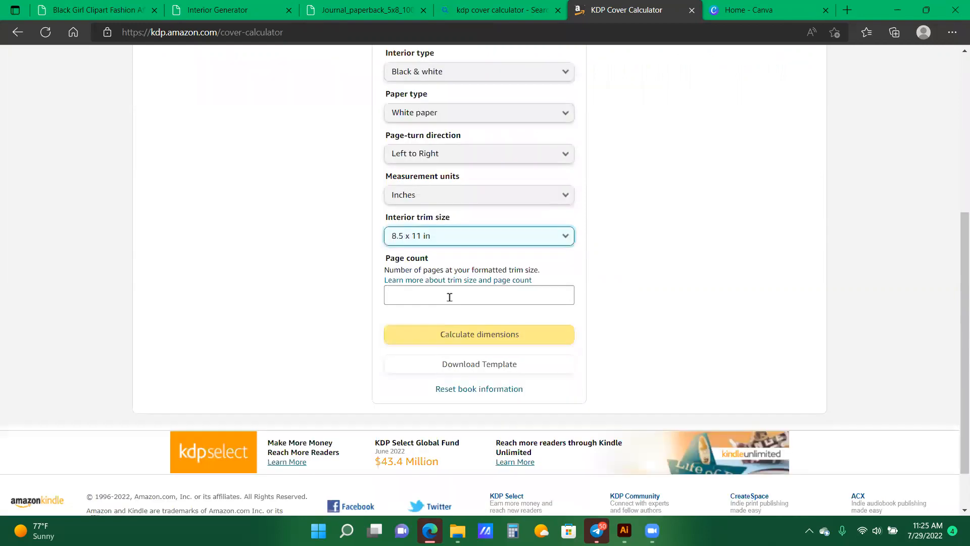
{"action": "type", "text": "1"}
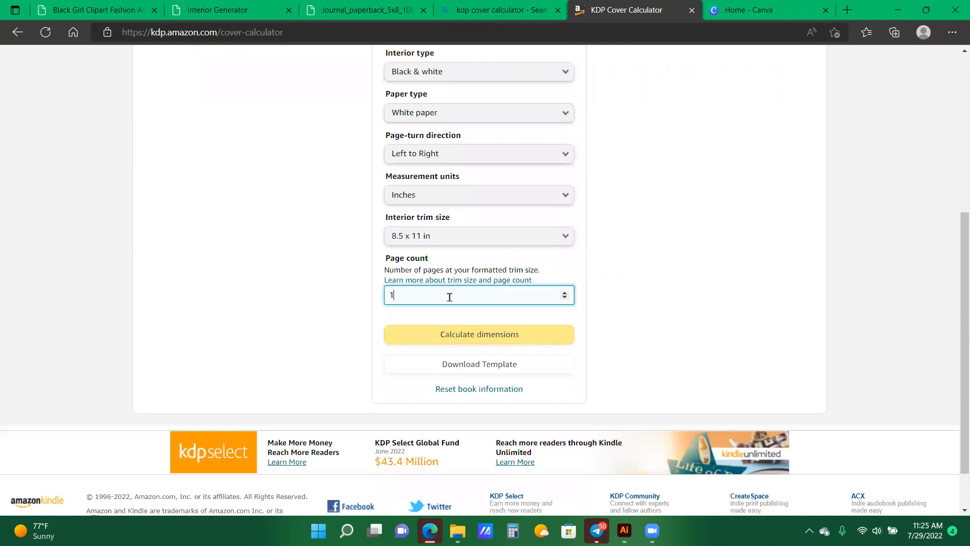
{"action": "type", "text": "00"}
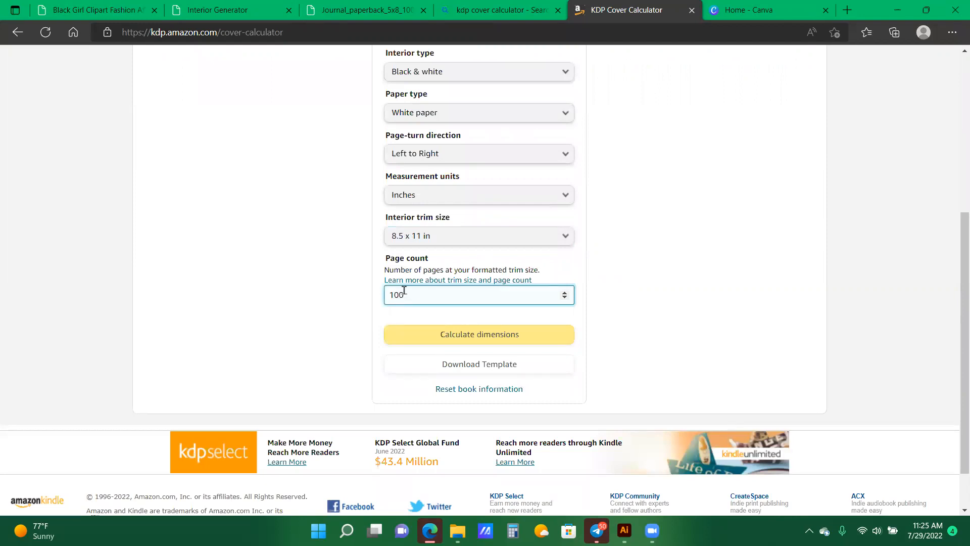
{"action": "mouse_move", "coordinate": [658, 307]}
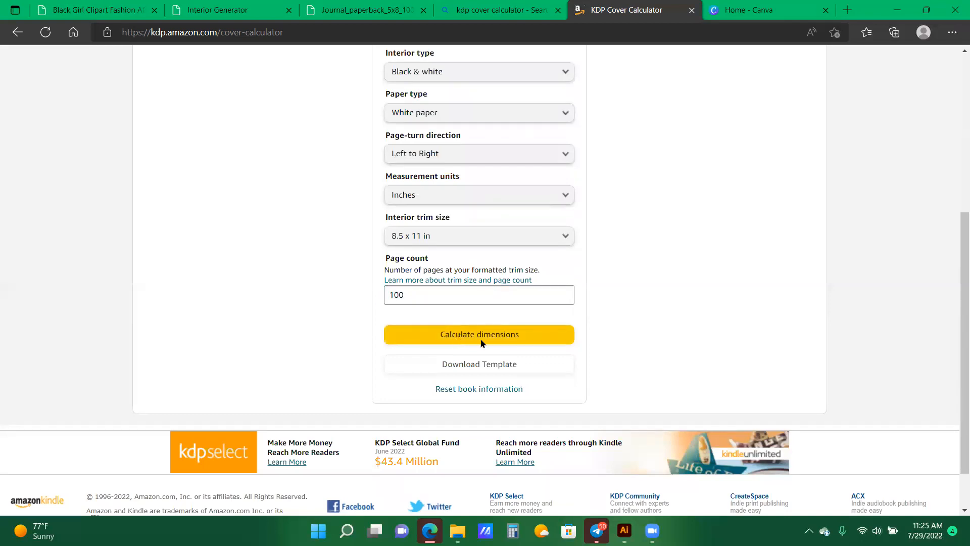
Calculate the cover dimensions: full cover 17.475 x 11.25 in with 0.225 in spine.
{"action": "left_click", "coordinate": [479, 334]}
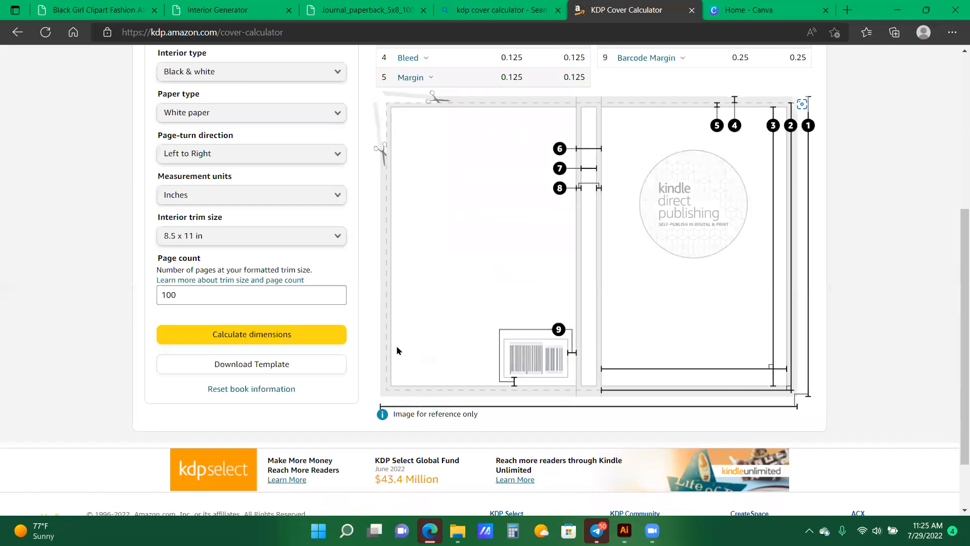
{"action": "mouse_move", "coordinate": [281, 370]}
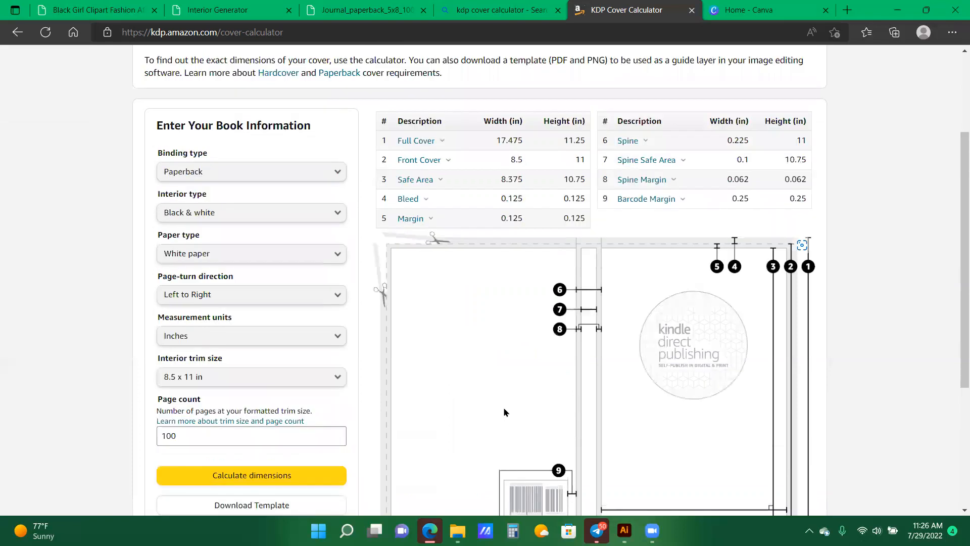
{"action": "mouse_move", "coordinate": [386, 134]}
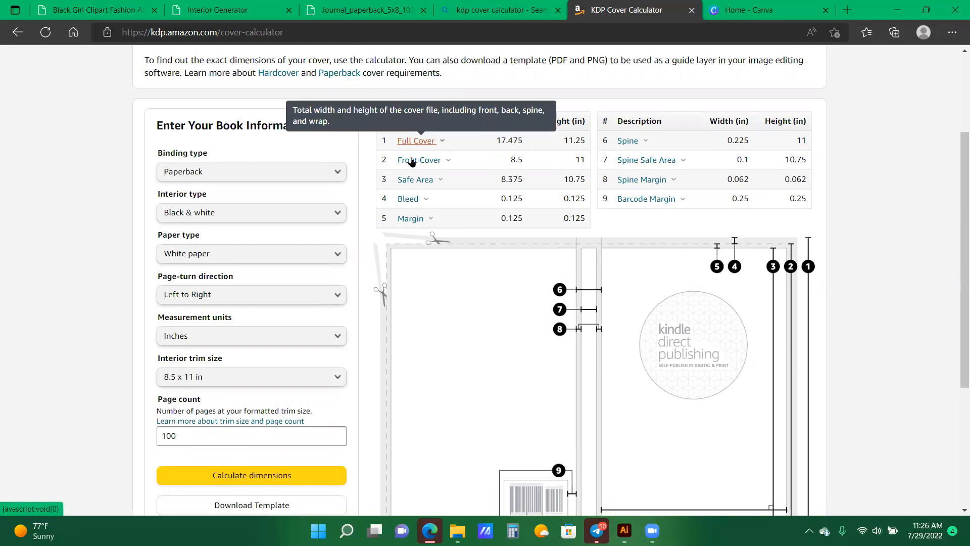
{"action": "mouse_move", "coordinate": [419, 160]}
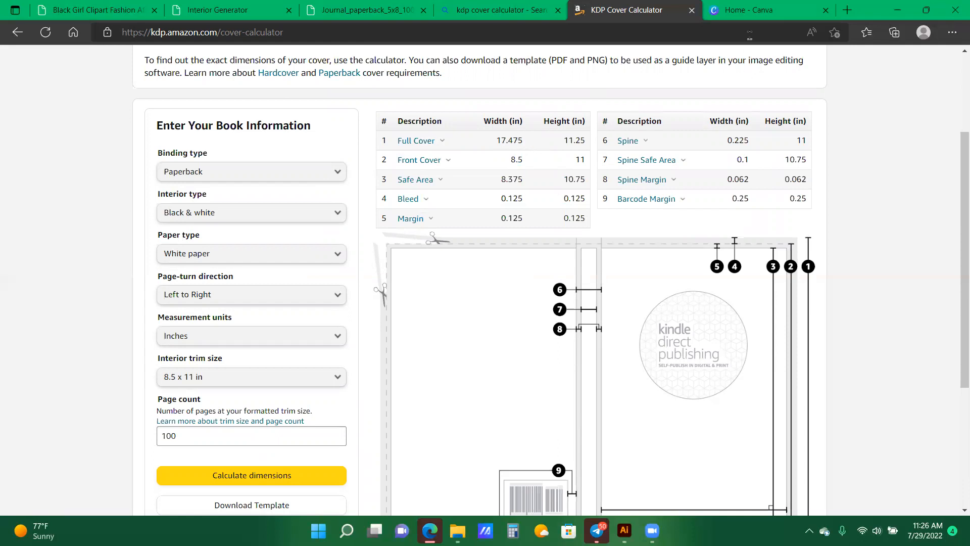
{"action": "mouse_move", "coordinate": [956, 212]}
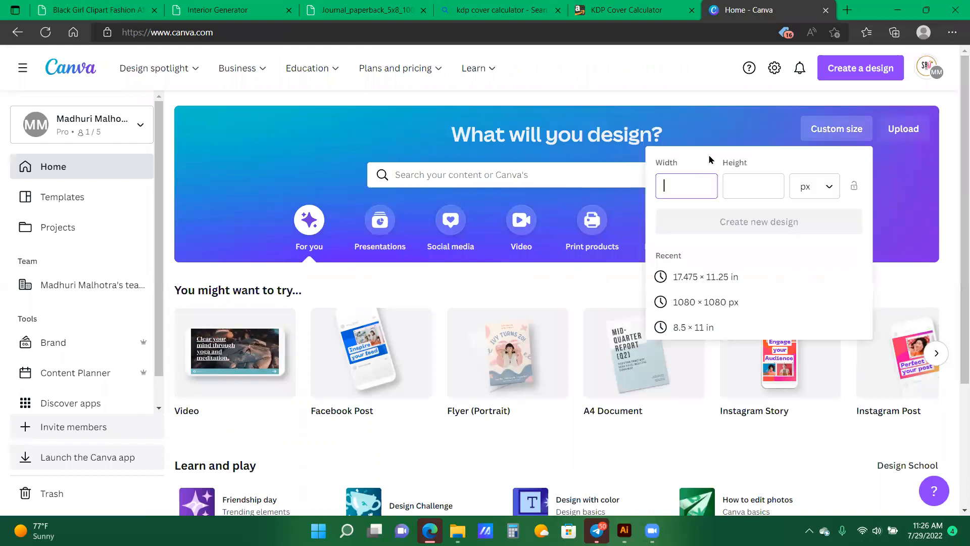
Create a custom-size design in inches, width 17.475 and height 11.25.
{"action": "type", "text": "1"}
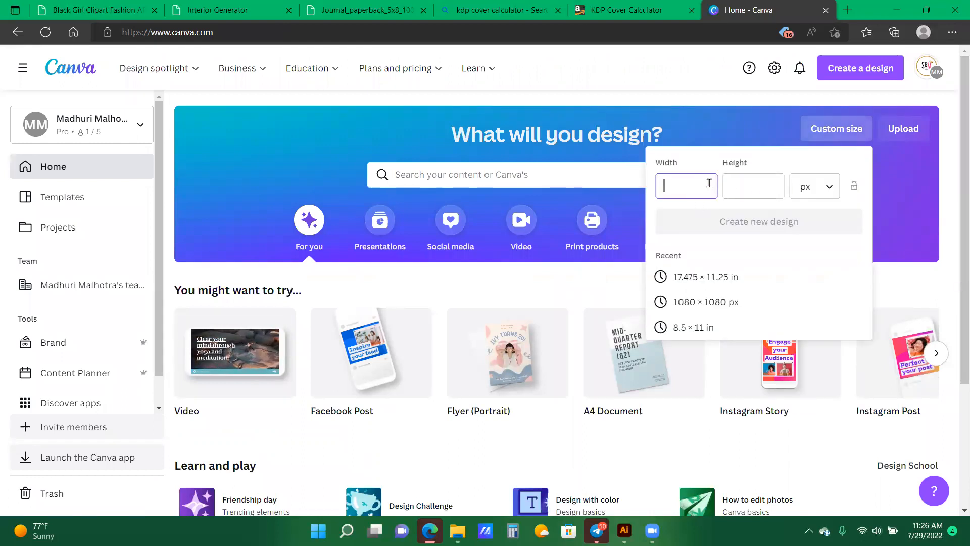
{"action": "left_click", "coordinate": [815, 186]}
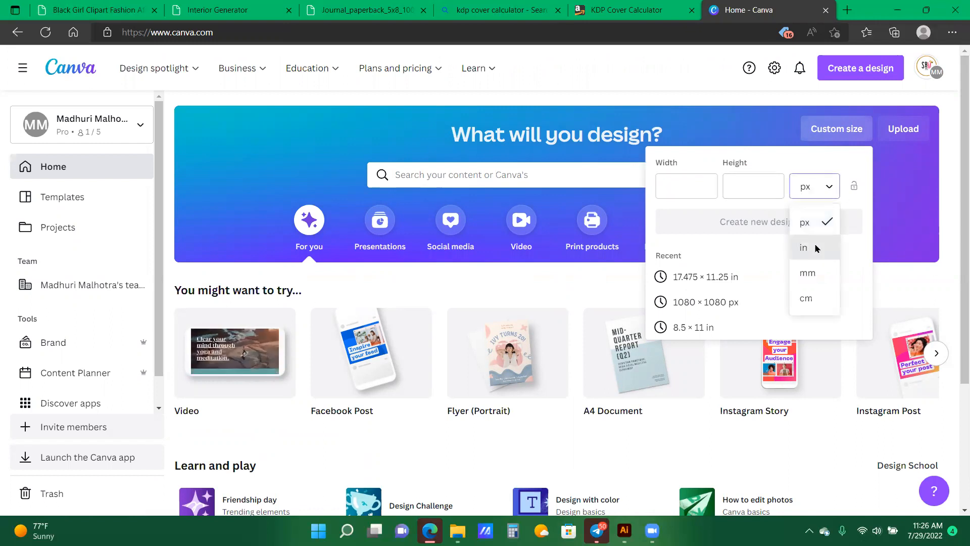
{"action": "left_click", "coordinate": [804, 247]}
{"action": "type", "text": "17.475"}
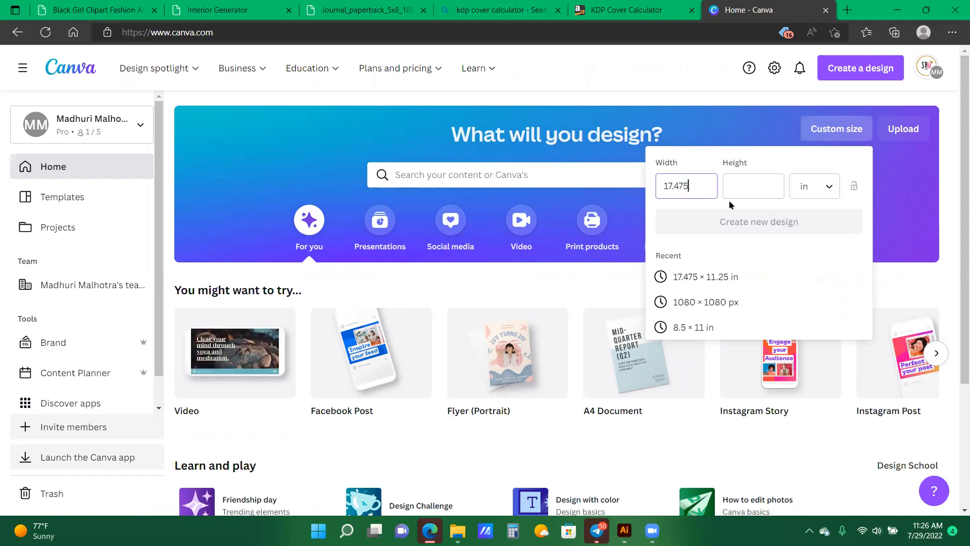
{"action": "type", "text": "11"}
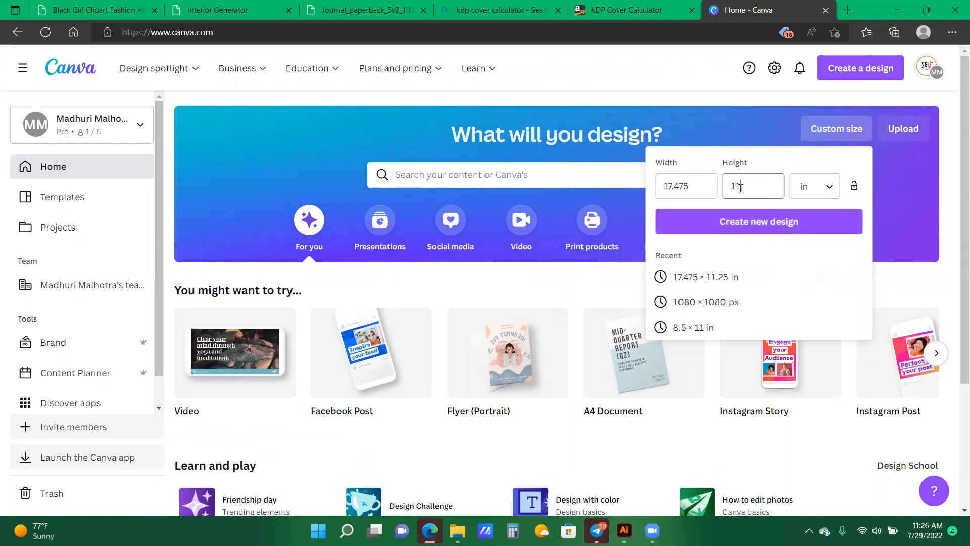
{"action": "type", "text": "11.25"}
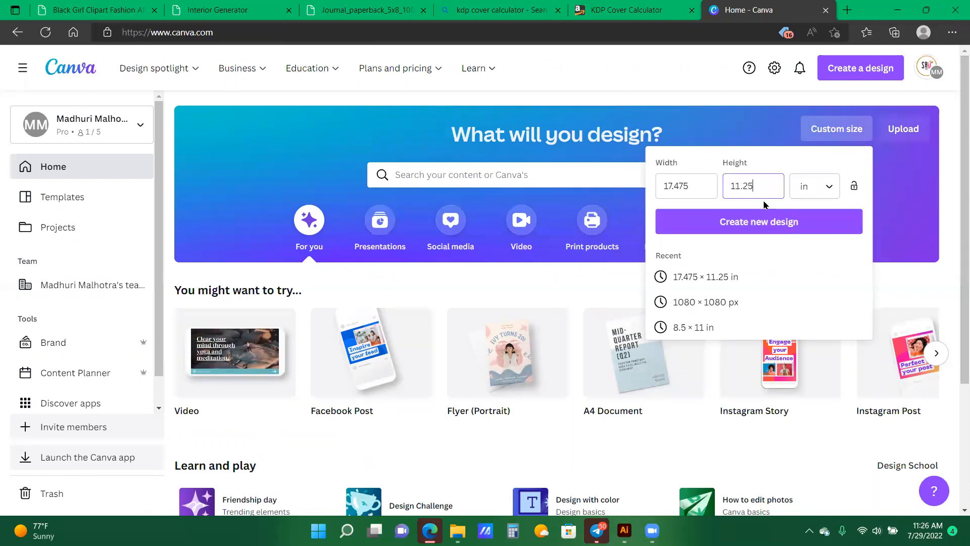
{"action": "left_click", "coordinate": [759, 222]}
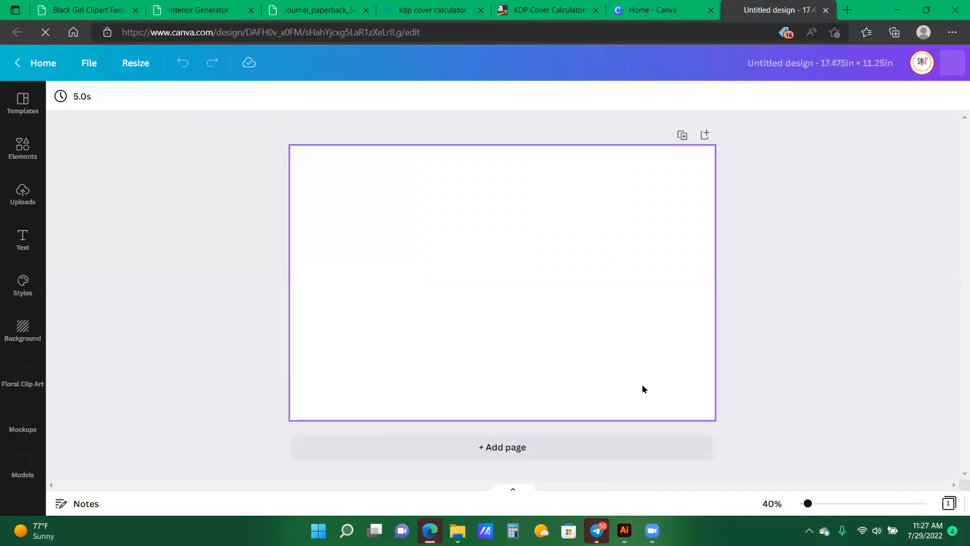
{"action": "mouse_move", "coordinate": [349, 214]}
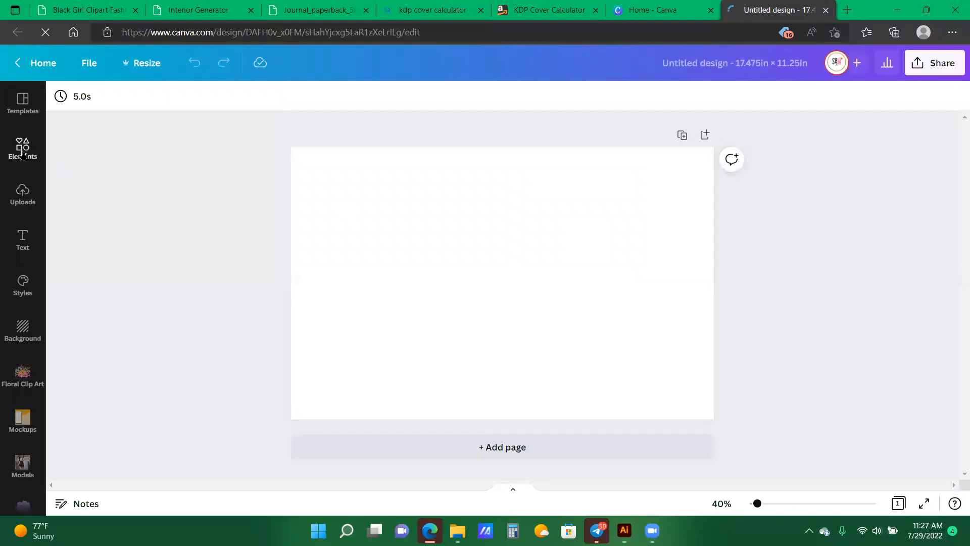
{"action": "mouse_move", "coordinate": [87, 198]}
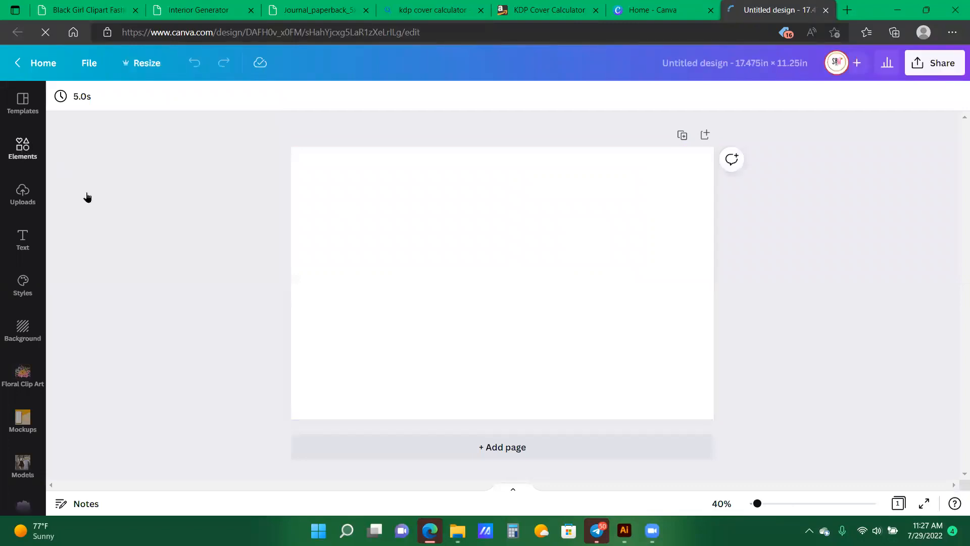
Add a line from Elements, rotate it vertical and stretch it to the full page height at center.
{"action": "left_click", "coordinate": [23, 148]}
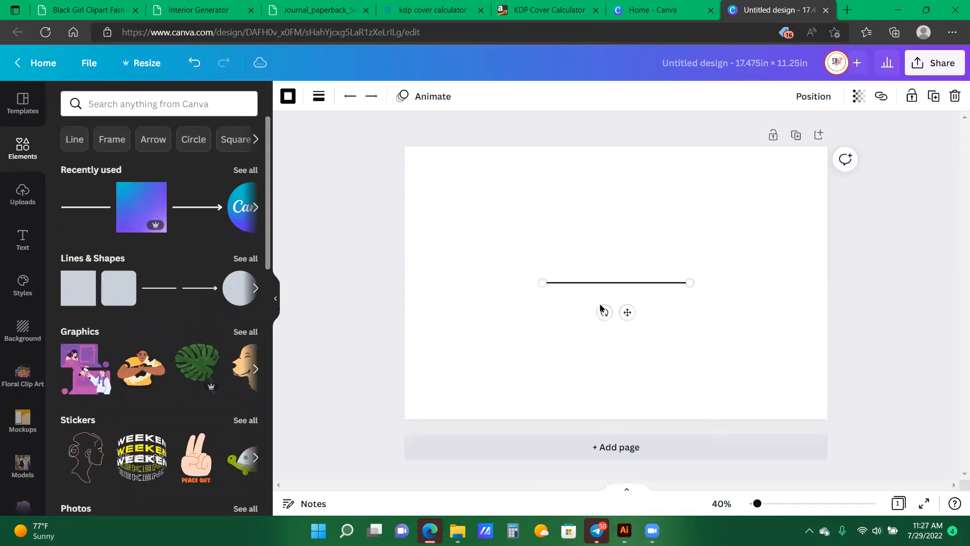
{"action": "left_click_drag", "start_coordinate": [690, 283], "coordinate": [660, 224]}
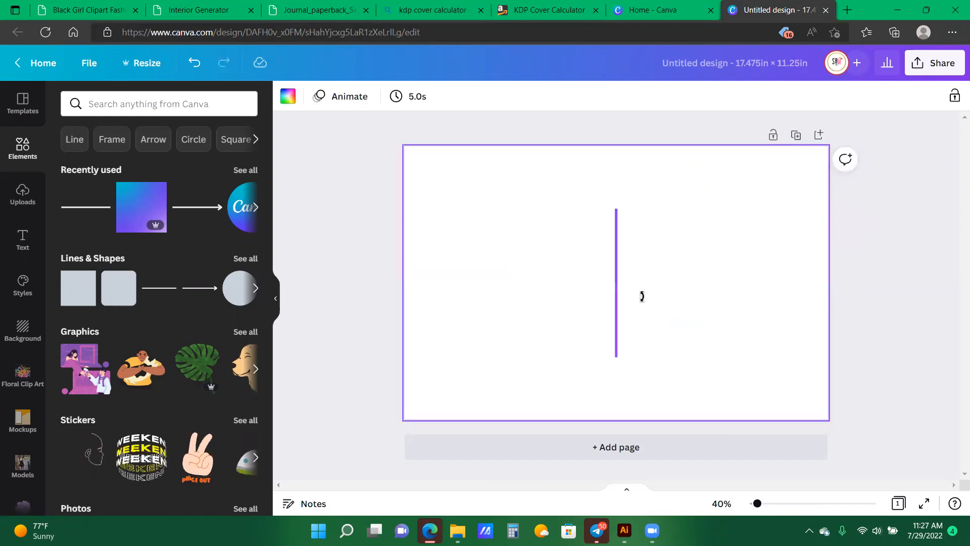
{"action": "left_click", "coordinate": [616, 292]}
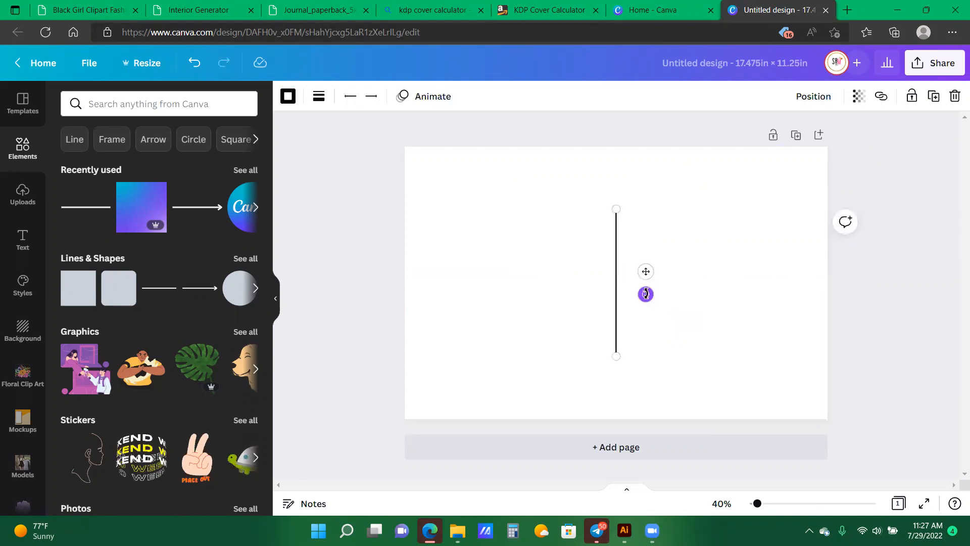
{"action": "left_click_drag", "start_coordinate": [646, 294], "coordinate": [646, 310]}
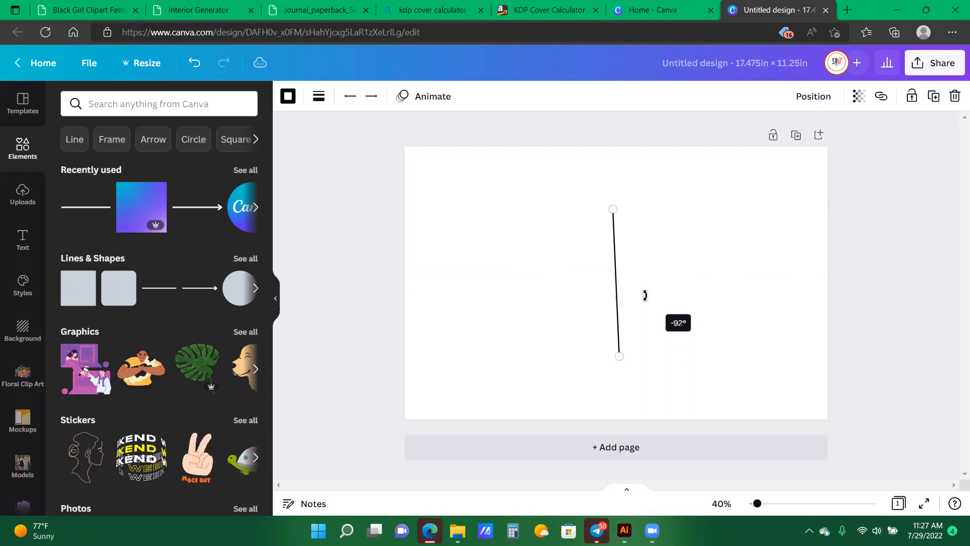
{"action": "left_click_drag", "start_coordinate": [620, 356], "coordinate": [616, 355]}
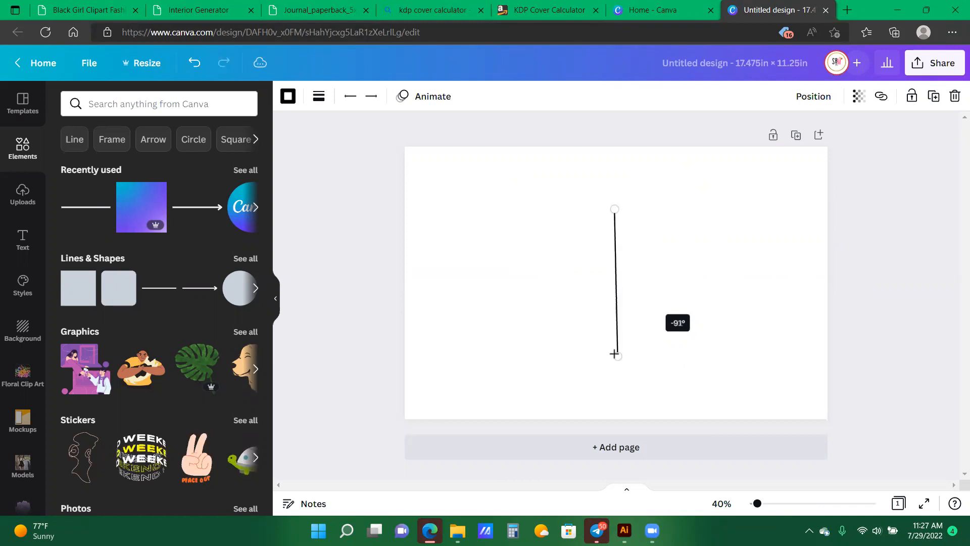
{"action": "left_click_drag", "start_coordinate": [615, 355], "coordinate": [619, 441]}
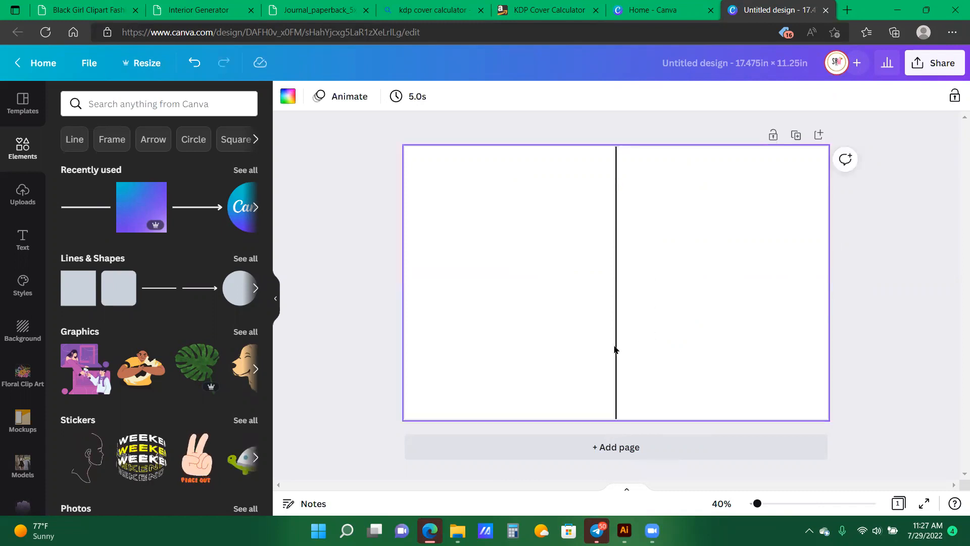
{"action": "left_click", "coordinate": [616, 349]}
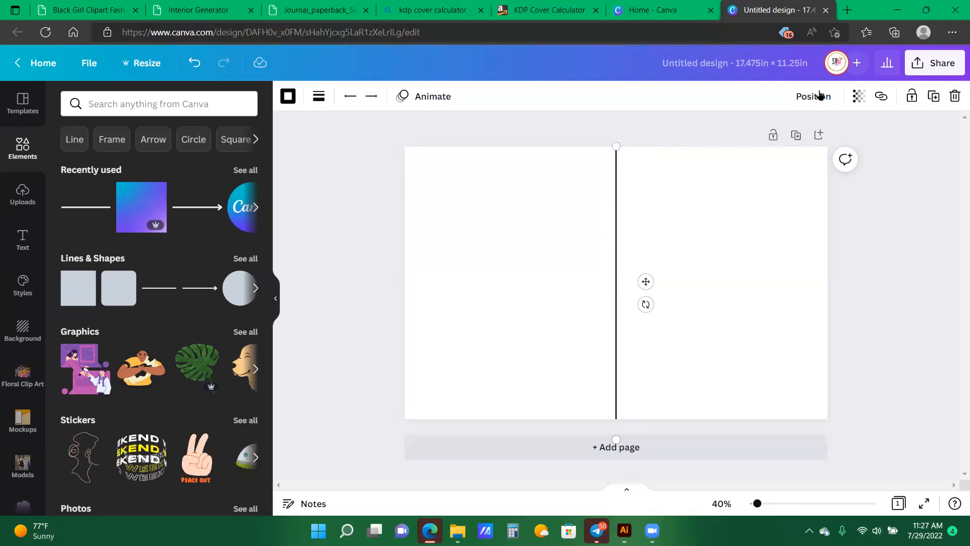
{"action": "left_click", "coordinate": [813, 96]}
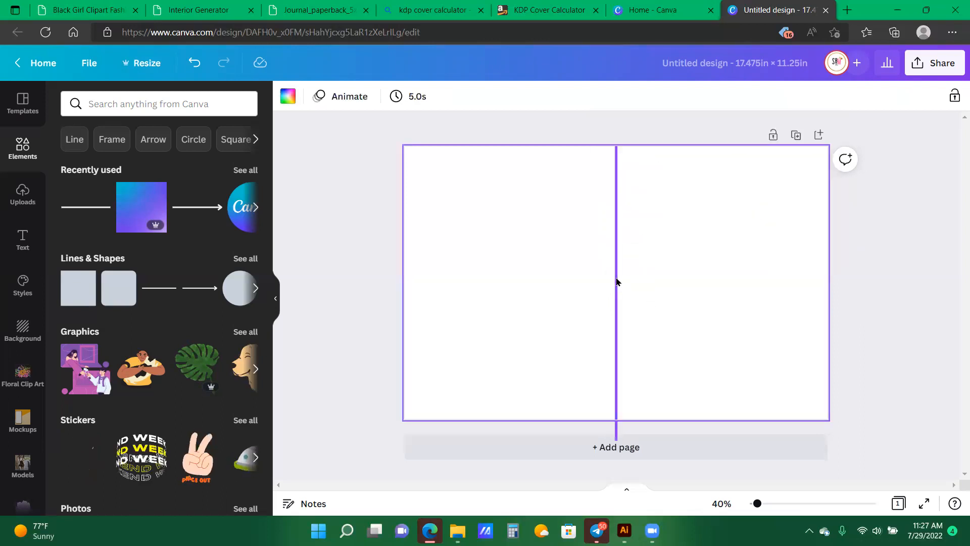
{"action": "left_click", "coordinate": [617, 281]}
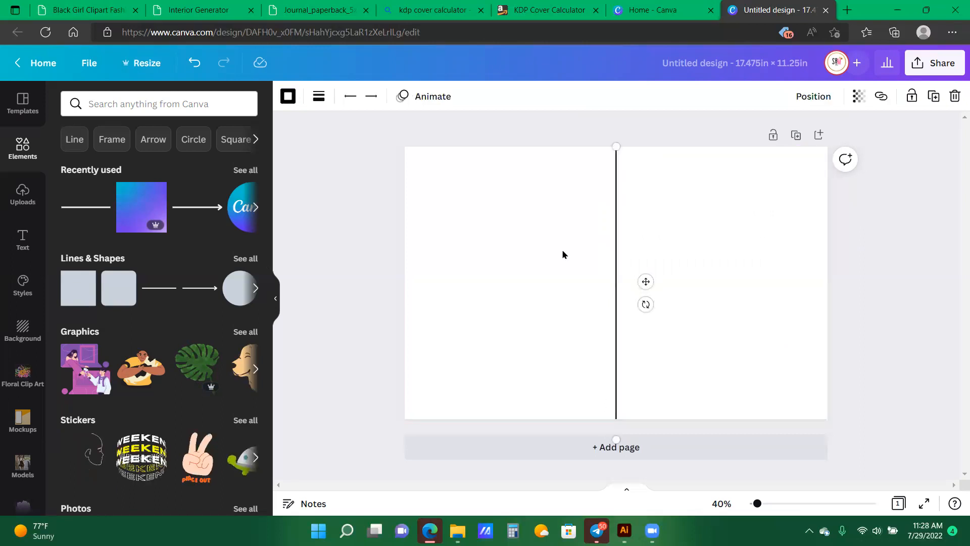
{"action": "mouse_move", "coordinate": [471, 211]}
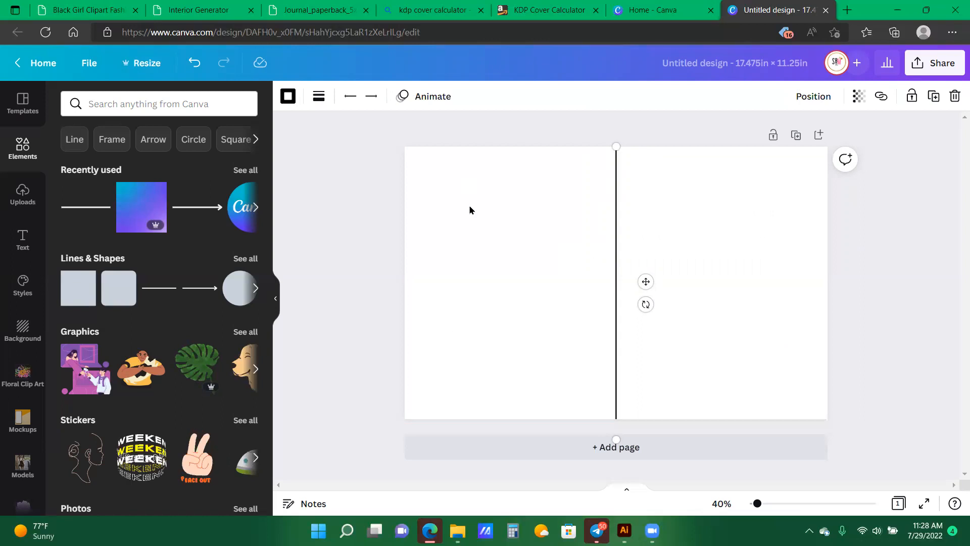
{"action": "mouse_move", "coordinate": [766, 326]}
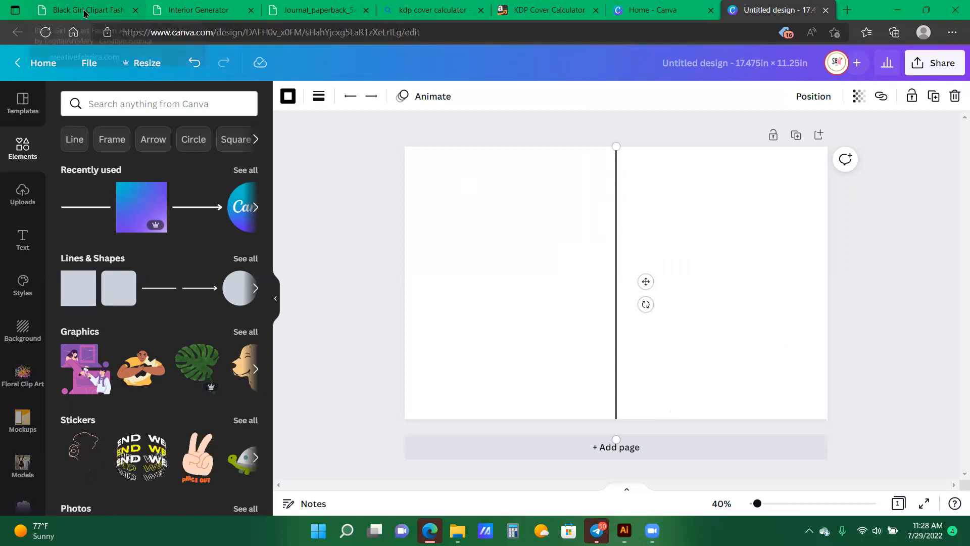
{"action": "left_click", "coordinate": [86, 10]}
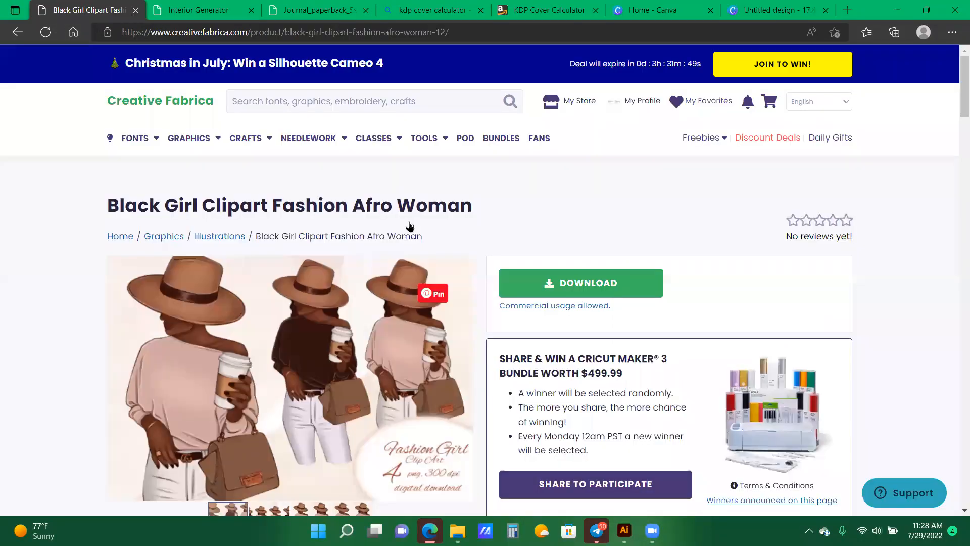
{"action": "scroll", "scroll_direction": "down", "scroll_amount": 3}
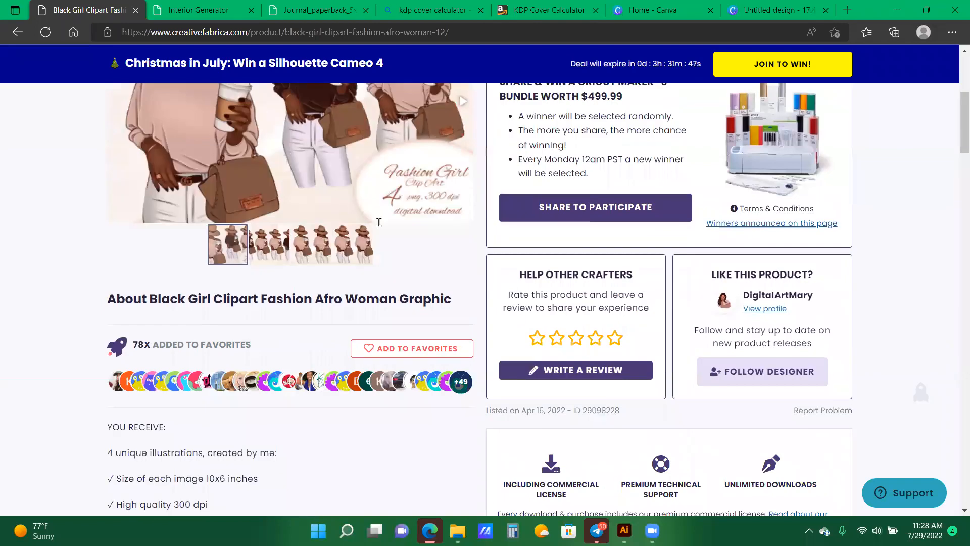
{"action": "scroll", "scroll_direction": "up", "scroll_amount": 3}
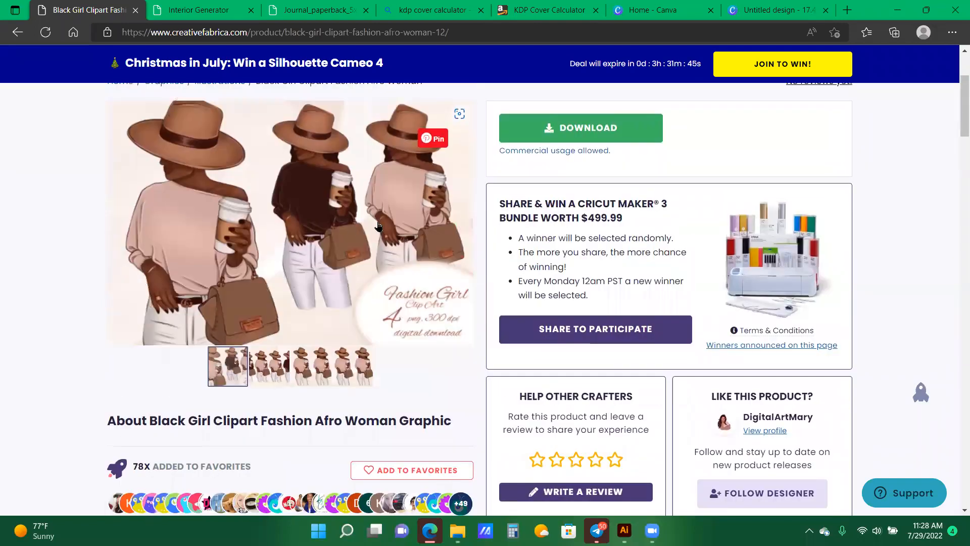
{"action": "scroll", "scroll_direction": "up", "scroll_amount": 3}
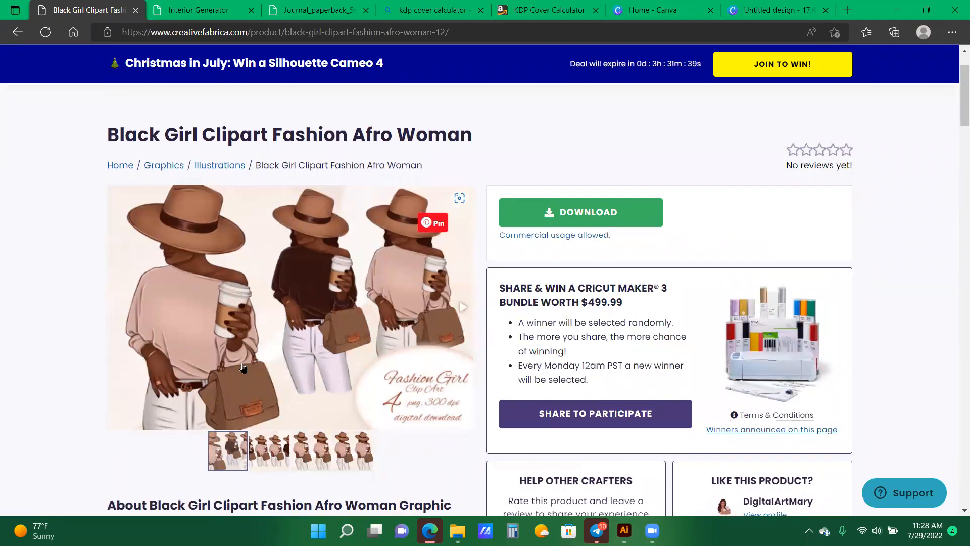
{"action": "scroll", "scroll_direction": "down", "scroll_amount": 3}
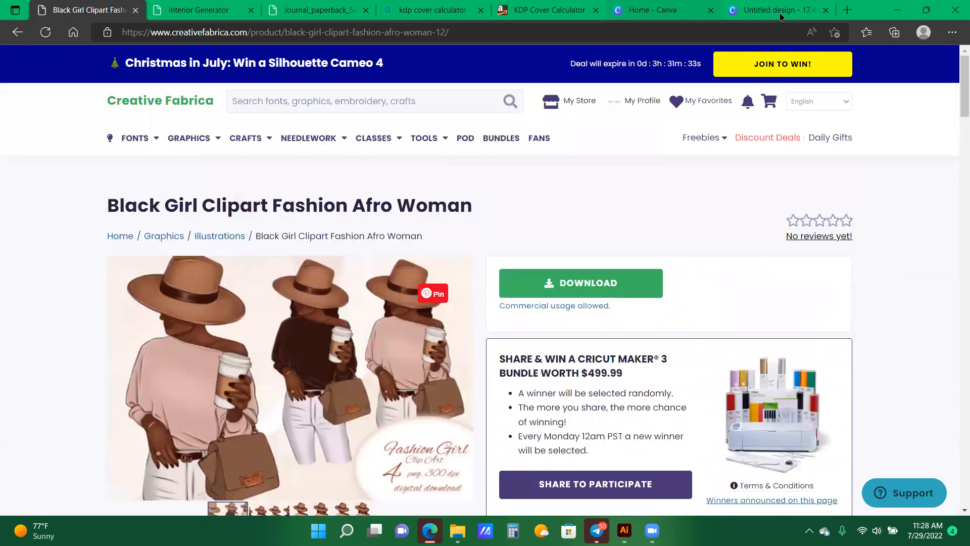
{"action": "left_click", "coordinate": [775, 10]}
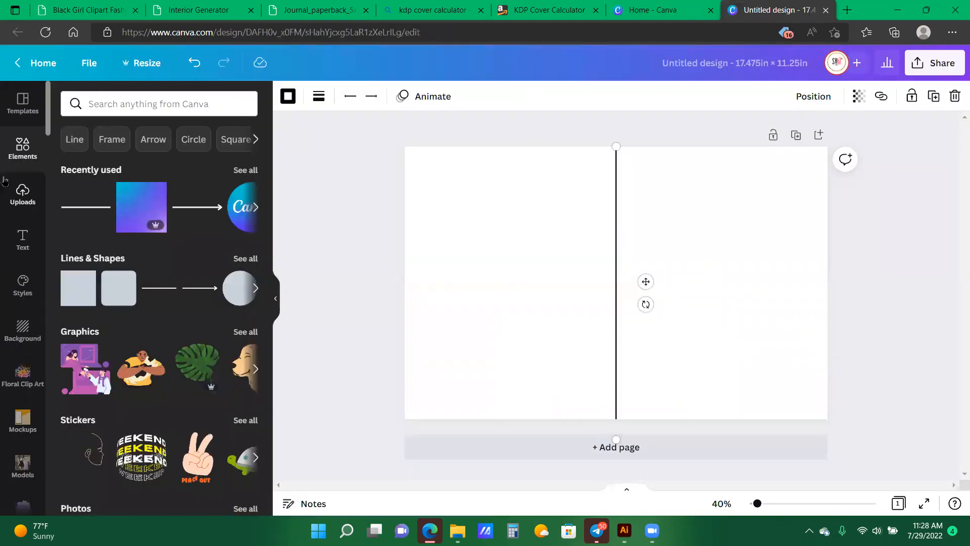
{"action": "mouse_move", "coordinate": [170, 133]}
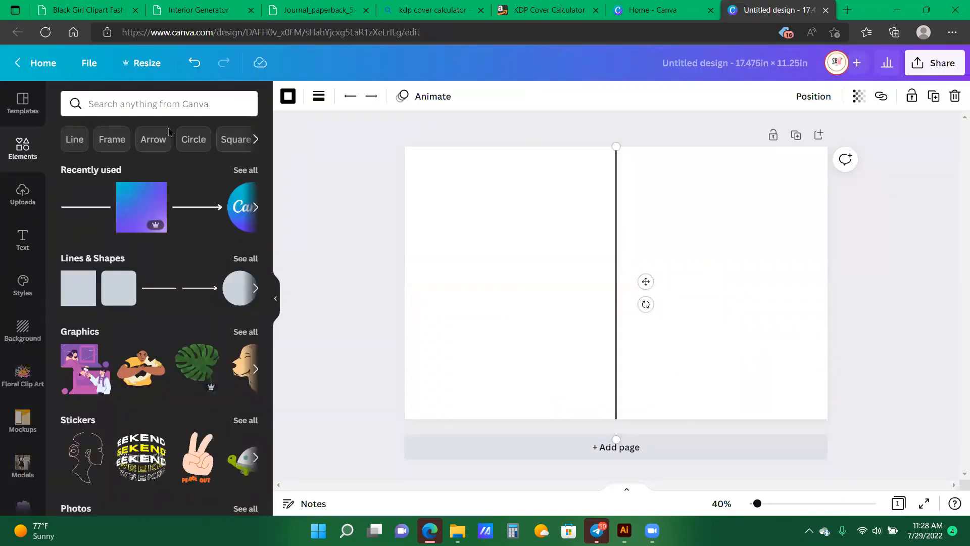
Search Elements for 'Burgundy', browse the reddish graphics, then move to Background.
{"action": "left_click", "coordinate": [159, 103]}
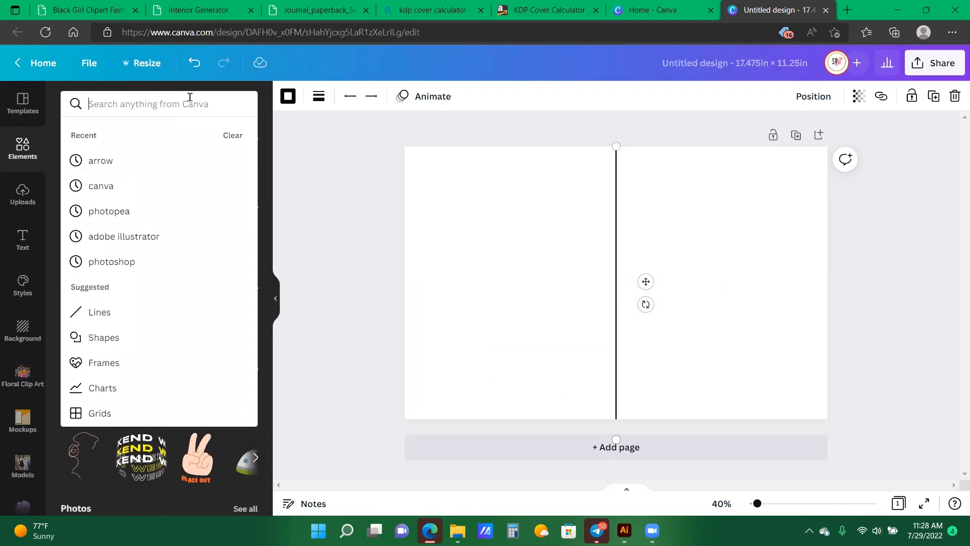
{"action": "type", "text": "burgun"}
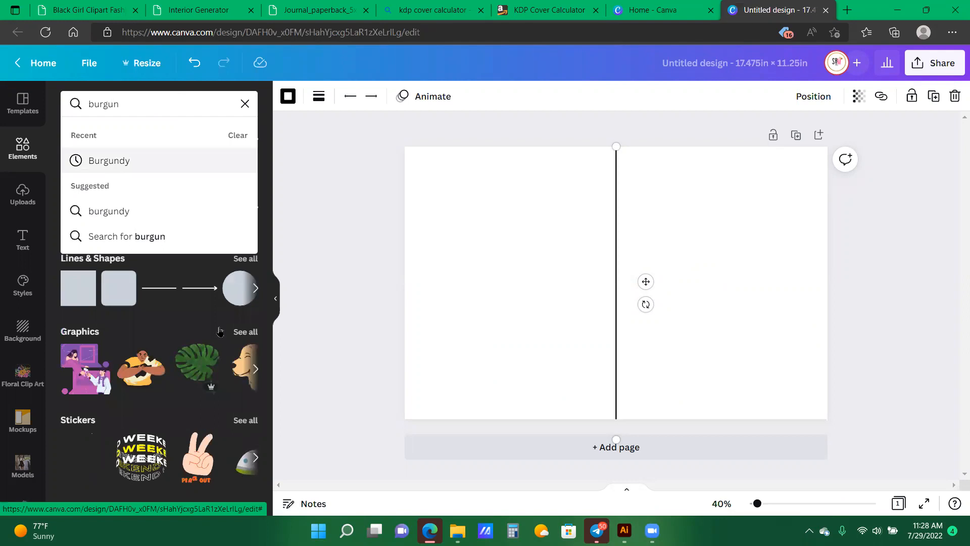
{"action": "left_click", "coordinate": [109, 159]}
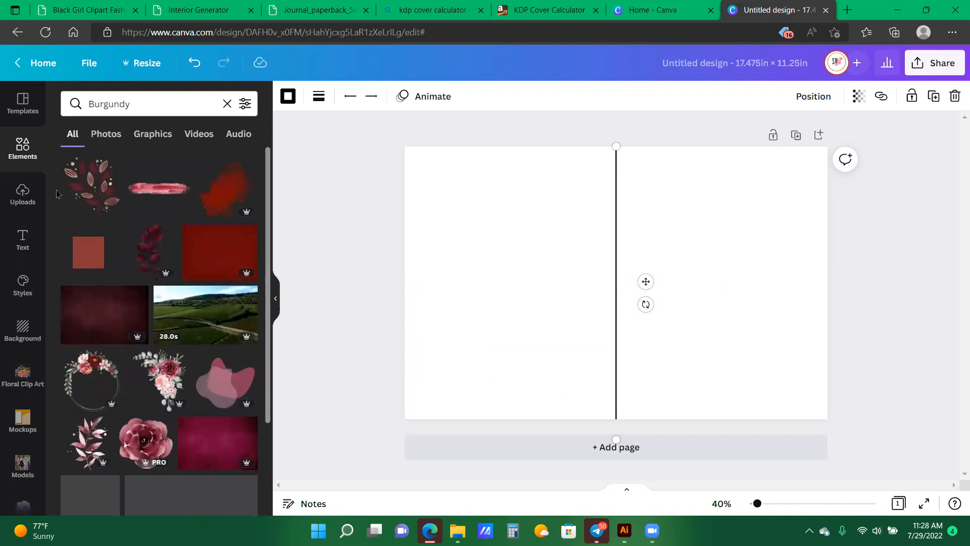
{"action": "scroll", "scroll_direction": "down", "scroll_amount": 3}
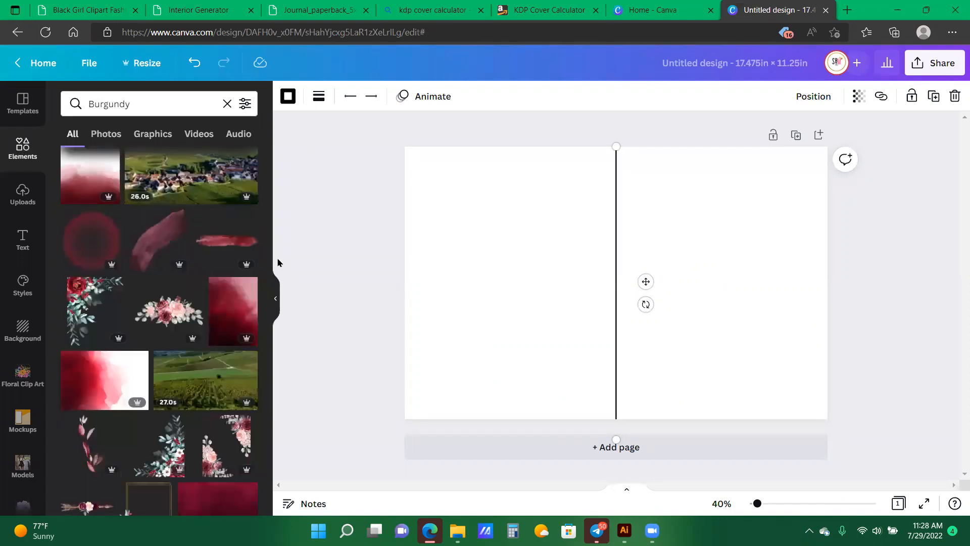
{"action": "mouse_move", "coordinate": [22, 329]}
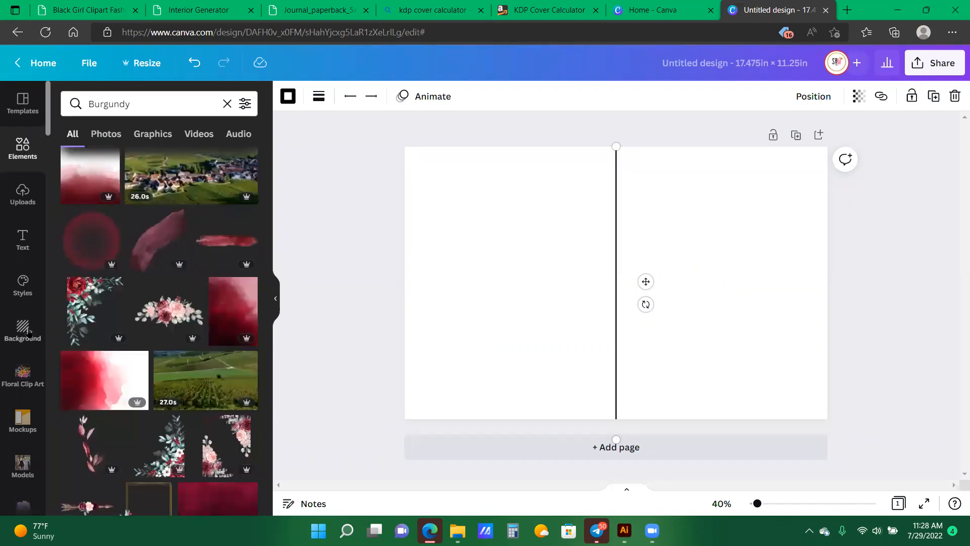
{"action": "left_click", "coordinate": [23, 329]}
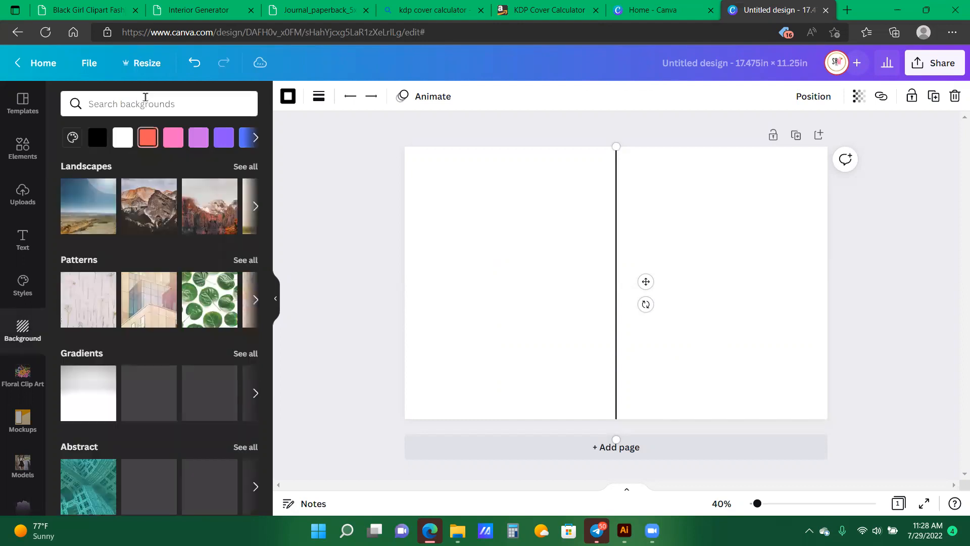
Reuse the recent 'Maroon' background search and apply the dark maroon pattern to the cover.
{"action": "left_click", "coordinate": [151, 104]}
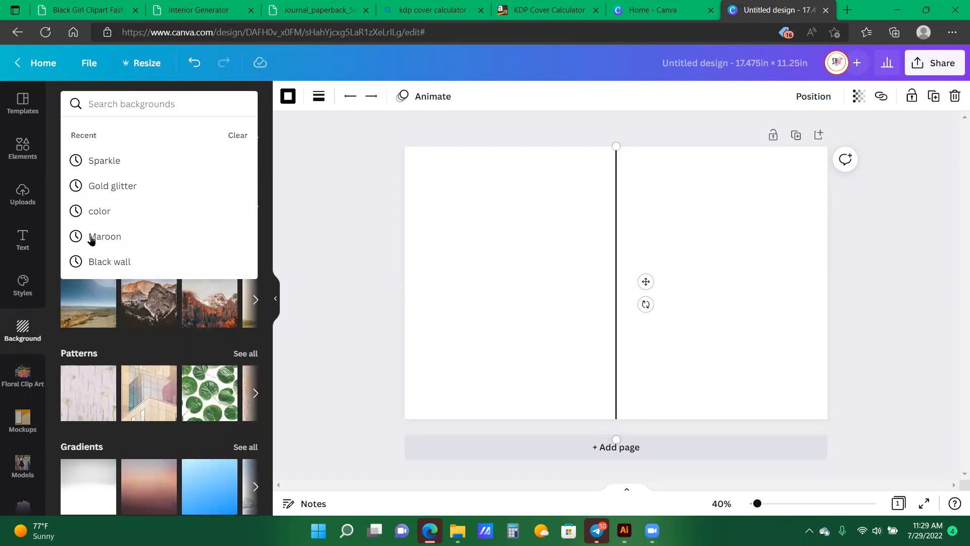
{"action": "left_click", "coordinate": [104, 237]}
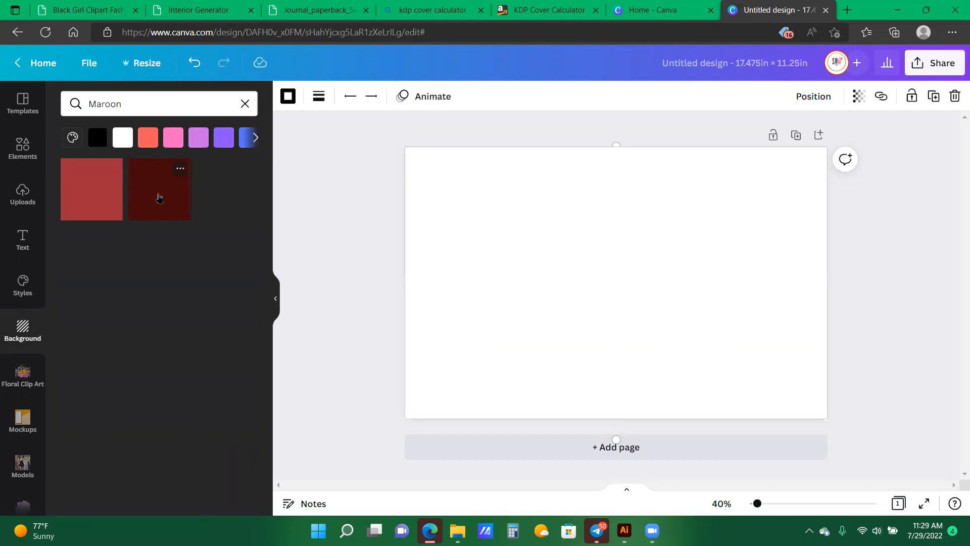
{"action": "left_click", "coordinate": [159, 190]}
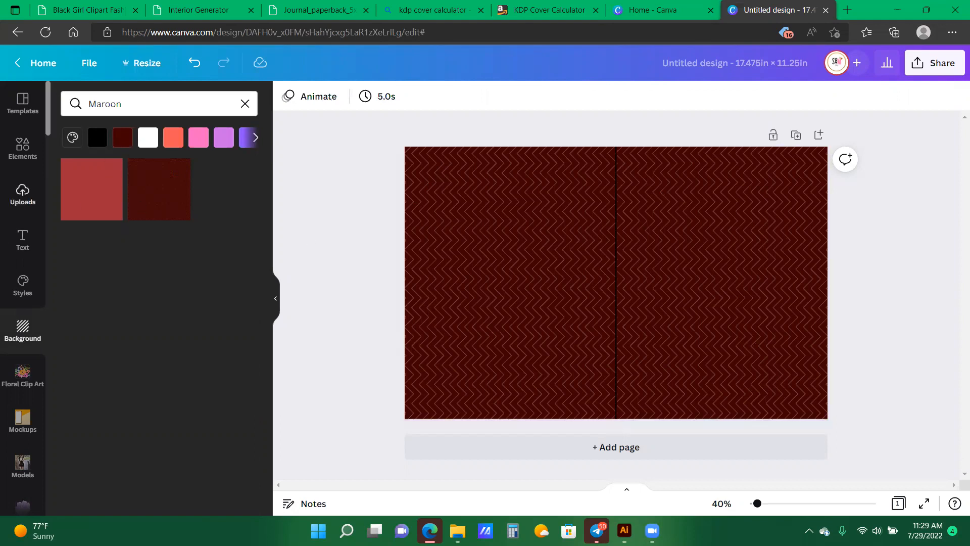
{"action": "left_click", "coordinate": [22, 193]}
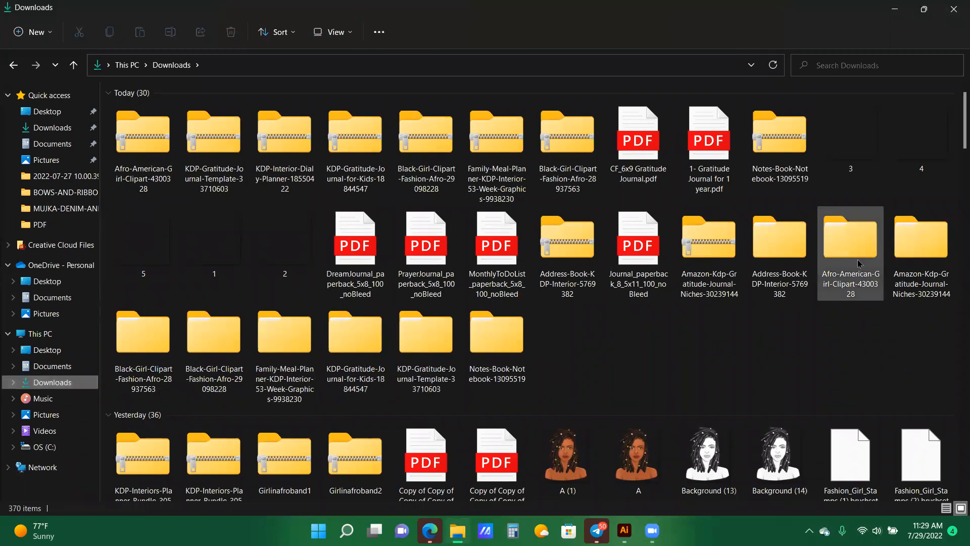
In Downloads, open the Black-Girl-Clipart-Fashion-Afro-28937563 folder and select all its images.
{"action": "left_click", "coordinate": [639, 240]}
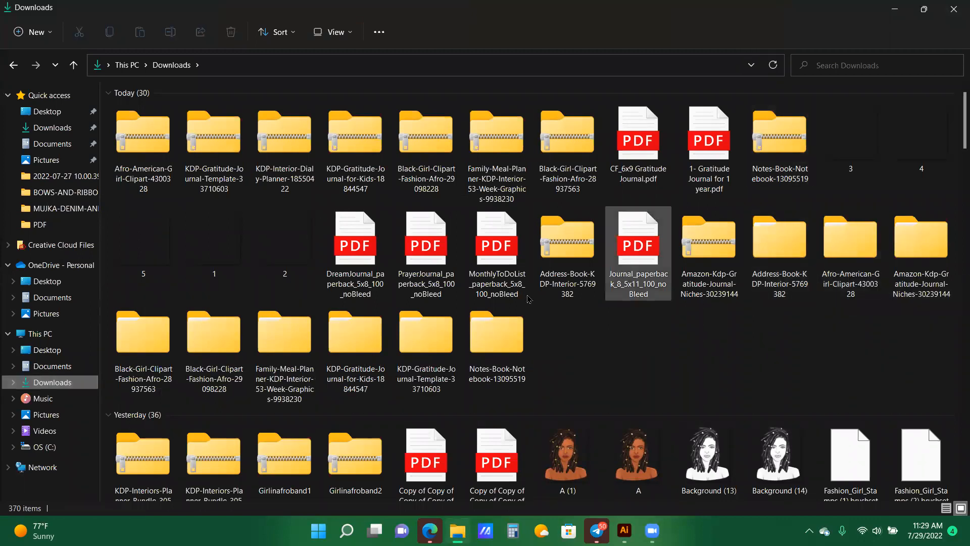
{"action": "left_click", "coordinate": [144, 334]}
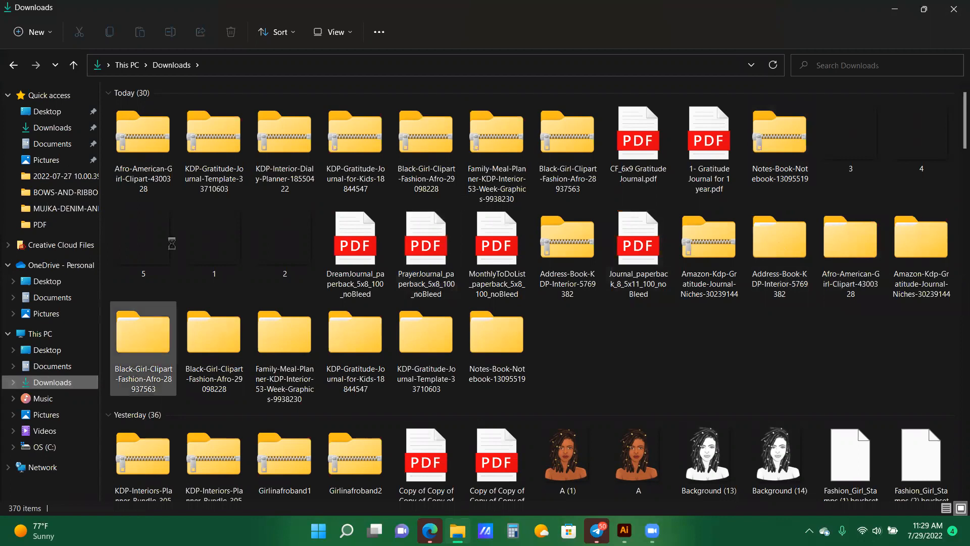
{"action": "double_click", "coordinate": [144, 332]}
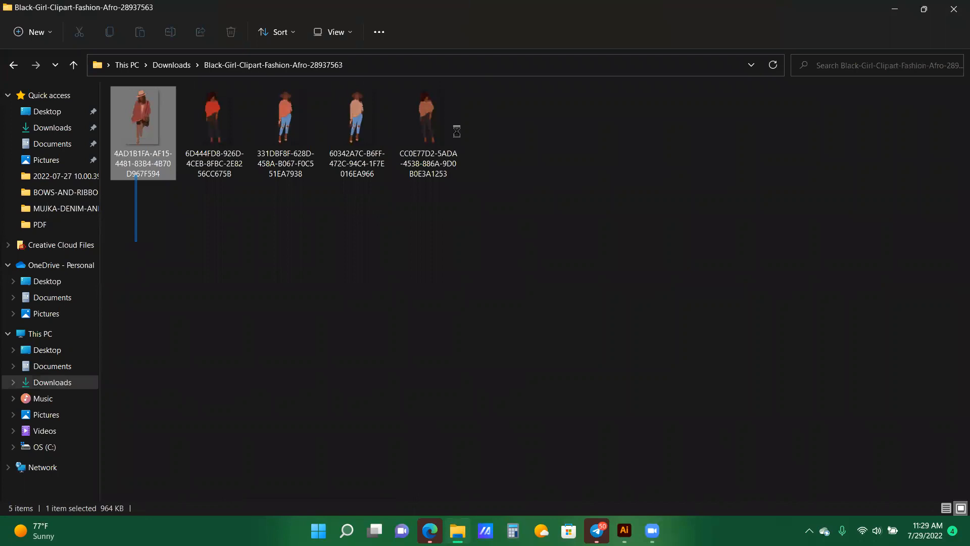
{"action": "key", "text": "ctrl+a"}
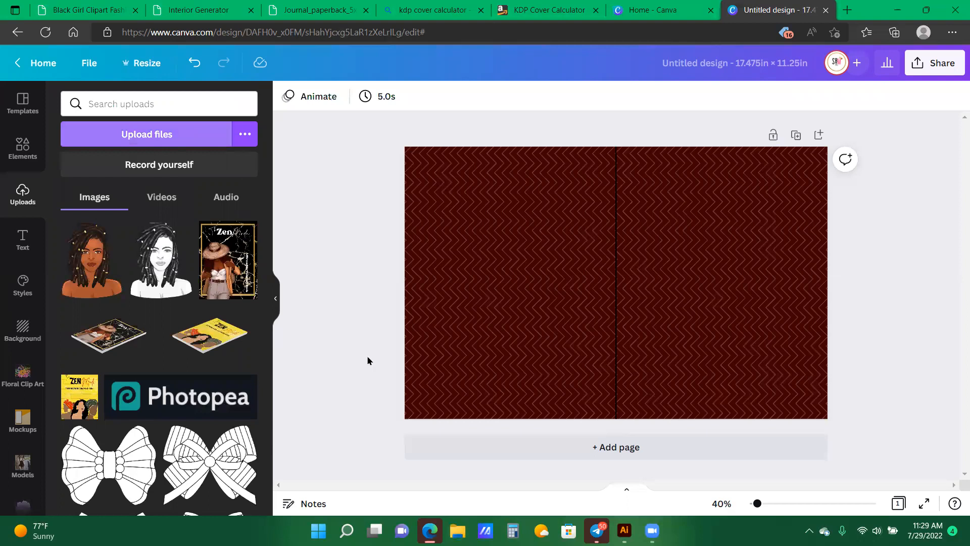
{"action": "mouse_move", "coordinate": [732, 236]}
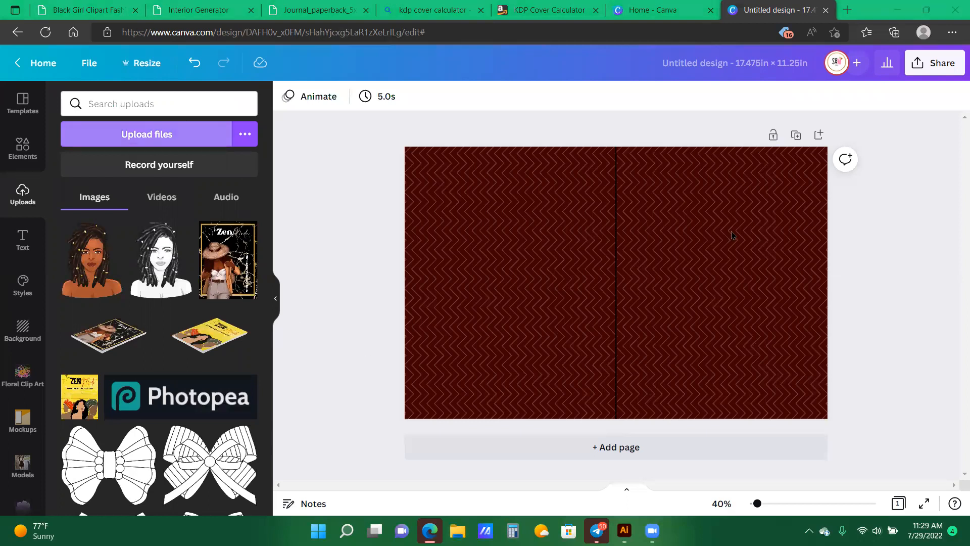
Upload the three woman-in-hat illustrations from the Black-Girl-Clipart-Fashion-Afro-29098228 folder.
{"action": "left_click", "coordinate": [147, 133]}
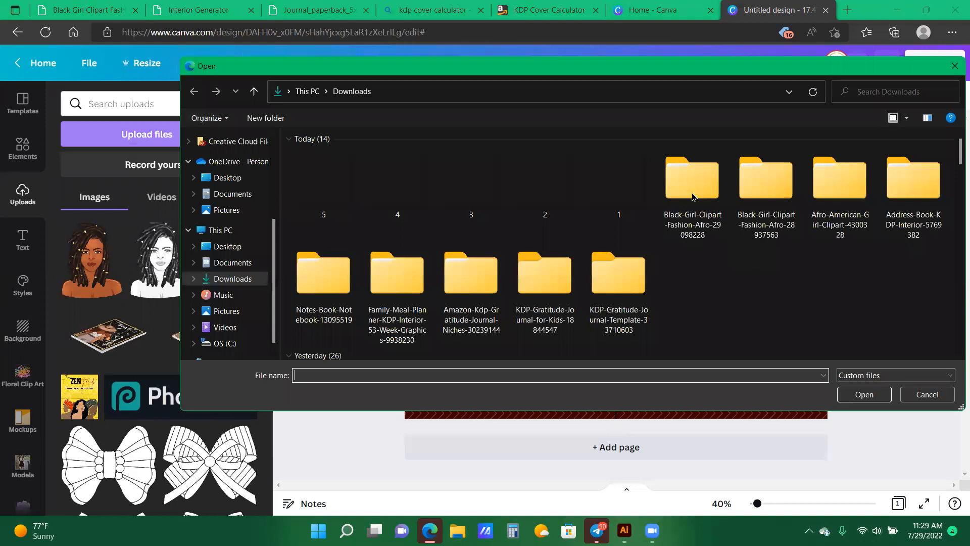
{"action": "left_click", "coordinate": [692, 178]}
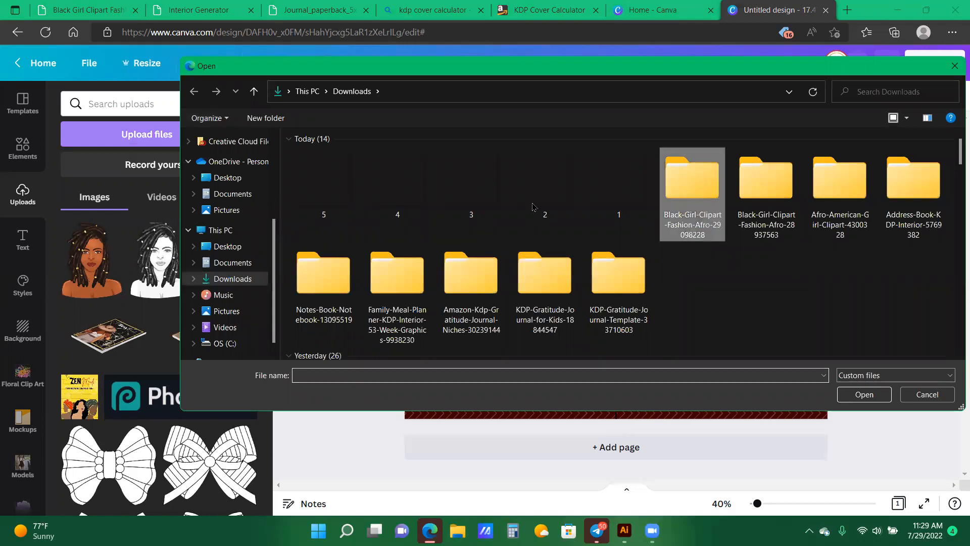
{"action": "double_click", "coordinate": [692, 177]}
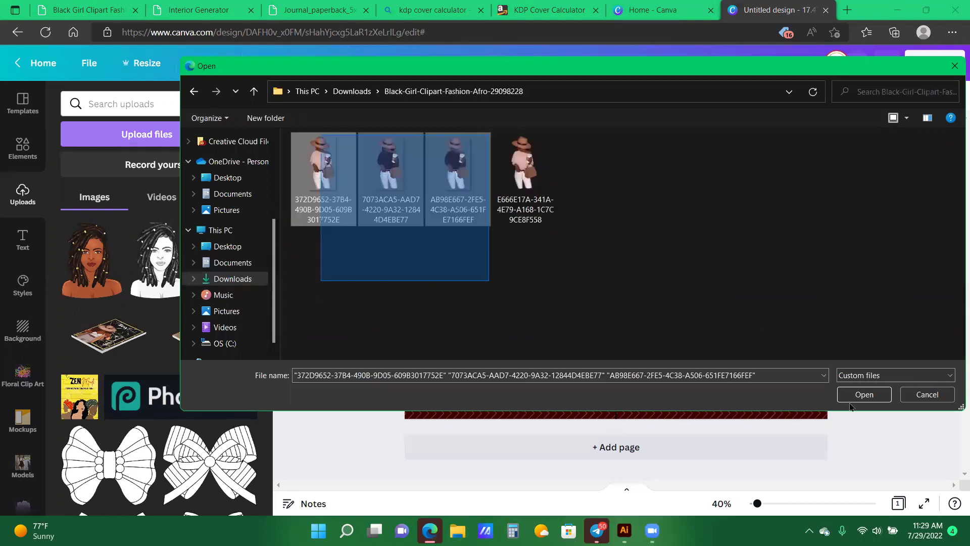
{"action": "left_click", "coordinate": [864, 394]}
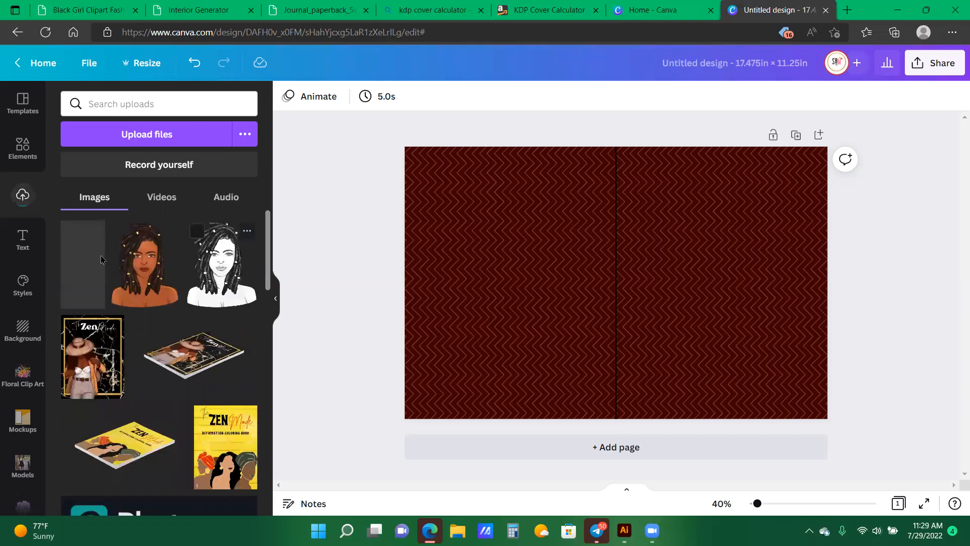
{"action": "scroll", "scroll_direction": "down", "scroll_amount": 3}
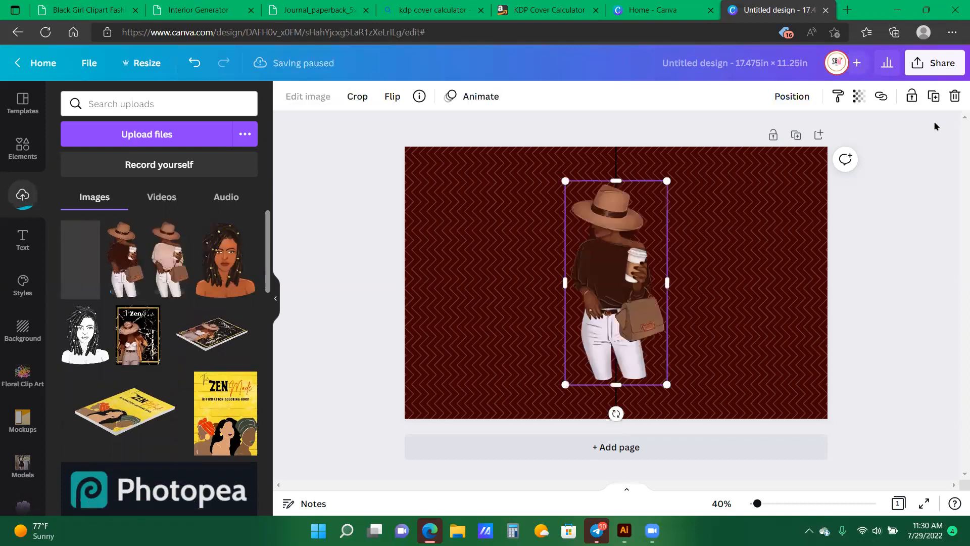
{"action": "scroll", "scroll_direction": "down", "scroll_amount": 3}
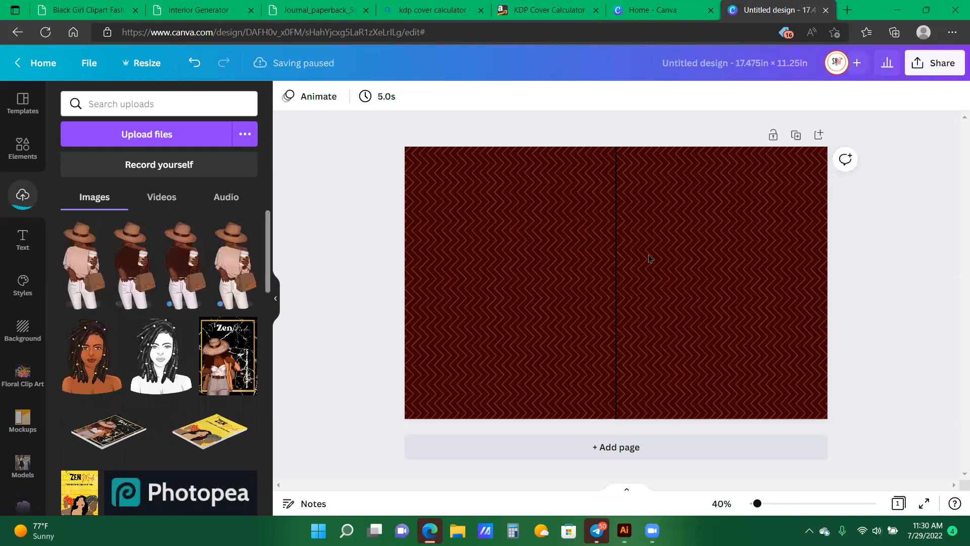
{"action": "mouse_move", "coordinate": [667, 180]}
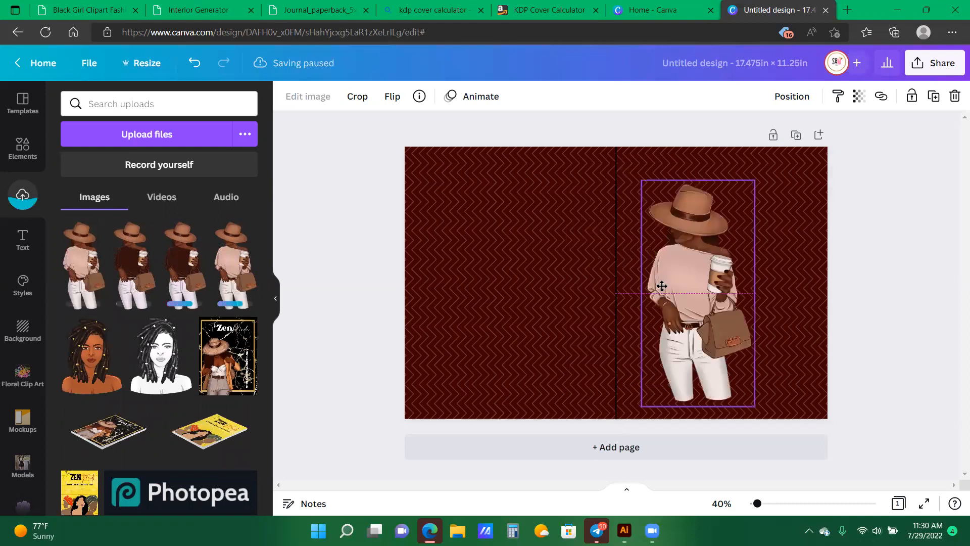
Place the pink-top woman figure on the front cover's right half, enlarged to the bottom edge, with the dividing line white.
{"action": "left_click_drag", "start_coordinate": [662, 286], "coordinate": [639, 233]}
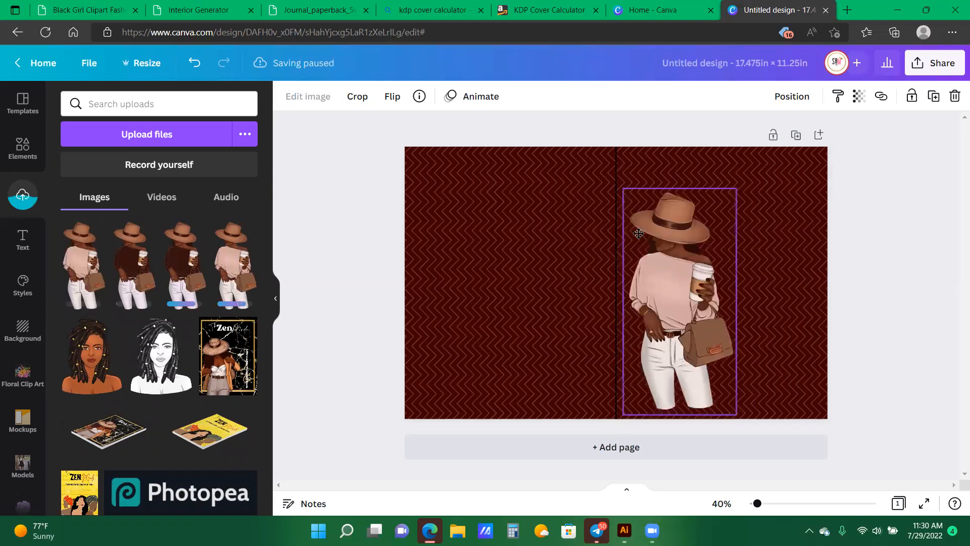
{"action": "left_click_drag", "start_coordinate": [638, 234], "coordinate": [672, 300]}
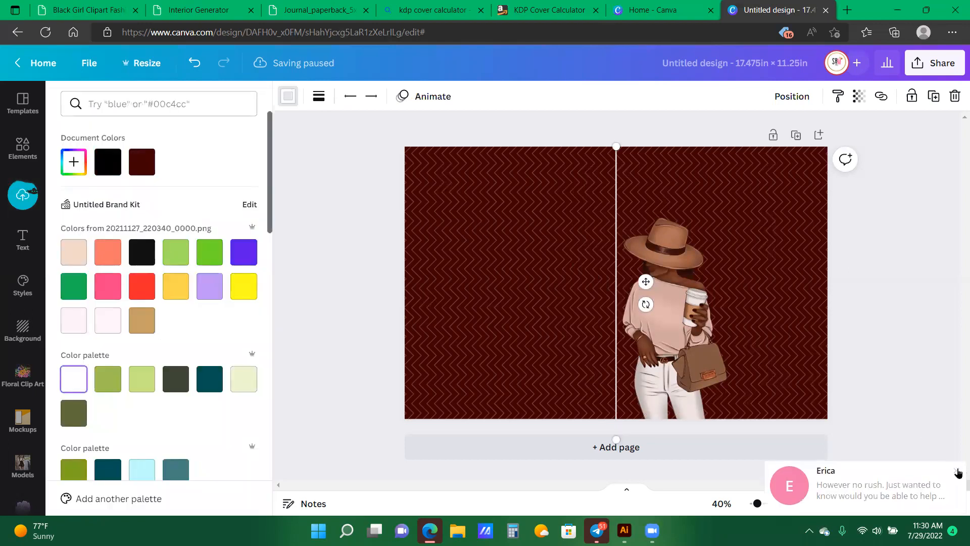
{"action": "left_click", "coordinate": [958, 474]}
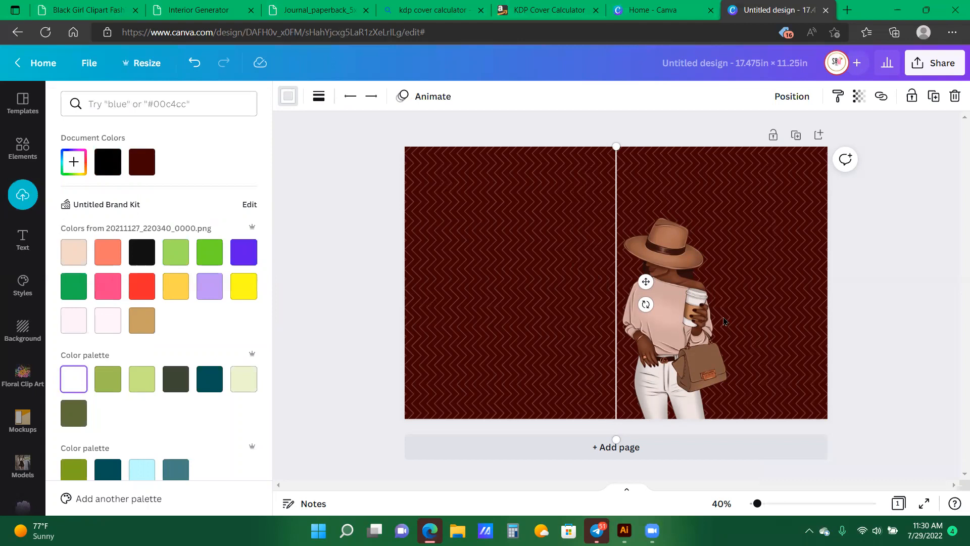
{"action": "left_click", "coordinate": [23, 195]}
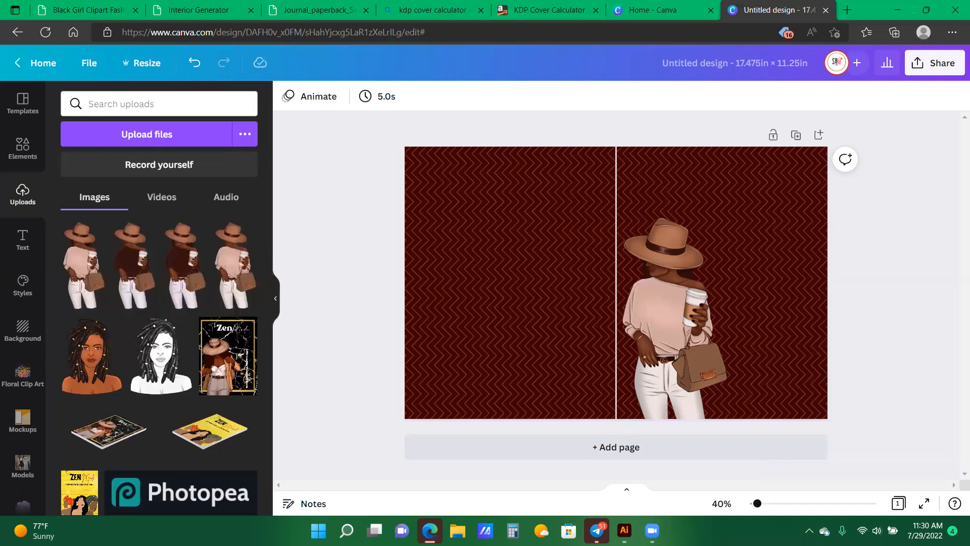
{"action": "mouse_move", "coordinate": [22, 157]}
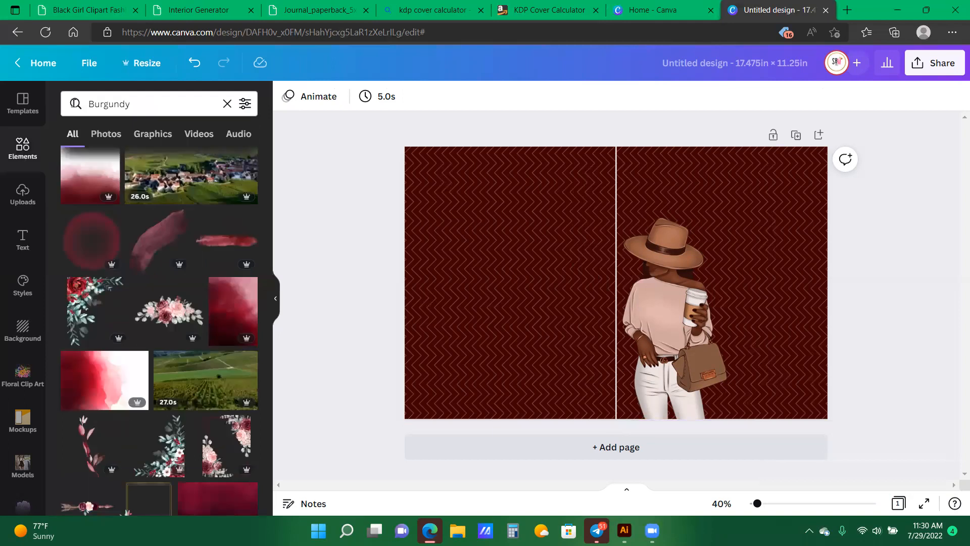
Search 'gold', add the gold corner lines graphic and position copies at the top-right and bottom-left corners.
{"action": "left_click", "coordinate": [227, 103]}
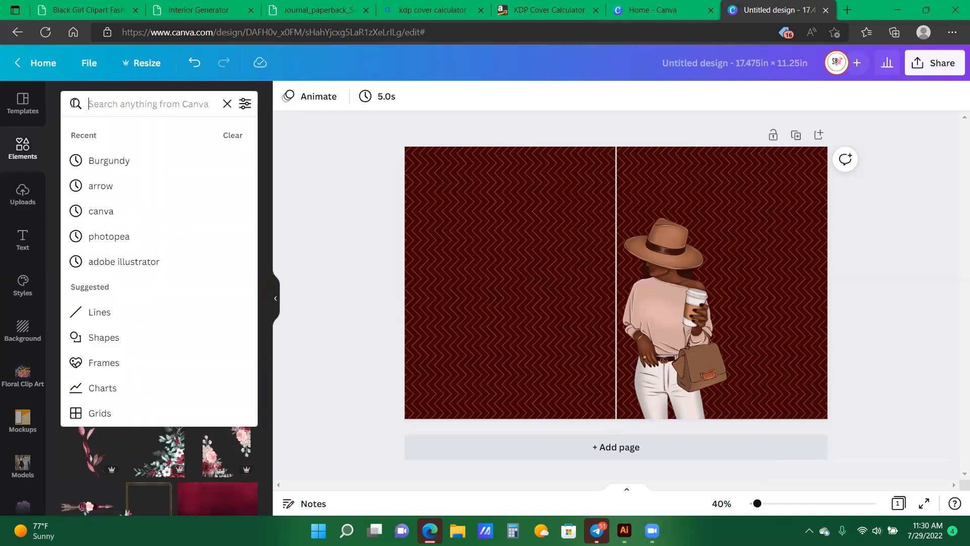
{"action": "type", "text": "gold"}
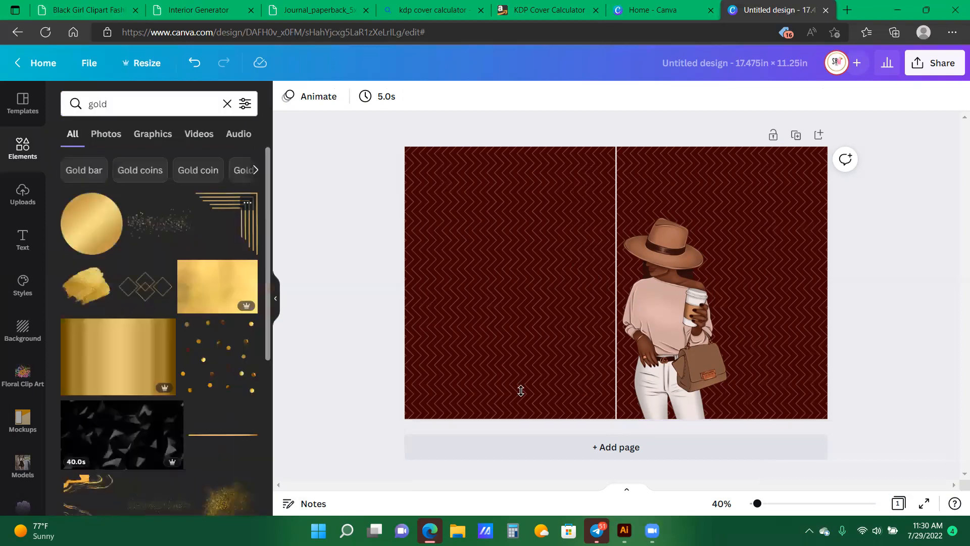
{"action": "left_click", "coordinate": [225, 222]}
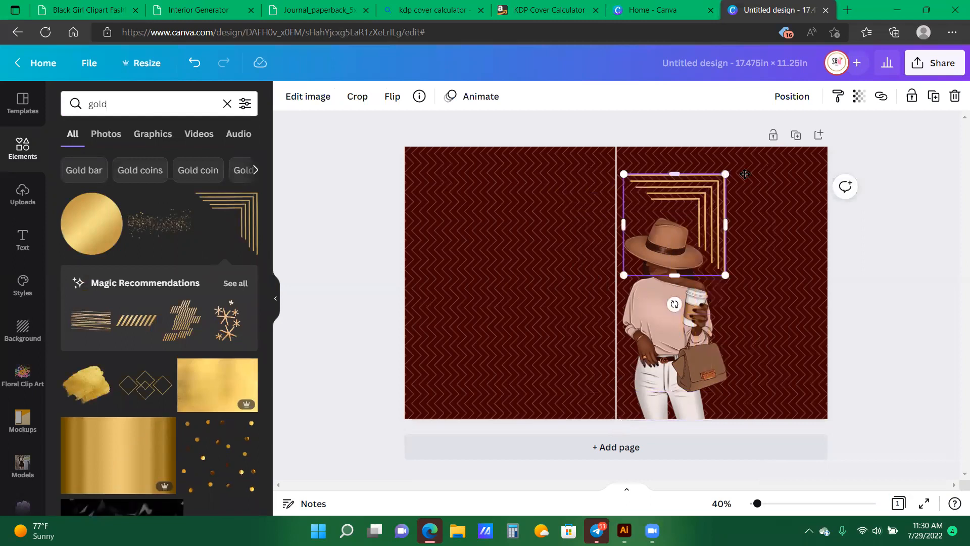
{"action": "left_click_drag", "start_coordinate": [673, 224], "coordinate": [768, 204]}
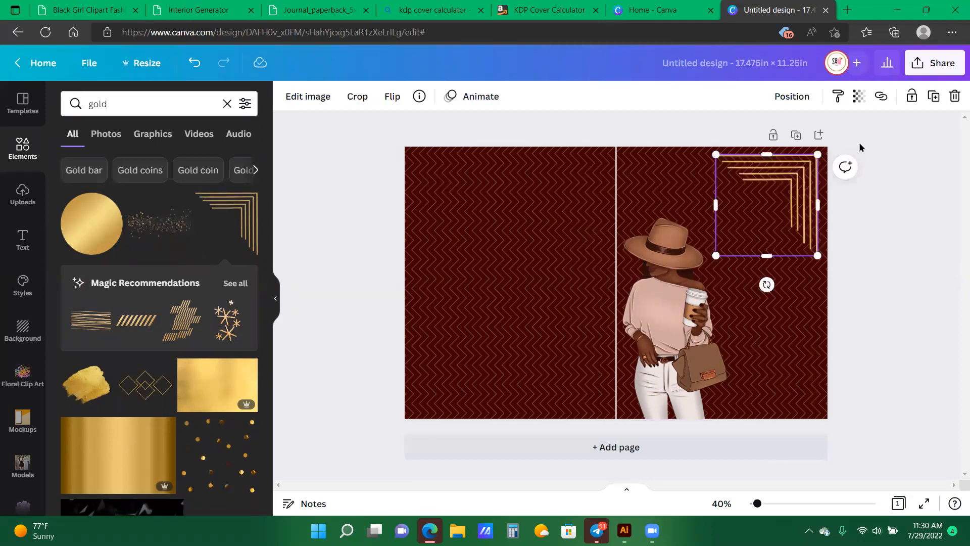
{"action": "left_click_drag", "start_coordinate": [765, 204], "coordinate": [715, 252]}
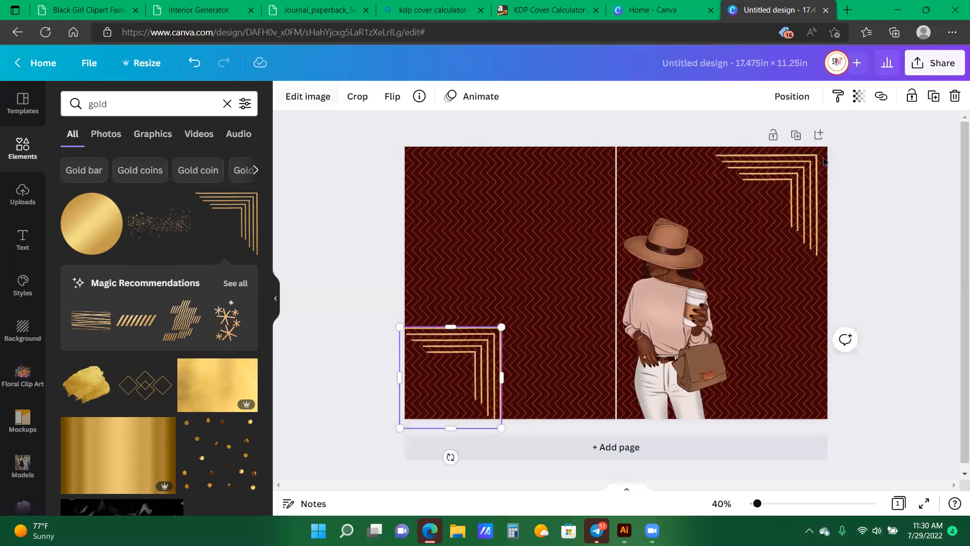
{"action": "mouse_move", "coordinate": [829, 291]}
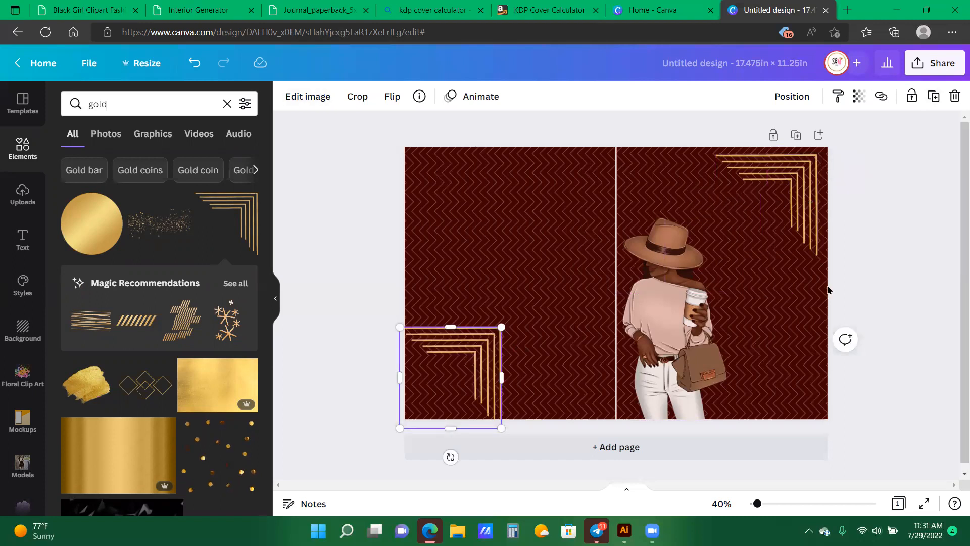
{"action": "mouse_move", "coordinate": [303, 103]}
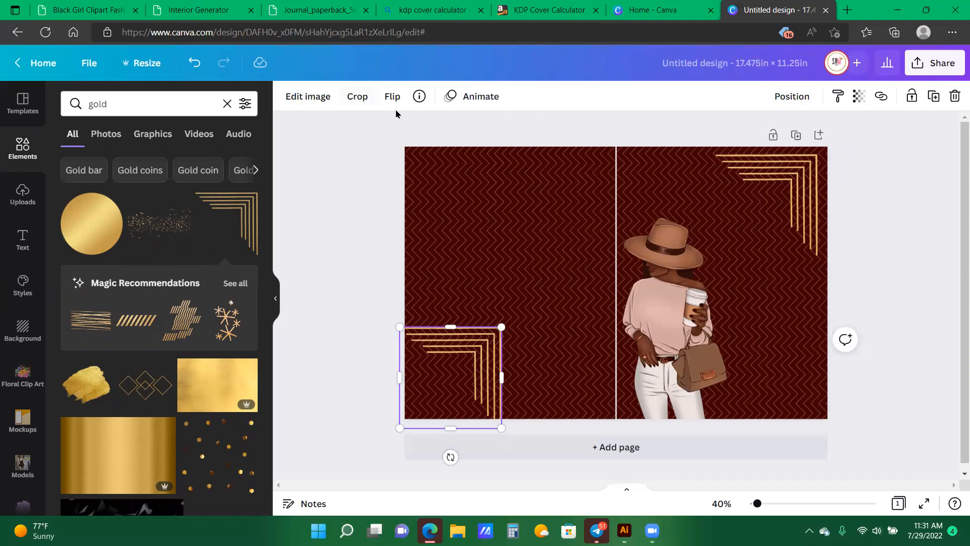
Flip the corner frame vertically and shrink the top-right gold corner frame.
{"action": "left_click", "coordinate": [392, 97]}
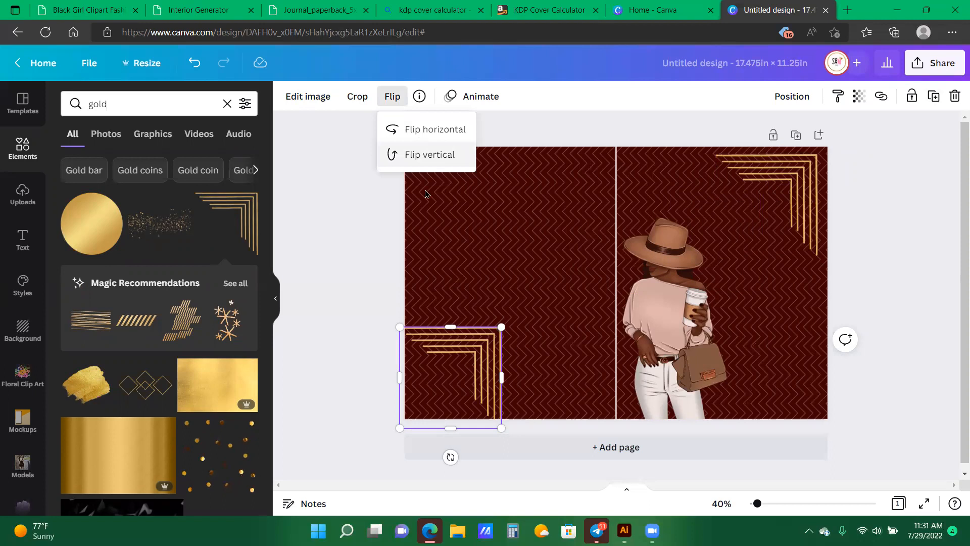
{"action": "left_click", "coordinate": [429, 154]}
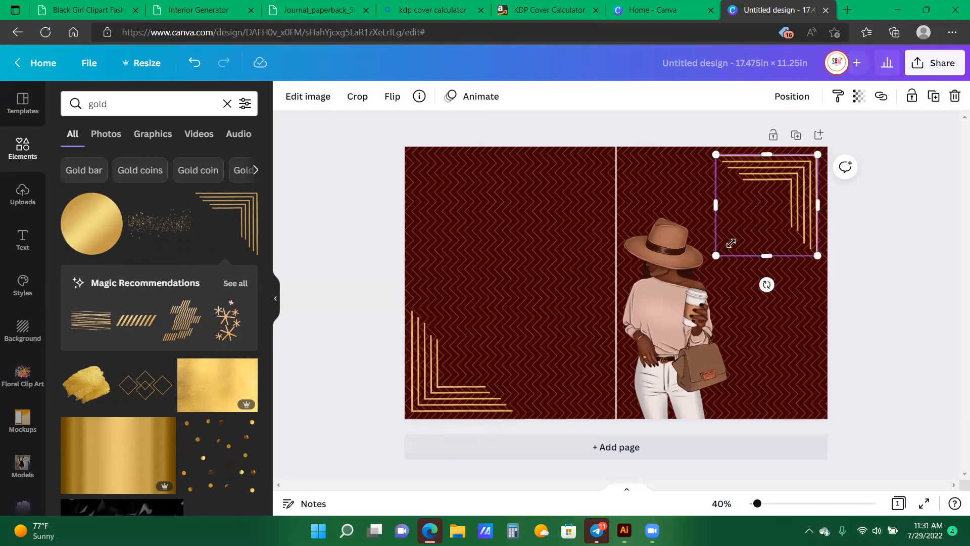
{"action": "left_click_drag", "start_coordinate": [715, 255], "coordinate": [745, 227]}
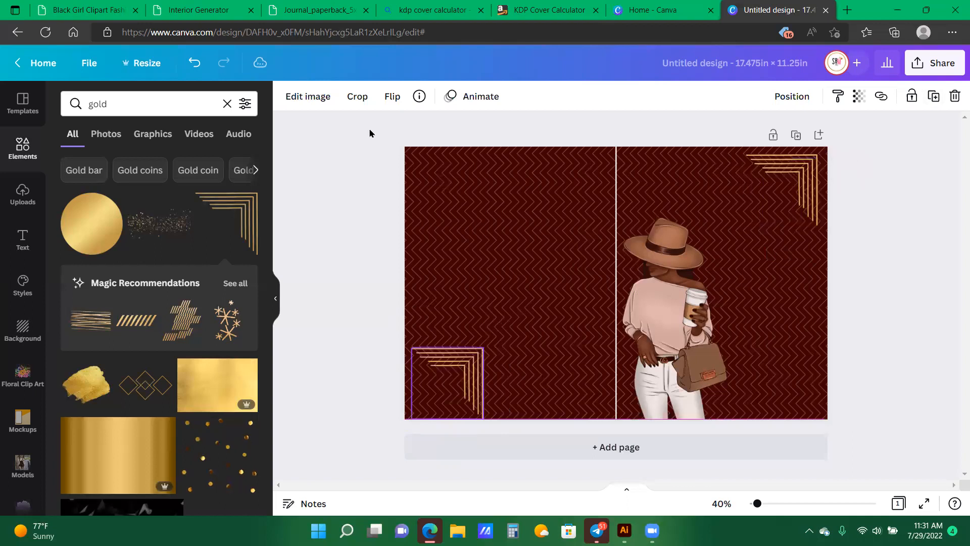
Mirror the small corner frame to face the back cover's bottom-left corner.
{"action": "left_click", "coordinate": [392, 96]}
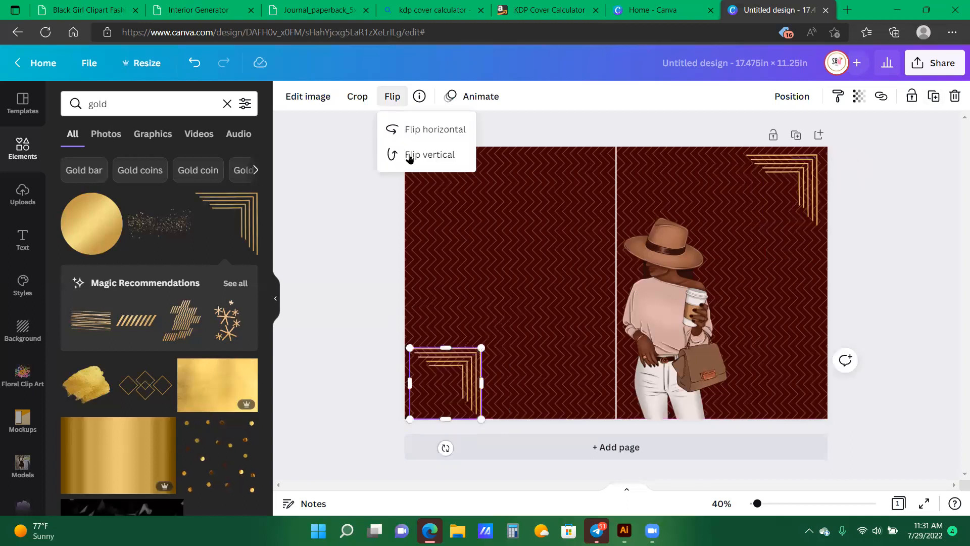
{"action": "left_click", "coordinate": [430, 154]}
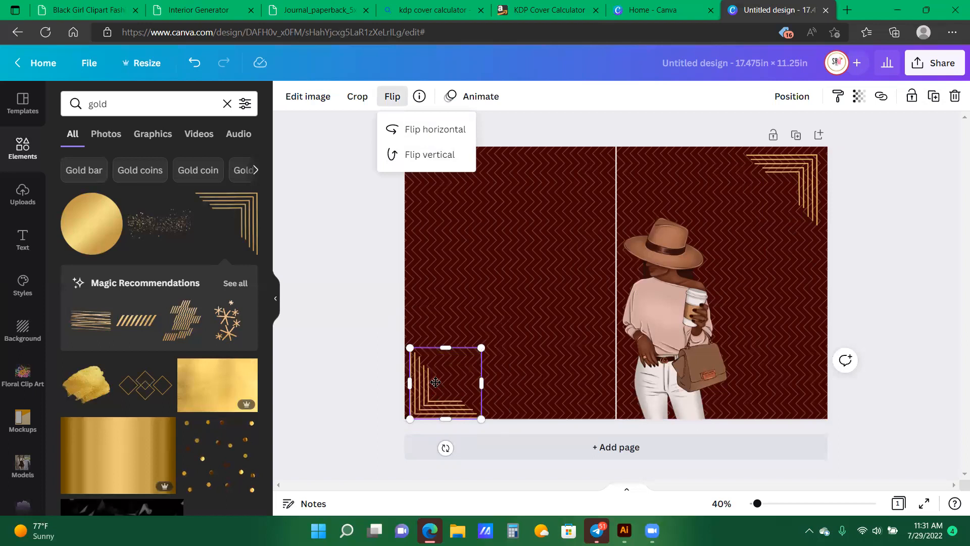
{"action": "left_click", "coordinate": [430, 153]}
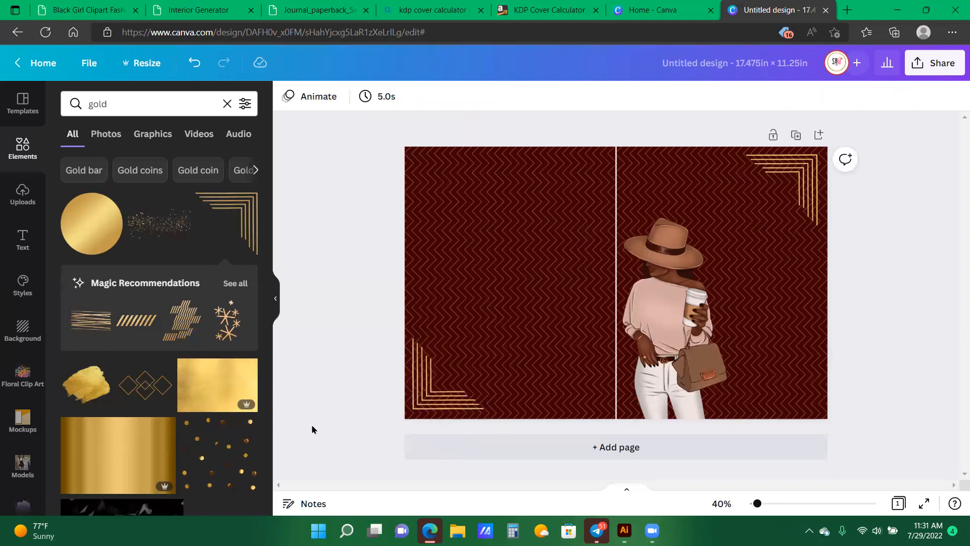
{"action": "left_click", "coordinate": [782, 186]}
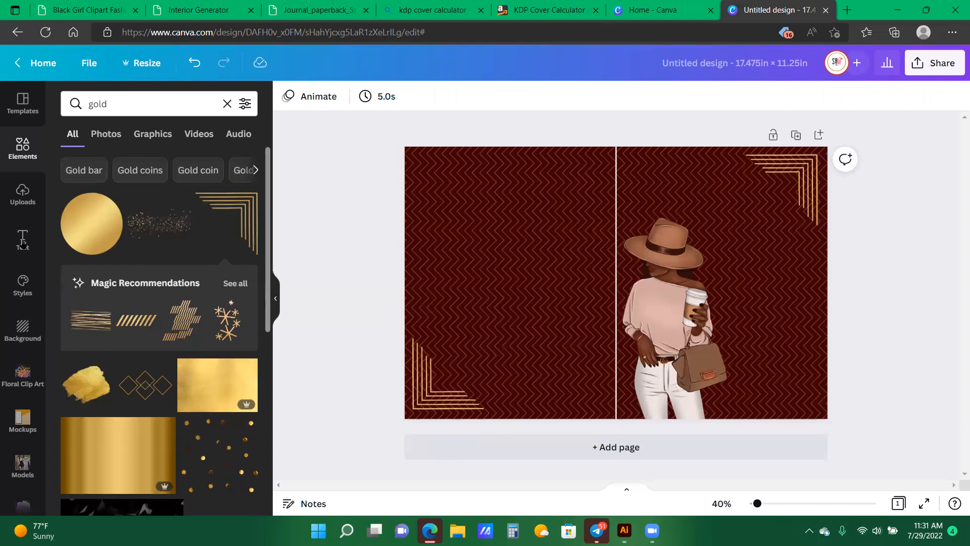
{"action": "left_click", "coordinate": [23, 239]}
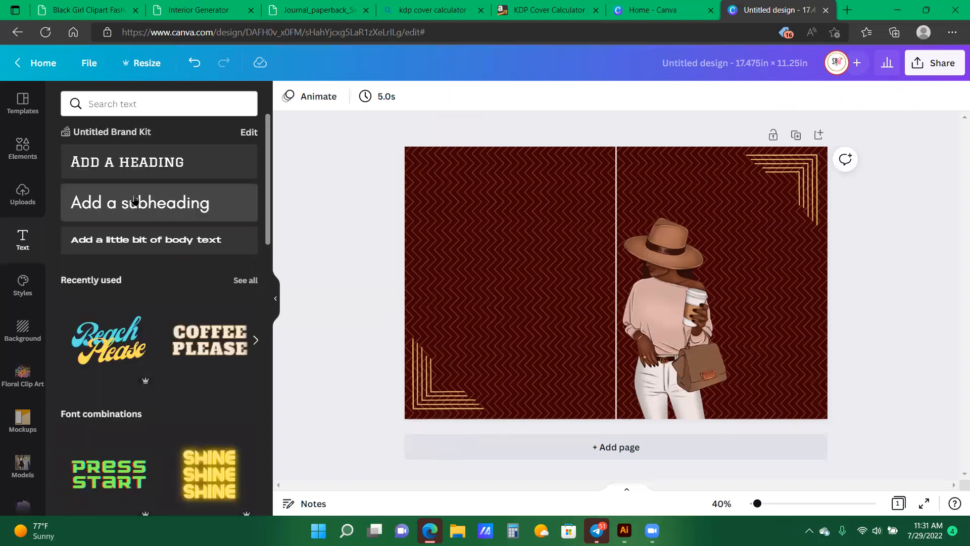
Add a 'Daily Planner' subheading in Brightwall script, enlarged at the top of the front cover.
{"action": "left_click", "coordinate": [140, 202]}
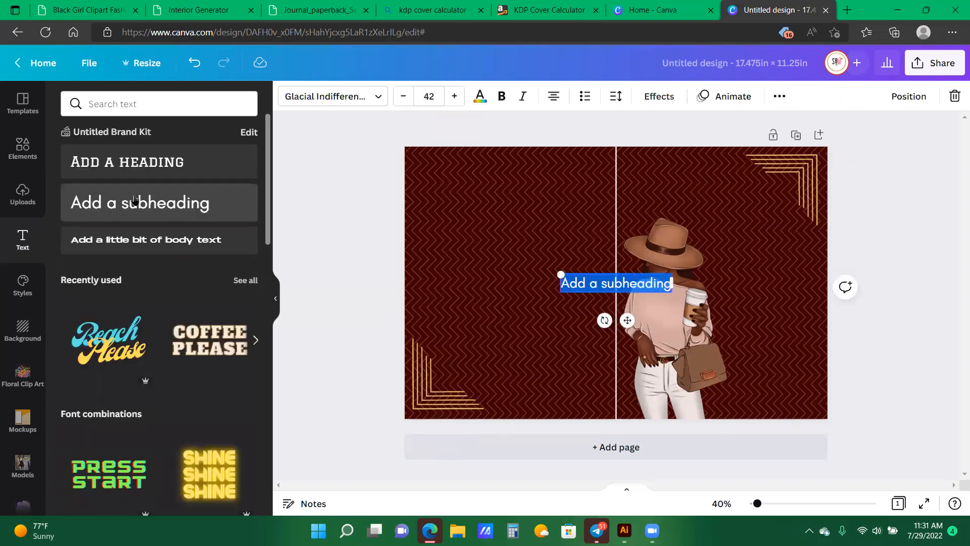
{"action": "type", "text": "Daily Planner"}
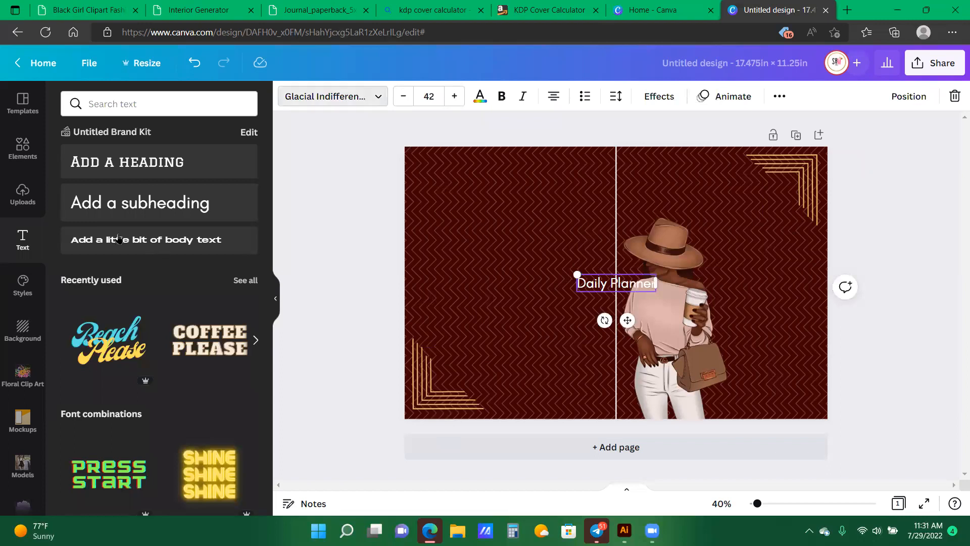
{"action": "left_click", "coordinate": [331, 96]}
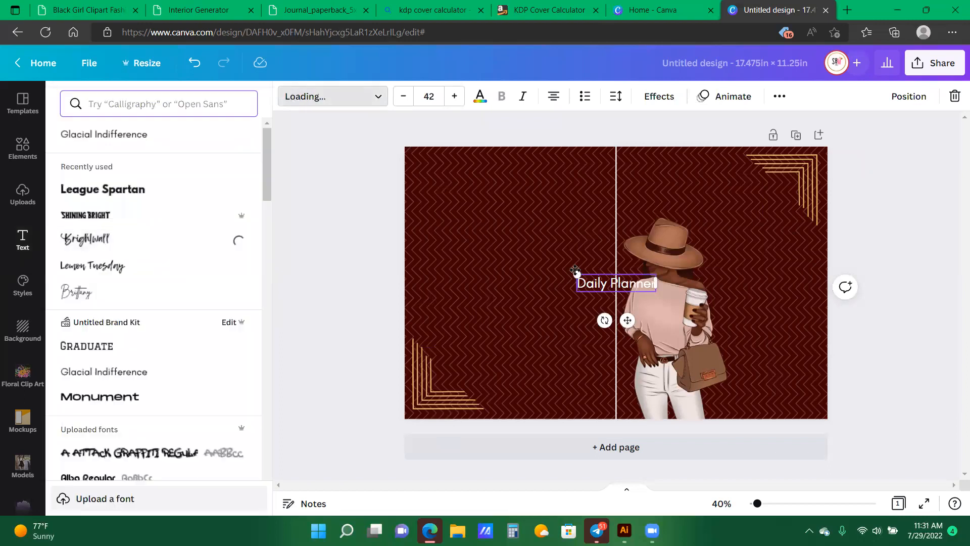
{"action": "left_click", "coordinate": [85, 240]}
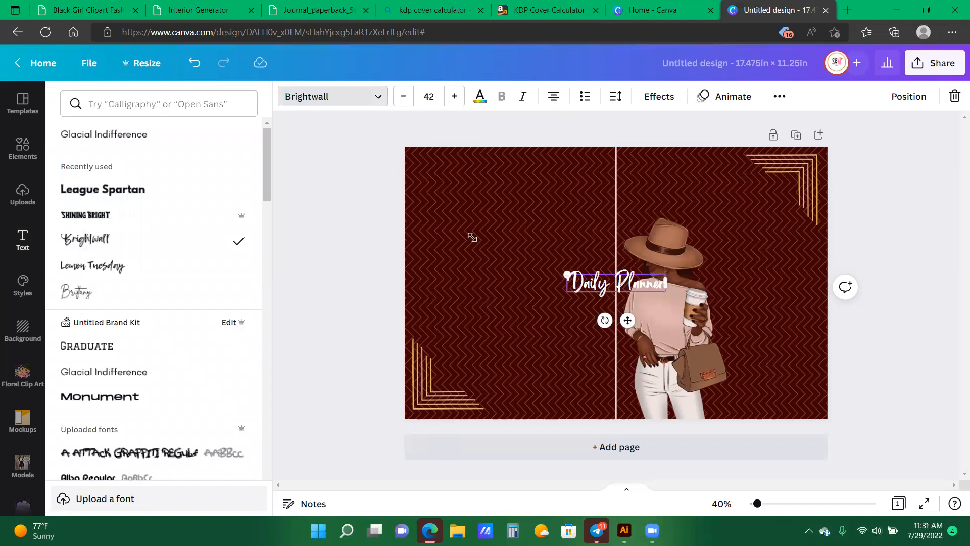
{"action": "left_click_drag", "start_coordinate": [472, 237], "coordinate": [458, 260]}
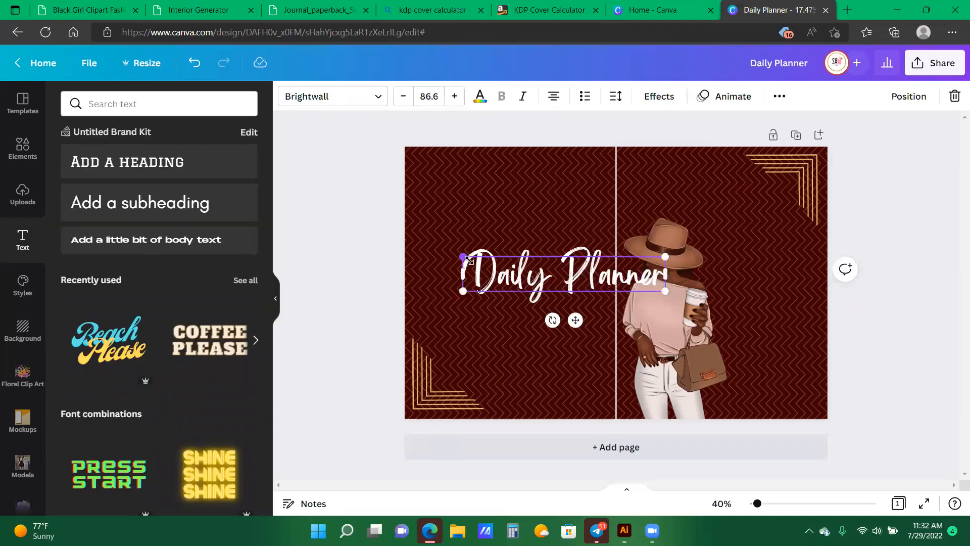
{"action": "left_click_drag", "start_coordinate": [560, 275], "coordinate": [694, 210]}
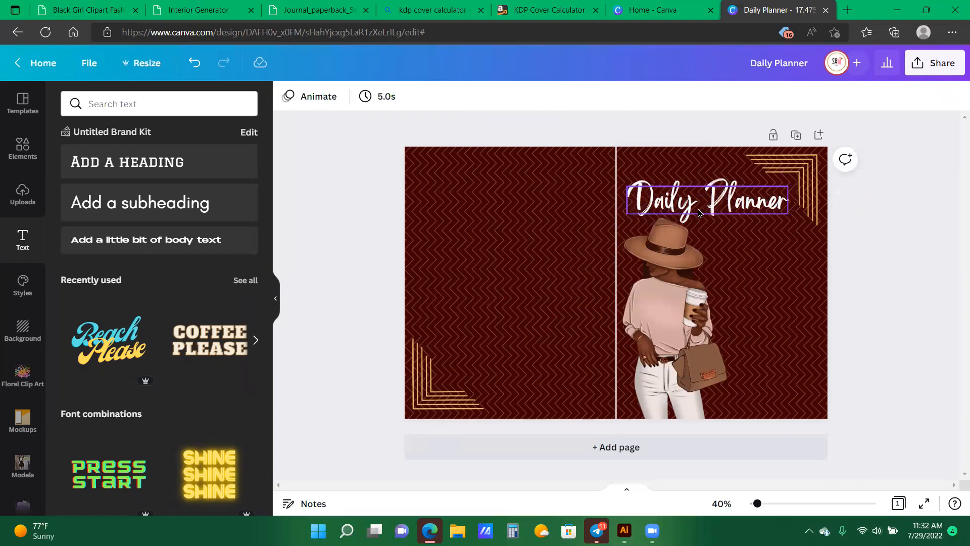
Rotate the 'Daily Planner' title 90° to run vertically down the front cover's right edge.
{"action": "left_click", "coordinate": [699, 200]}
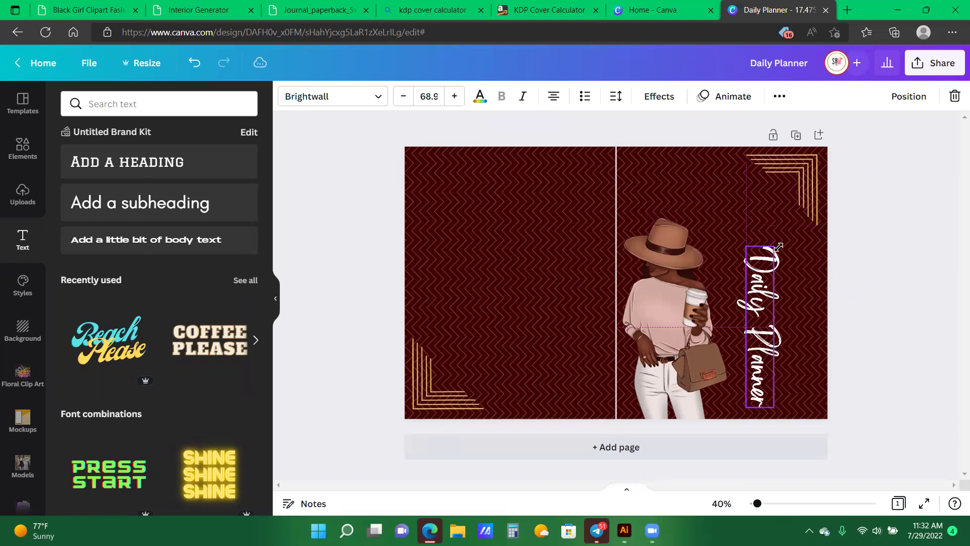
{"action": "left_click_drag", "start_coordinate": [778, 246], "coordinate": [776, 236]}
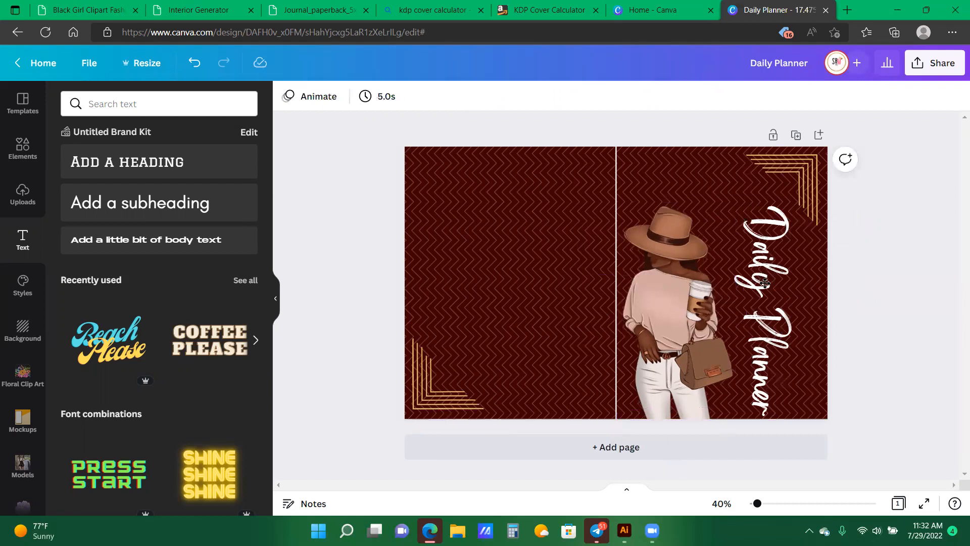
{"action": "left_click", "coordinate": [764, 283]}
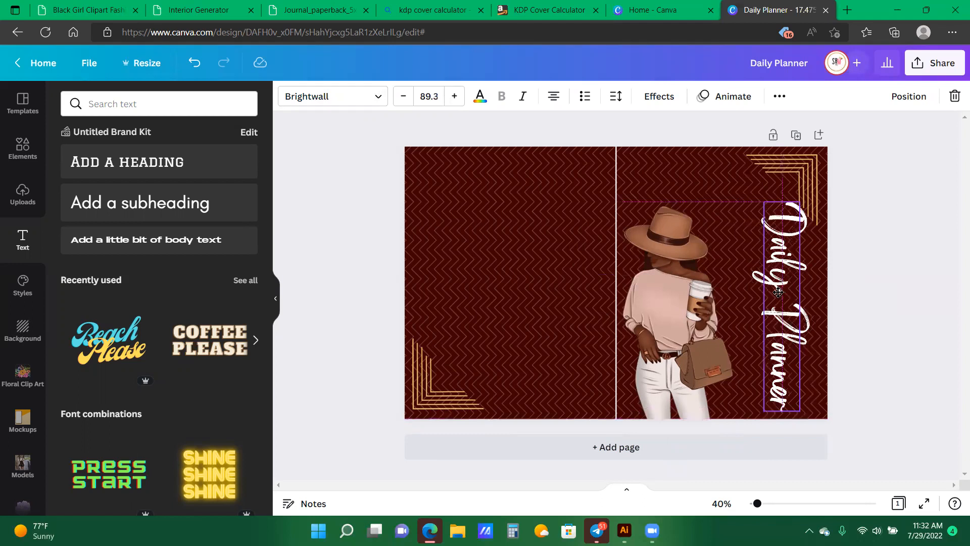
{"action": "left_click", "coordinate": [776, 295]}
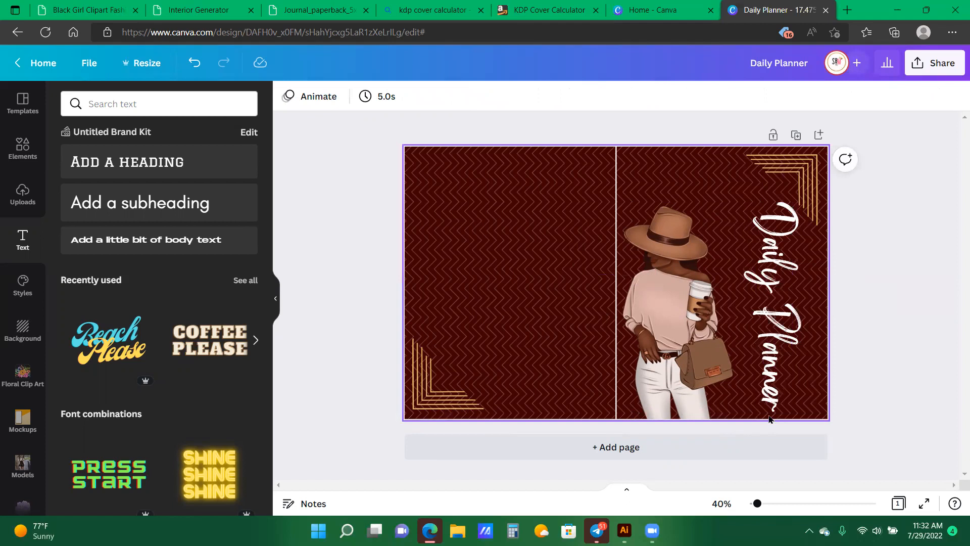
{"action": "left_click", "coordinate": [659, 427]}
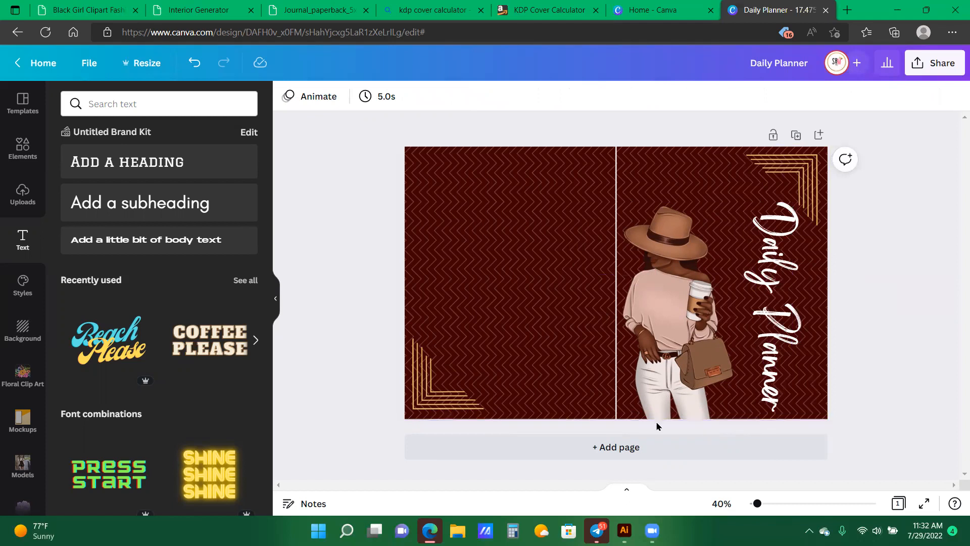
{"action": "left_click", "coordinate": [674, 329]}
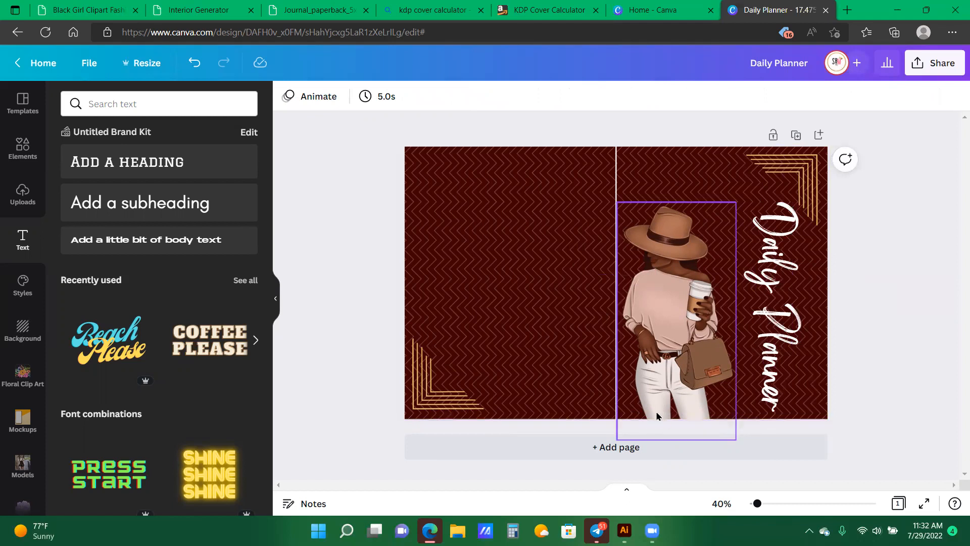
{"action": "mouse_move", "coordinate": [657, 425]}
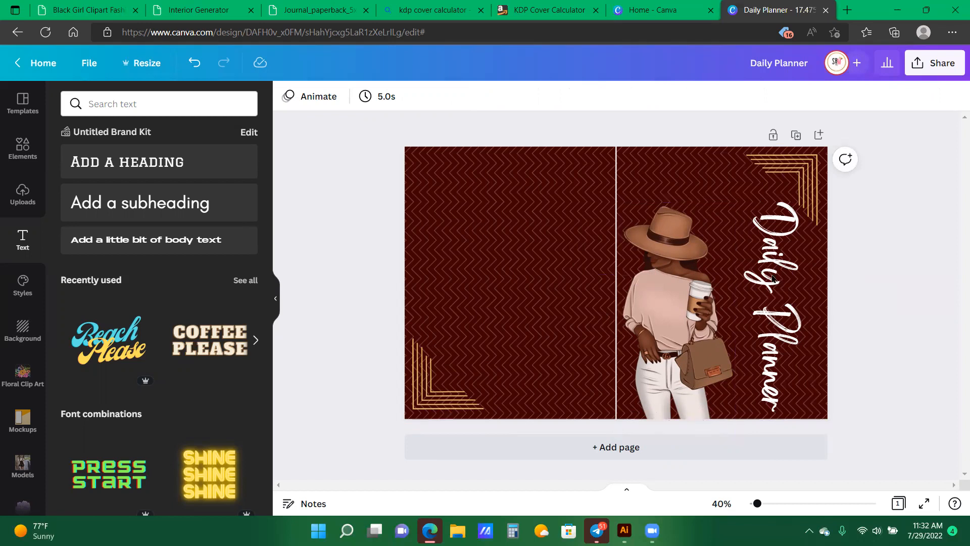
{"action": "left_click", "coordinate": [774, 281]}
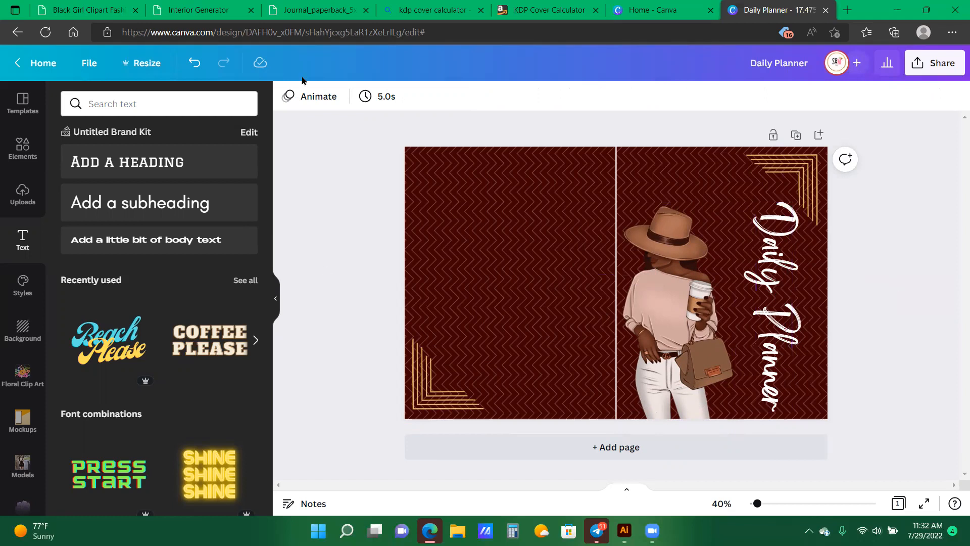
{"action": "mouse_move", "coordinate": [956, 253]}
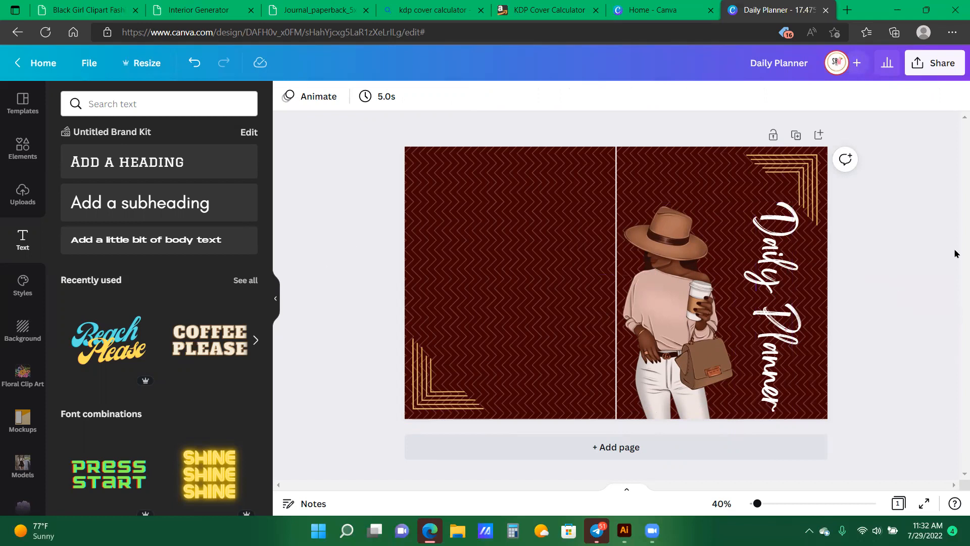
{"action": "mouse_move", "coordinate": [907, 223]}
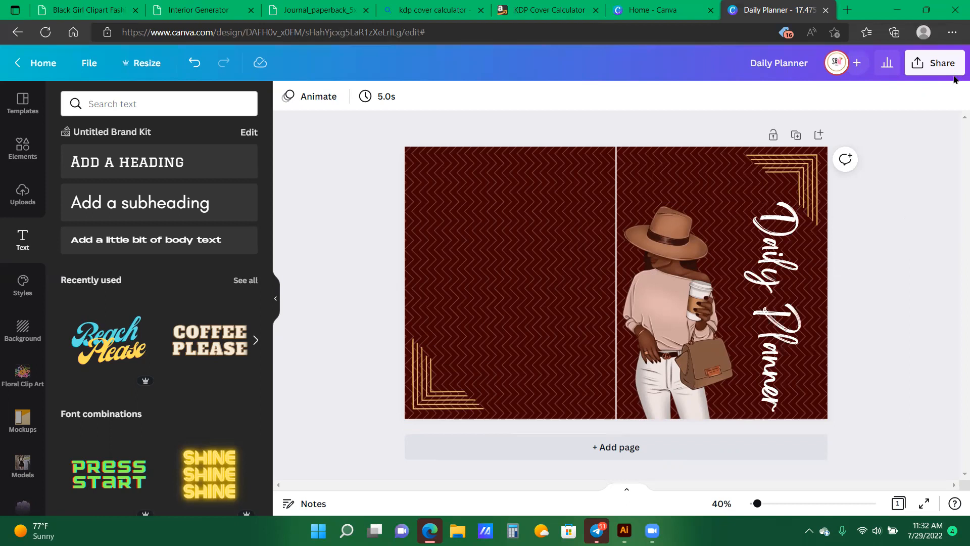
{"action": "left_click", "coordinate": [934, 63]}
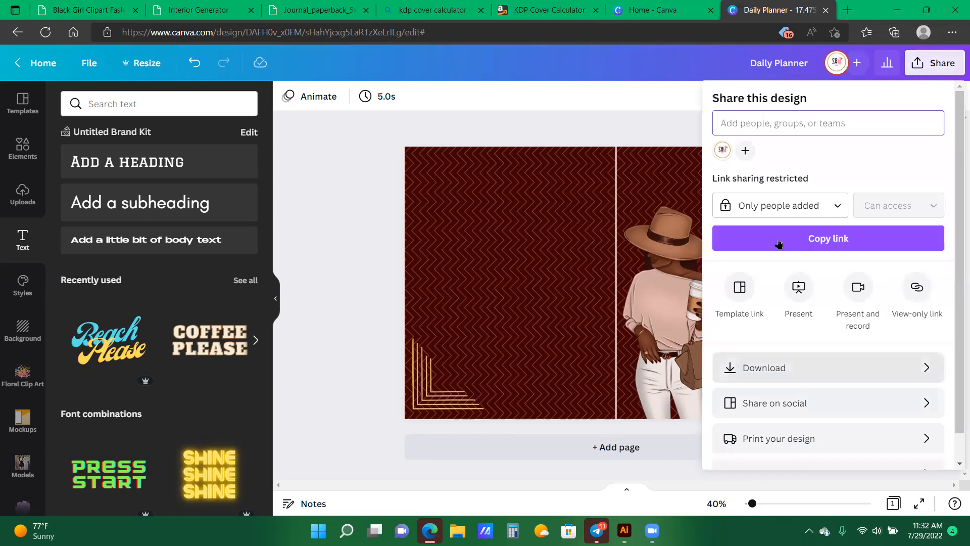
{"action": "left_click", "coordinate": [764, 368]}
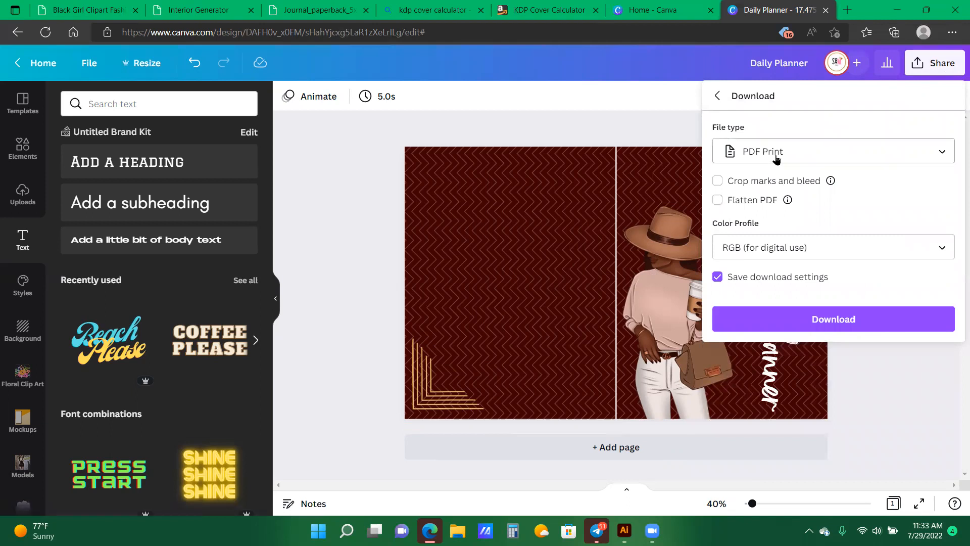
{"action": "mouse_move", "coordinate": [684, 129]}
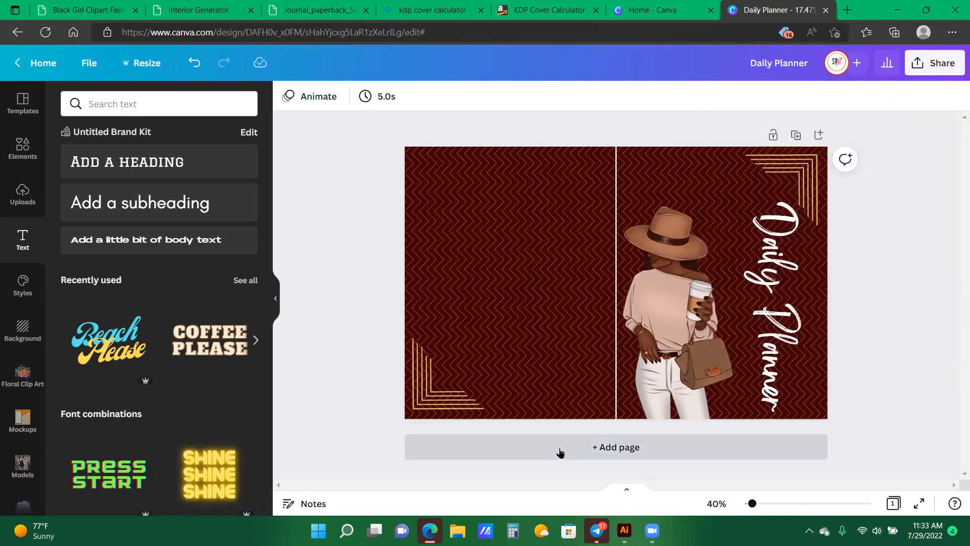
Add a second page and place a straight line element on it.
{"action": "left_click", "coordinate": [617, 447]}
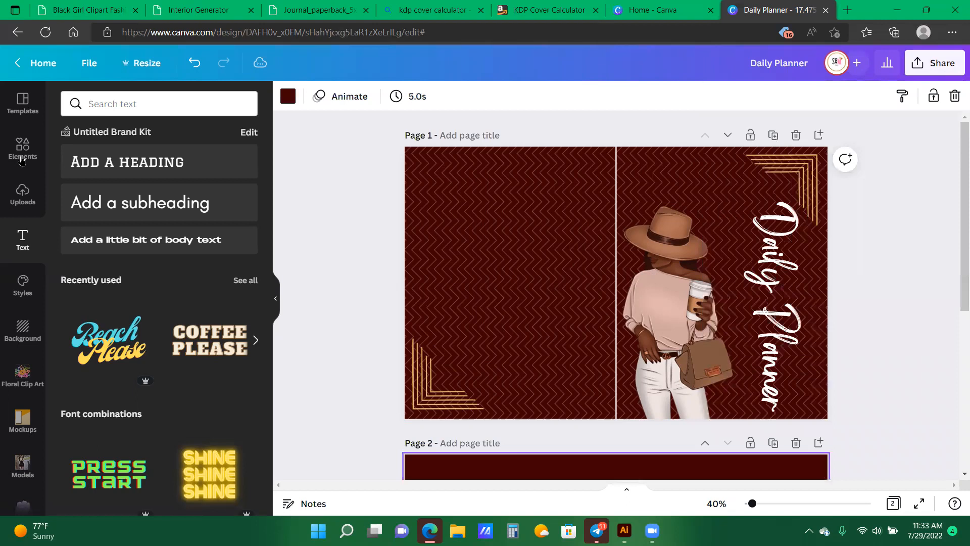
{"action": "type", "text": "gold"}
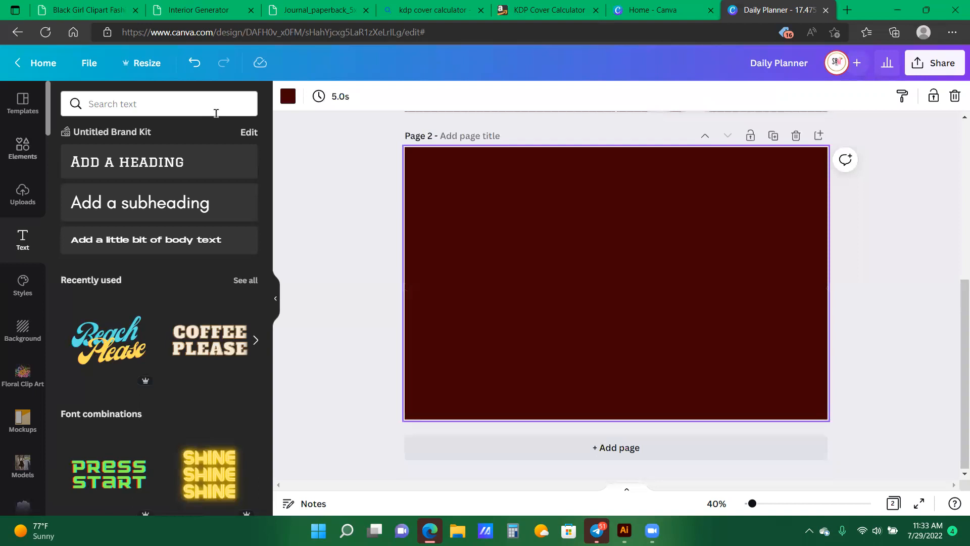
{"action": "type", "text": "gold"}
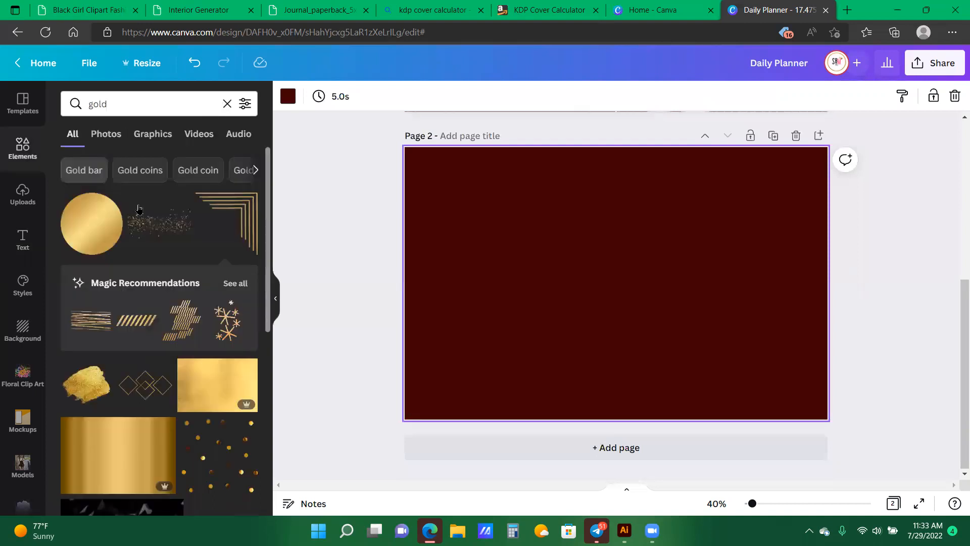
{"action": "left_click", "coordinate": [226, 103]}
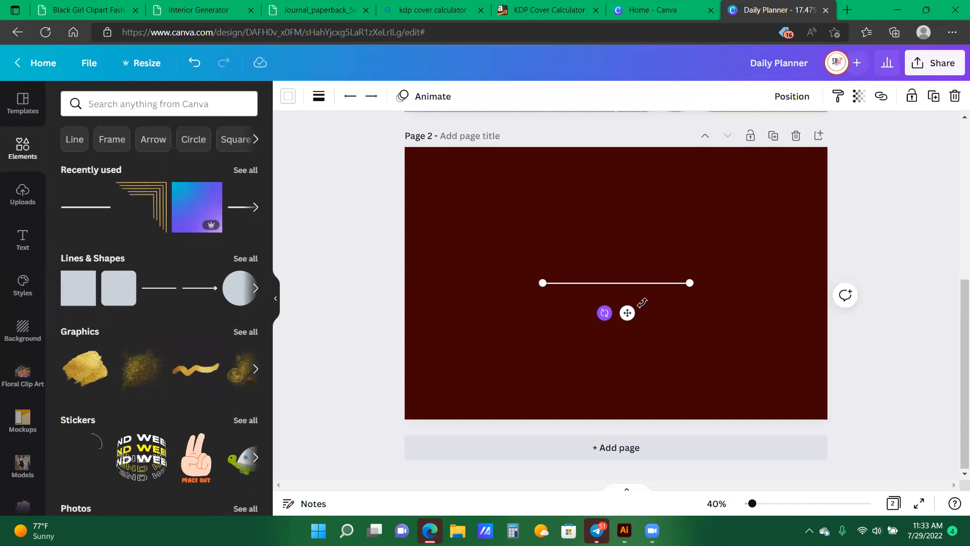
Rotate the line to vertical and stretch it from the top to bottom page edge at the centre.
{"action": "left_click_drag", "start_coordinate": [691, 283], "coordinate": [638, 212]}
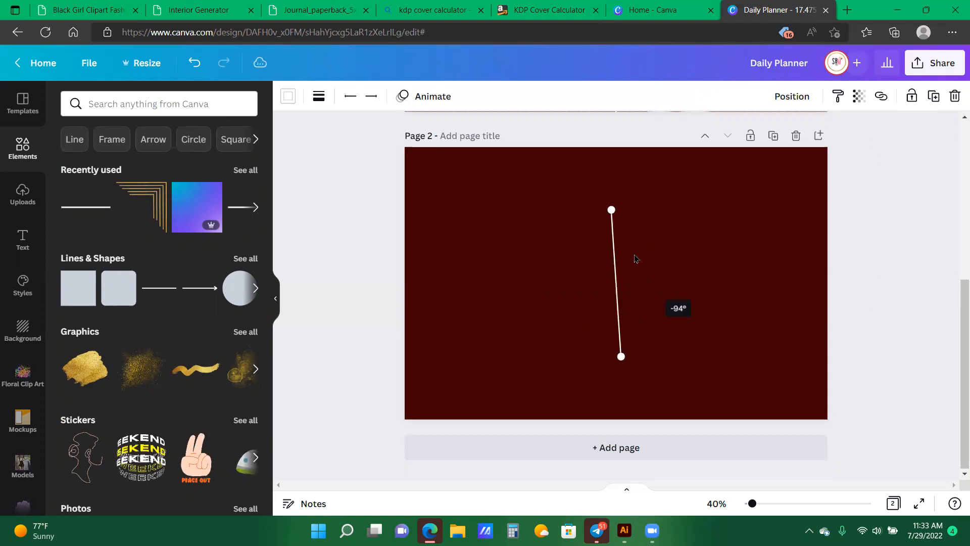
{"action": "left_click_drag", "start_coordinate": [622, 356], "coordinate": [615, 356]}
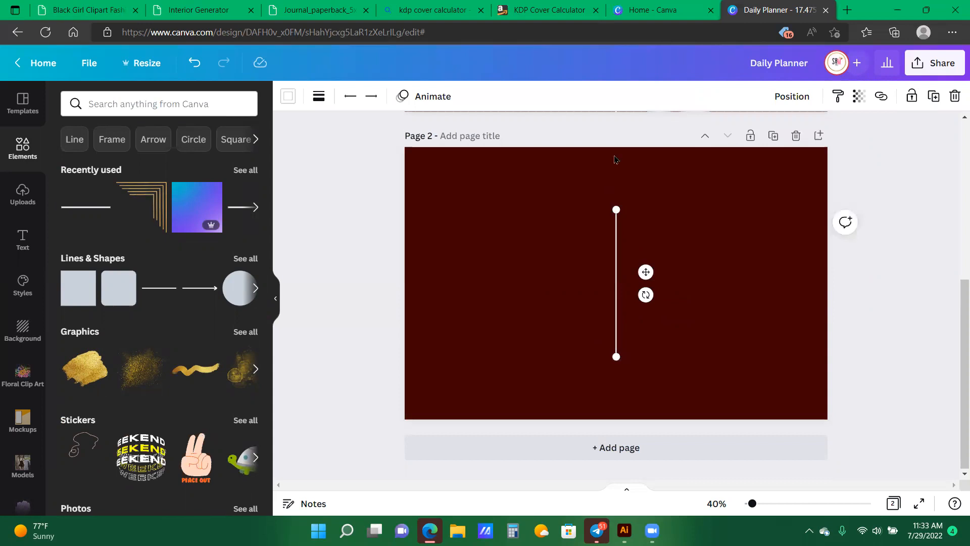
{"action": "left_click_drag", "start_coordinate": [615, 209], "coordinate": [616, 147]}
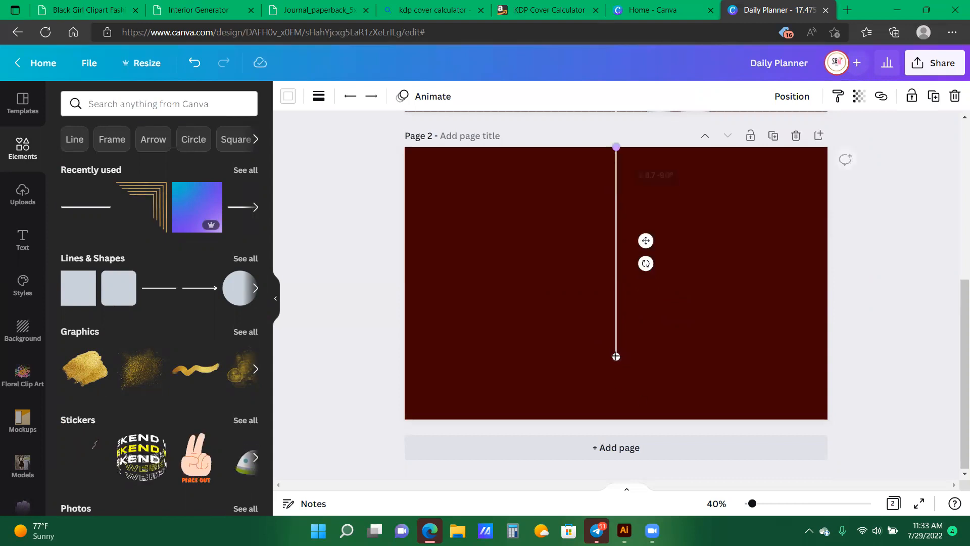
{"action": "left_click_drag", "start_coordinate": [615, 355], "coordinate": [616, 410]}
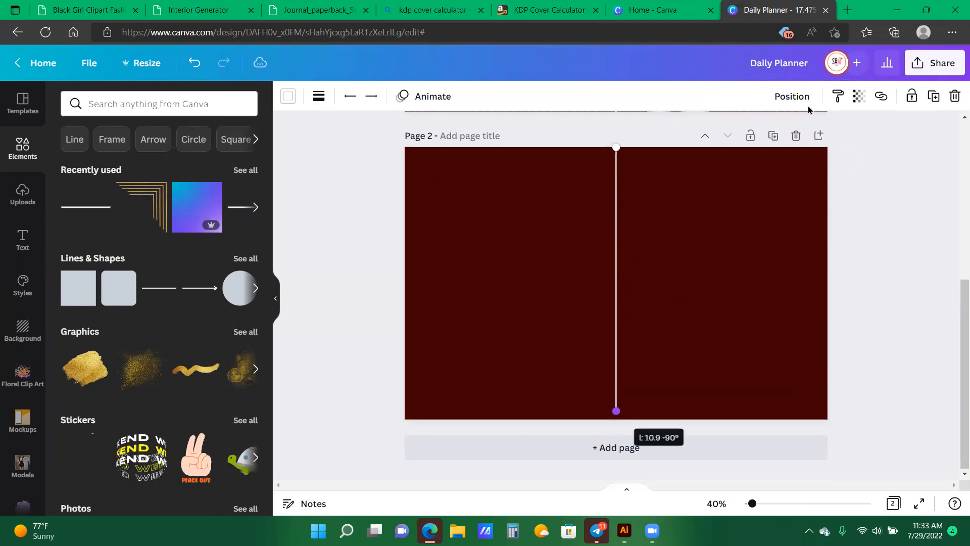
{"action": "left_click", "coordinate": [792, 96]}
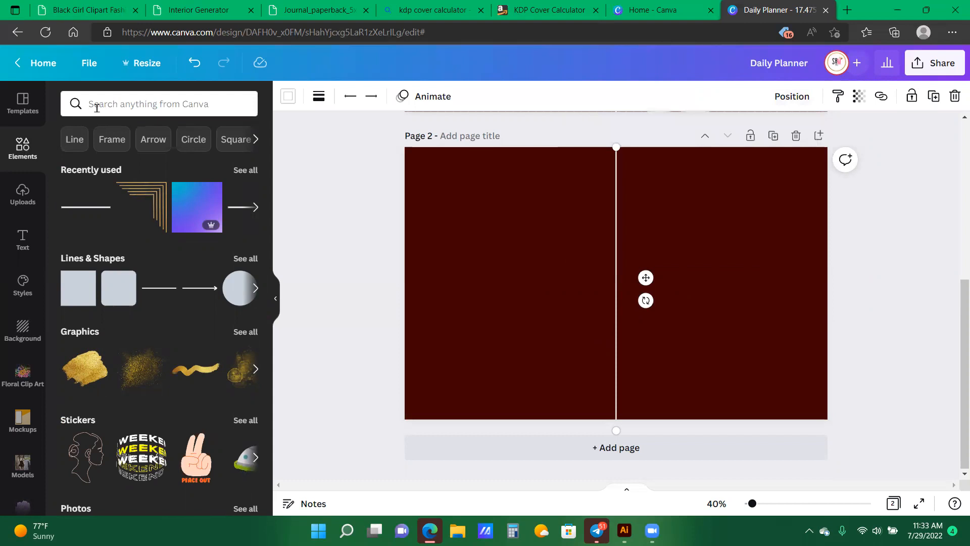
Search Elements for black marble images and browse the results.
{"action": "type", "text": "black mar"}
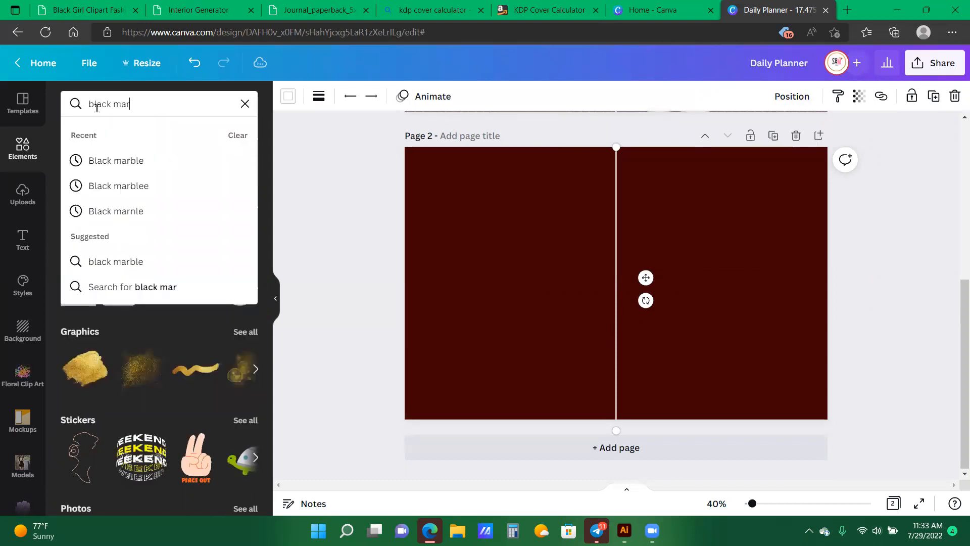
{"action": "left_click", "coordinate": [115, 260]}
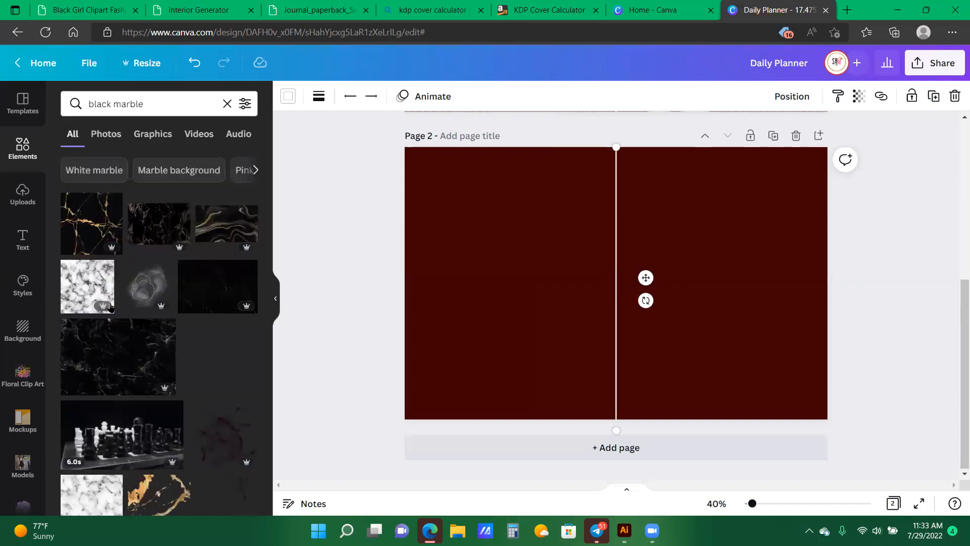
{"action": "scroll", "scroll_direction": "down", "scroll_amount": 3}
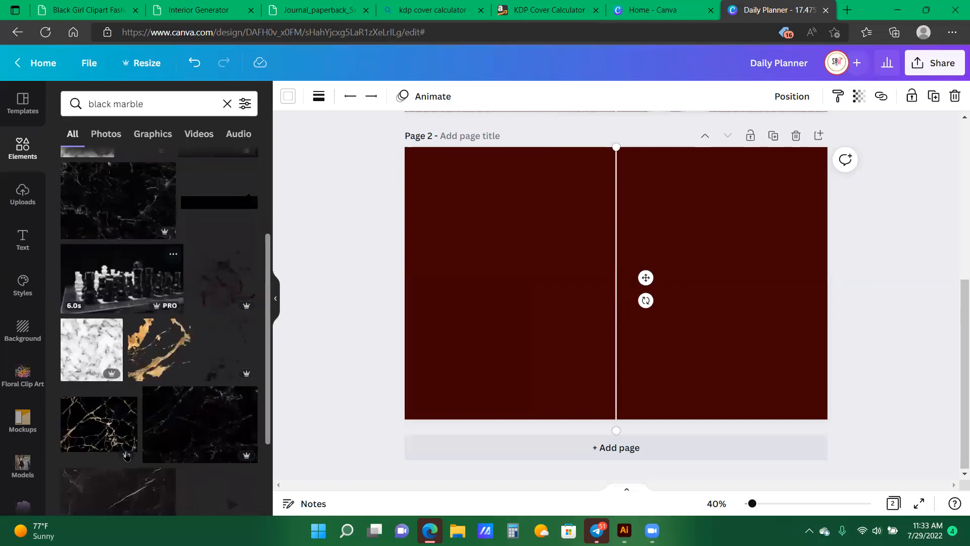
{"action": "scroll", "scroll_direction": "down", "scroll_amount": 3}
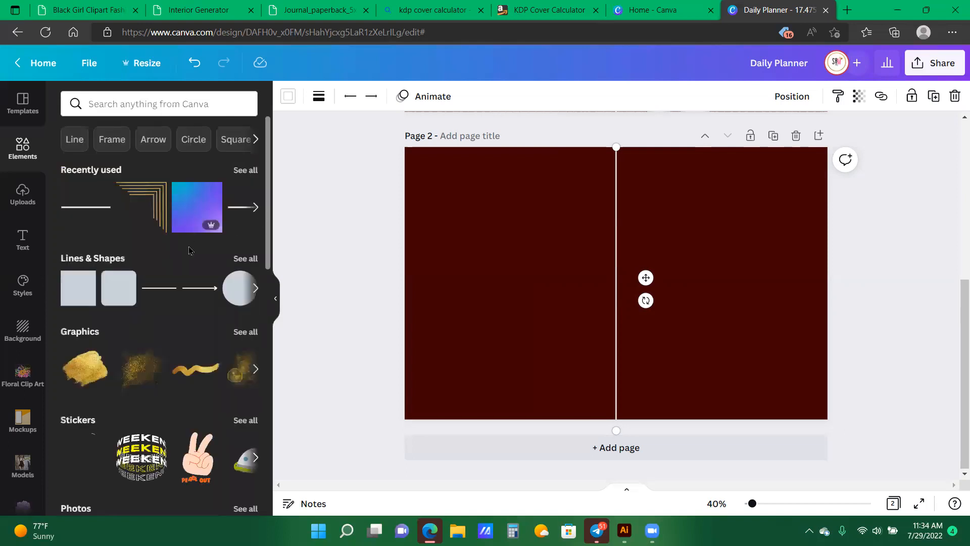
{"action": "scroll", "scroll_direction": "down", "scroll_amount": 3}
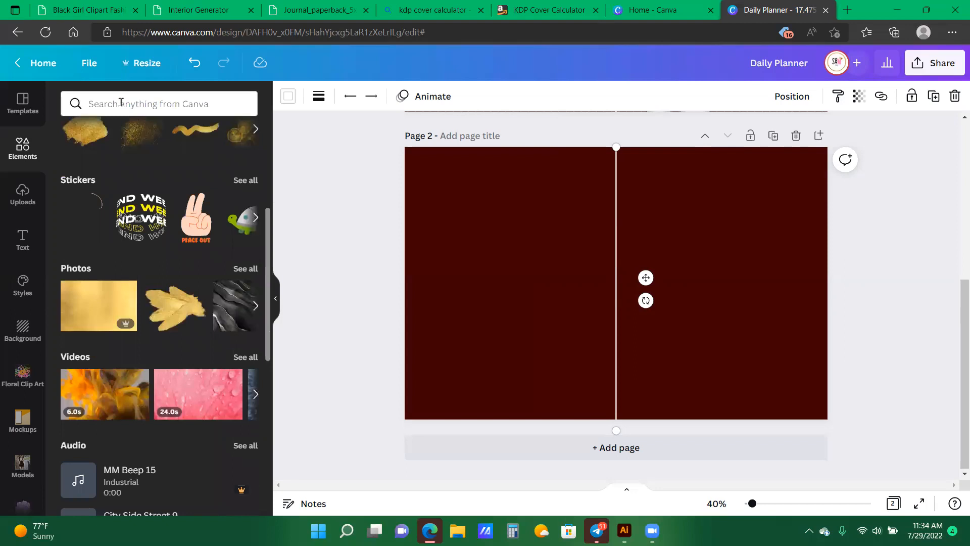
Search 'yellow wall' and set the yellow brick wall photo as the page background.
{"action": "type", "text": "y"}
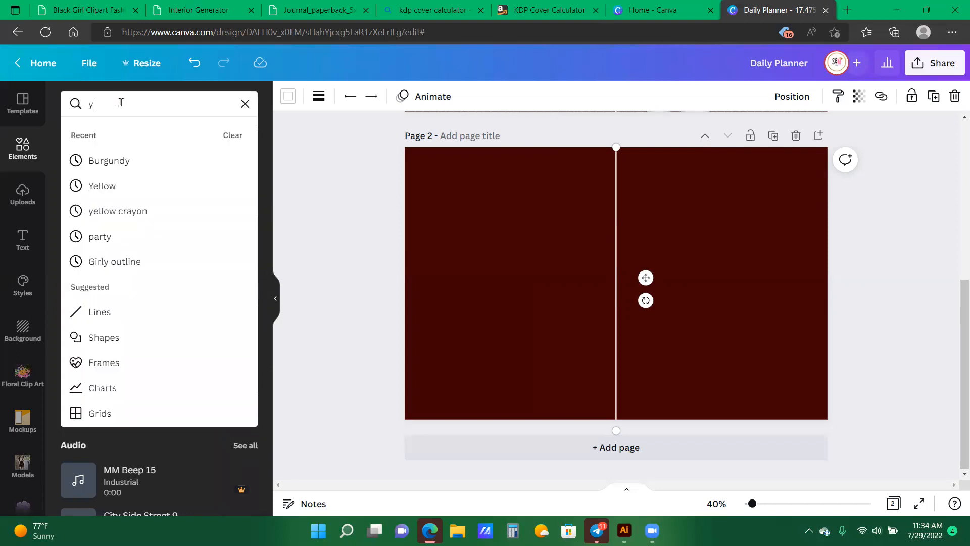
{"action": "type", "text": "ellow wall"}
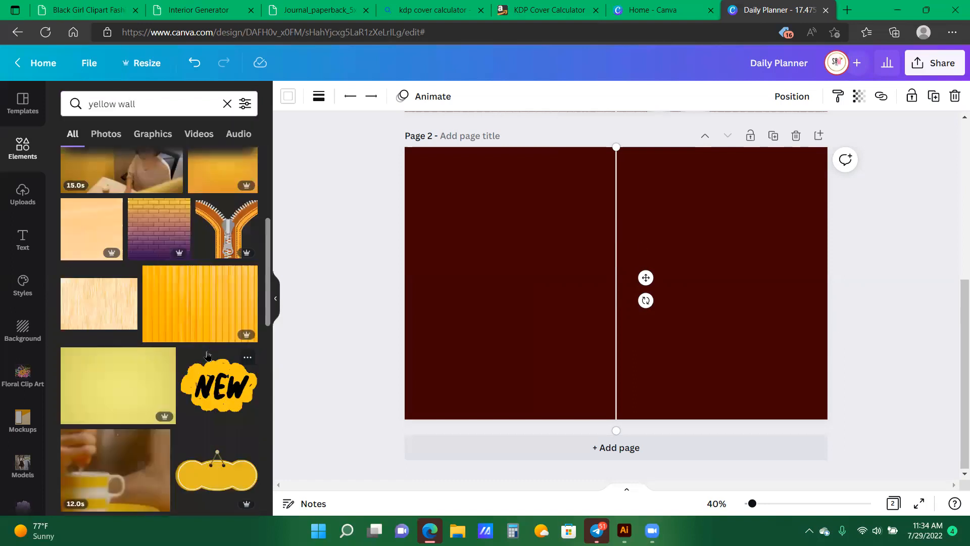
{"action": "scroll", "scroll_direction": "down", "scroll_amount": 3}
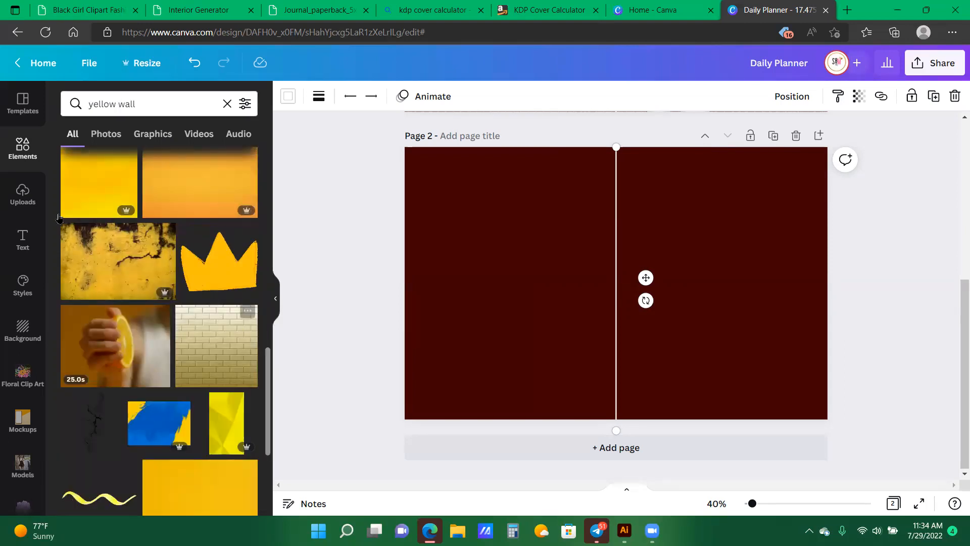
{"action": "scroll", "scroll_direction": "down", "scroll_amount": 3}
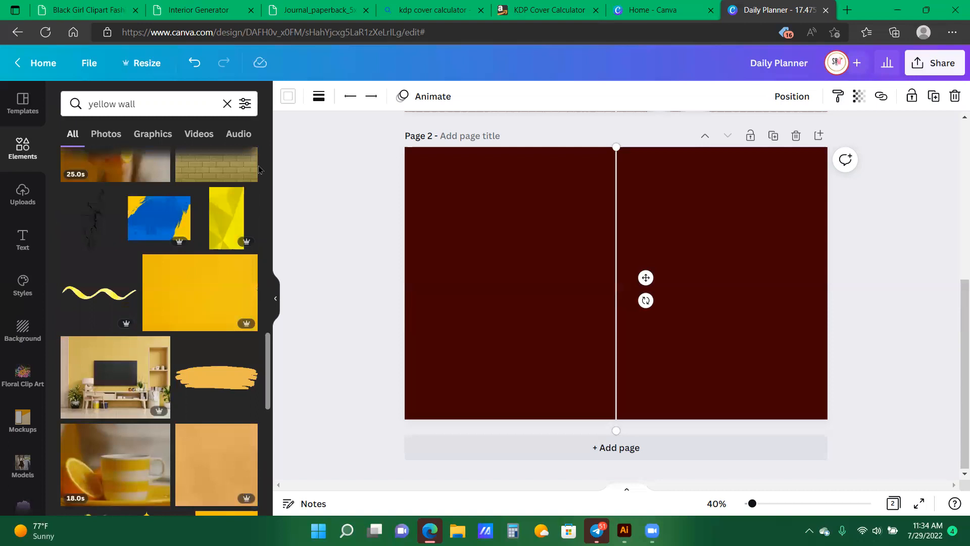
{"action": "left_click", "coordinate": [226, 103]}
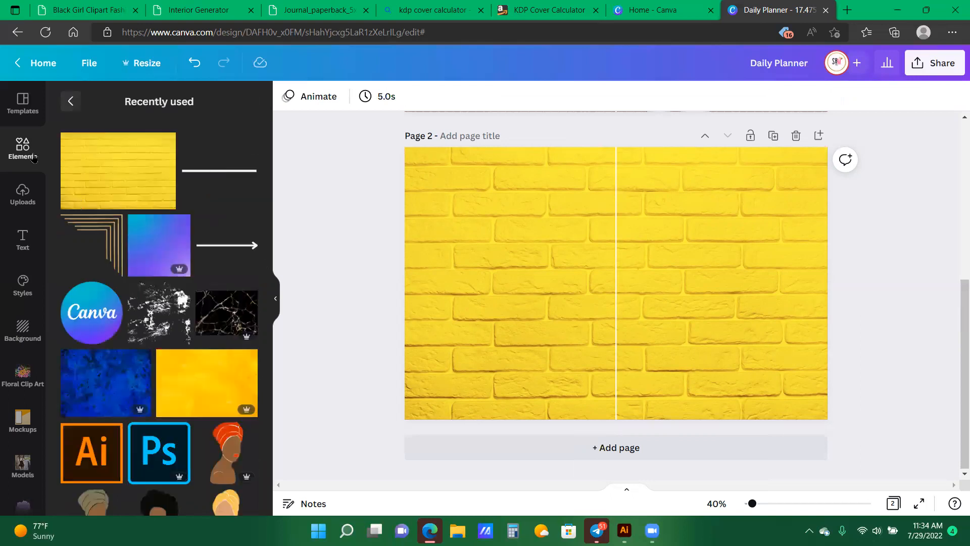
{"action": "left_click", "coordinate": [22, 146]}
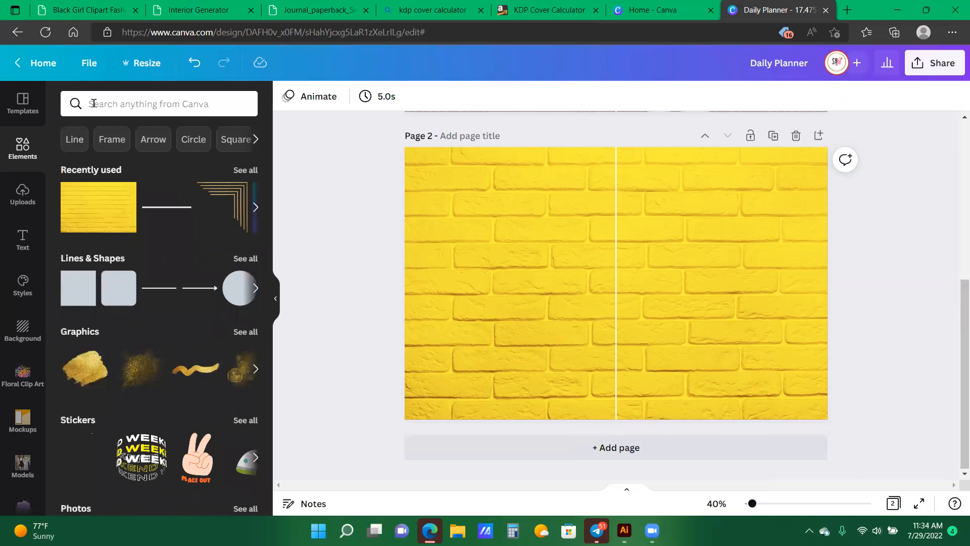
Search Elements for 'black girl' and check the first woman illustration's licence terms.
{"action": "type", "text": "black girl"}
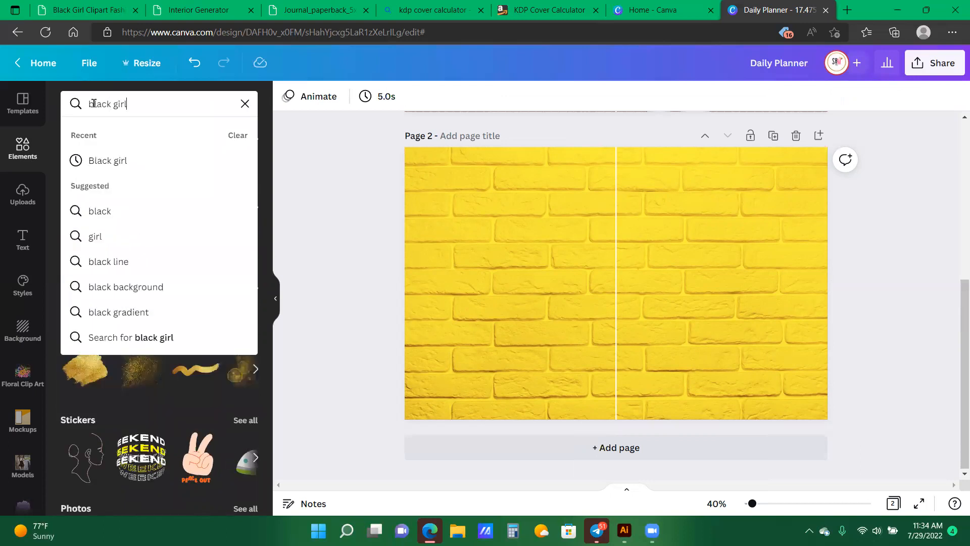
{"action": "key", "text": "Enter"}
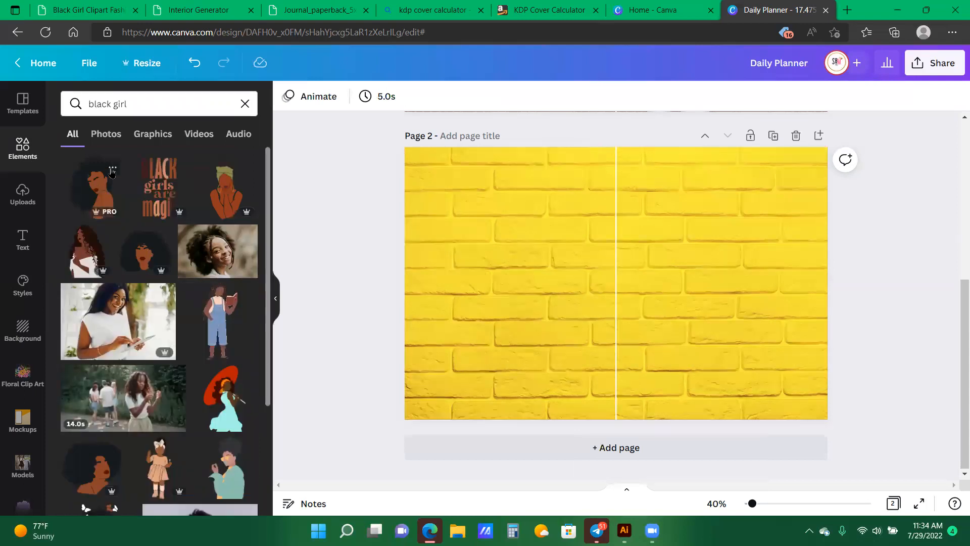
{"action": "left_click", "coordinate": [111, 167]}
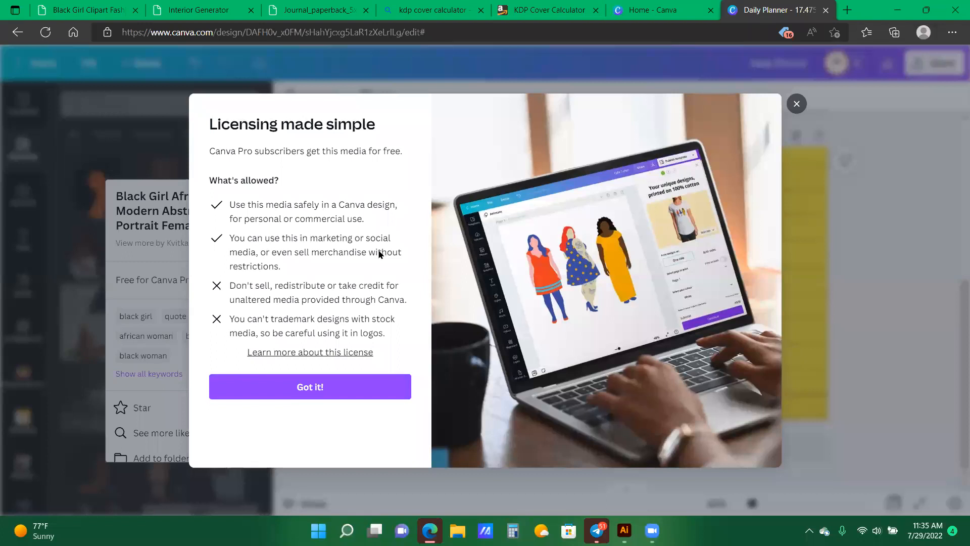
{"action": "mouse_move", "coordinate": [260, 291]}
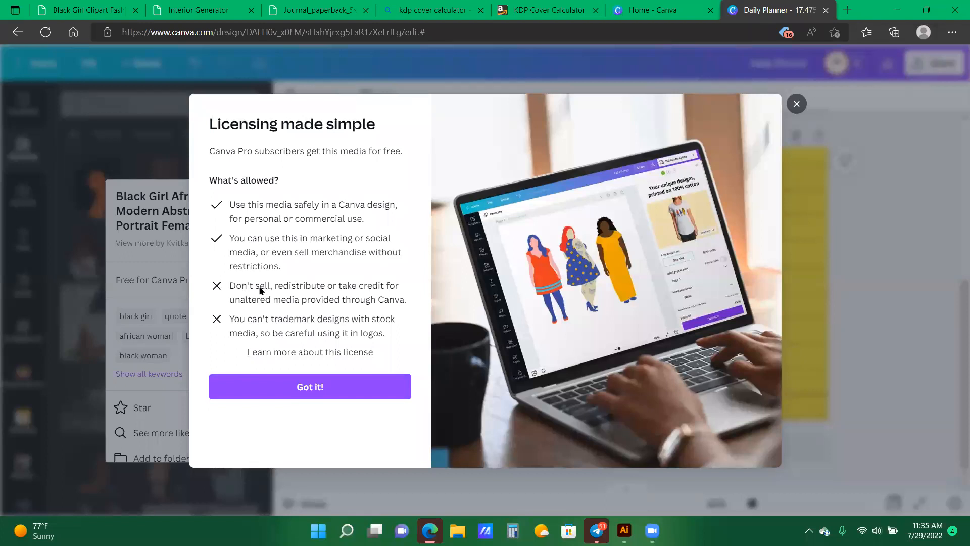
{"action": "mouse_move", "coordinate": [323, 297]}
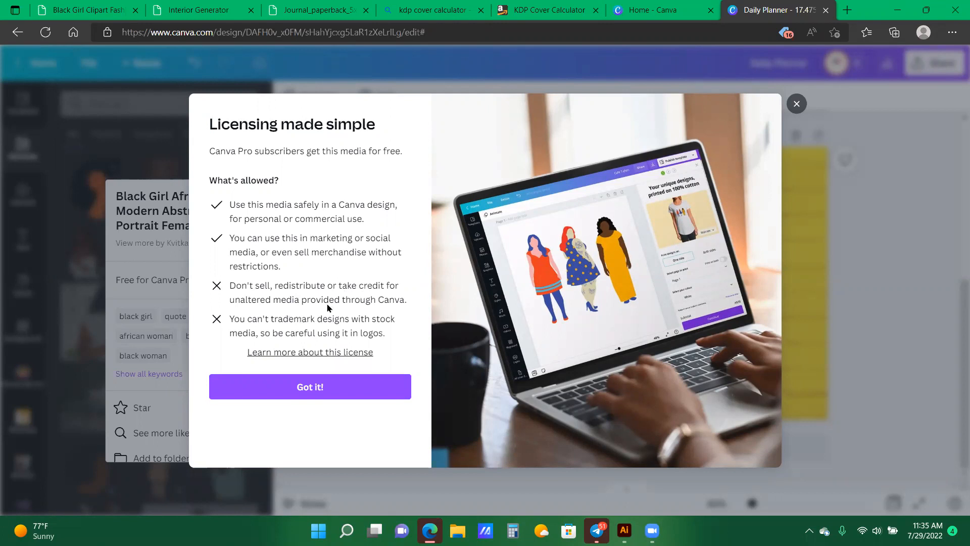
{"action": "mouse_move", "coordinate": [796, 103]}
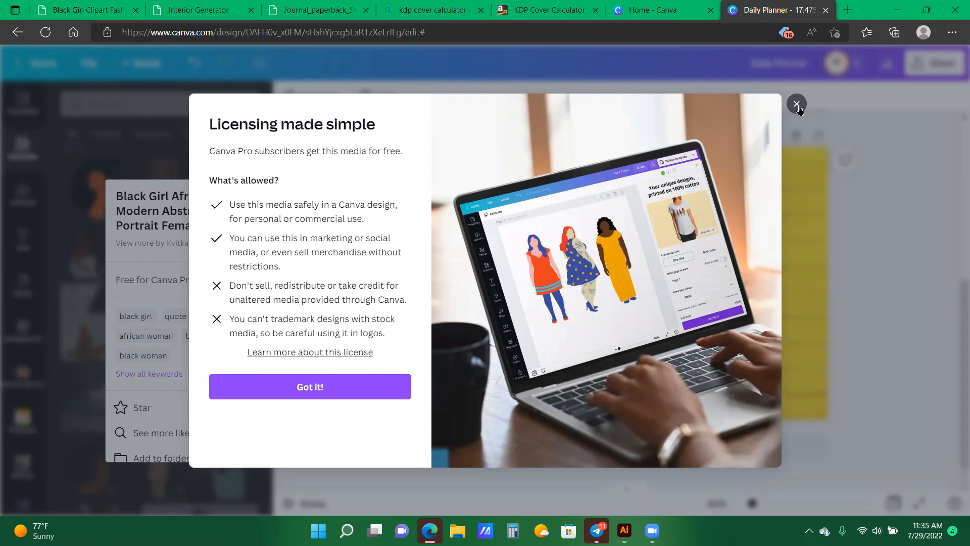
{"action": "left_click", "coordinate": [796, 105]}
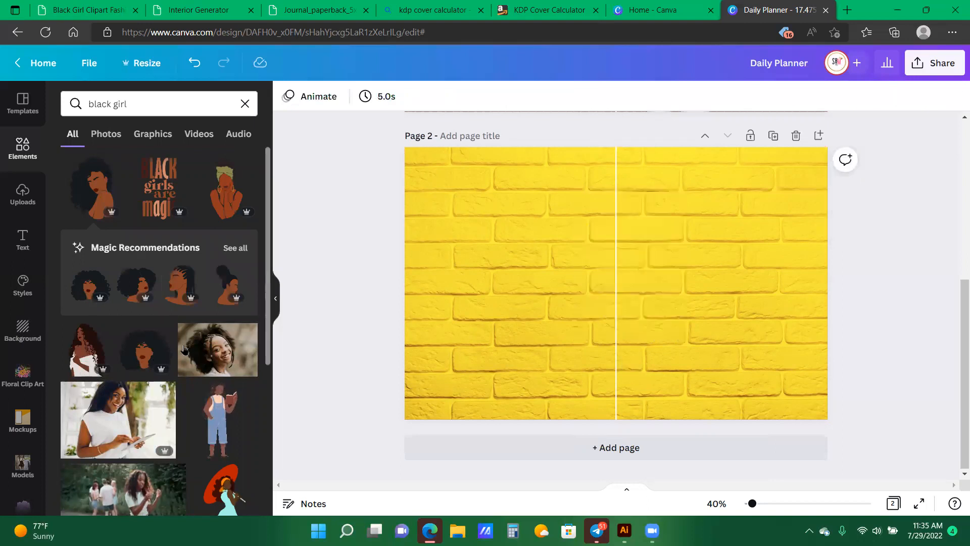
Browse the recommended portrait style and add the blue-headwrap woman to the brick wall.
{"action": "scroll", "scroll_direction": "down", "scroll_amount": 3}
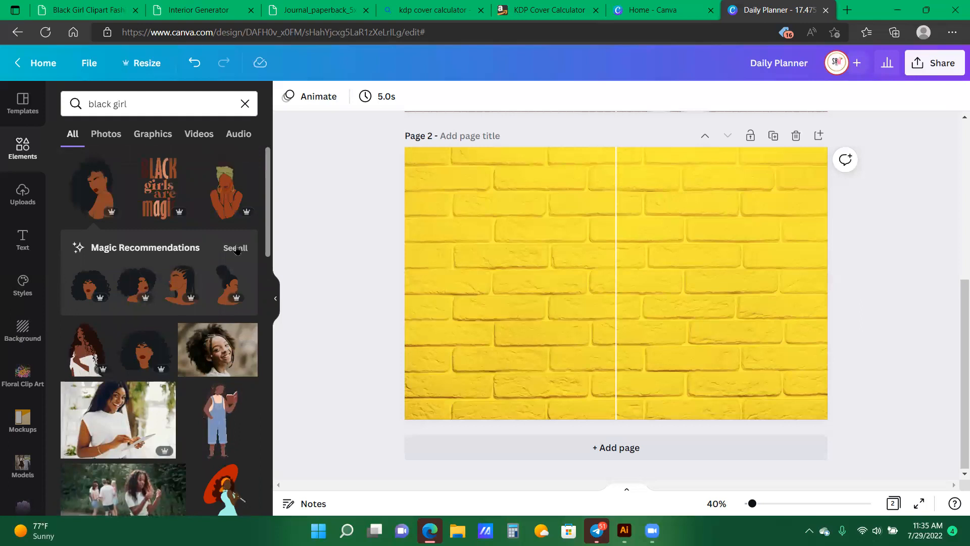
{"action": "left_click", "coordinate": [234, 249]}
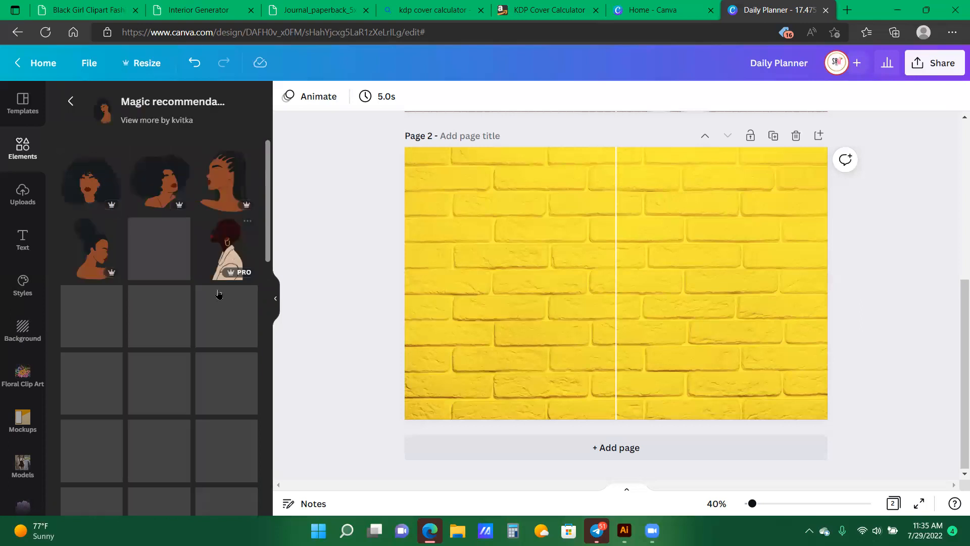
{"action": "scroll", "scroll_direction": "down", "scroll_amount": 3}
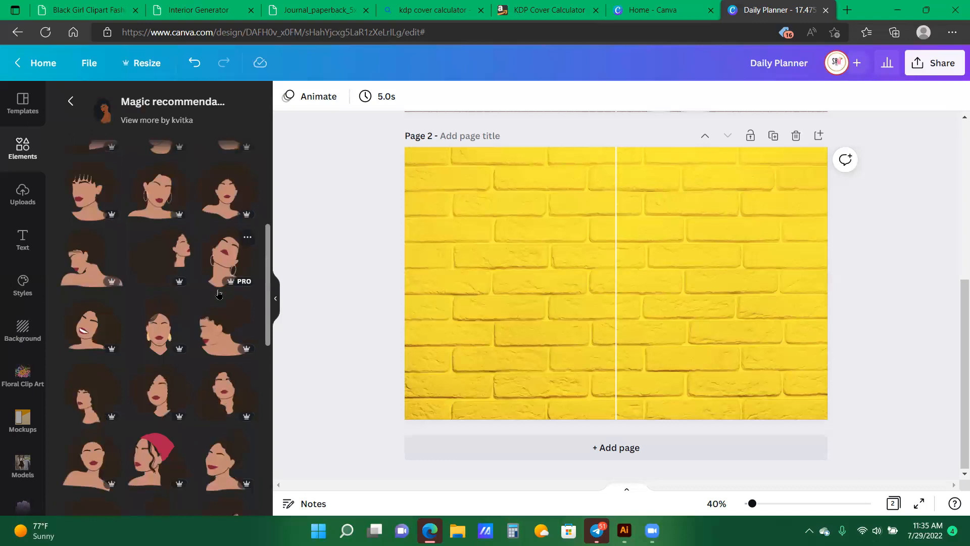
{"action": "scroll", "scroll_direction": "down", "scroll_amount": 3}
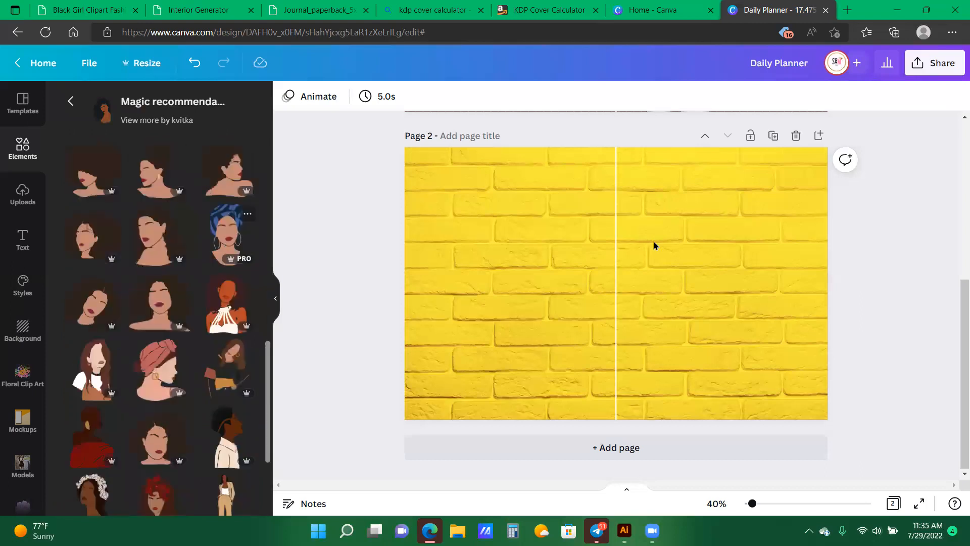
{"action": "left_click", "coordinate": [227, 237]}
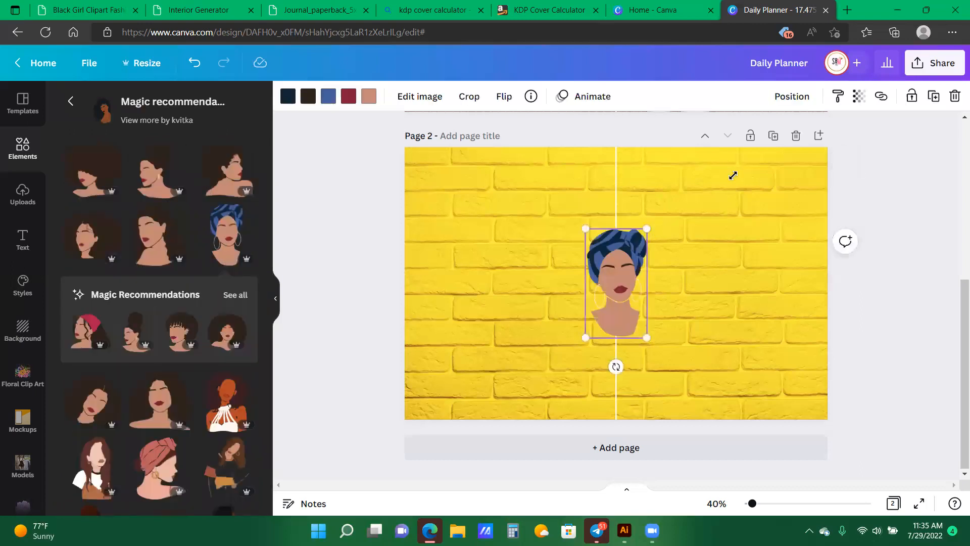
Enlarge the blue-headwrap portrait and position it rising from the bottom centre-right edge.
{"action": "left_click_drag", "start_coordinate": [647, 229], "coordinate": [688, 156]}
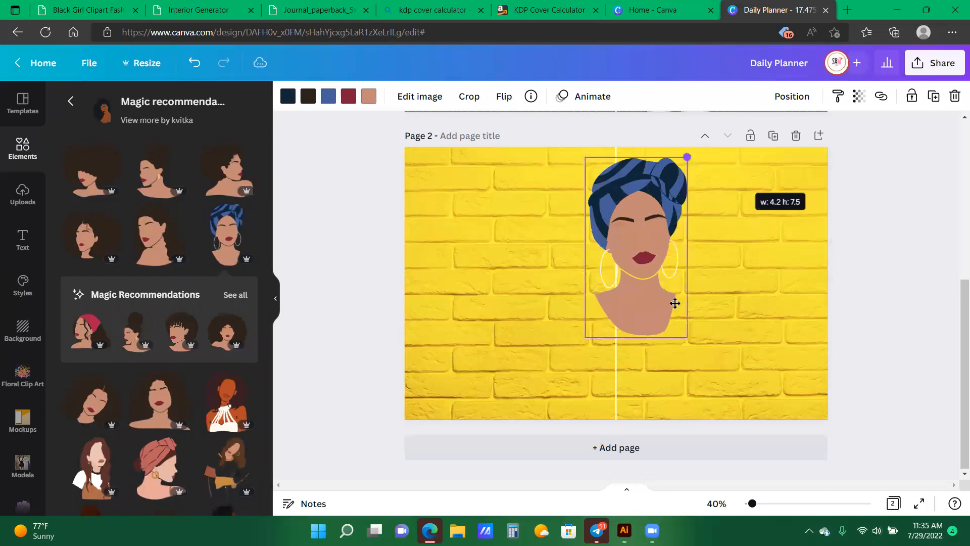
{"action": "left_click_drag", "start_coordinate": [636, 242], "coordinate": [663, 358]}
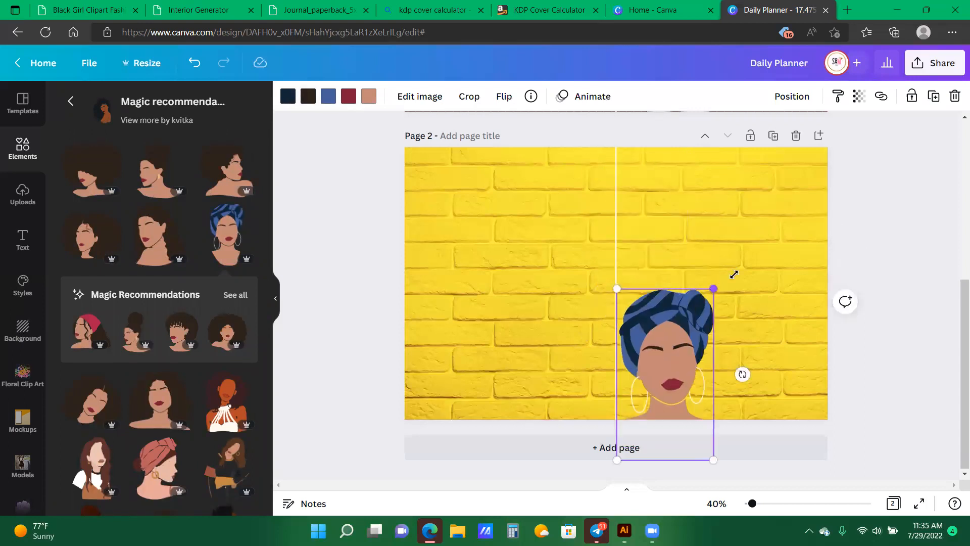
{"action": "left_click_drag", "start_coordinate": [713, 289], "coordinate": [717, 286]}
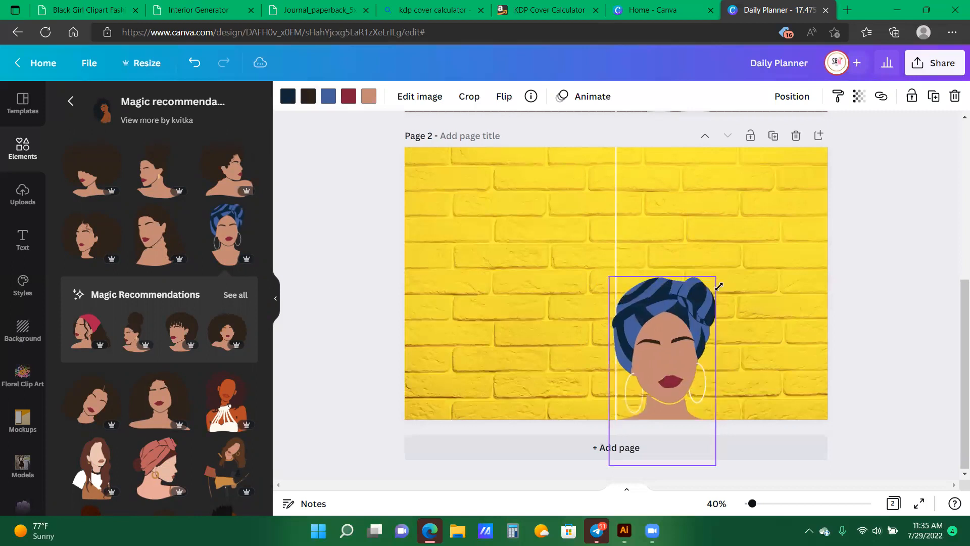
{"action": "left_click_drag", "start_coordinate": [716, 286], "coordinate": [732, 254]}
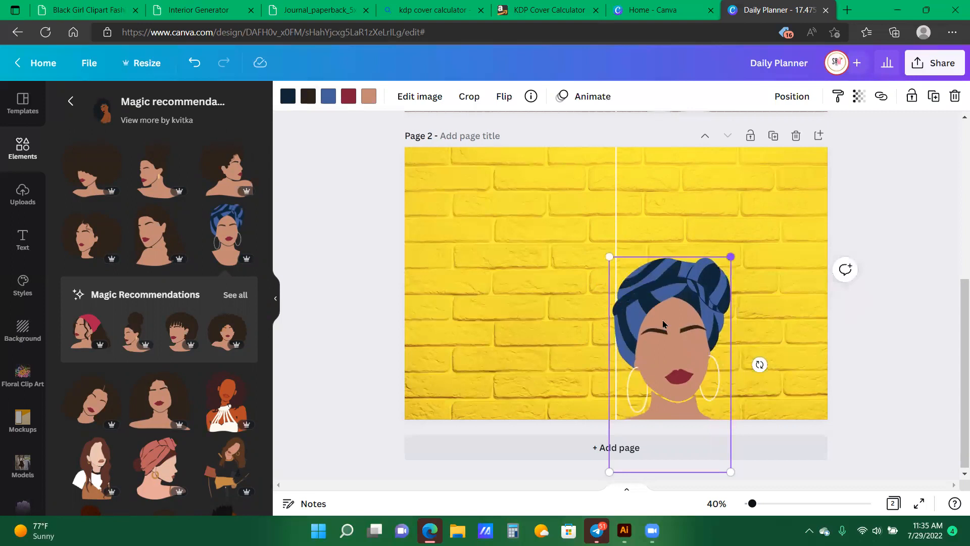
{"action": "left_click_drag", "start_coordinate": [663, 325], "coordinate": [672, 330]}
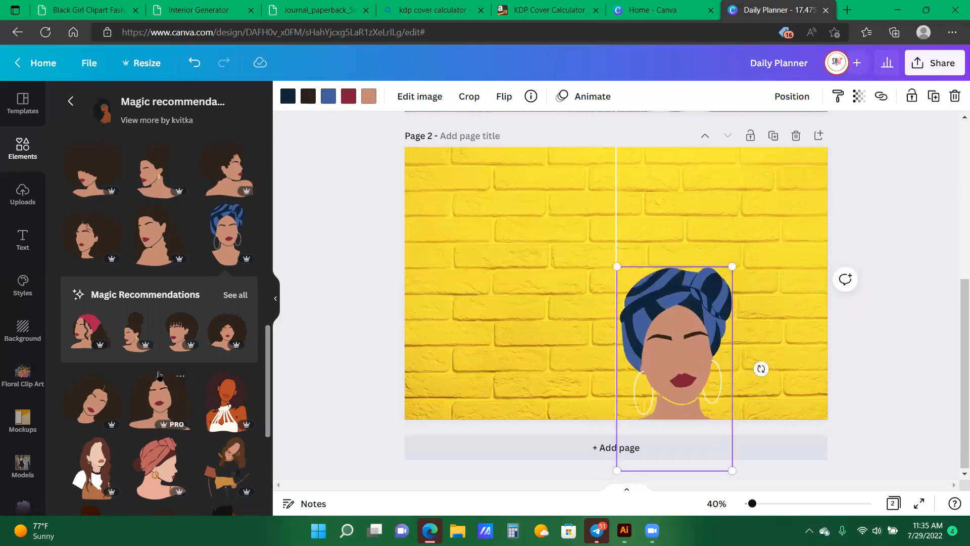
{"action": "scroll", "scroll_direction": "down", "scroll_amount": 3}
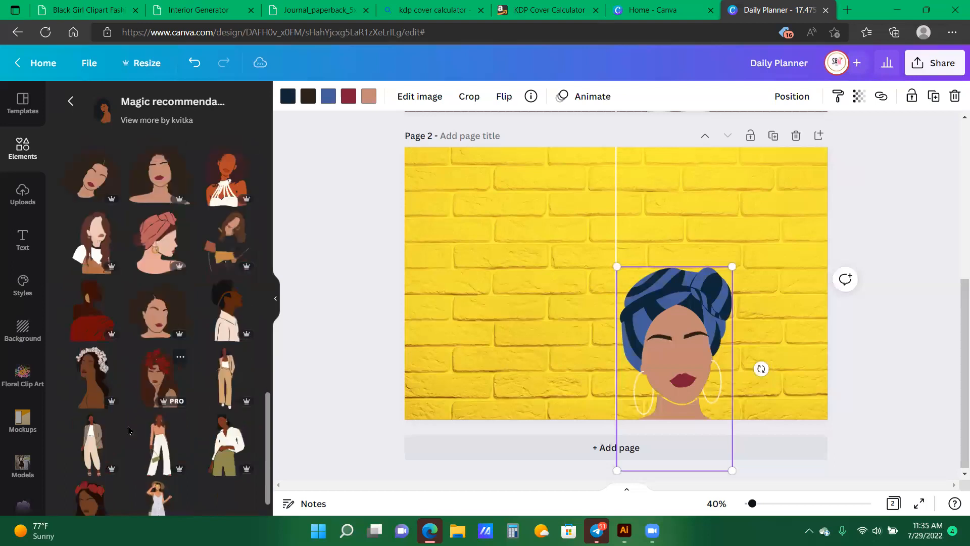
Filter the 'black girl' search to Graphics and add the green-headwrap woman graphic beside the portrait.
{"action": "scroll", "scroll_direction": "down", "scroll_amount": 3}
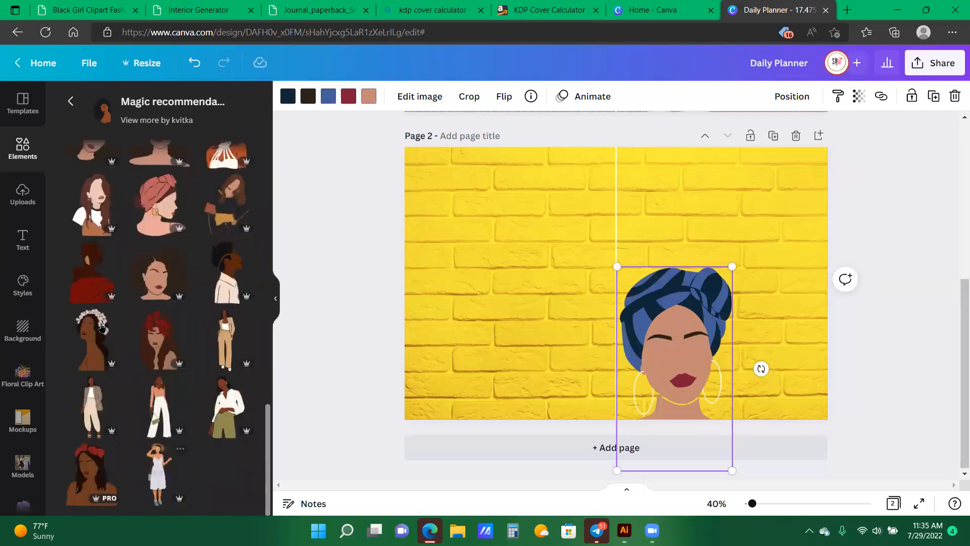
{"action": "mouse_move", "coordinate": [828, 200]}
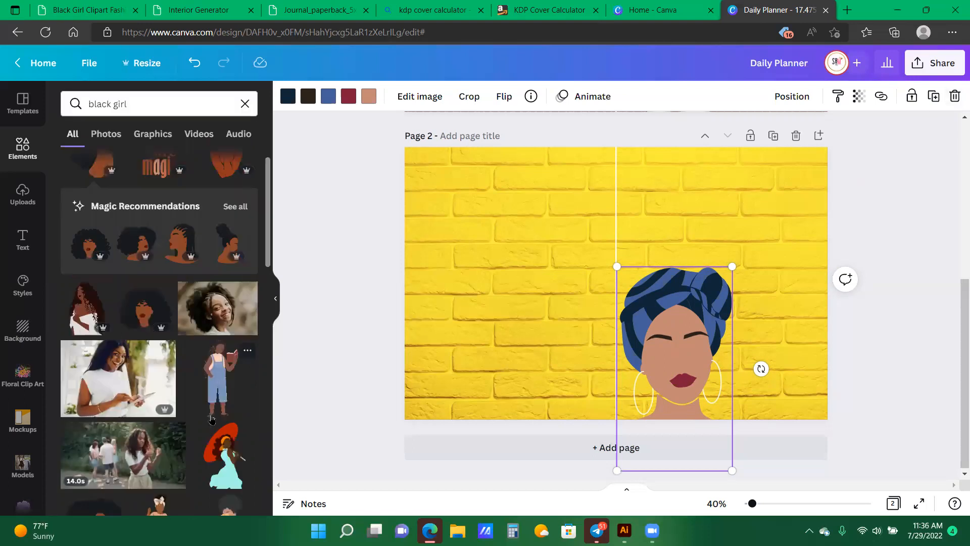
{"action": "scroll", "scroll_direction": "down", "scroll_amount": 3}
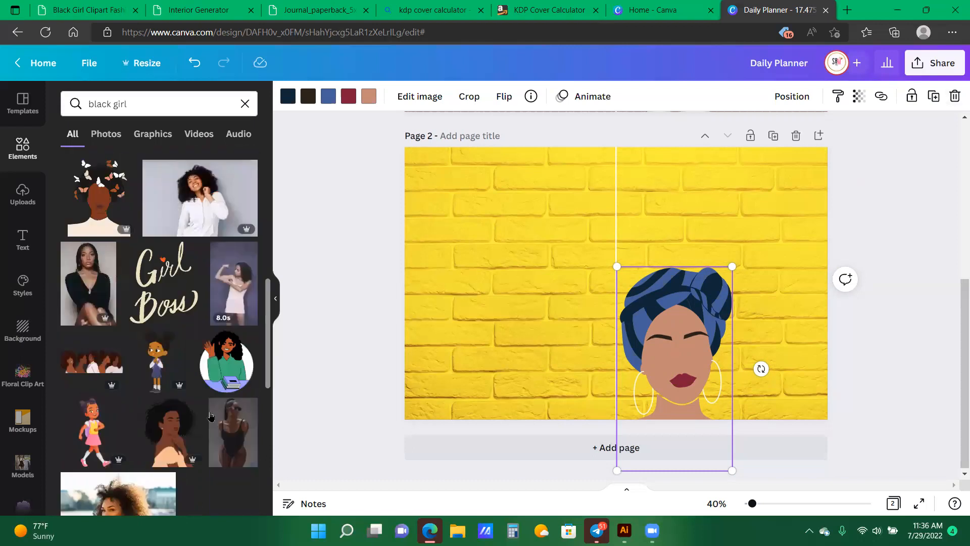
{"action": "scroll", "scroll_direction": "down", "scroll_amount": 3}
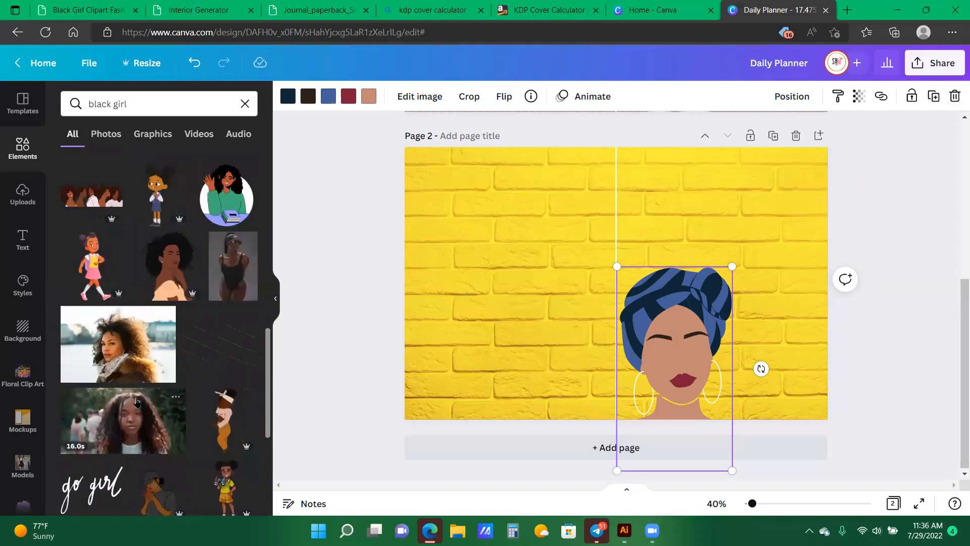
{"action": "scroll", "scroll_direction": "down", "scroll_amount": 3}
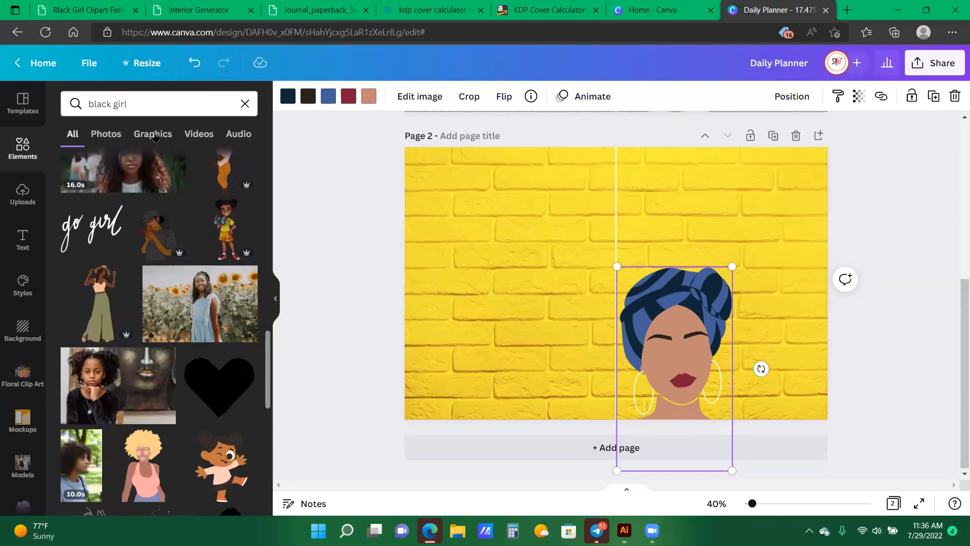
{"action": "left_click", "coordinate": [153, 133]}
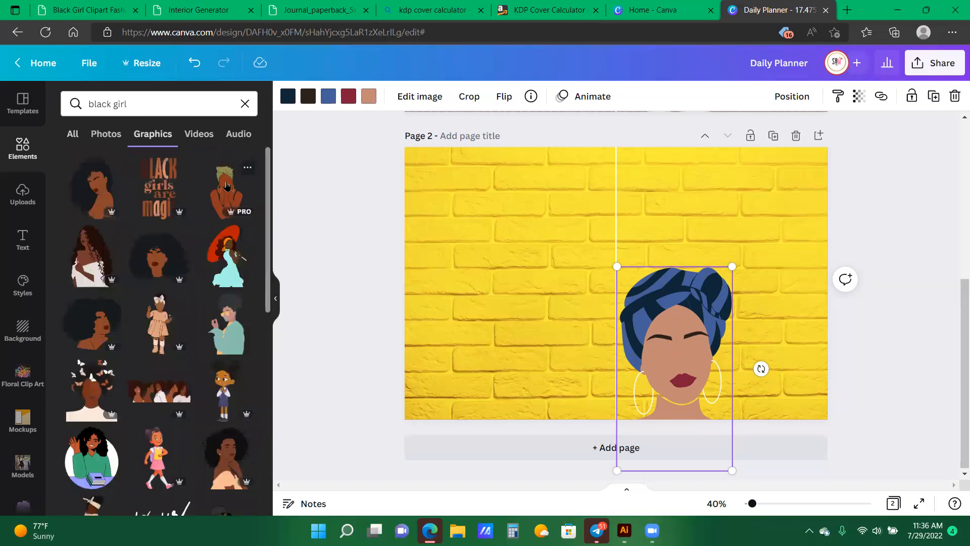
{"action": "left_click", "coordinate": [227, 186]}
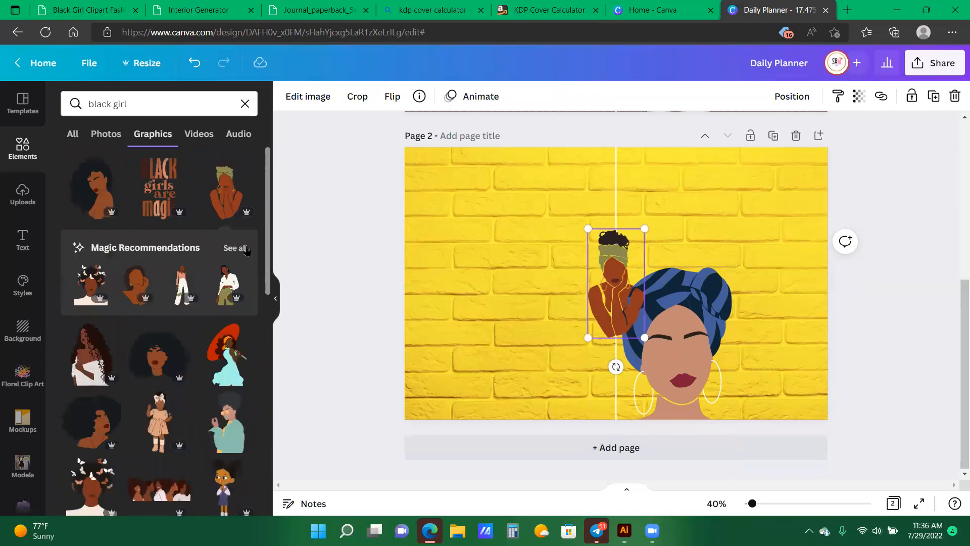
Browse all Magic Recommendations graphics in the same portrait style.
{"action": "left_click", "coordinate": [235, 248]}
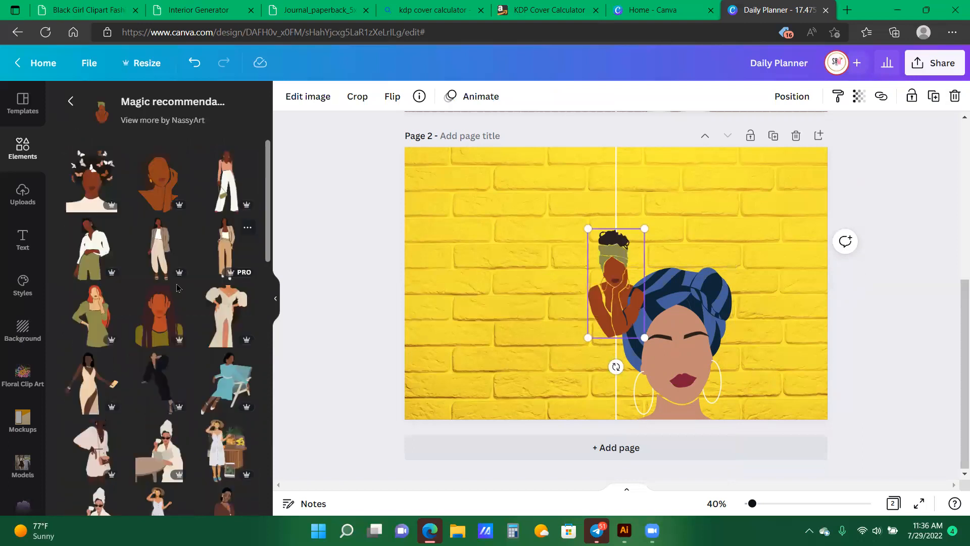
{"action": "scroll", "scroll_direction": "down", "scroll_amount": 3}
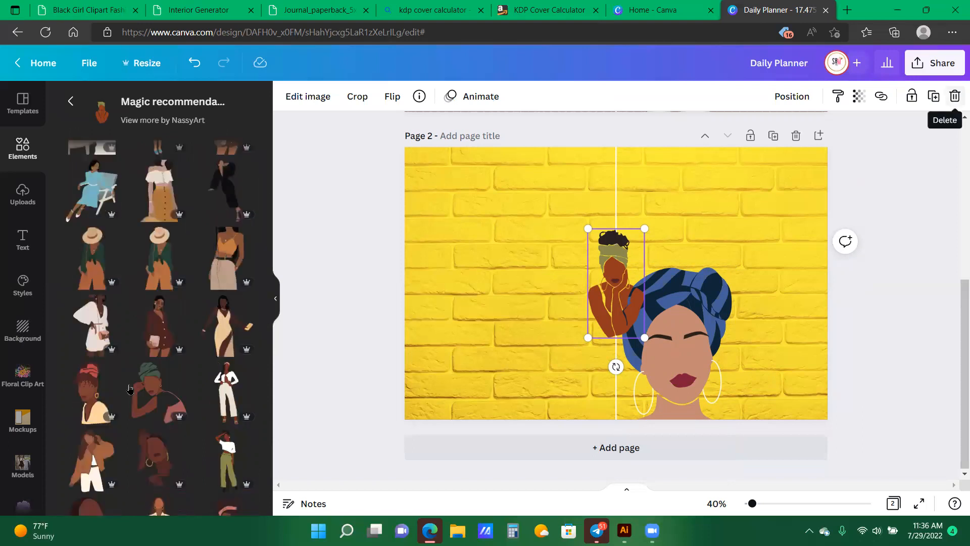
{"action": "scroll", "scroll_direction": "down", "scroll_amount": 3}
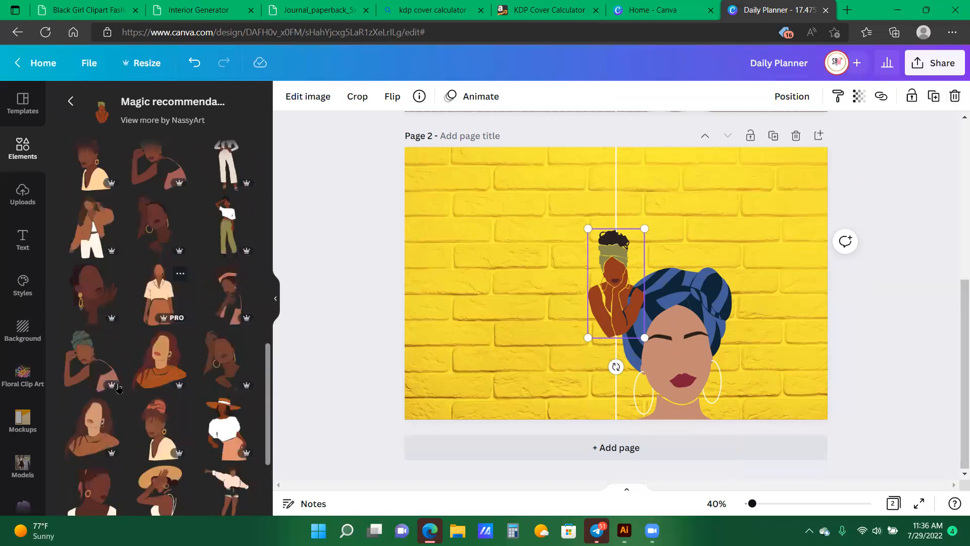
{"action": "scroll", "scroll_direction": "down", "scroll_amount": 3}
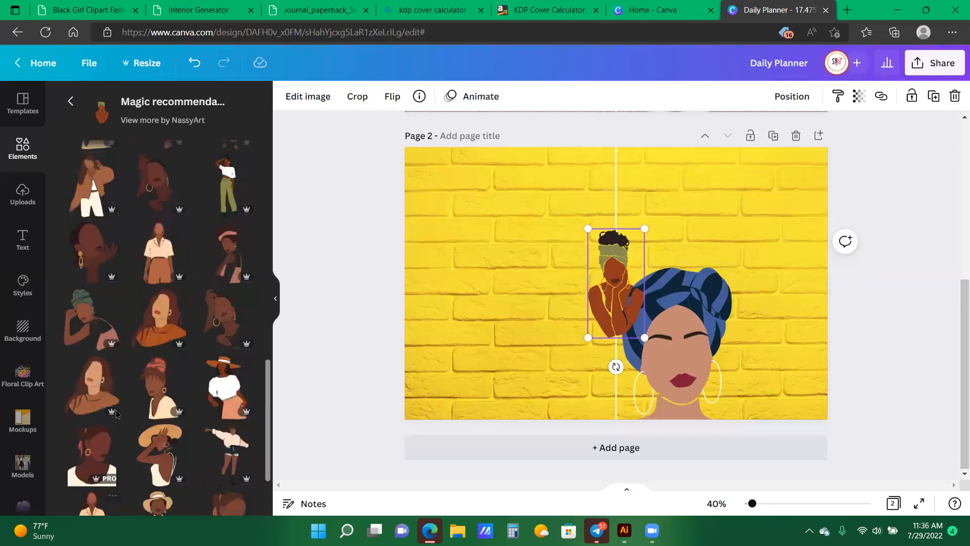
{"action": "scroll", "scroll_direction": "down", "scroll_amount": 3}
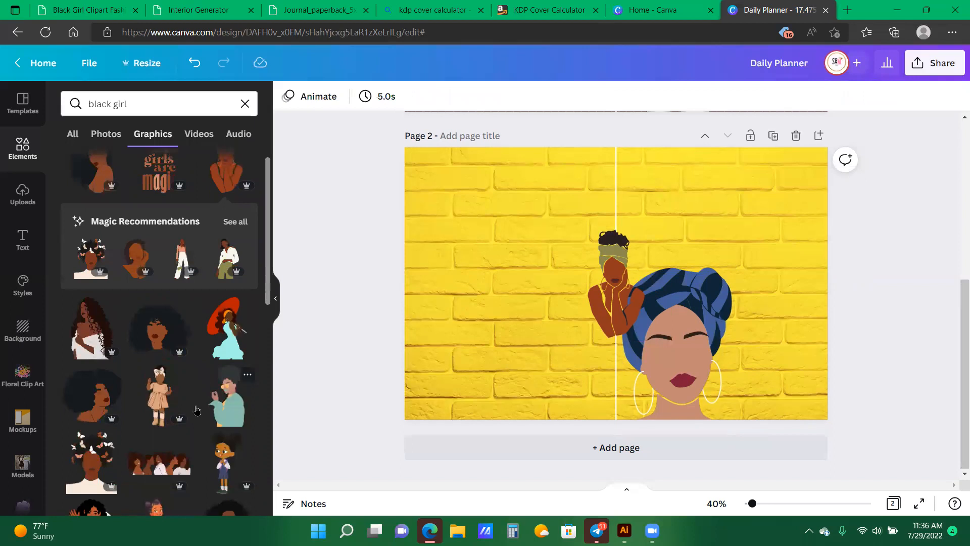
{"action": "scroll", "scroll_direction": "down", "scroll_amount": 3}
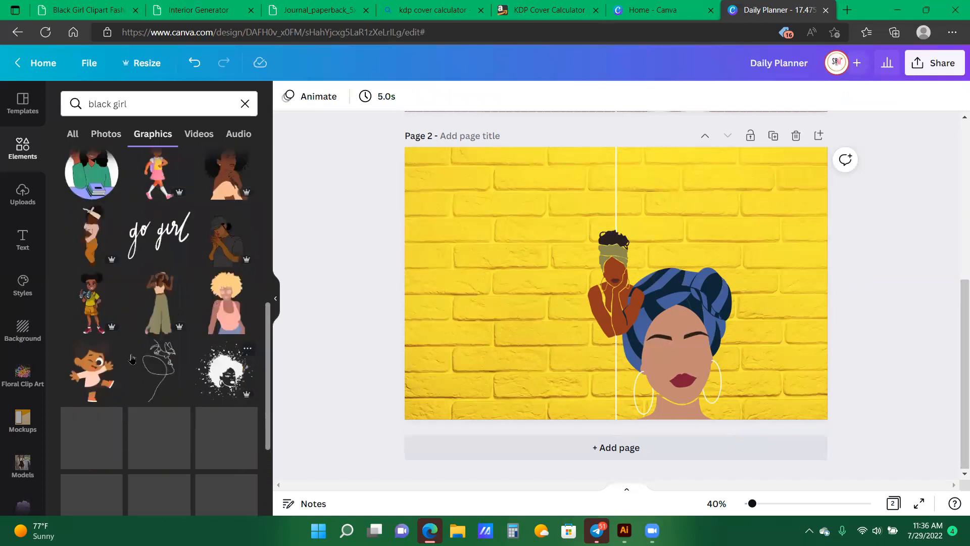
{"action": "scroll", "scroll_direction": "down", "scroll_amount": 3}
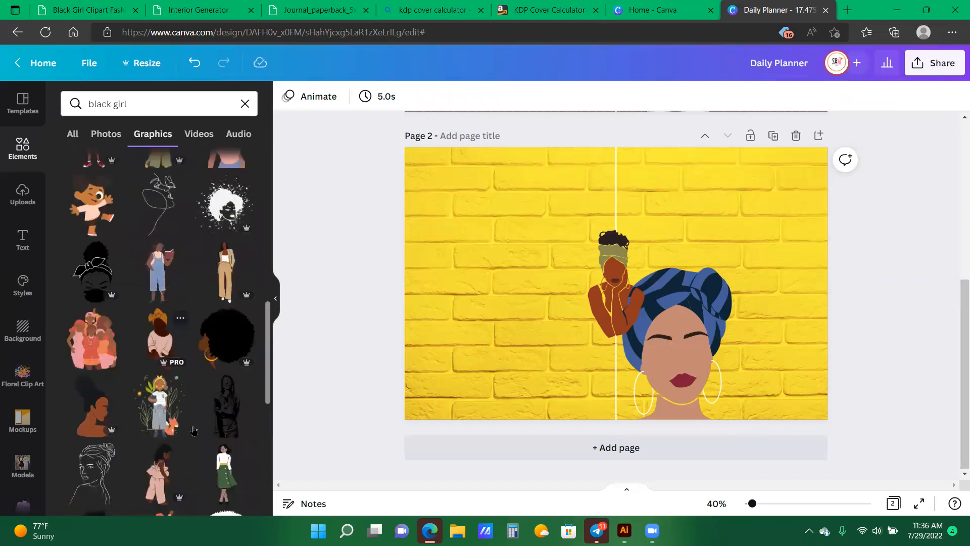
{"action": "scroll", "scroll_direction": "down", "scroll_amount": 3}
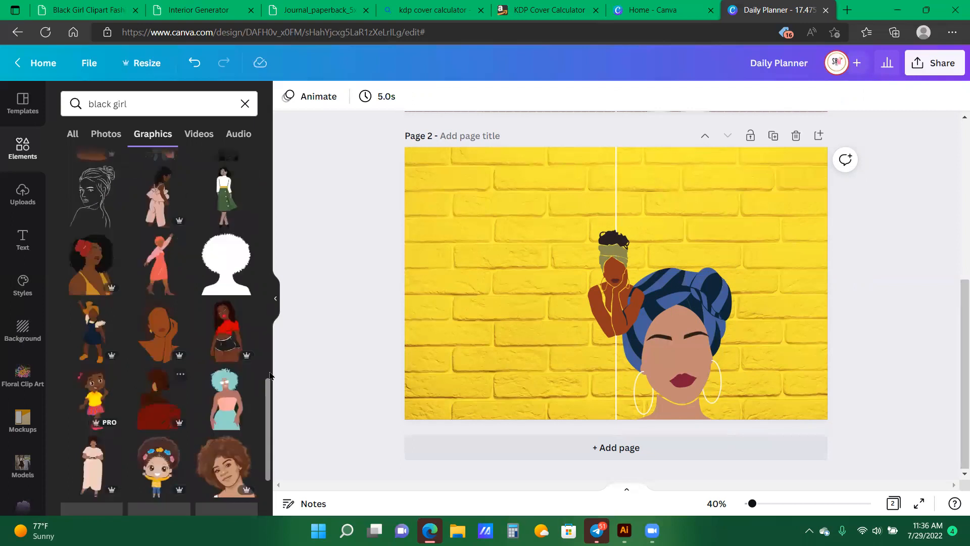
{"action": "scroll", "scroll_direction": "down", "scroll_amount": 3}
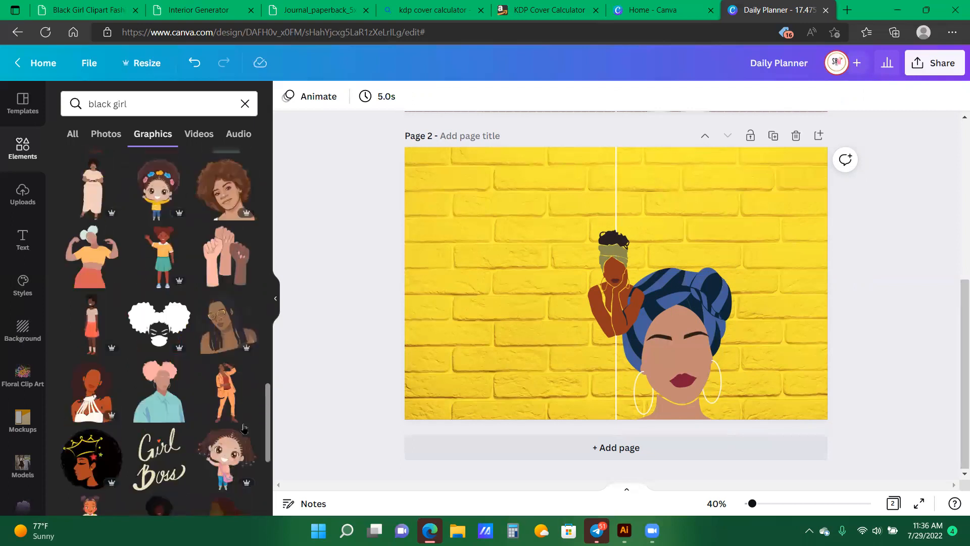
{"action": "scroll", "scroll_direction": "down", "scroll_amount": 3}
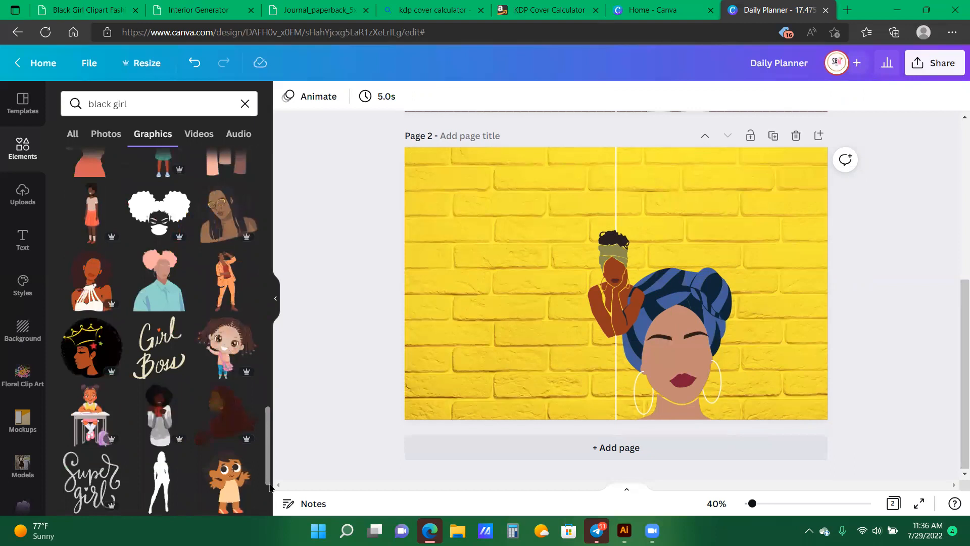
{"action": "scroll", "scroll_direction": "down", "scroll_amount": 3}
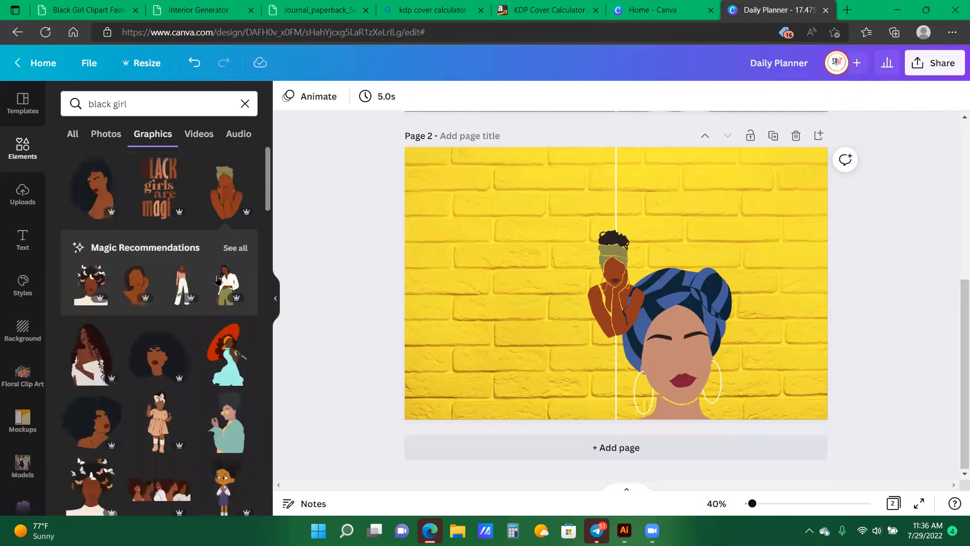
{"action": "scroll", "scroll_direction": "down", "scroll_amount": 3}
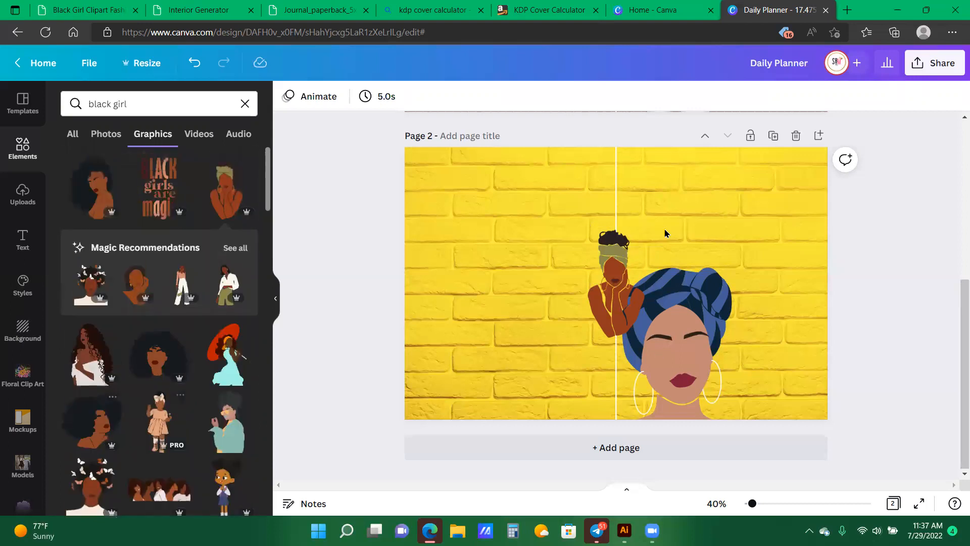
Delete the old headwrap portrait and browse Recently used for the orange-wrap and curly-hair women.
{"action": "left_click", "coordinate": [613, 284]}
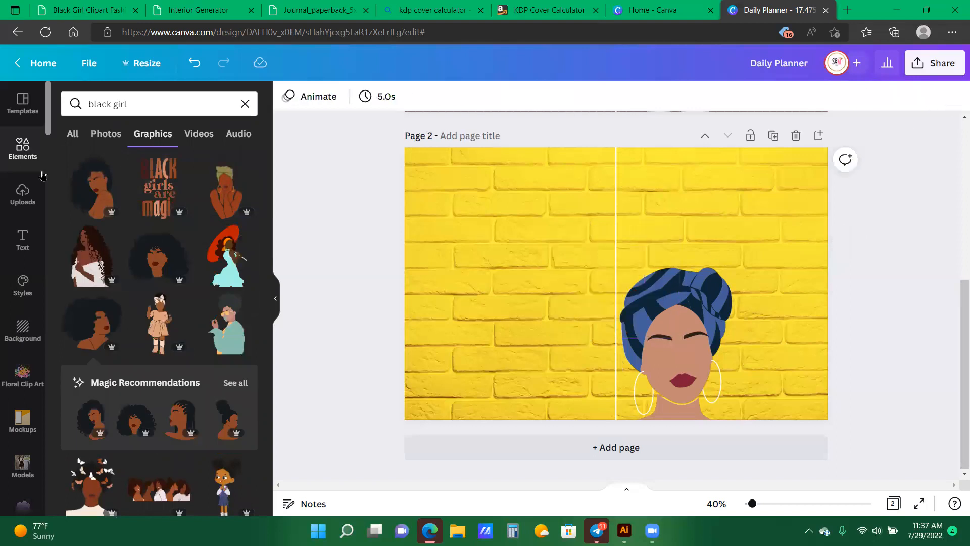
{"action": "left_click", "coordinate": [244, 103]}
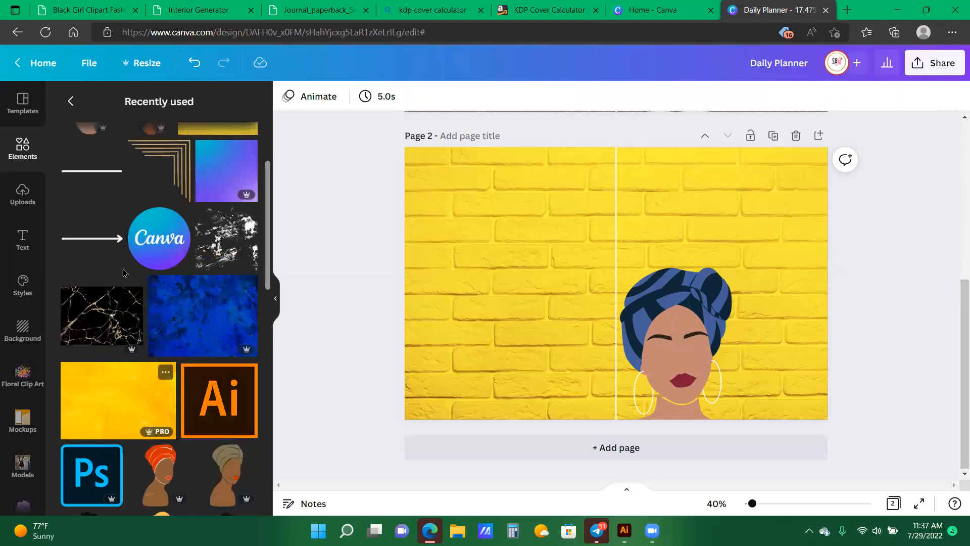
{"action": "scroll", "scroll_direction": "down", "scroll_amount": 3}
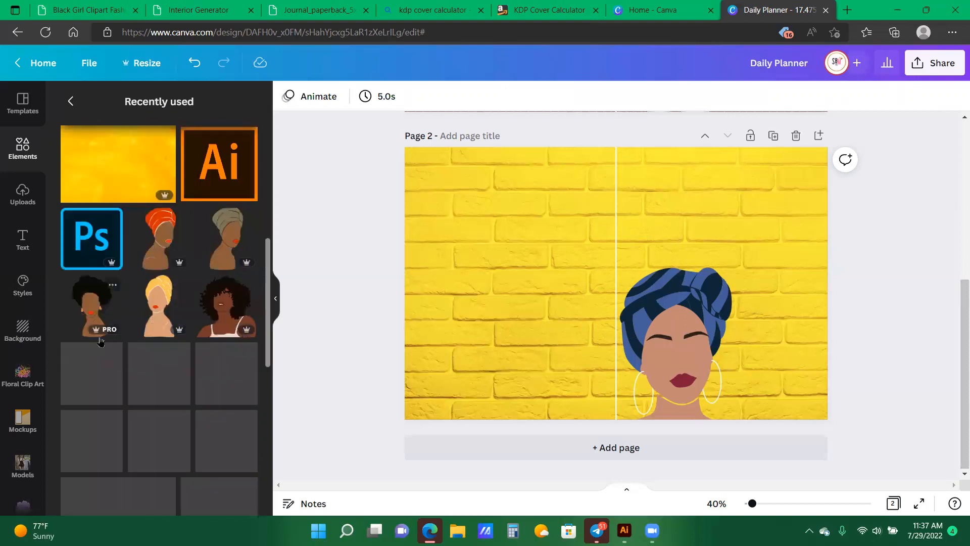
{"action": "scroll", "scroll_direction": "down", "scroll_amount": 3}
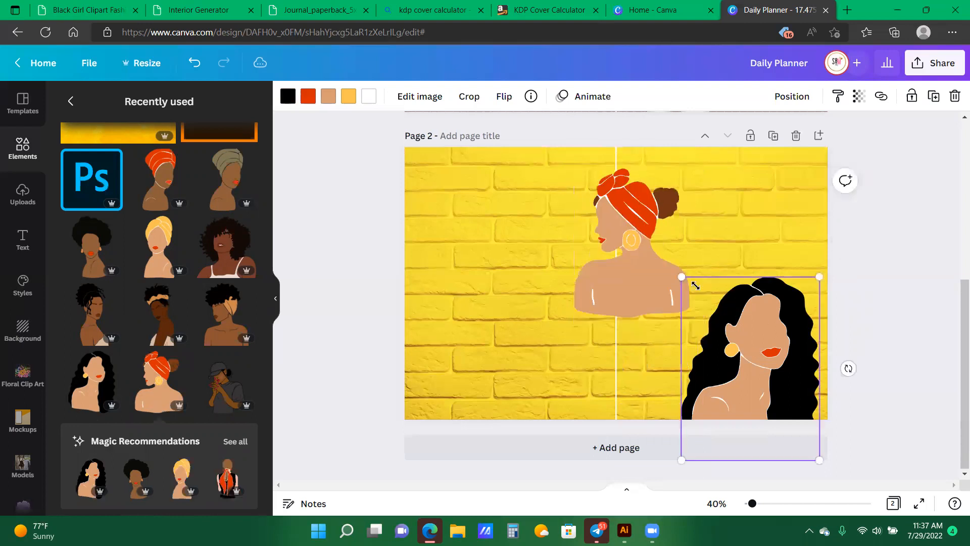
Overlap the curly-haired woman in front of the orange-wrapped one and add the grey-wrapped woman.
{"action": "left_click_drag", "start_coordinate": [680, 277], "coordinate": [701, 302]}
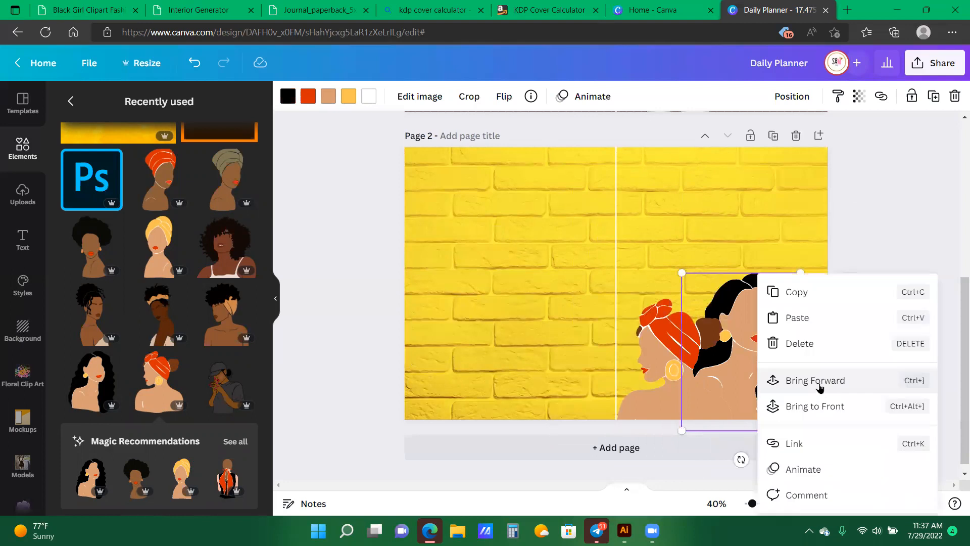
{"action": "left_click", "coordinate": [815, 380]}
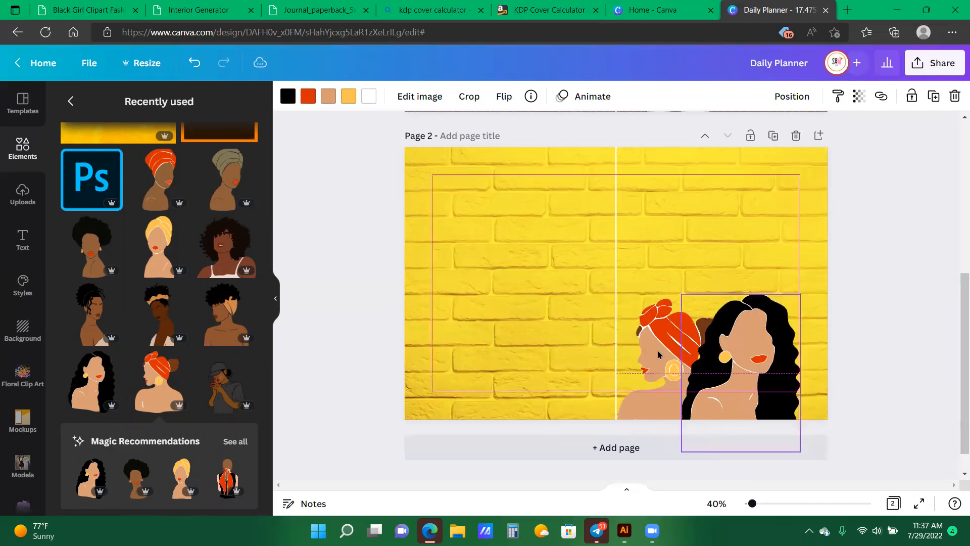
{"action": "left_click", "coordinate": [742, 356]}
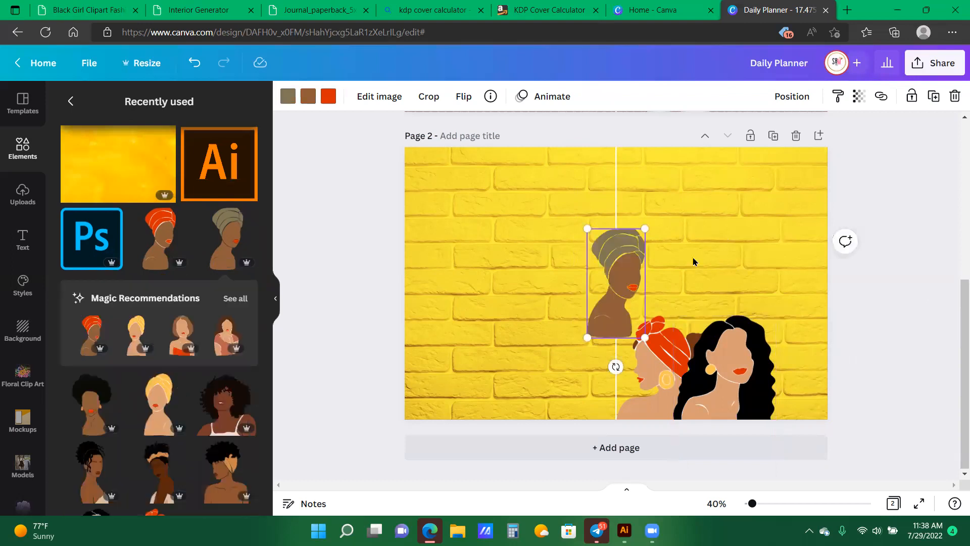
Swap in the tall orange-headwrap woman, enlarge her and place her at the wall's bottom right.
{"action": "left_click_drag", "start_coordinate": [615, 282], "coordinate": [682, 266]}
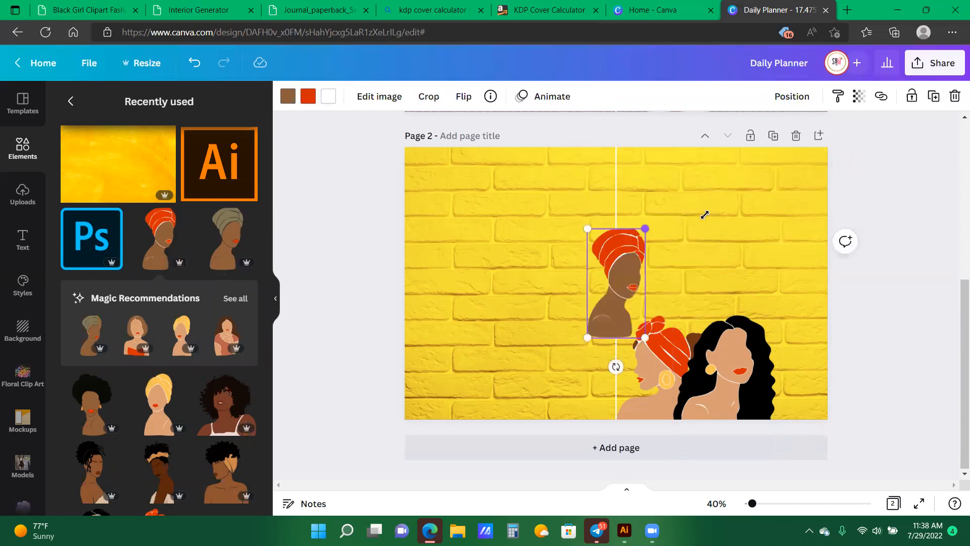
{"action": "left_click_drag", "start_coordinate": [616, 282], "coordinate": [621, 272]}
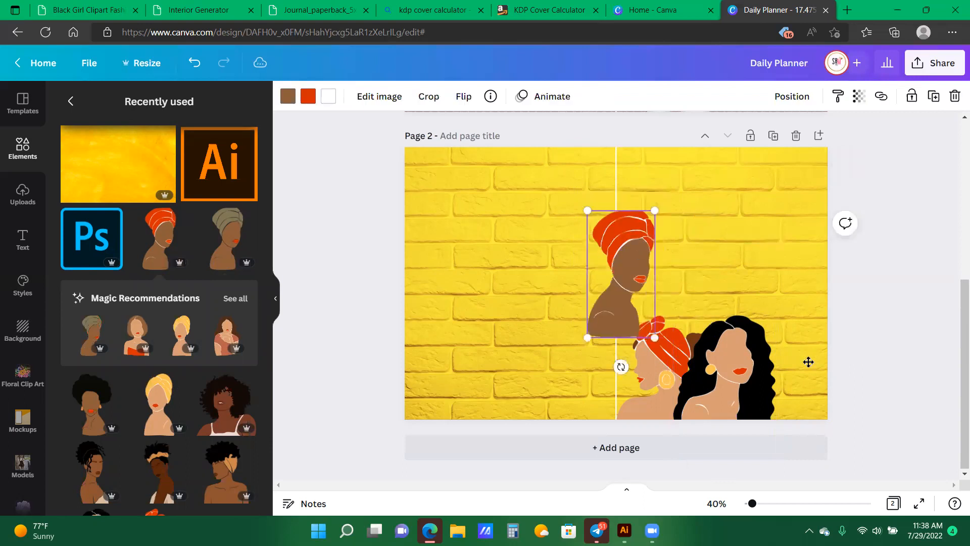
{"action": "left_click_drag", "start_coordinate": [619, 279], "coordinate": [792, 381]}
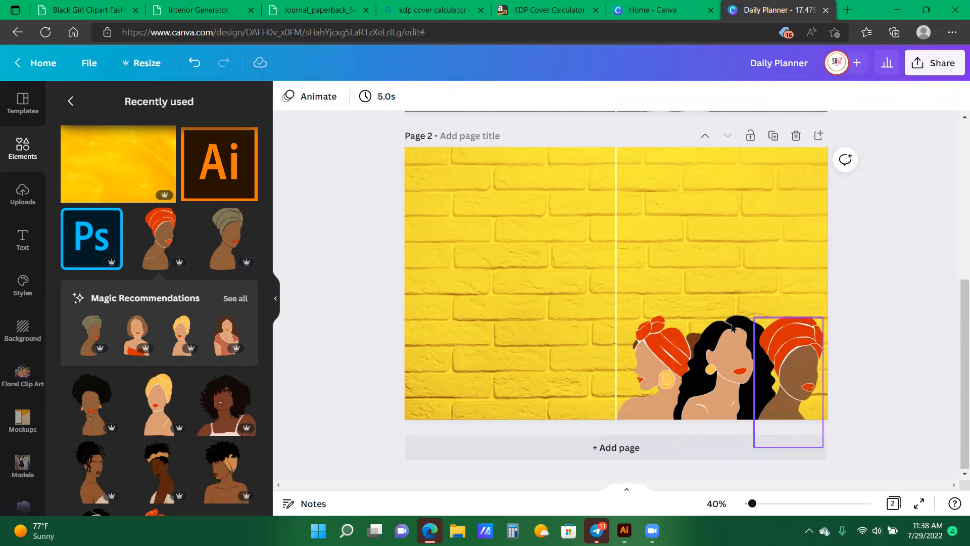
Recolour the bottom-right woman's head wrap from orange to dark green from the colour palette.
{"action": "left_click", "coordinate": [789, 371]}
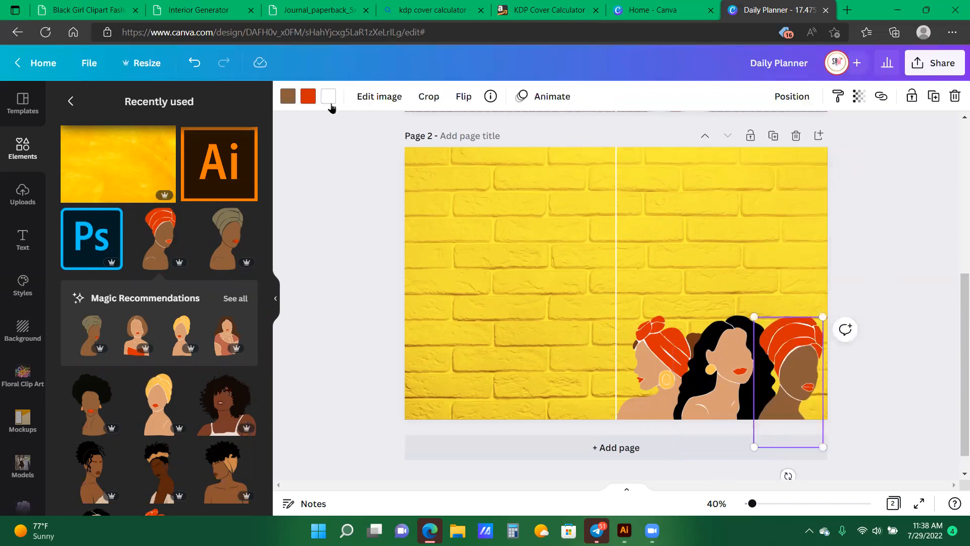
{"action": "left_click", "coordinate": [307, 96]}
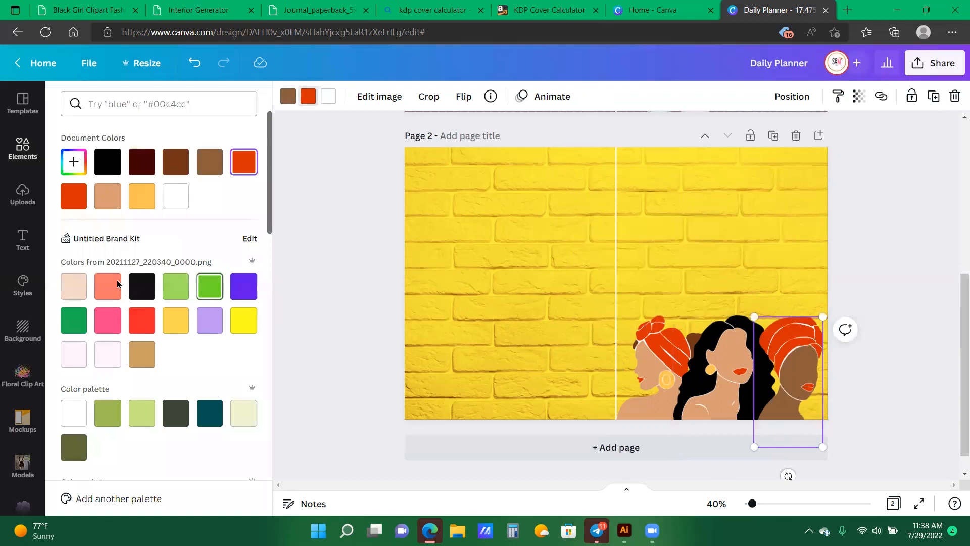
{"action": "scroll", "scroll_direction": "down", "scroll_amount": 3}
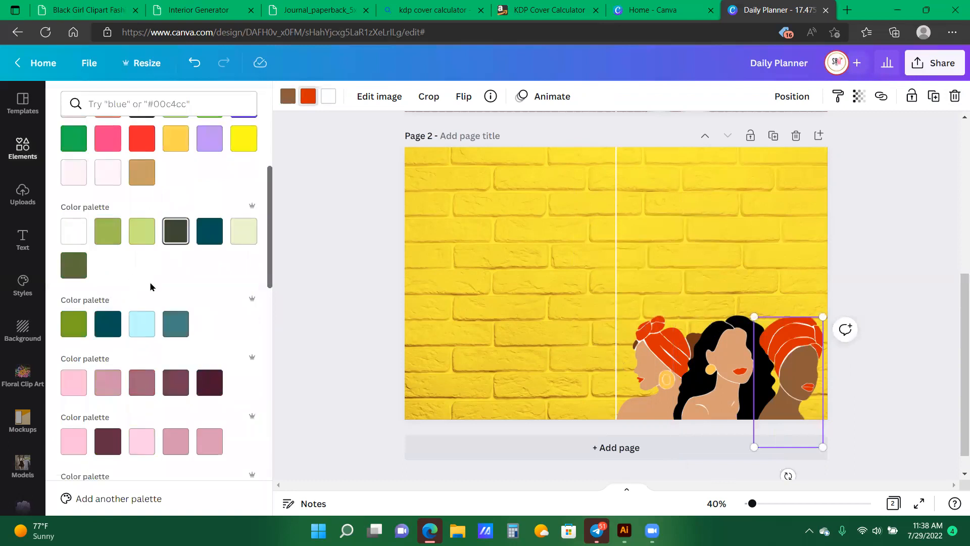
{"action": "left_click", "coordinate": [176, 231]}
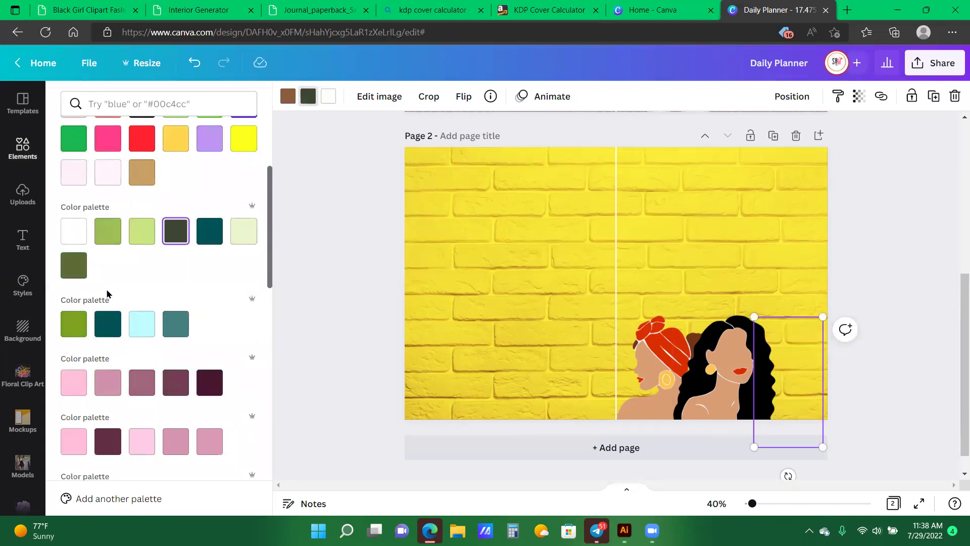
{"action": "mouse_move", "coordinate": [208, 256]}
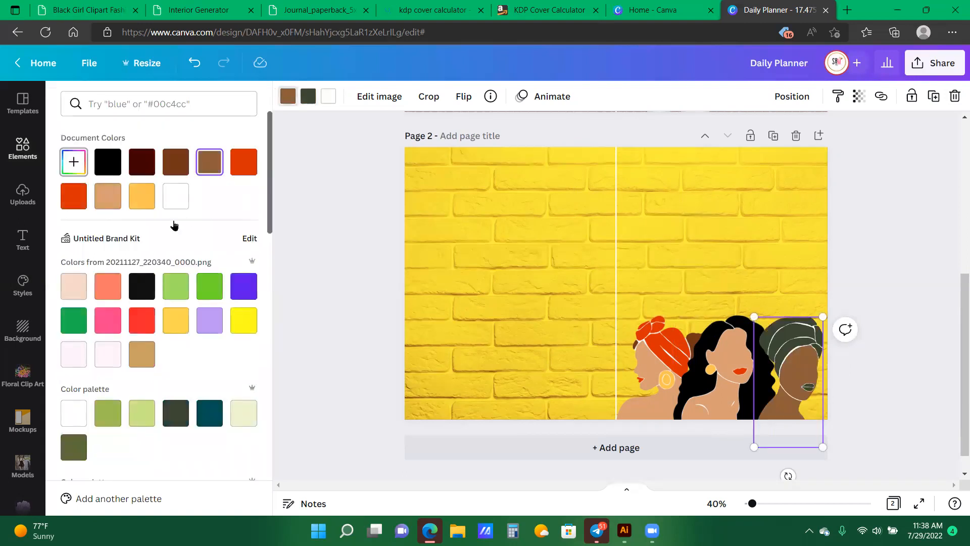
{"action": "left_click", "coordinate": [72, 162]}
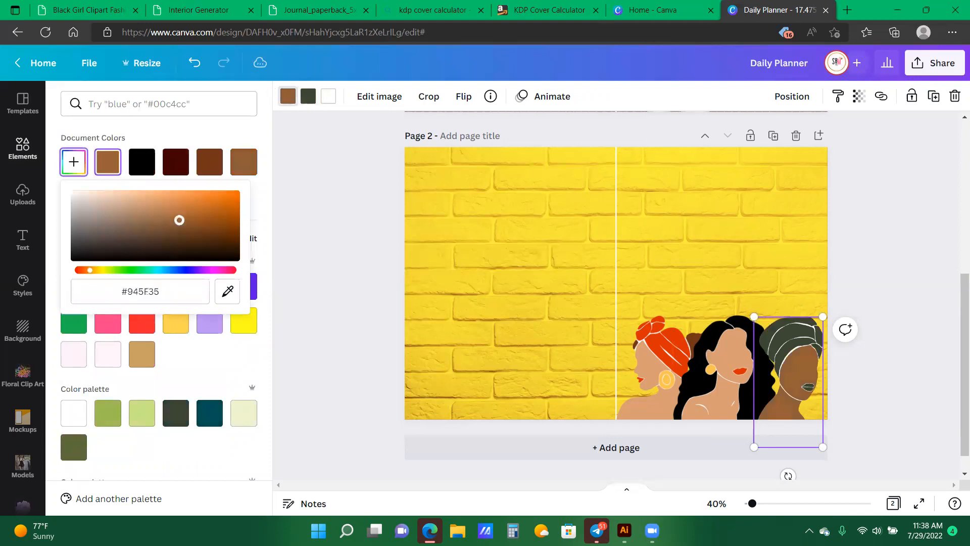
{"action": "mouse_move", "coordinate": [205, 247]}
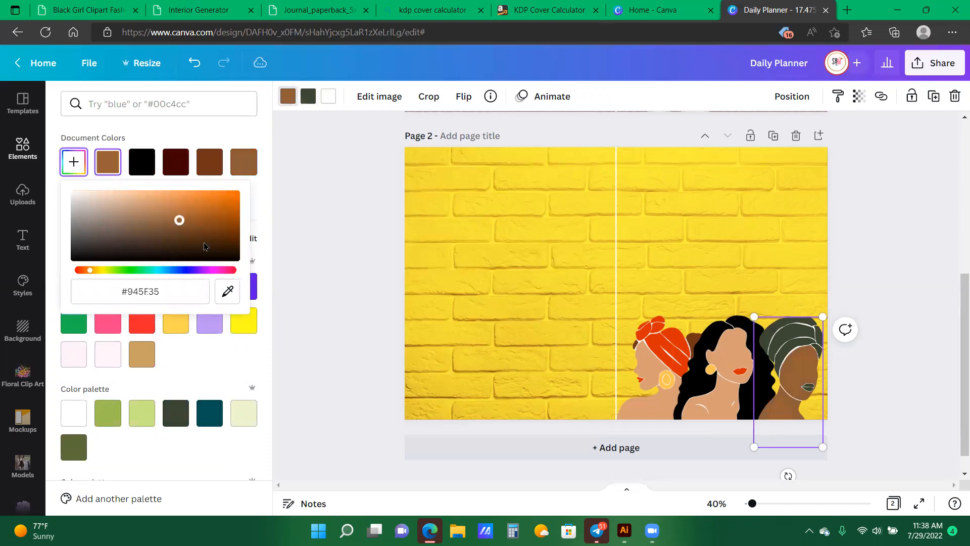
{"action": "left_click", "coordinate": [189, 229]}
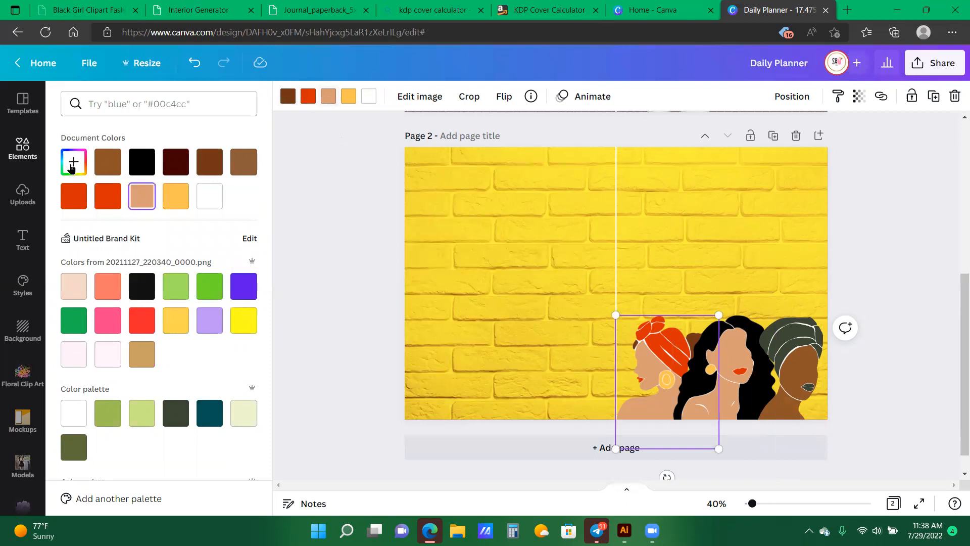
Give the bun woman medium brown skin (#966847) and a dark maroon head wrap from Document colours.
{"action": "left_click", "coordinate": [72, 162]}
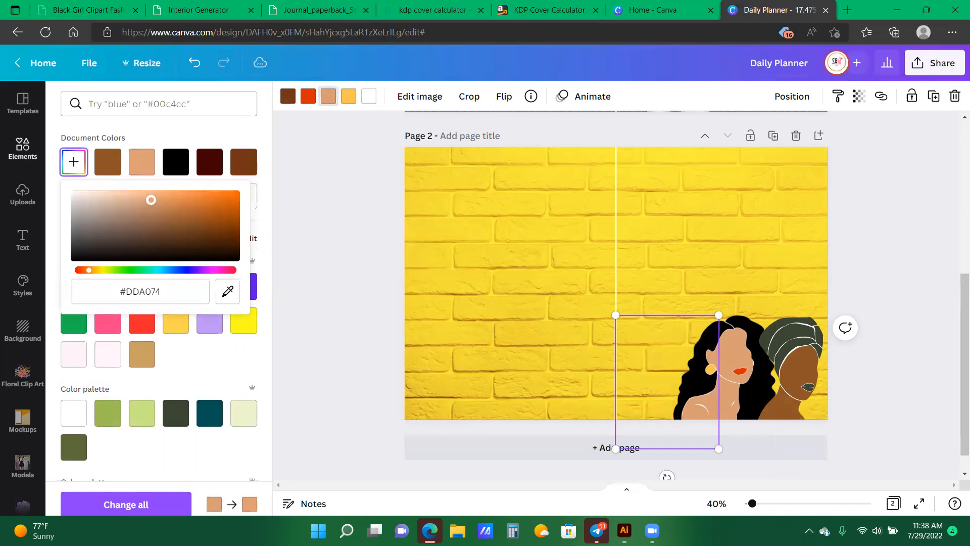
{"action": "mouse_move", "coordinate": [156, 246]}
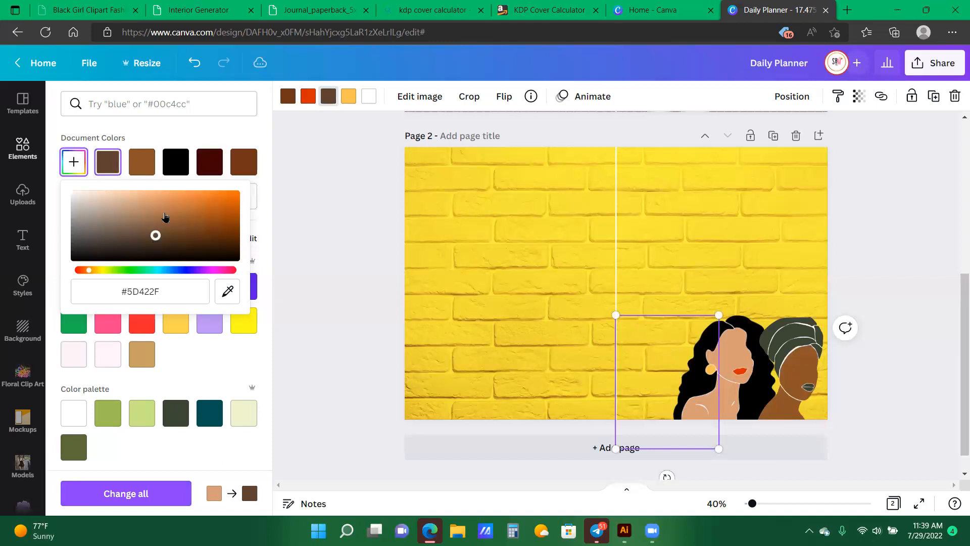
{"action": "left_click", "coordinate": [160, 220]}
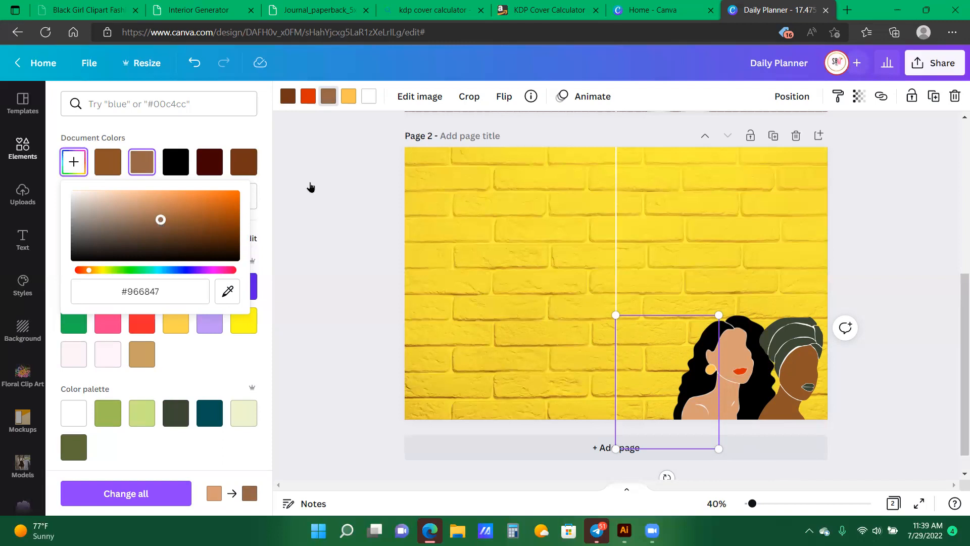
{"action": "mouse_move", "coordinate": [936, 279]}
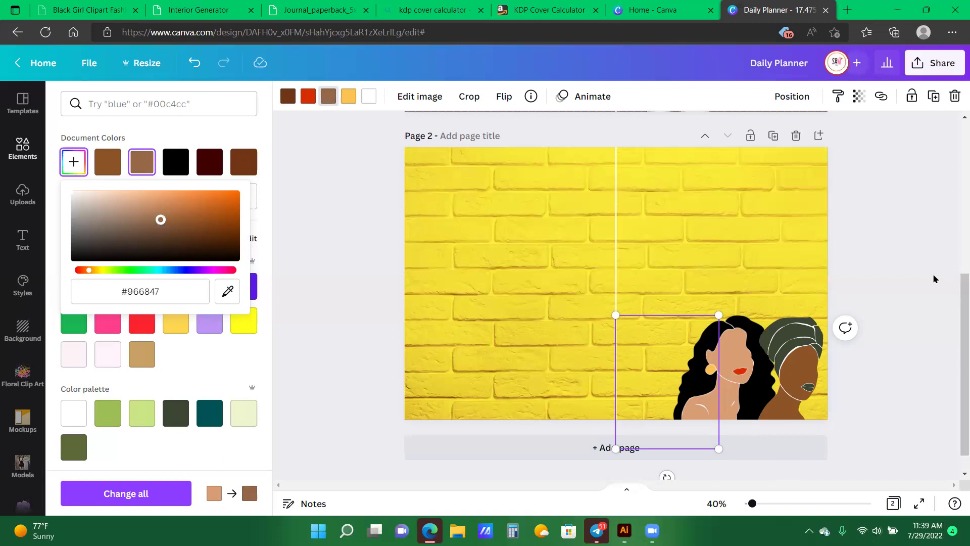
{"action": "mouse_move", "coordinate": [393, 188]}
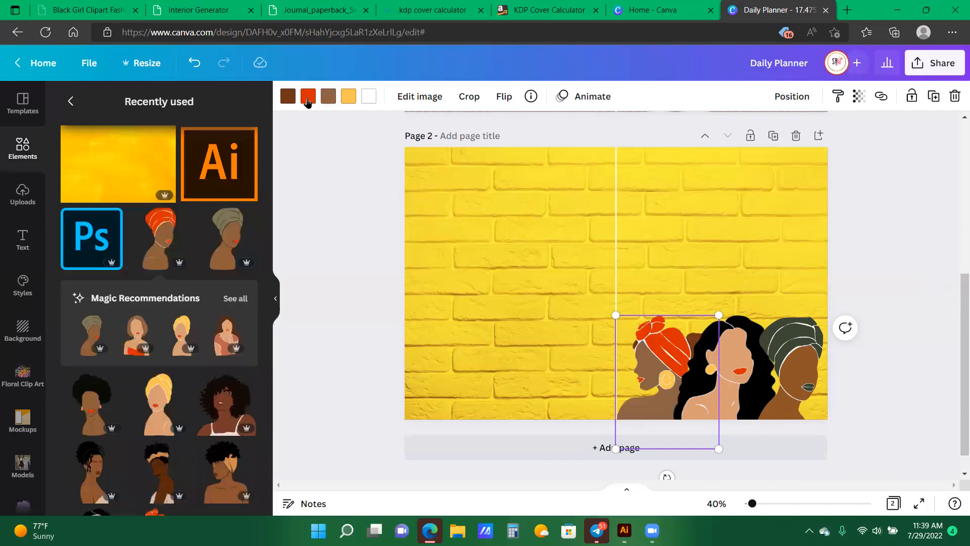
{"action": "left_click", "coordinate": [307, 96]}
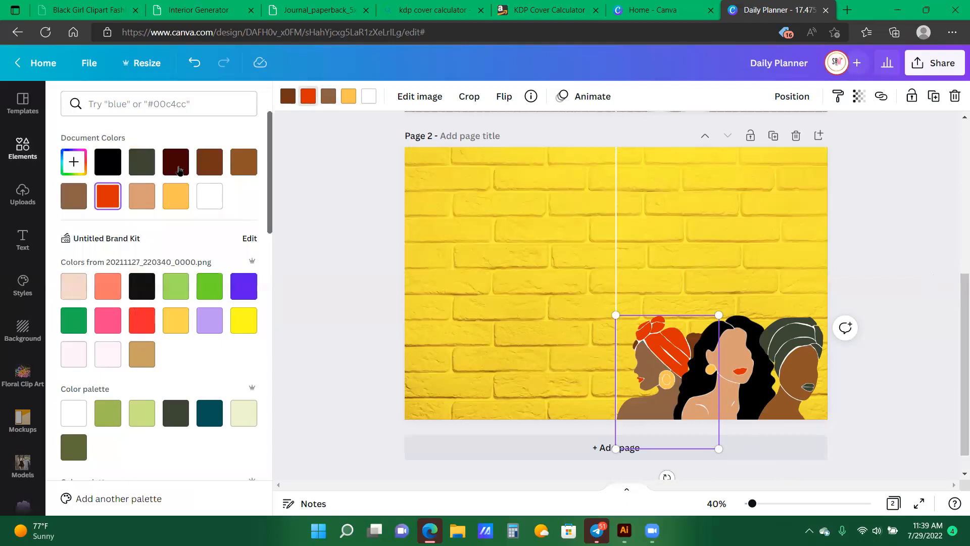
{"action": "left_click", "coordinate": [176, 162]}
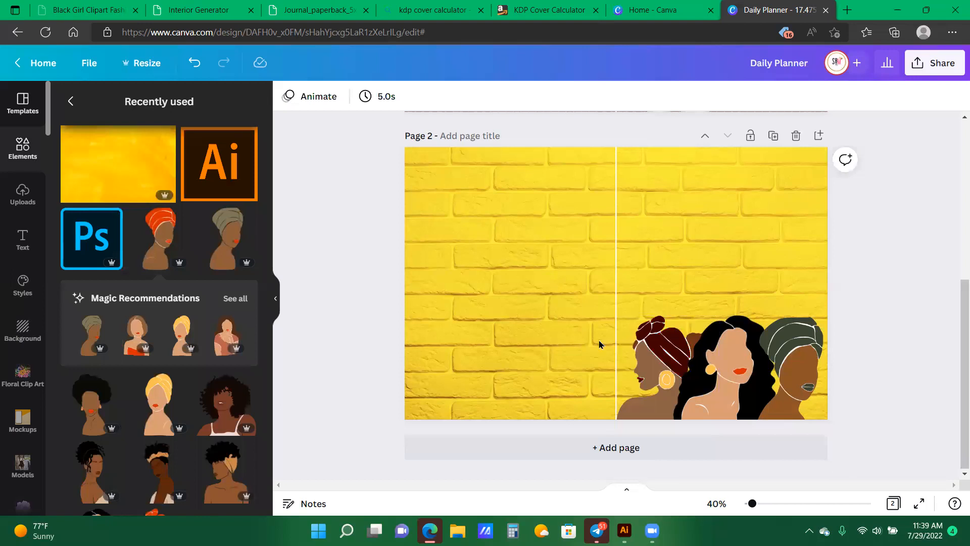
{"action": "left_click", "coordinate": [662, 370]}
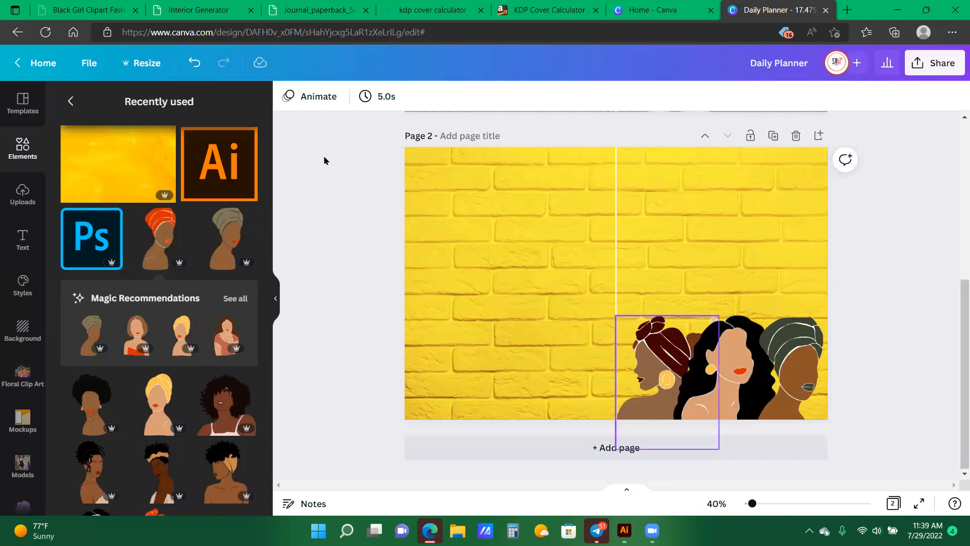
Change the curly-haired woman's yellow earrings to the brand kit red.
{"action": "left_click", "coordinate": [724, 371]}
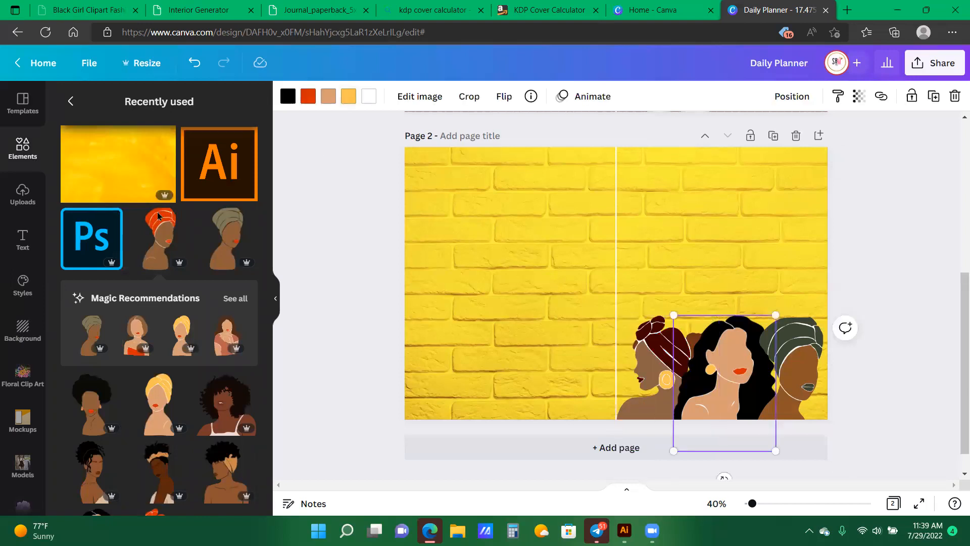
{"action": "left_click", "coordinate": [347, 96]}
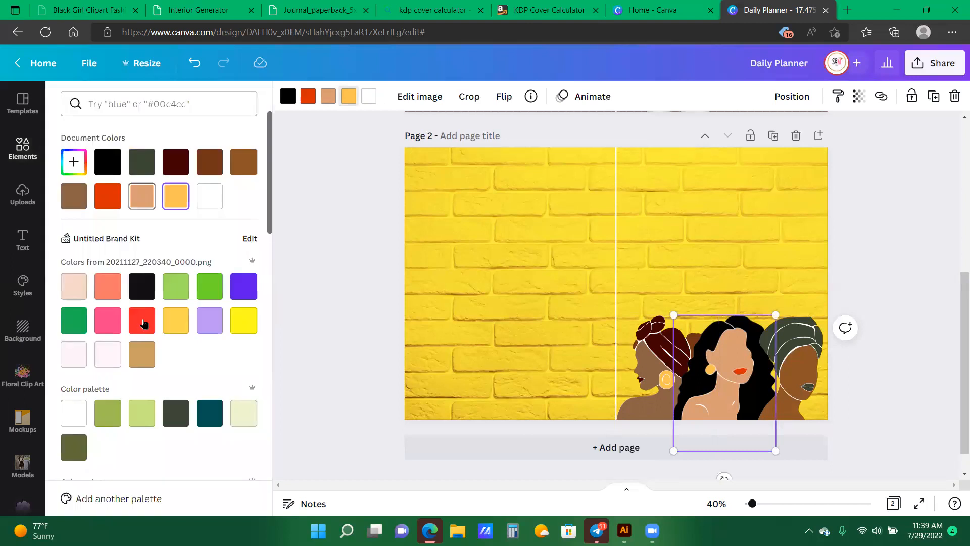
{"action": "left_click", "coordinate": [142, 321]}
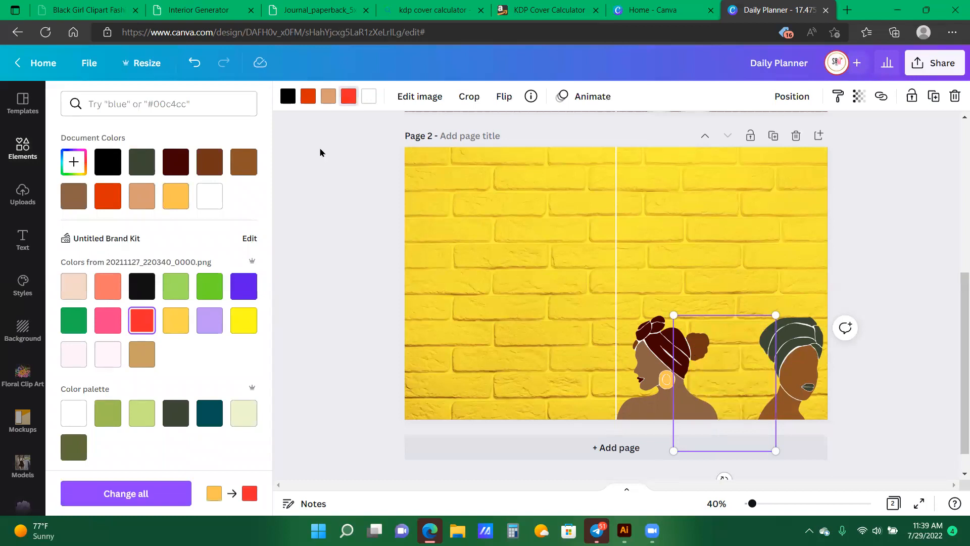
{"action": "mouse_move", "coordinate": [362, 187]}
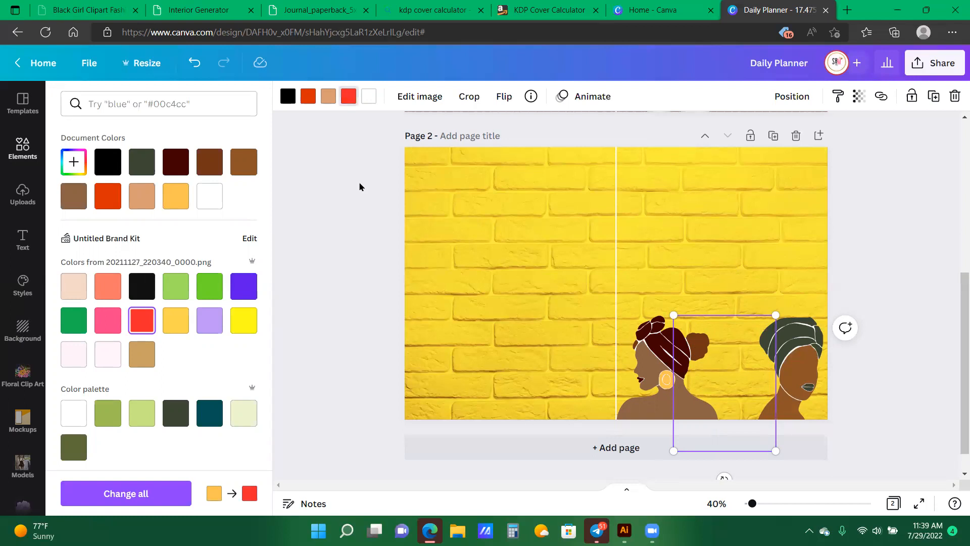
{"action": "mouse_move", "coordinate": [6, 378]}
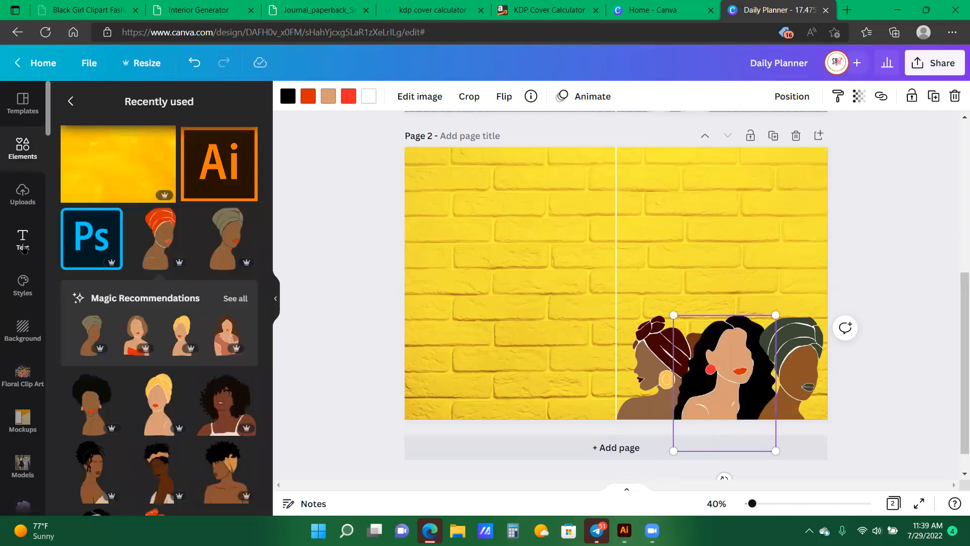
Add a subheading text box reading 'Gratitude' and place it at the front cover's upper right.
{"action": "left_click", "coordinate": [23, 241]}
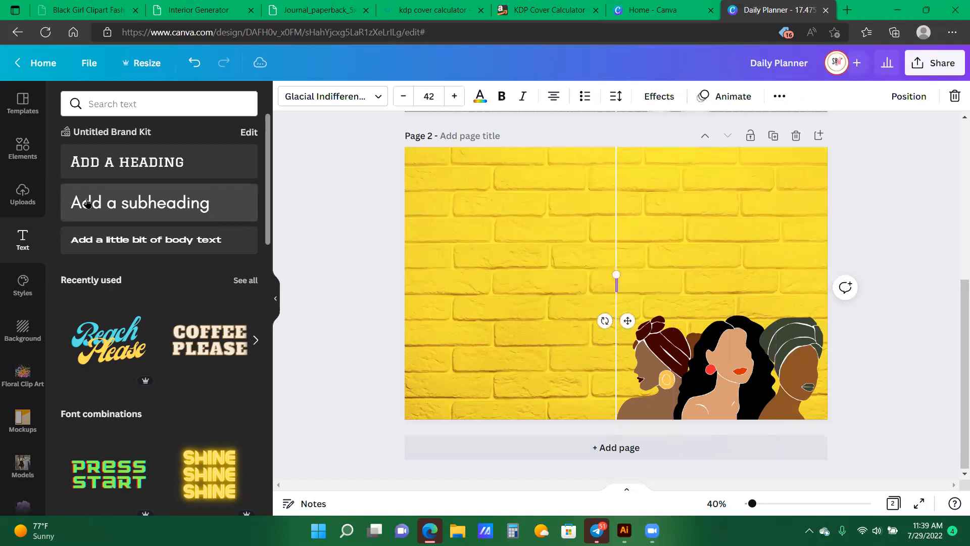
{"action": "type", "text": "Gratituude"}
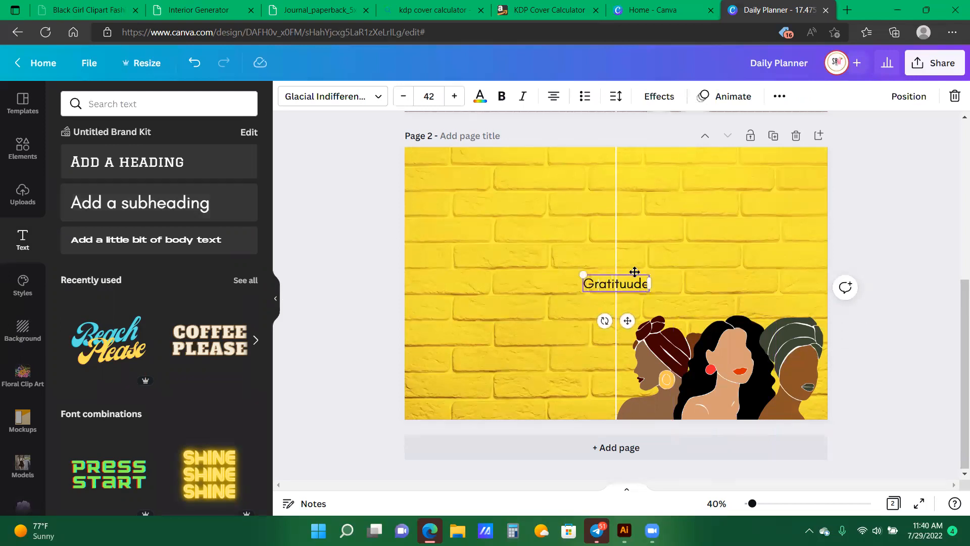
{"action": "mouse_move", "coordinate": [908, 229]}
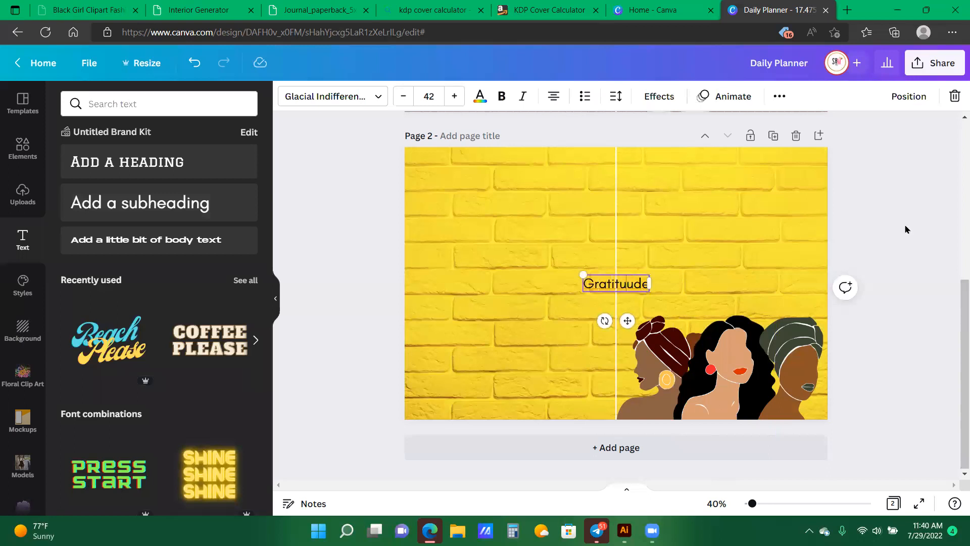
{"action": "key", "text": "Backspace"}
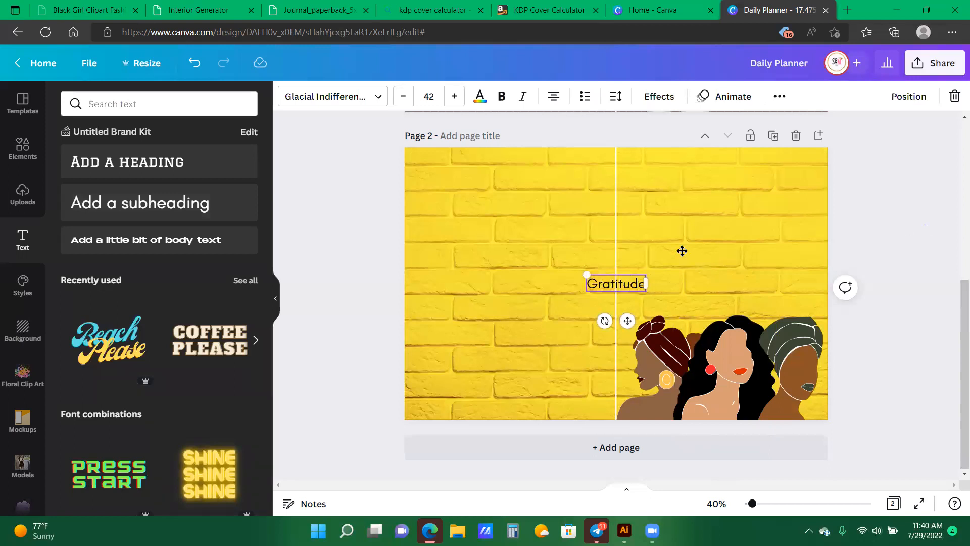
{"action": "left_click_drag", "start_coordinate": [615, 283], "coordinate": [695, 200]}
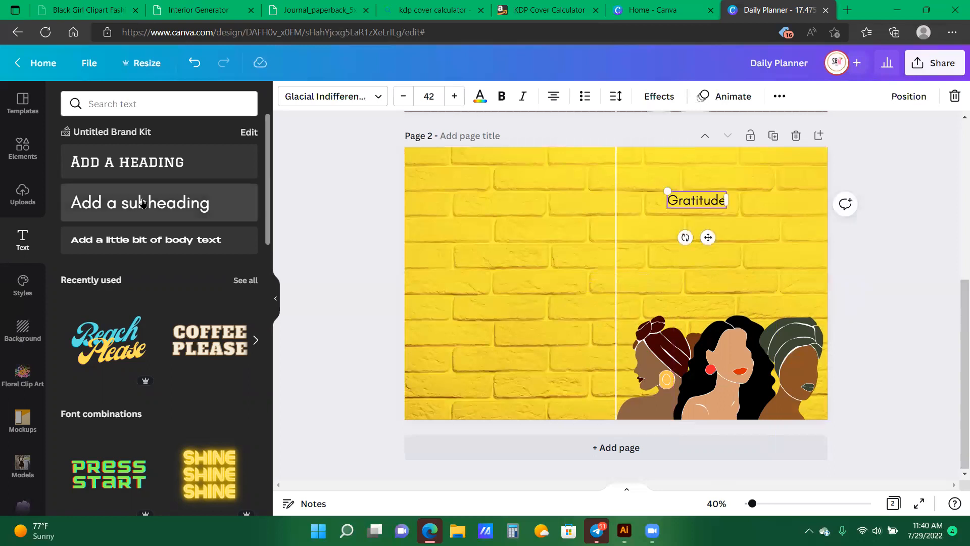
Add a second text box reading 'Journal' below it, correcting the mistyped last letter.
{"action": "type", "text": "Jou"}
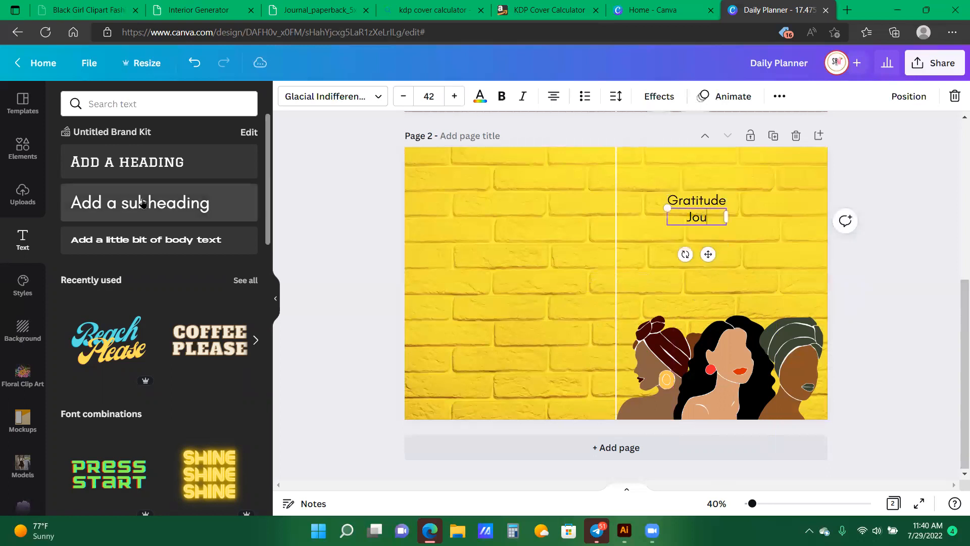
{"action": "type", "text": "rna;"}
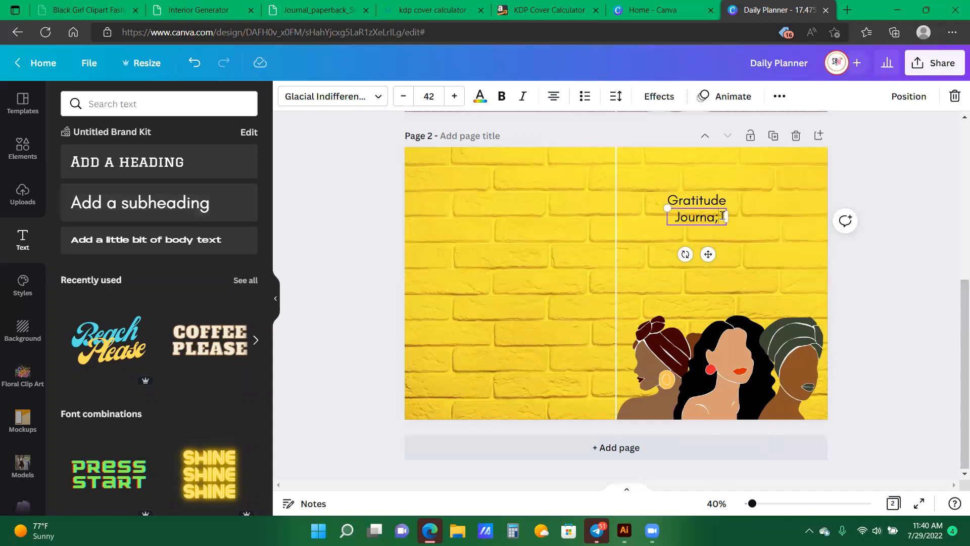
{"action": "key", "text": "Backspace"}
{"action": "type", "text": "l"}
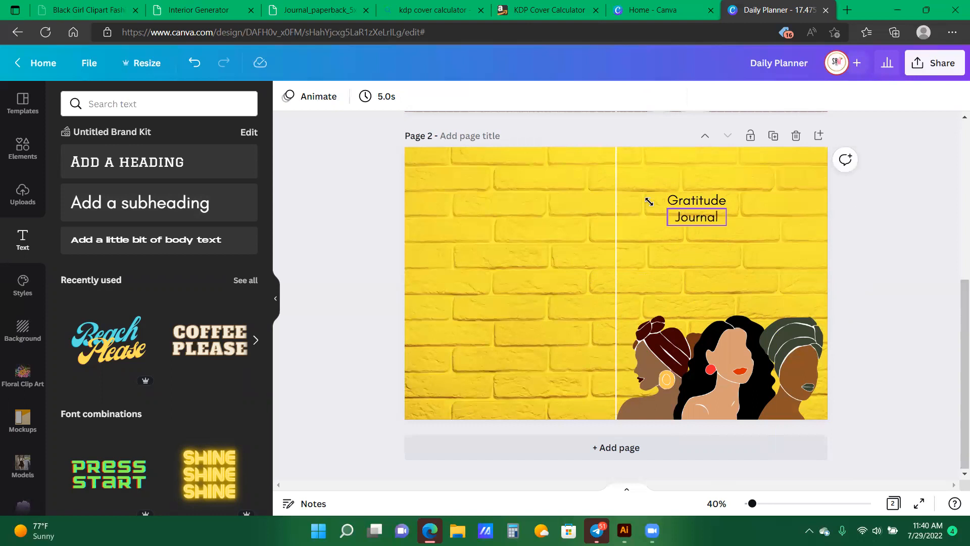
Set 'Journal' in the Amalfi Coast script font, shrink it and sit it just below 'Gratitude'.
{"action": "left_click", "coordinate": [697, 217]}
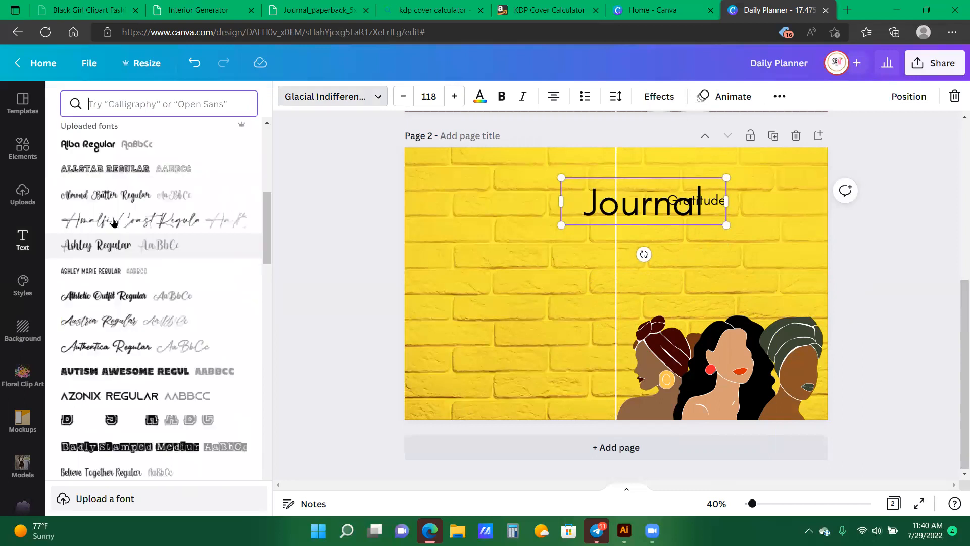
{"action": "left_click", "coordinate": [112, 221]}
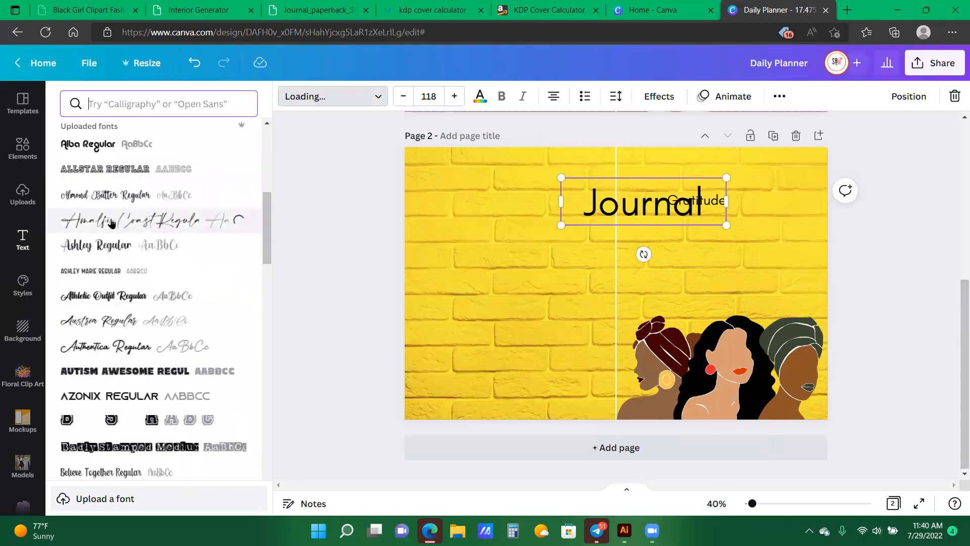
{"action": "left_click", "coordinate": [127, 221]}
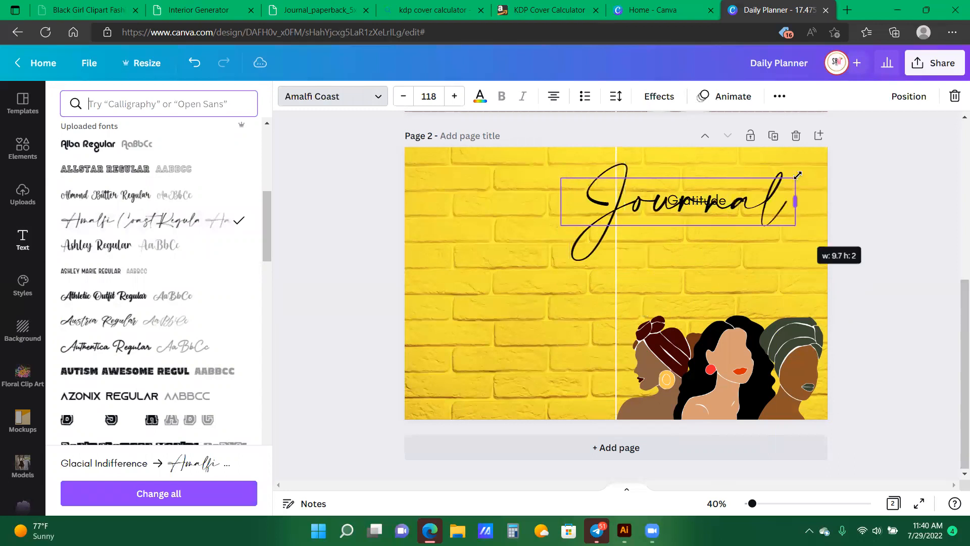
{"action": "left_click_drag", "start_coordinate": [797, 175], "coordinate": [738, 189]}
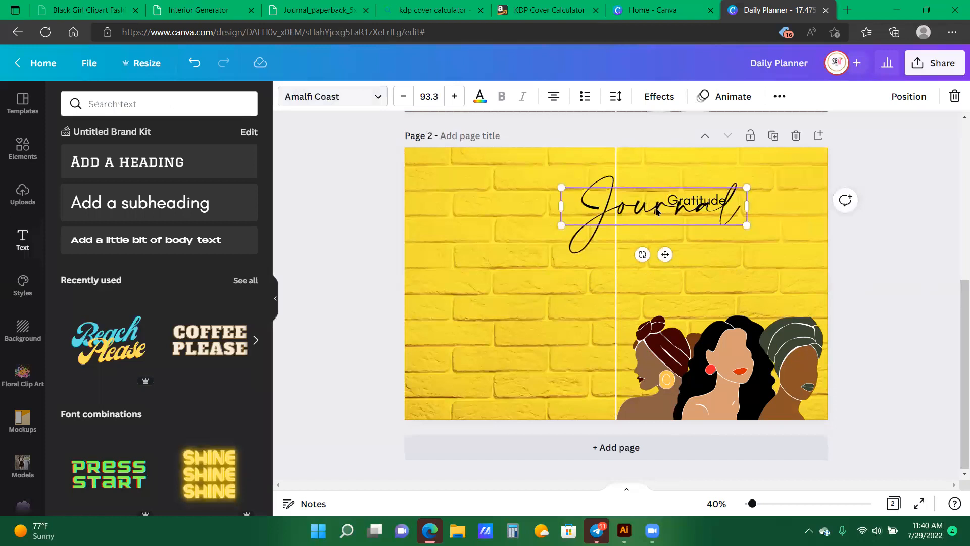
{"action": "left_click_drag", "start_coordinate": [653, 207], "coordinate": [727, 247]}
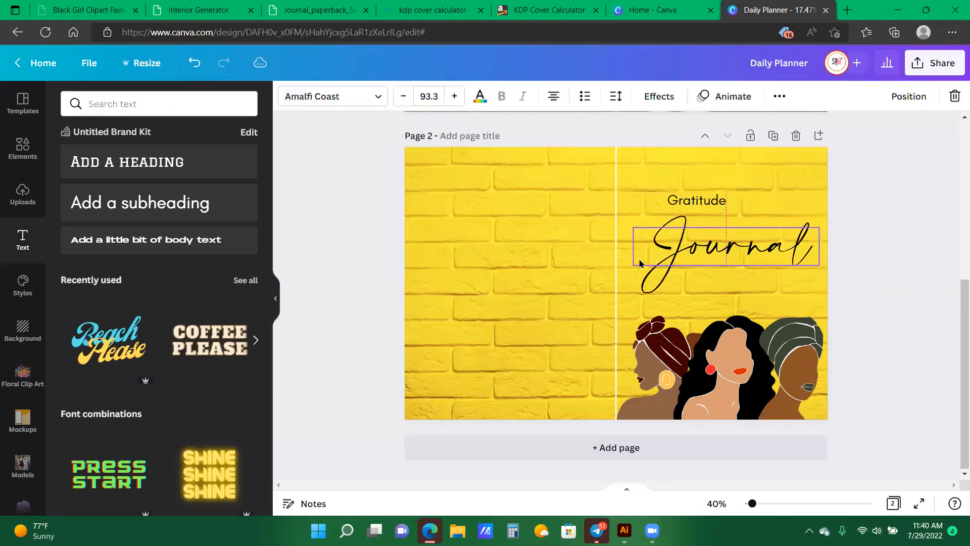
{"action": "left_click", "coordinate": [726, 259]}
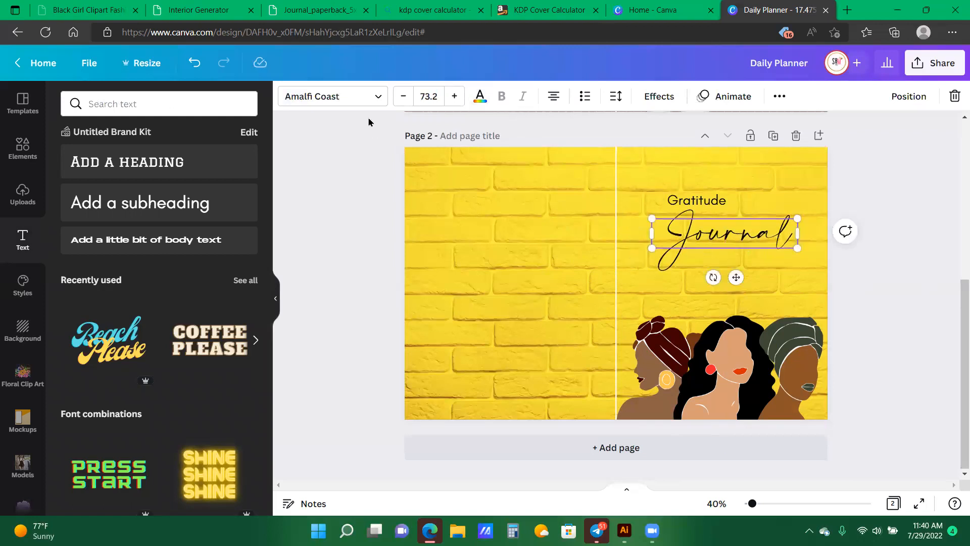
{"action": "mouse_move", "coordinate": [686, 206]}
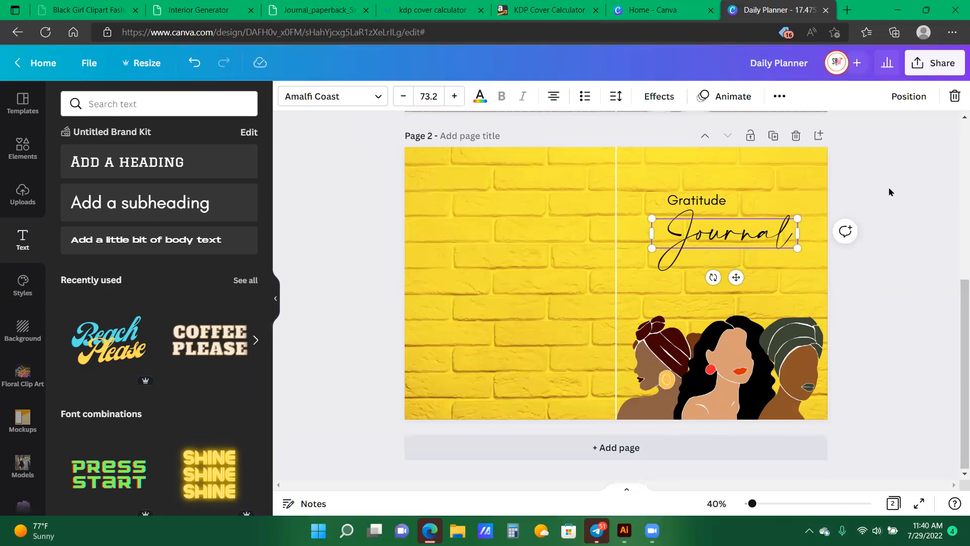
Search the font list for 'b' and try the Barabara font on 'Gratitude'.
{"action": "left_click", "coordinate": [696, 200]}
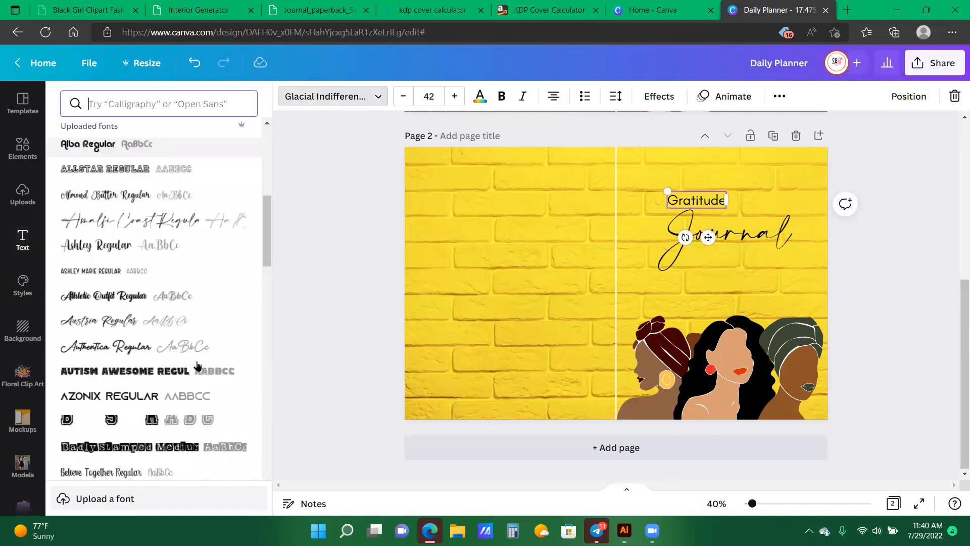
{"action": "scroll", "scroll_direction": "down", "scroll_amount": 3}
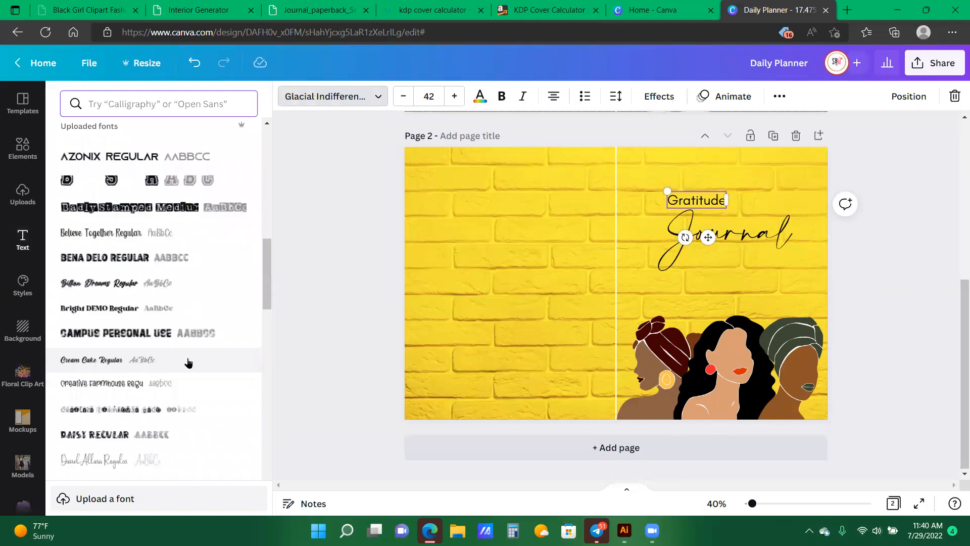
{"action": "scroll", "scroll_direction": "down", "scroll_amount": 3}
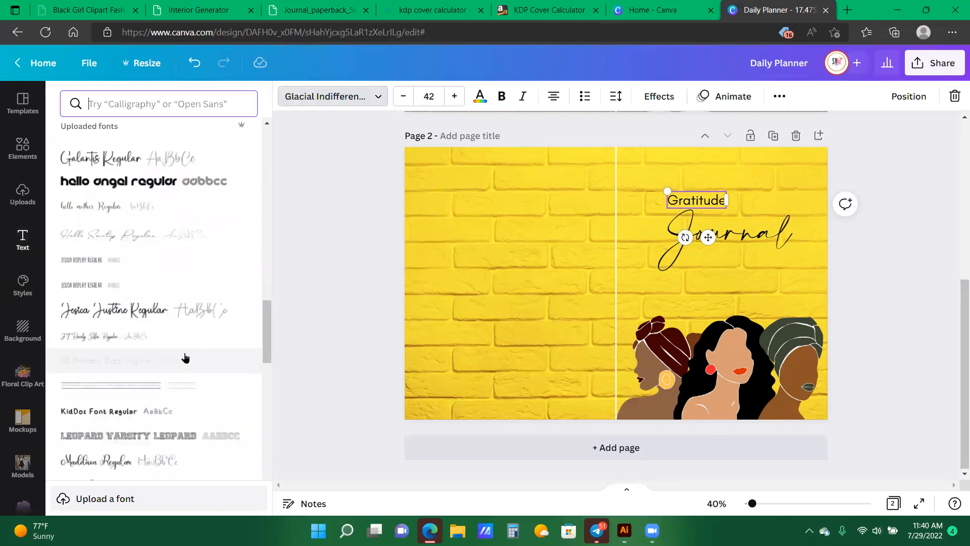
{"action": "mouse_move", "coordinate": [184, 356]}
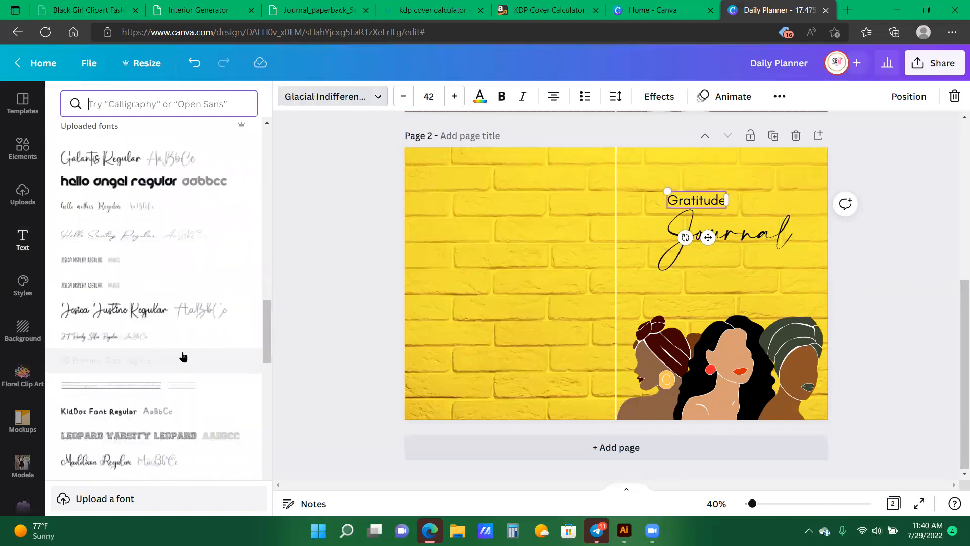
{"action": "scroll", "scroll_direction": "down", "scroll_amount": 3}
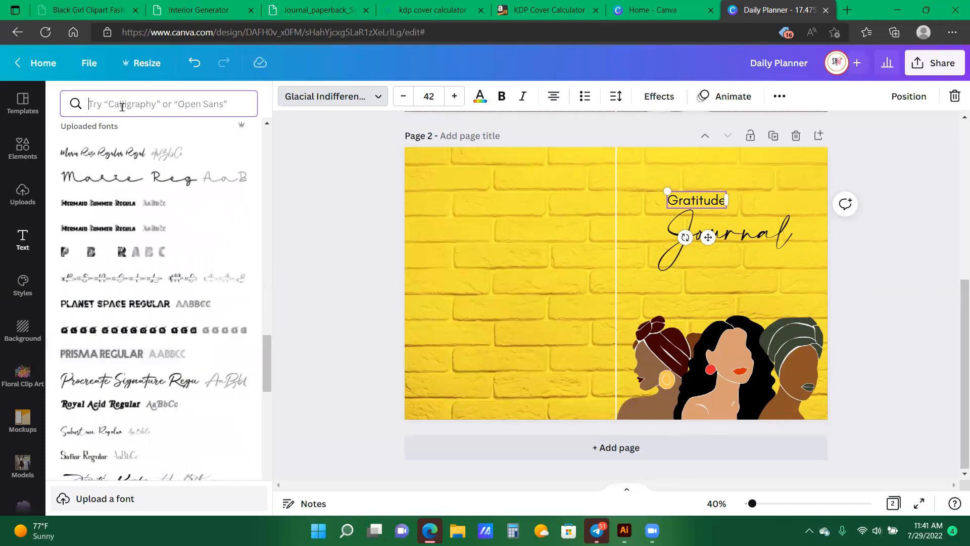
{"action": "type", "text": "b"}
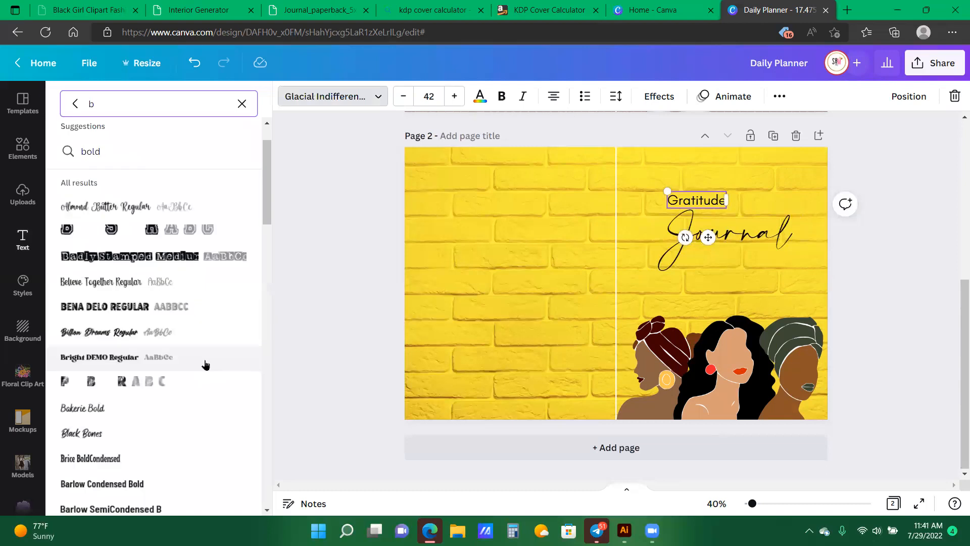
{"action": "scroll", "scroll_direction": "down", "scroll_amount": 3}
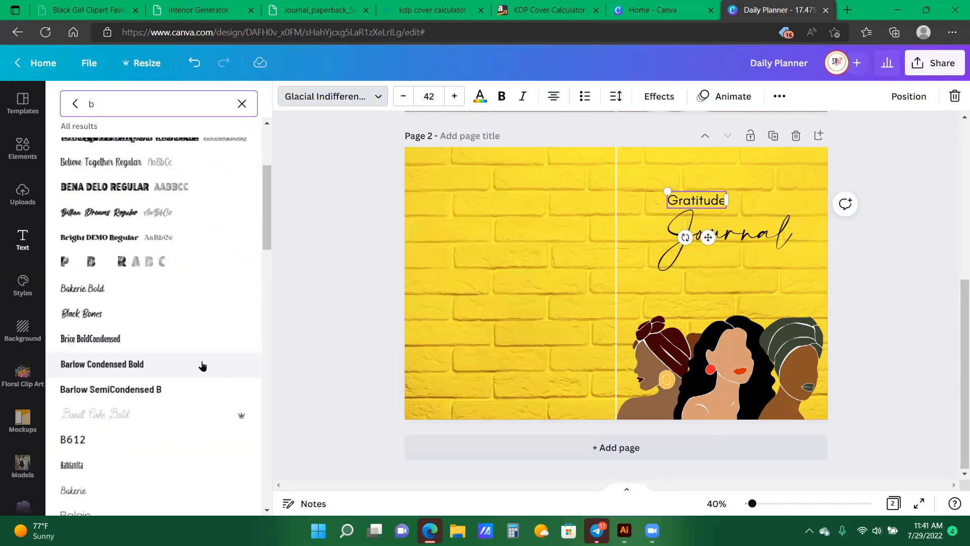
{"action": "scroll", "scroll_direction": "down", "scroll_amount": 3}
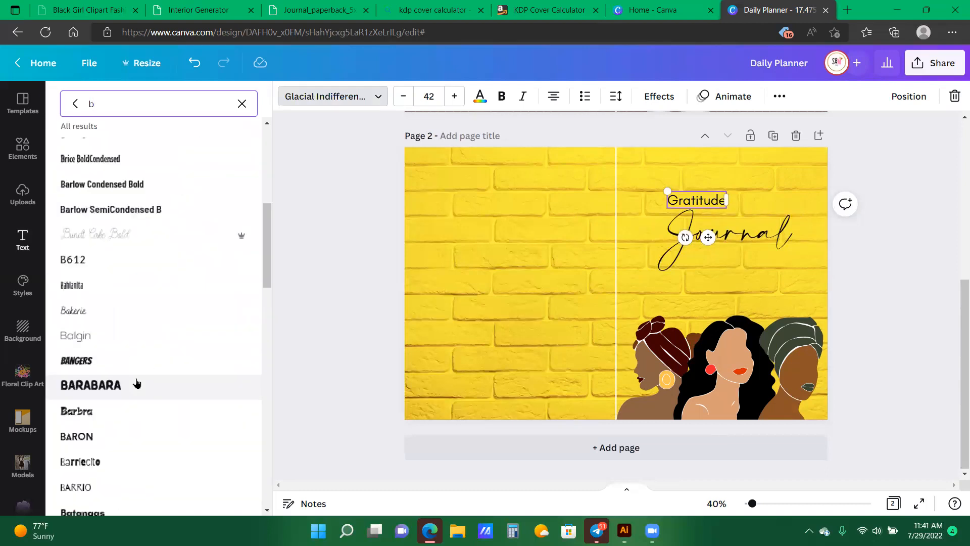
{"action": "left_click", "coordinate": [91, 385]}
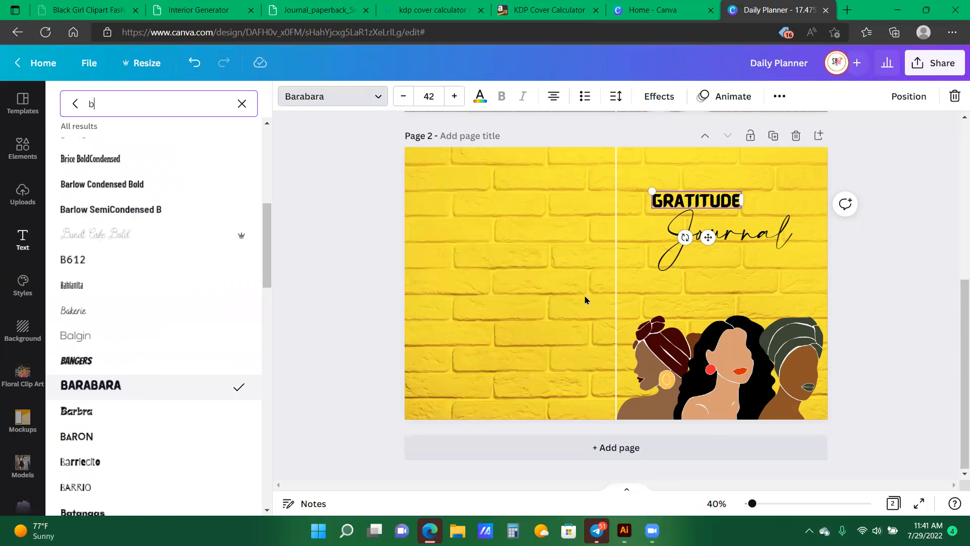
Settle on the Brasika bold serif font for 'Gratitude' instead.
{"action": "scroll", "scroll_direction": "down", "scroll_amount": 3}
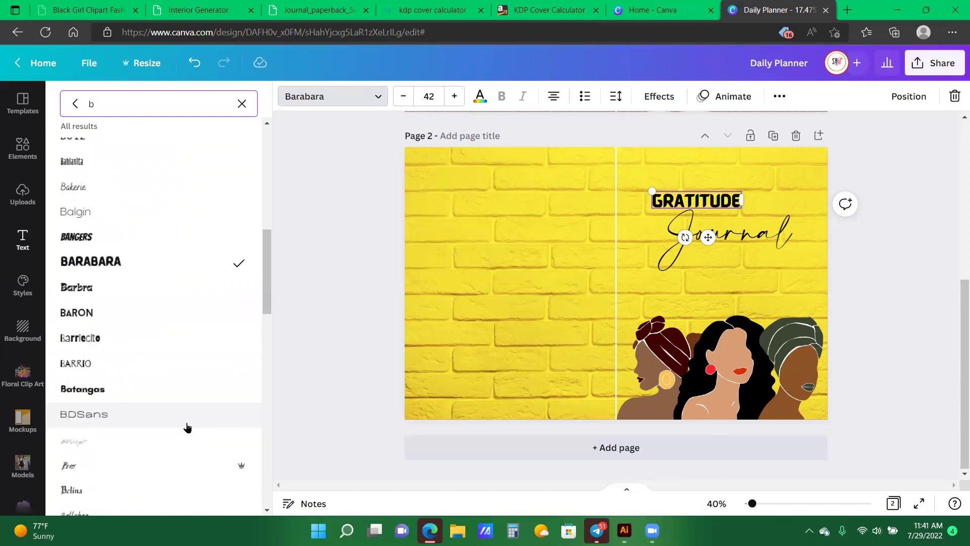
{"action": "scroll", "scroll_direction": "down", "scroll_amount": 3}
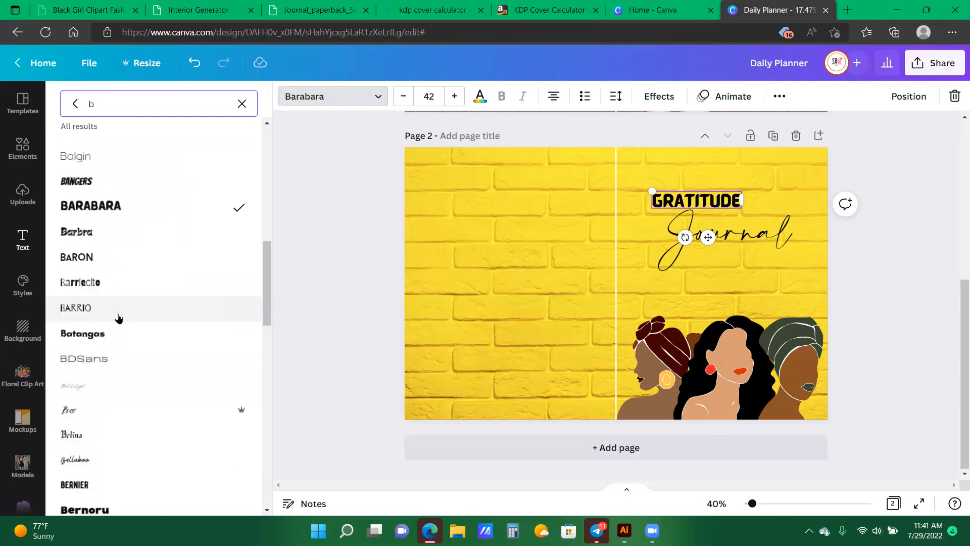
{"action": "scroll", "scroll_direction": "down", "scroll_amount": 3}
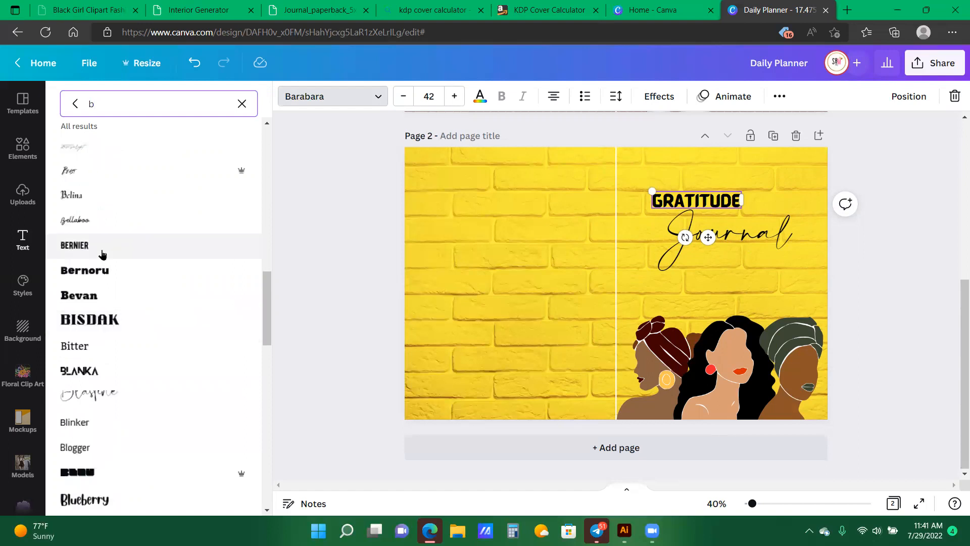
{"action": "mouse_move", "coordinate": [127, 344]}
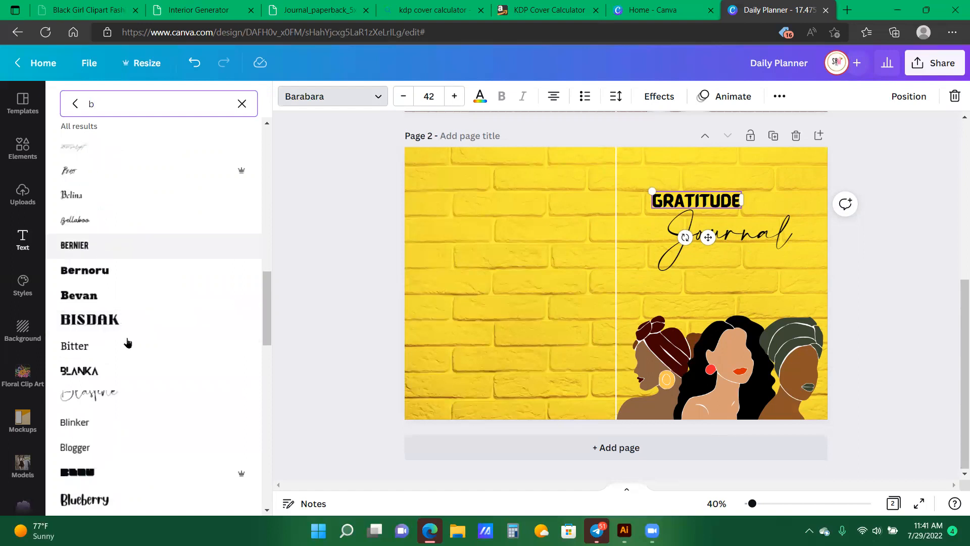
{"action": "scroll", "scroll_direction": "down", "scroll_amount": 3}
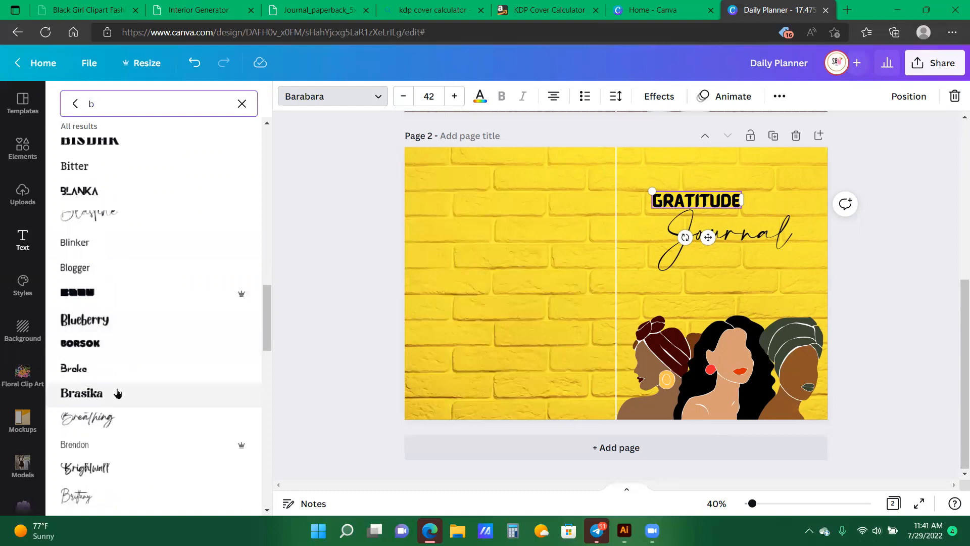
{"action": "mouse_move", "coordinate": [129, 412]}
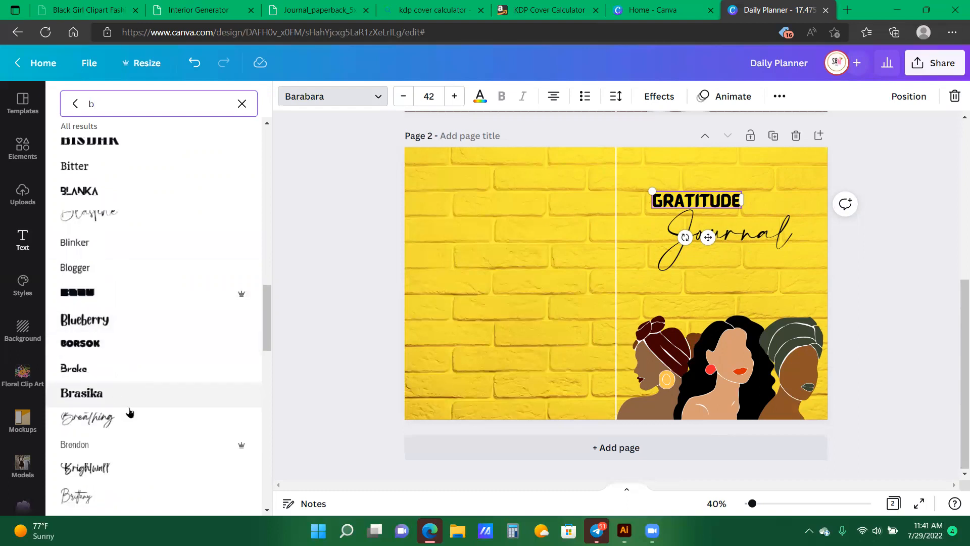
{"action": "left_click", "coordinate": [81, 392]}
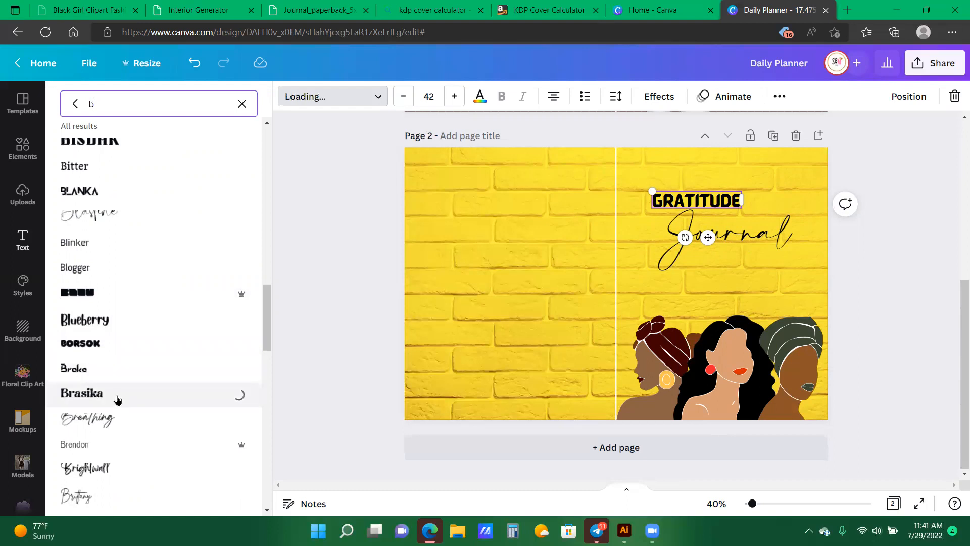
{"action": "left_click", "coordinate": [81, 392]}
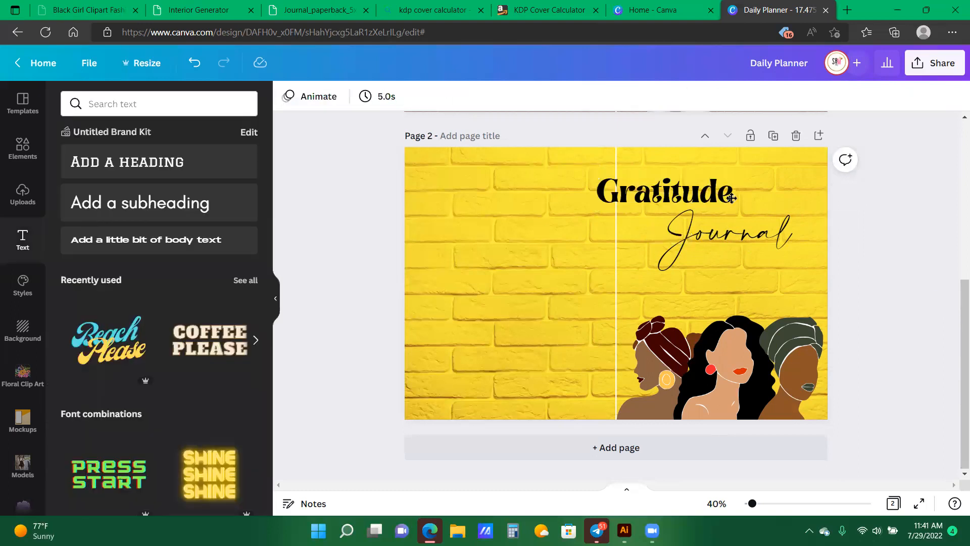
Enlarge 'Gratitude' and tuck the script 'Journal' closely beneath it on the right half.
{"action": "left_click", "coordinate": [667, 191]}
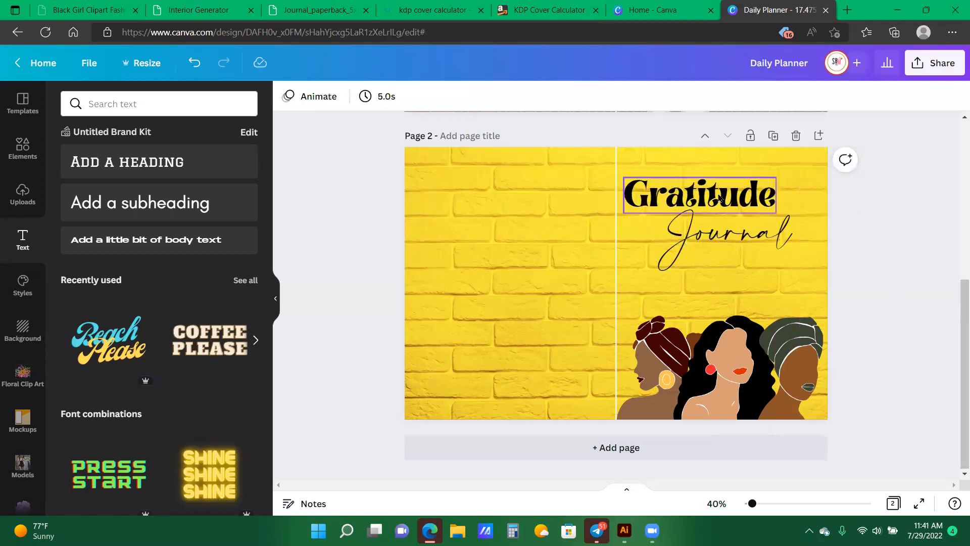
{"action": "left_click", "coordinate": [724, 234]}
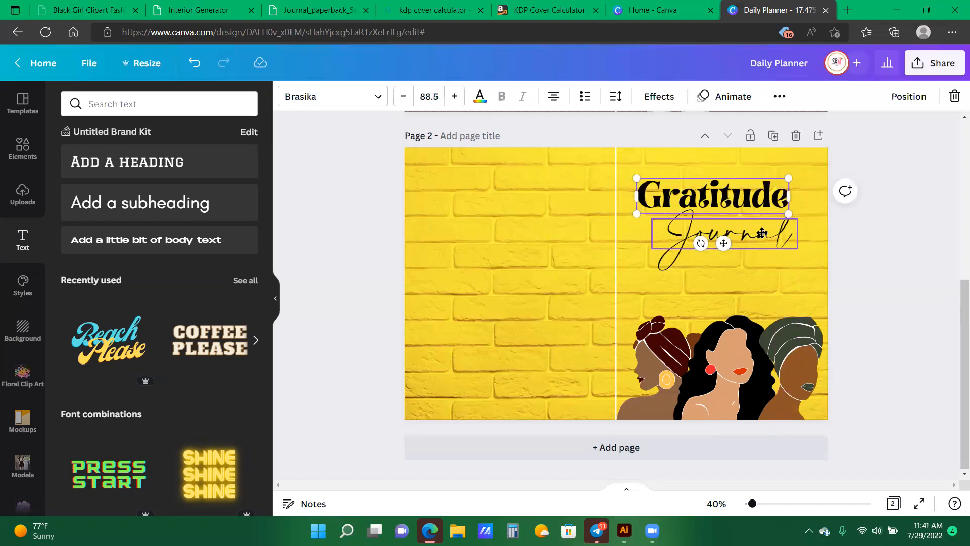
{"action": "left_click", "coordinate": [333, 96]}
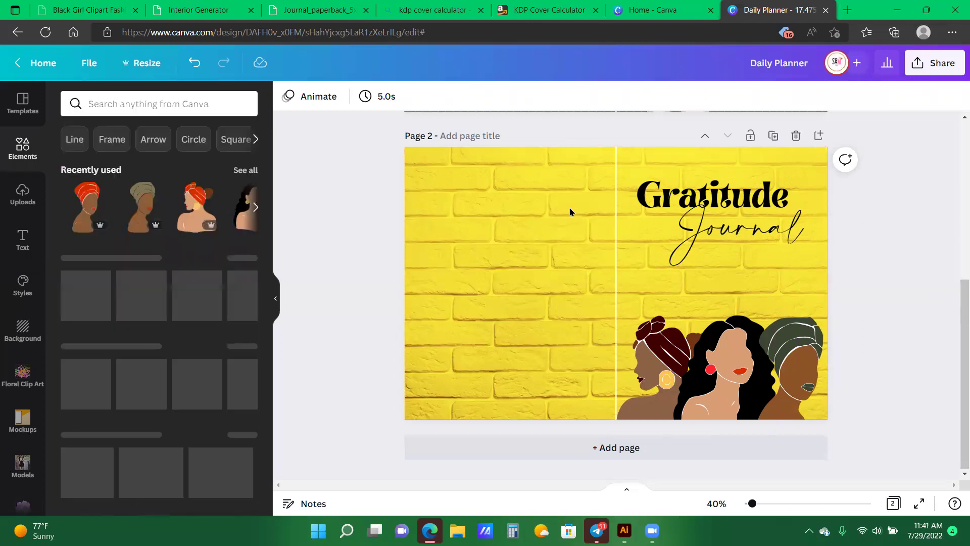
Search Elements for 'Black paint splatter' and browse through the graphic results.
{"action": "left_click", "coordinate": [541, 266]}
{"action": "type", "text": "b"}
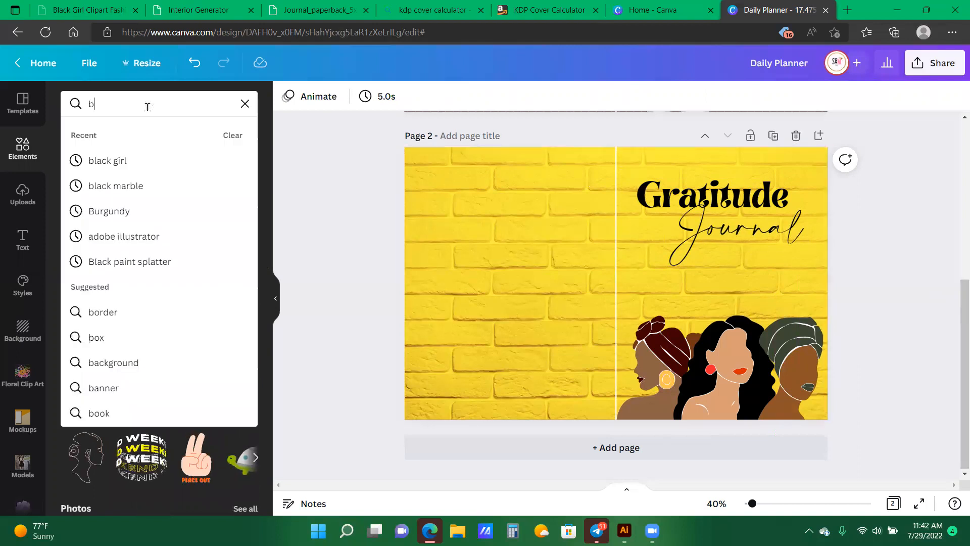
{"action": "type", "text": "lack paint splatter"}
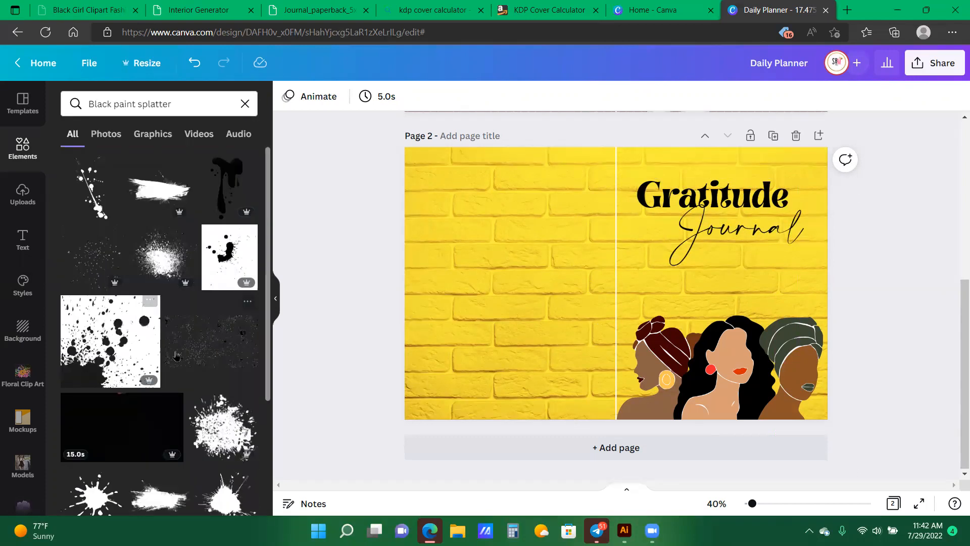
{"action": "scroll", "scroll_direction": "down", "scroll_amount": 3}
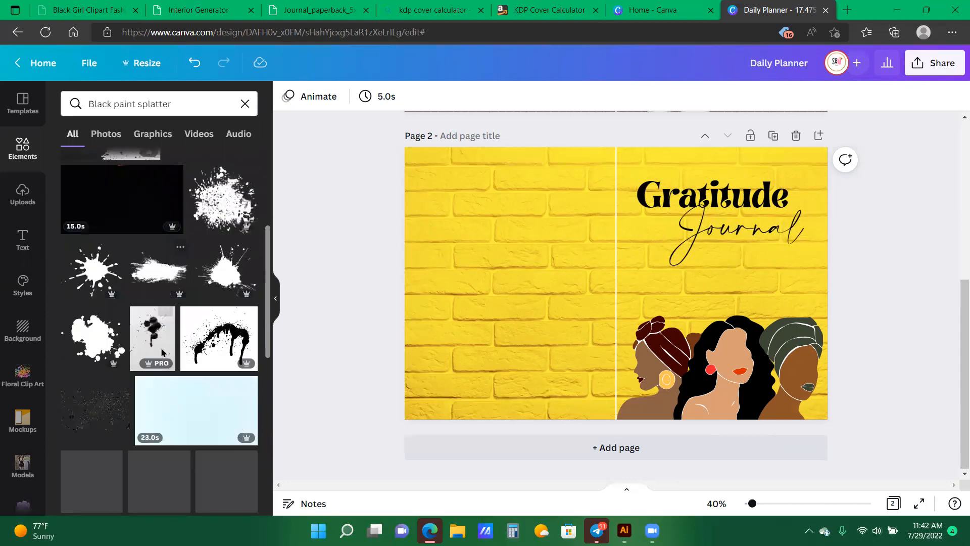
{"action": "scroll", "scroll_direction": "down", "scroll_amount": 3}
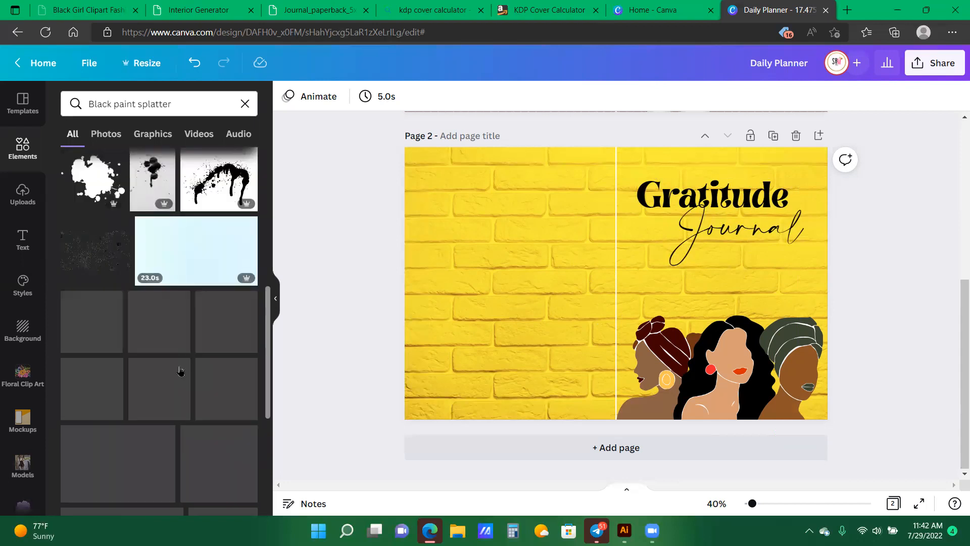
{"action": "scroll", "scroll_direction": "down", "scroll_amount": 3}
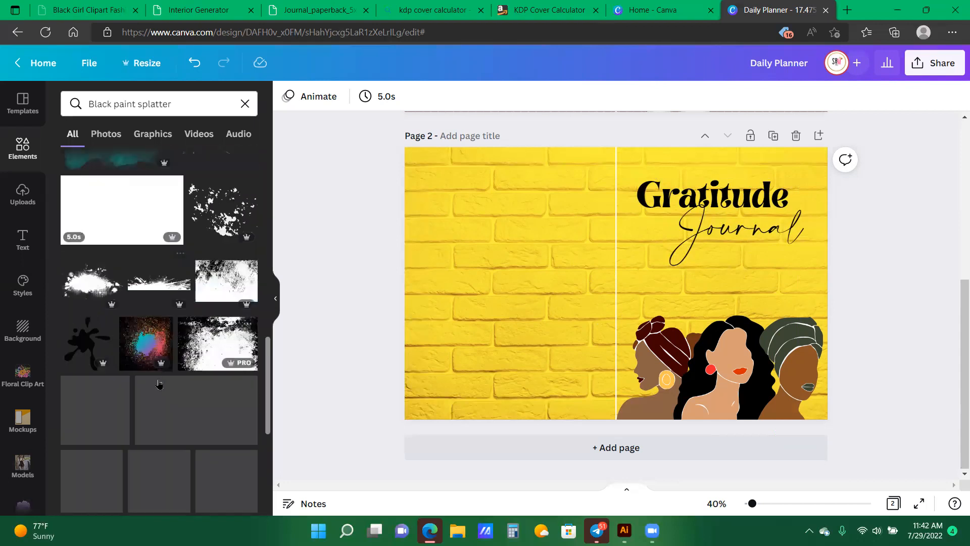
{"action": "scroll", "scroll_direction": "down", "scroll_amount": 3}
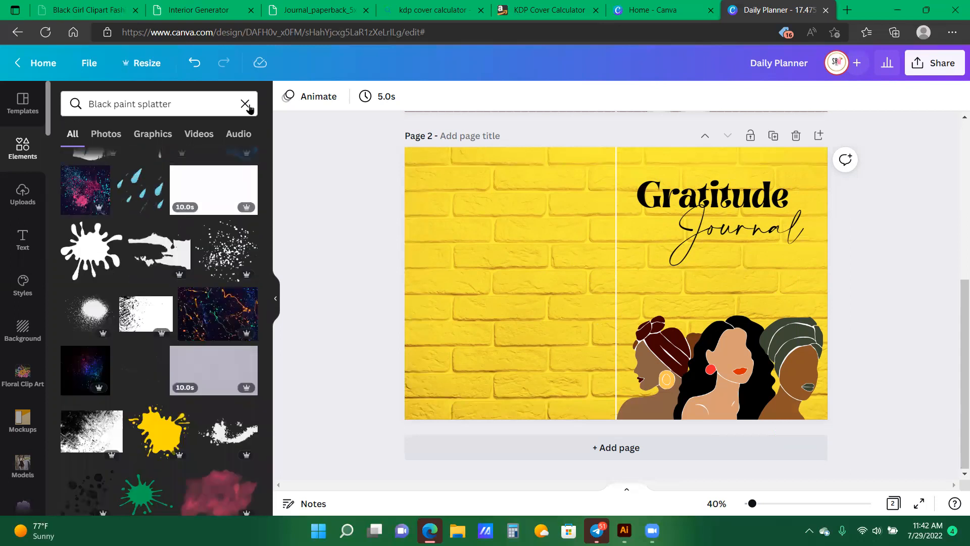
Clear the search and show all recently used elements.
{"action": "left_click", "coordinate": [244, 103]}
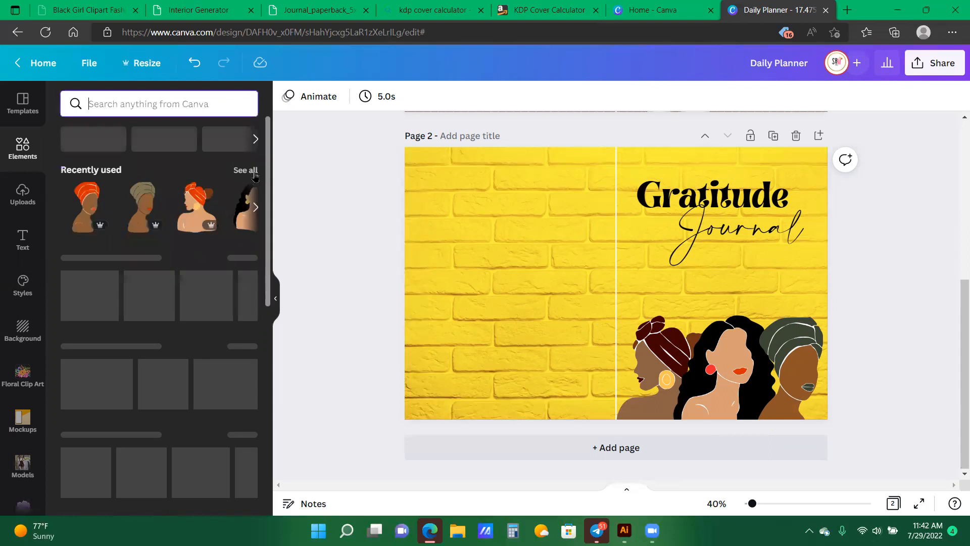
{"action": "left_click", "coordinate": [244, 170]}
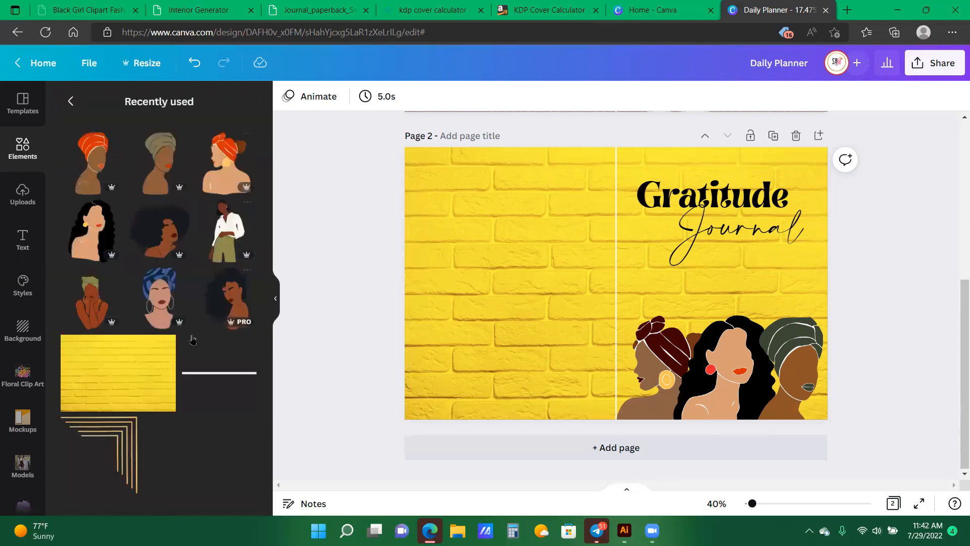
{"action": "scroll", "scroll_direction": "down", "scroll_amount": 3}
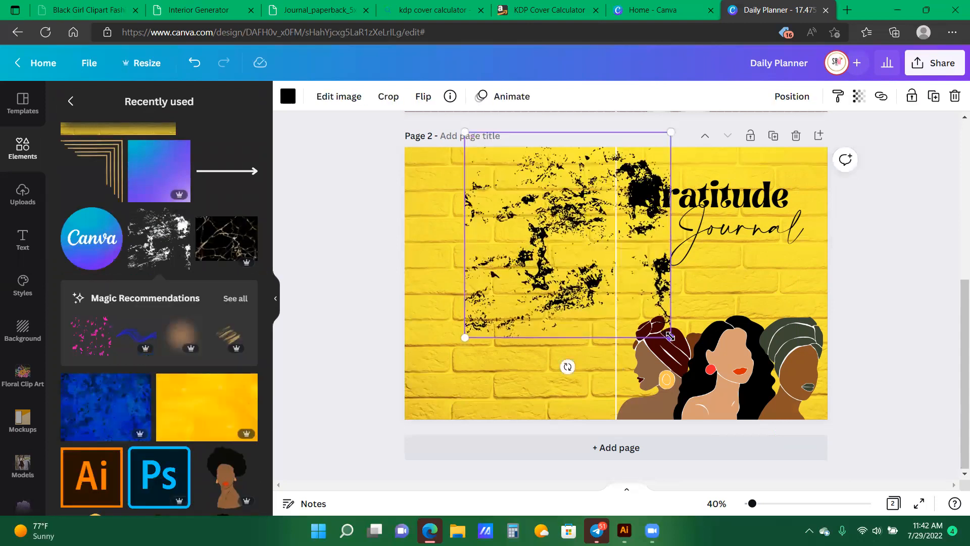
Enlarge the black splatter texture across the front cover's right half and select it for recolouring.
{"action": "left_click_drag", "start_coordinate": [670, 339], "coordinate": [685, 352]}
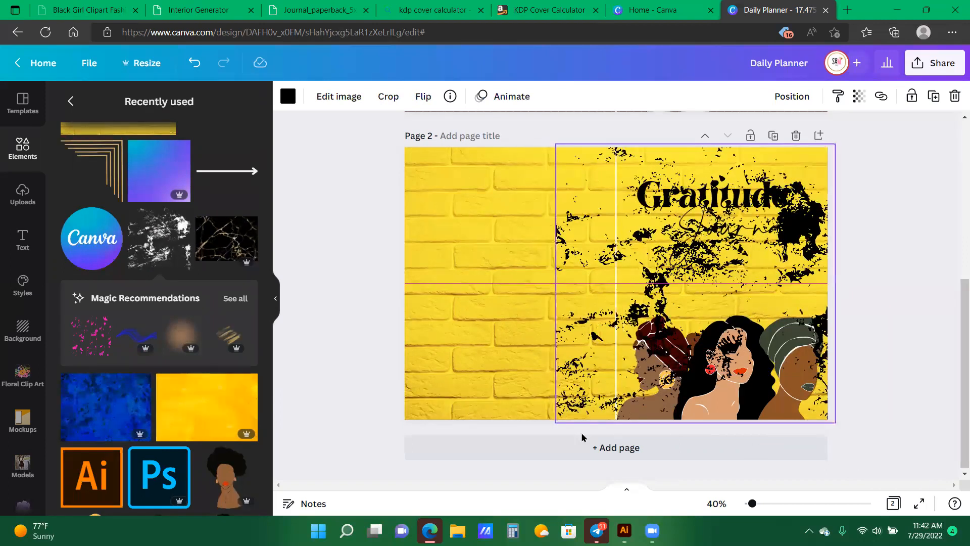
{"action": "left_click", "coordinate": [693, 281]}
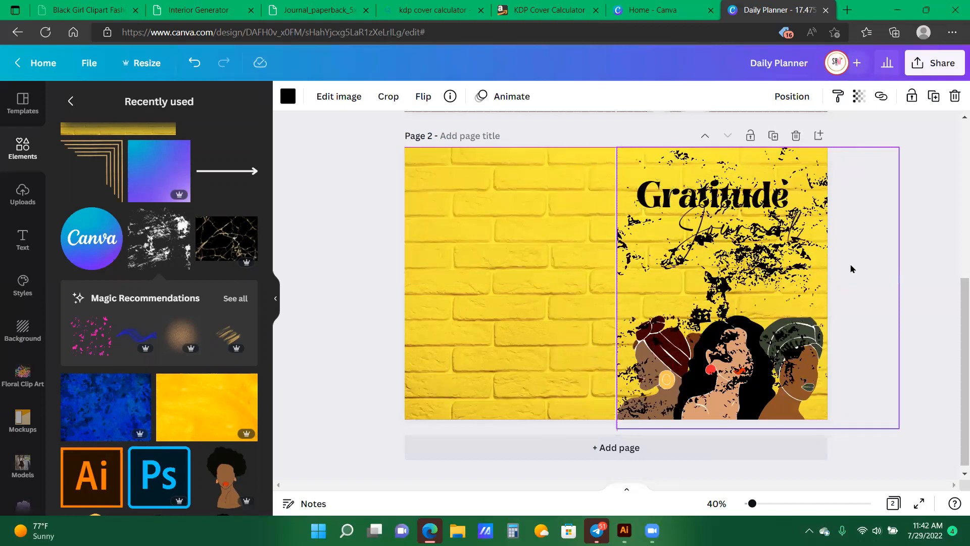
{"action": "left_click", "coordinate": [721, 288]}
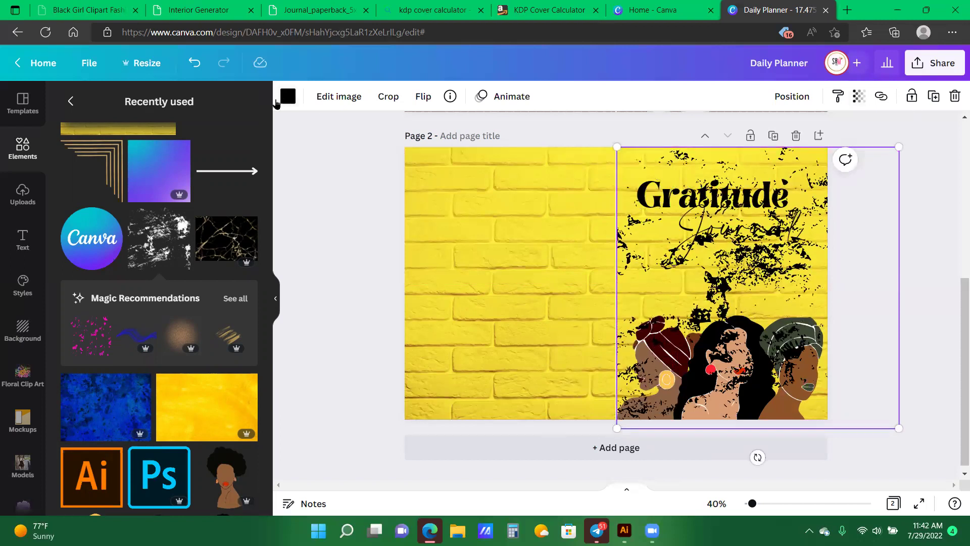
{"action": "left_click", "coordinate": [287, 96]}
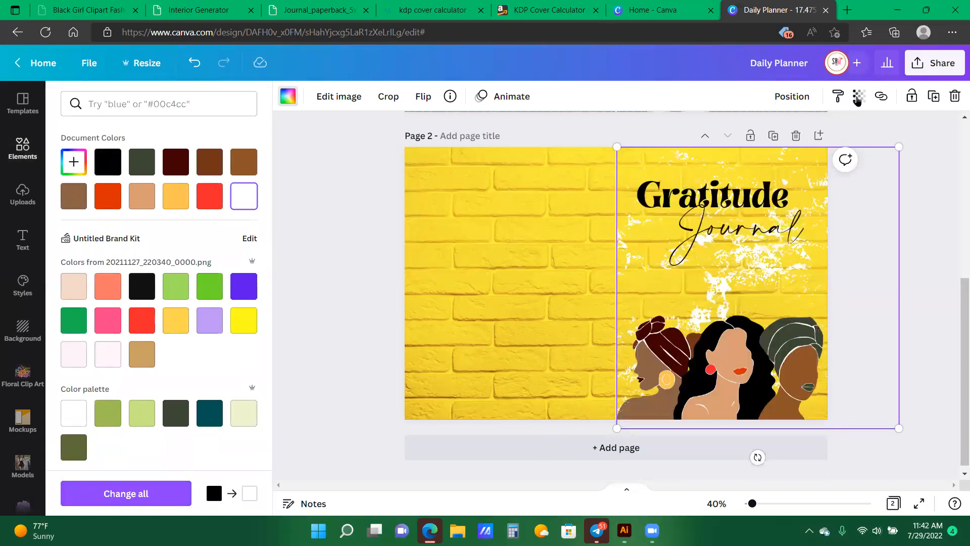
Fade the white splatter by setting its Transparency to about 38.
{"action": "left_click", "coordinate": [859, 96]}
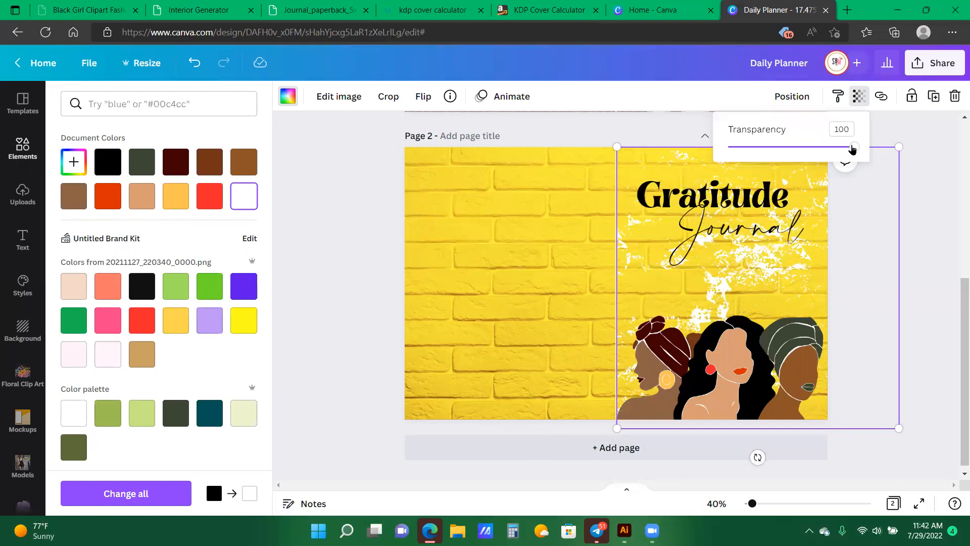
{"action": "left_click_drag", "start_coordinate": [853, 146], "coordinate": [776, 147]}
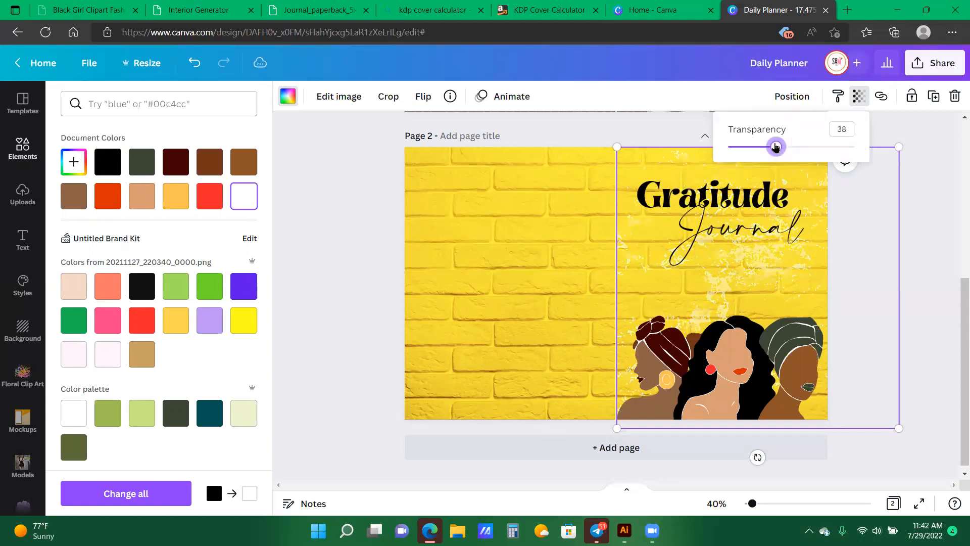
{"action": "left_click_drag", "start_coordinate": [776, 147], "coordinate": [773, 147]}
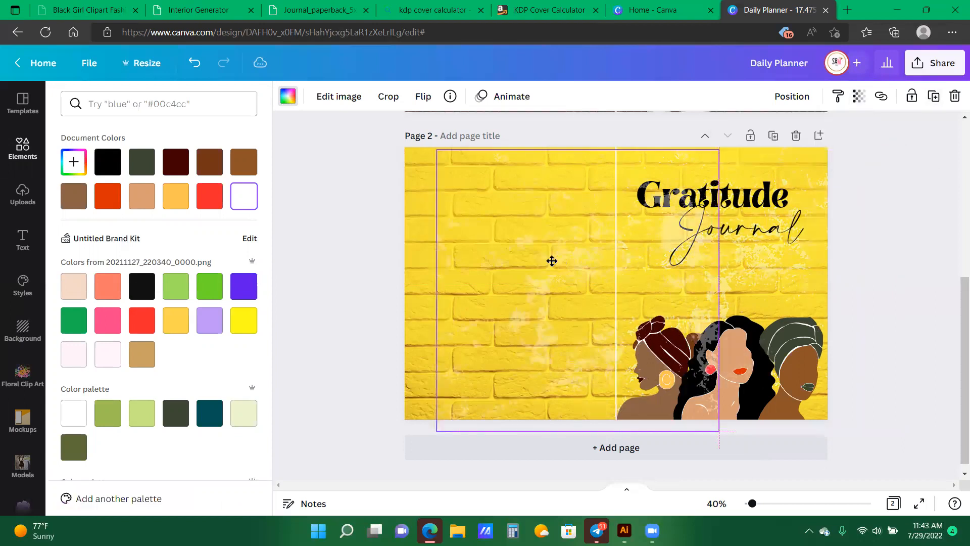
Move the duplicated splatter onto the back cover and flip it horizontally.
{"action": "left_click_drag", "start_coordinate": [551, 261], "coordinate": [499, 258]}
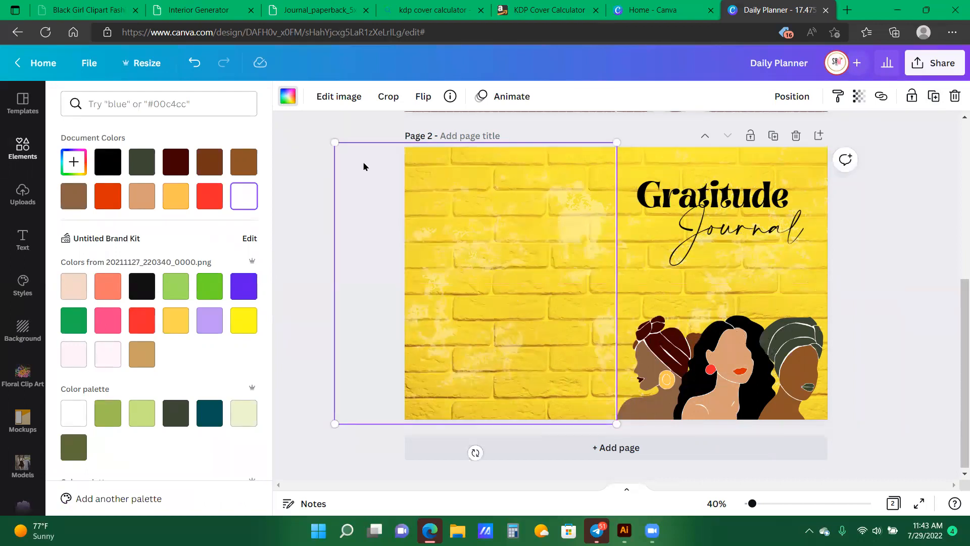
{"action": "left_click", "coordinate": [422, 97]}
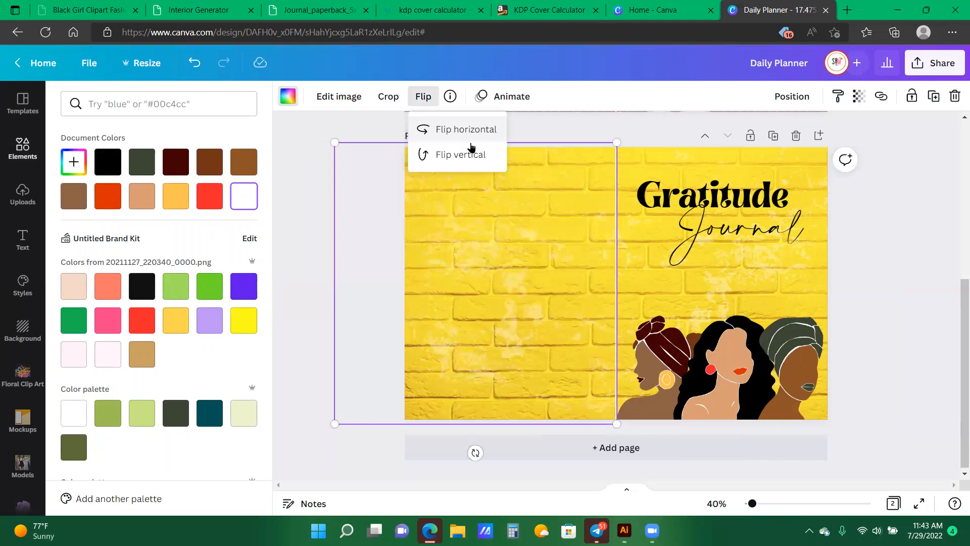
{"action": "mouse_move", "coordinate": [466, 161]}
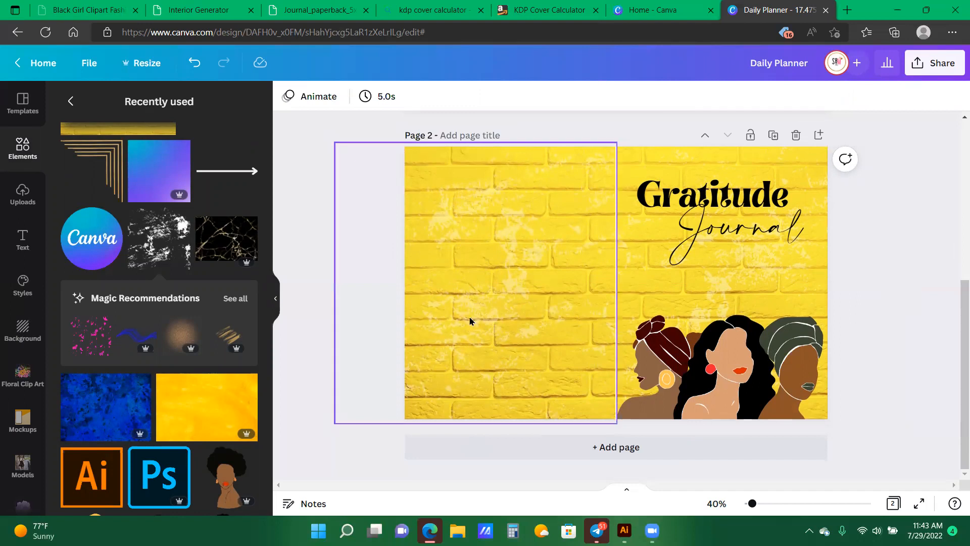
{"action": "mouse_move", "coordinate": [435, 177]}
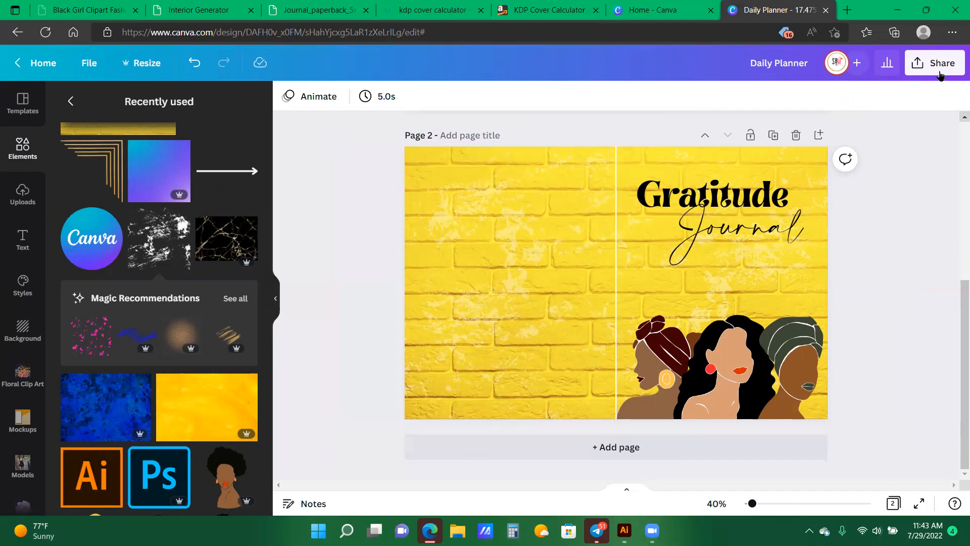
Go to Share > Download with PDF Print as the file type.
{"action": "left_click", "coordinate": [935, 63]}
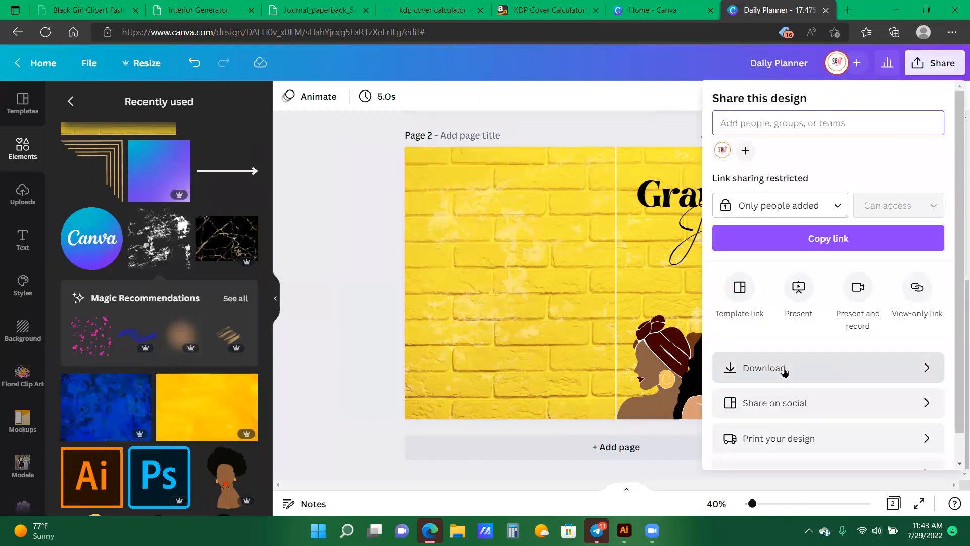
{"action": "left_click", "coordinate": [764, 368]}
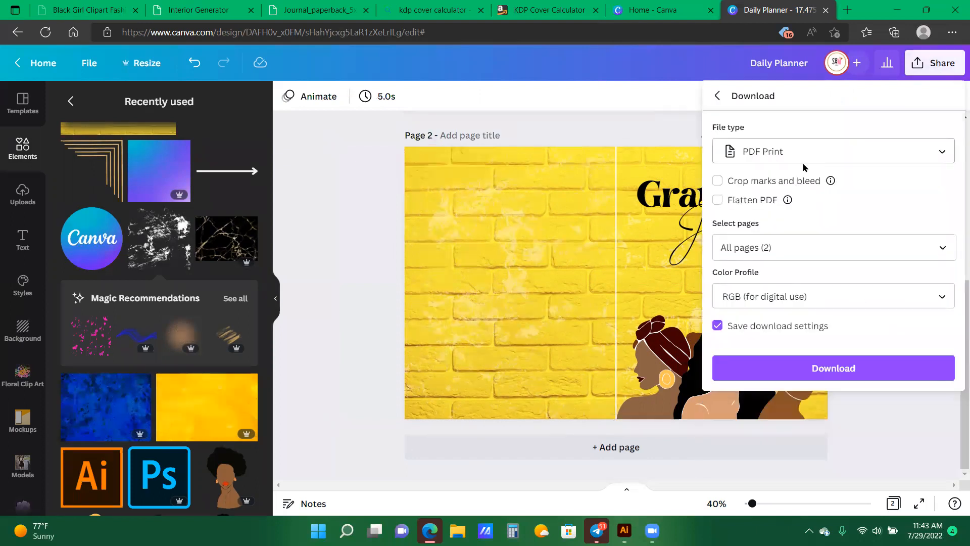